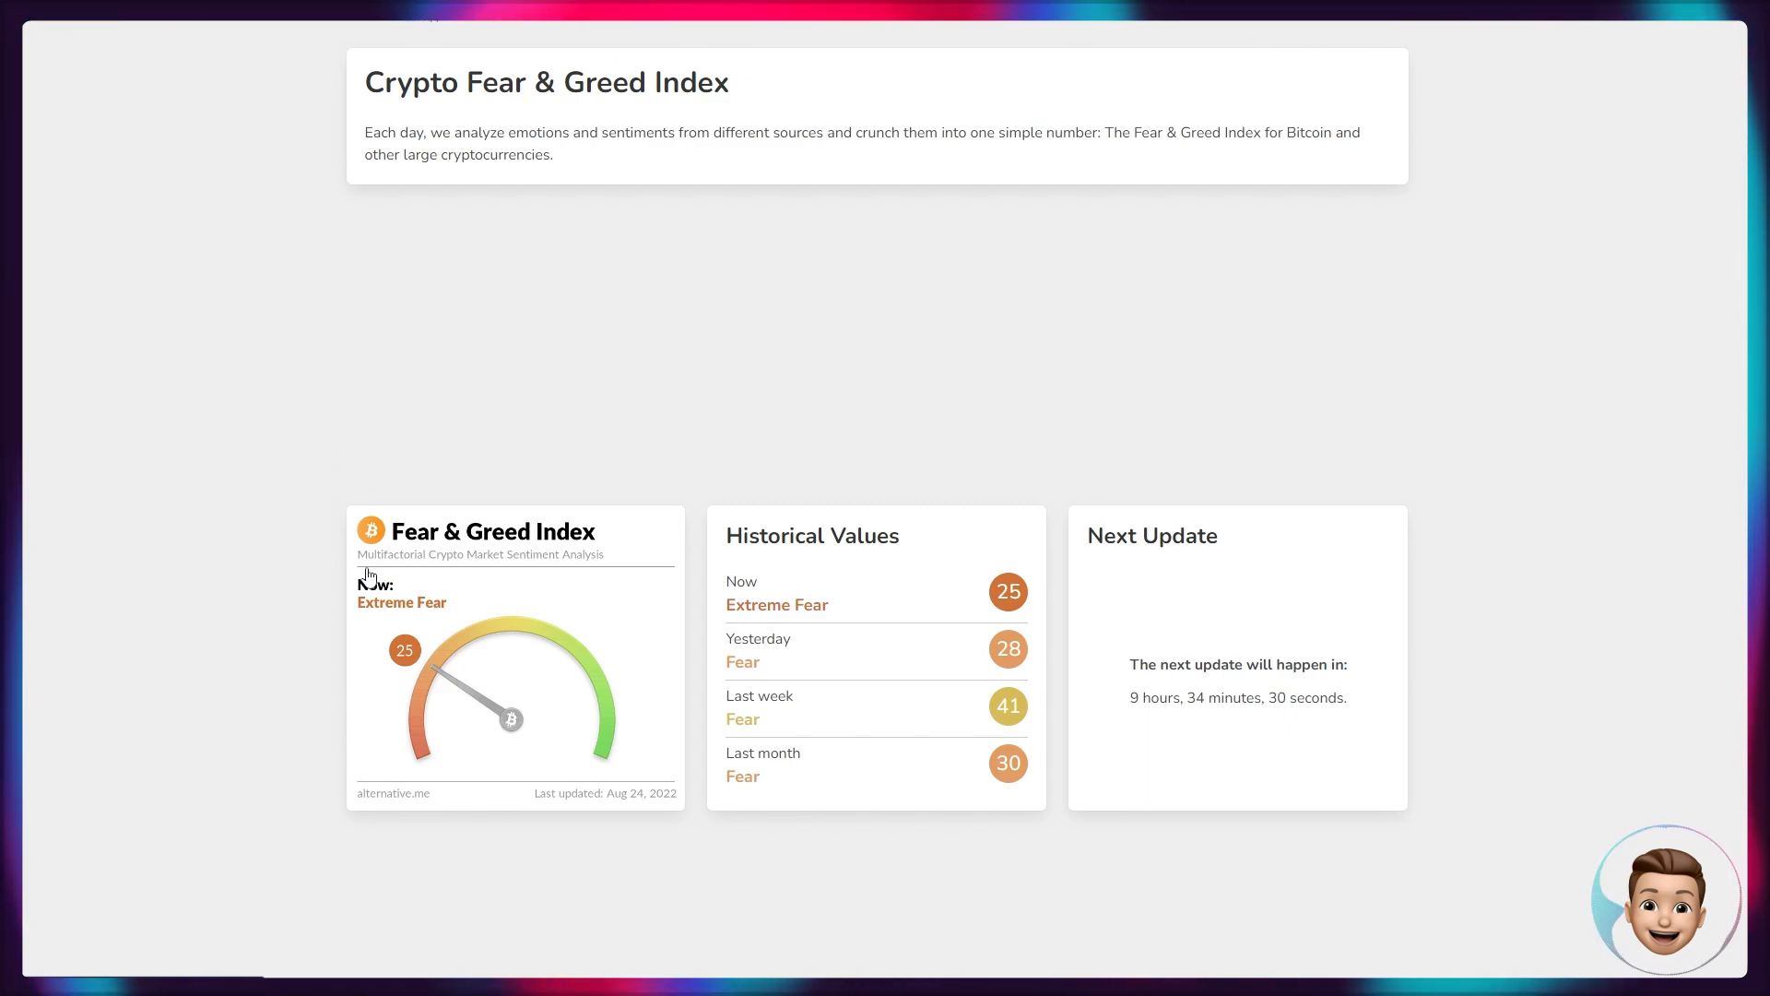
mouse_move(229, 520)
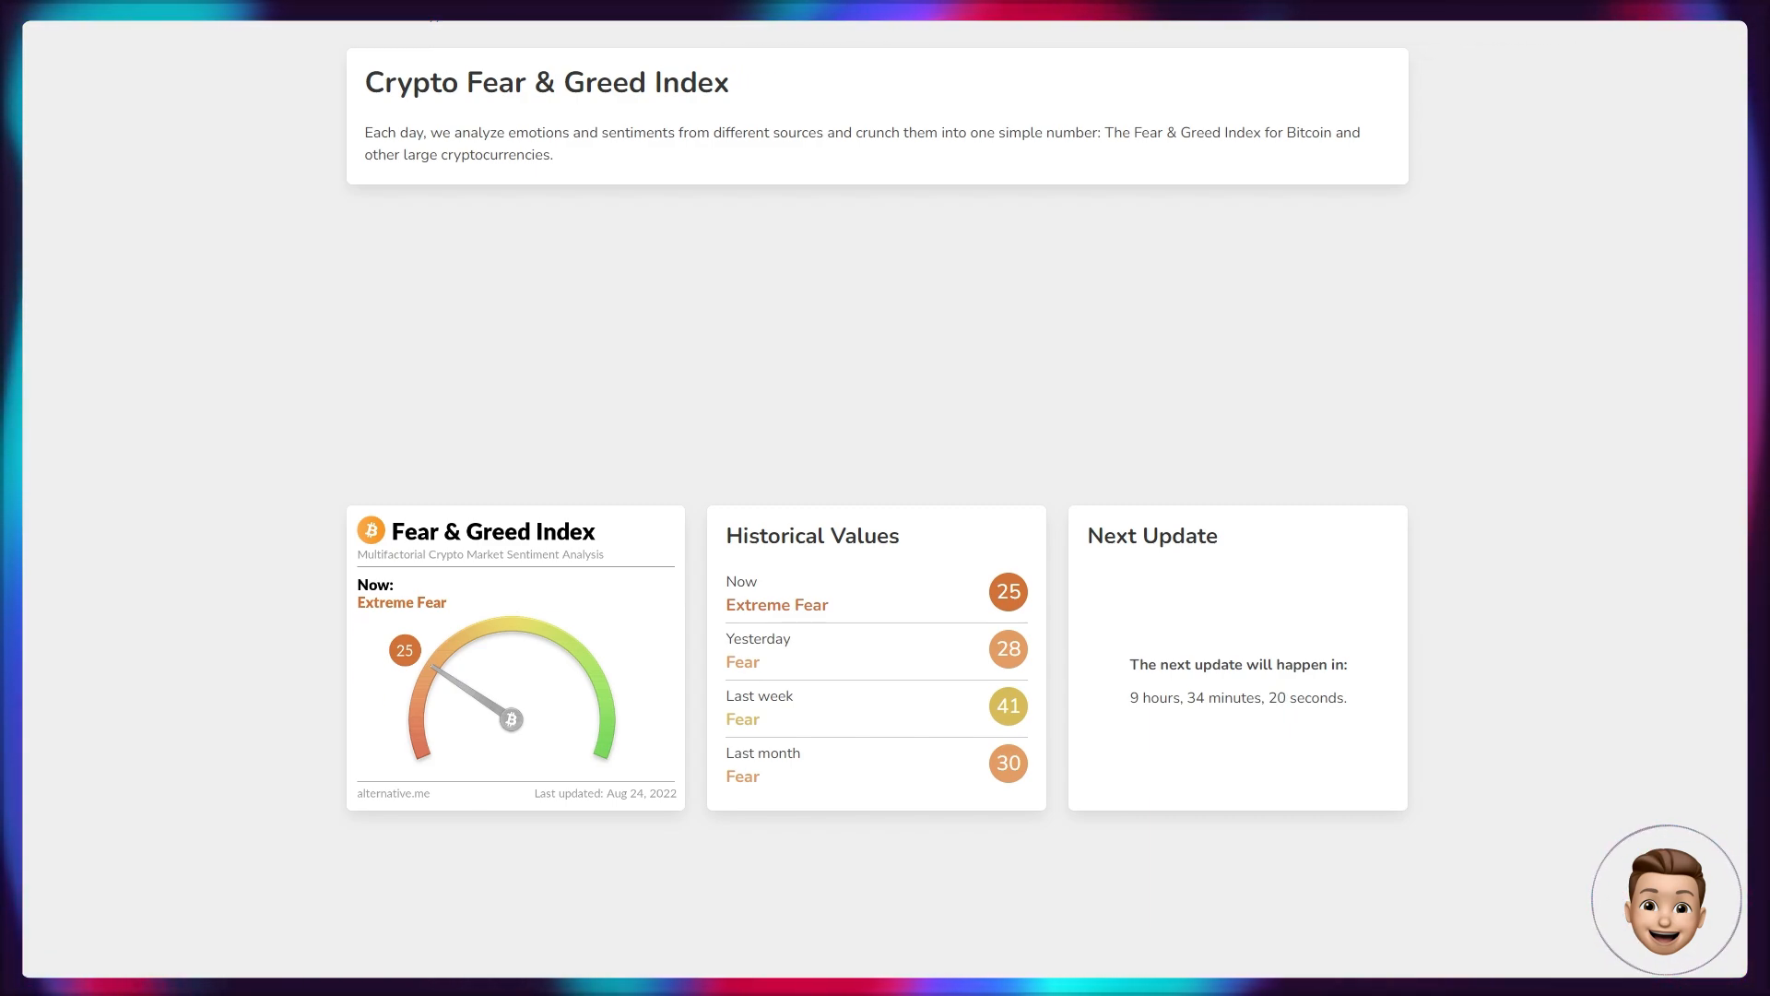
Scroll past the Extreme Fear gauge and historical values to the Fear & Greed Index Over Time chart since 2018.
scroll(down, 3)
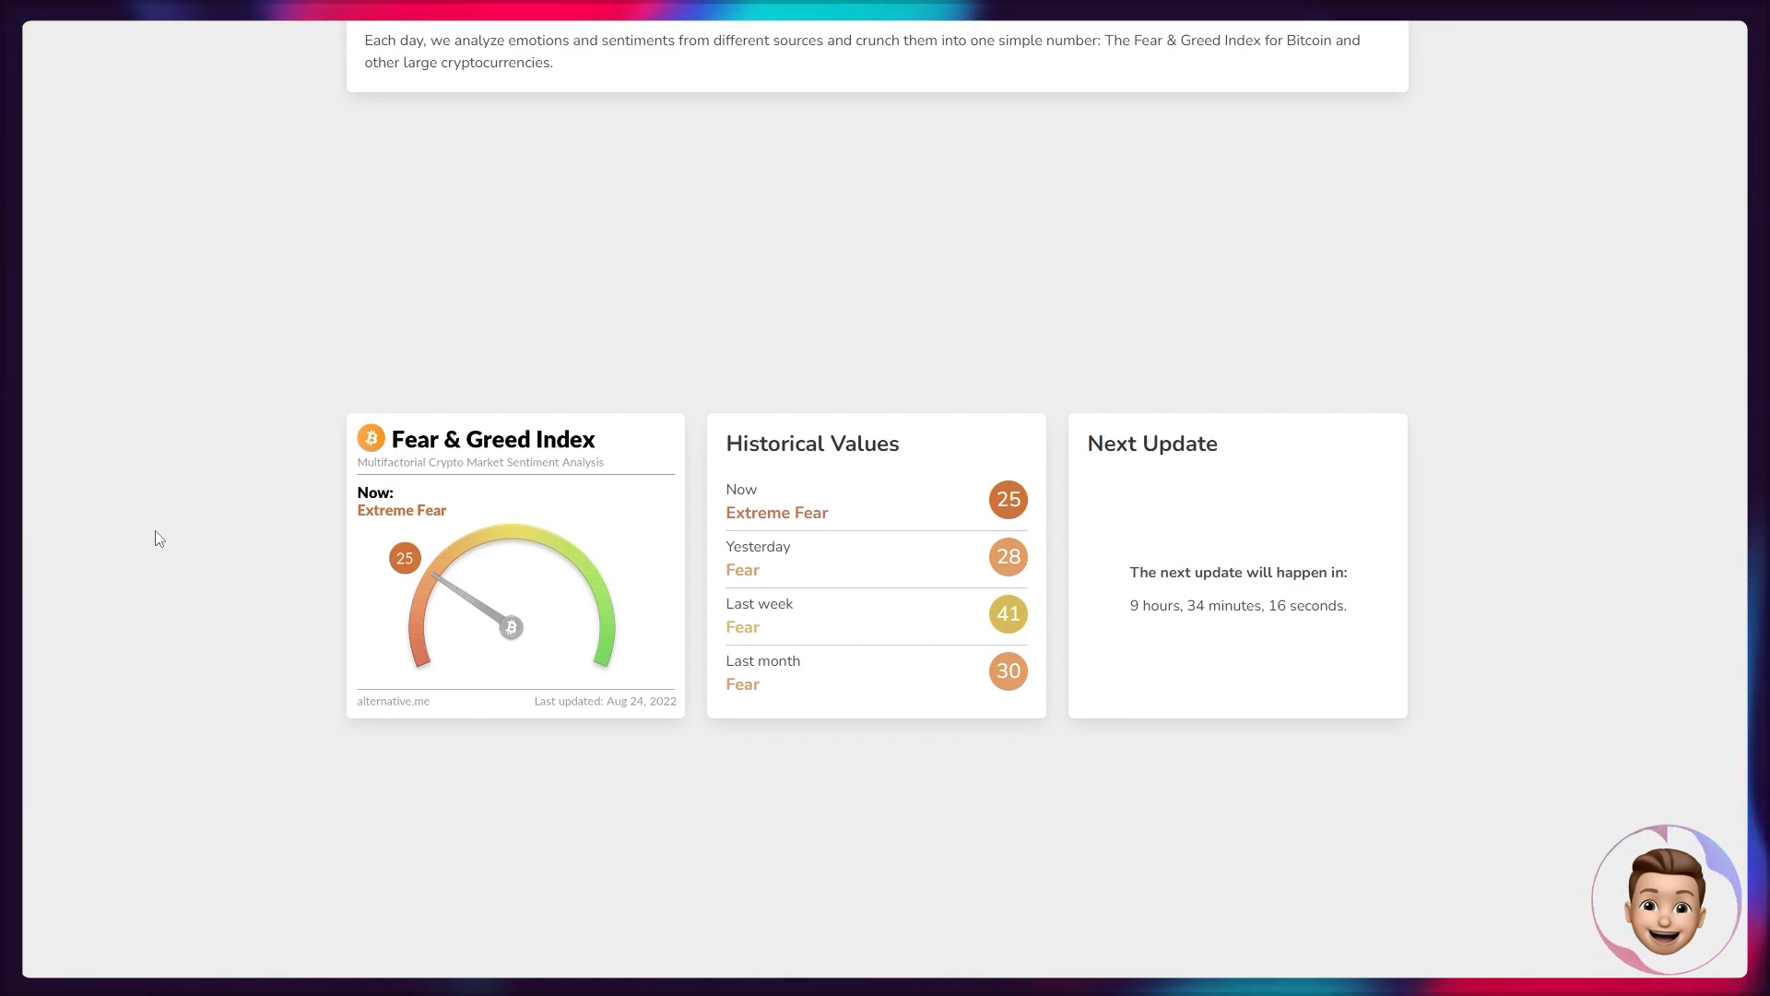
scroll(down, 3)
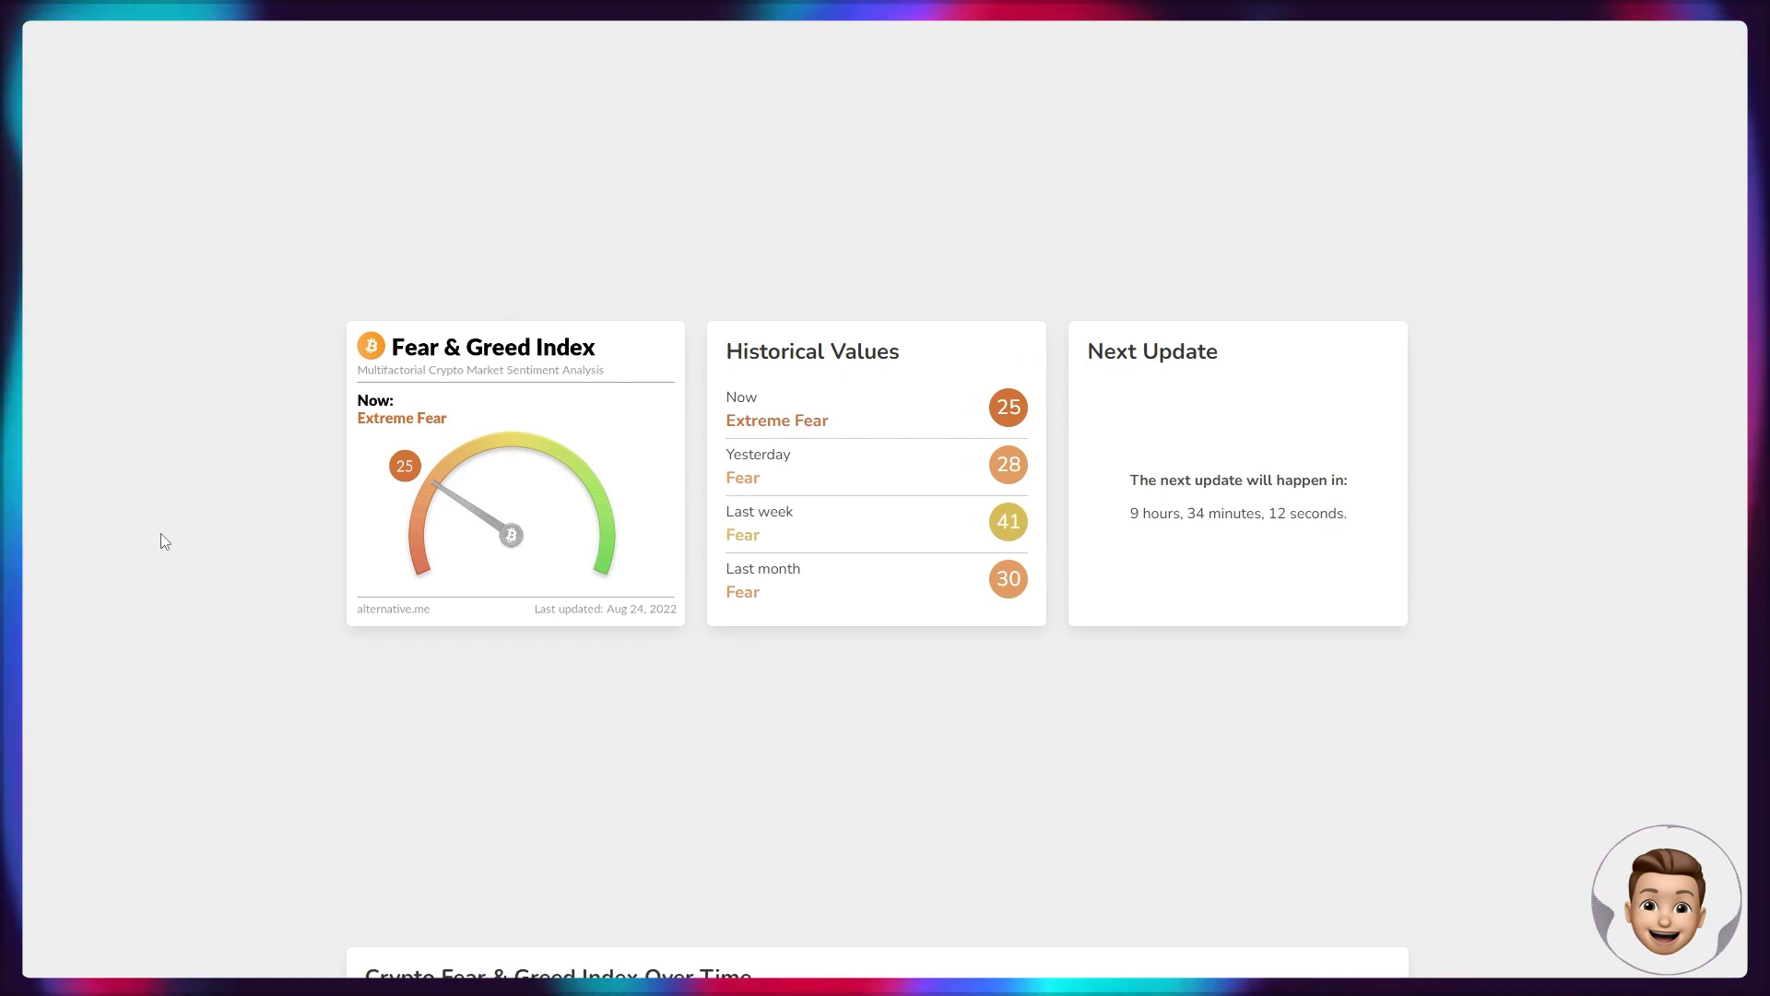
scroll(down, 3)
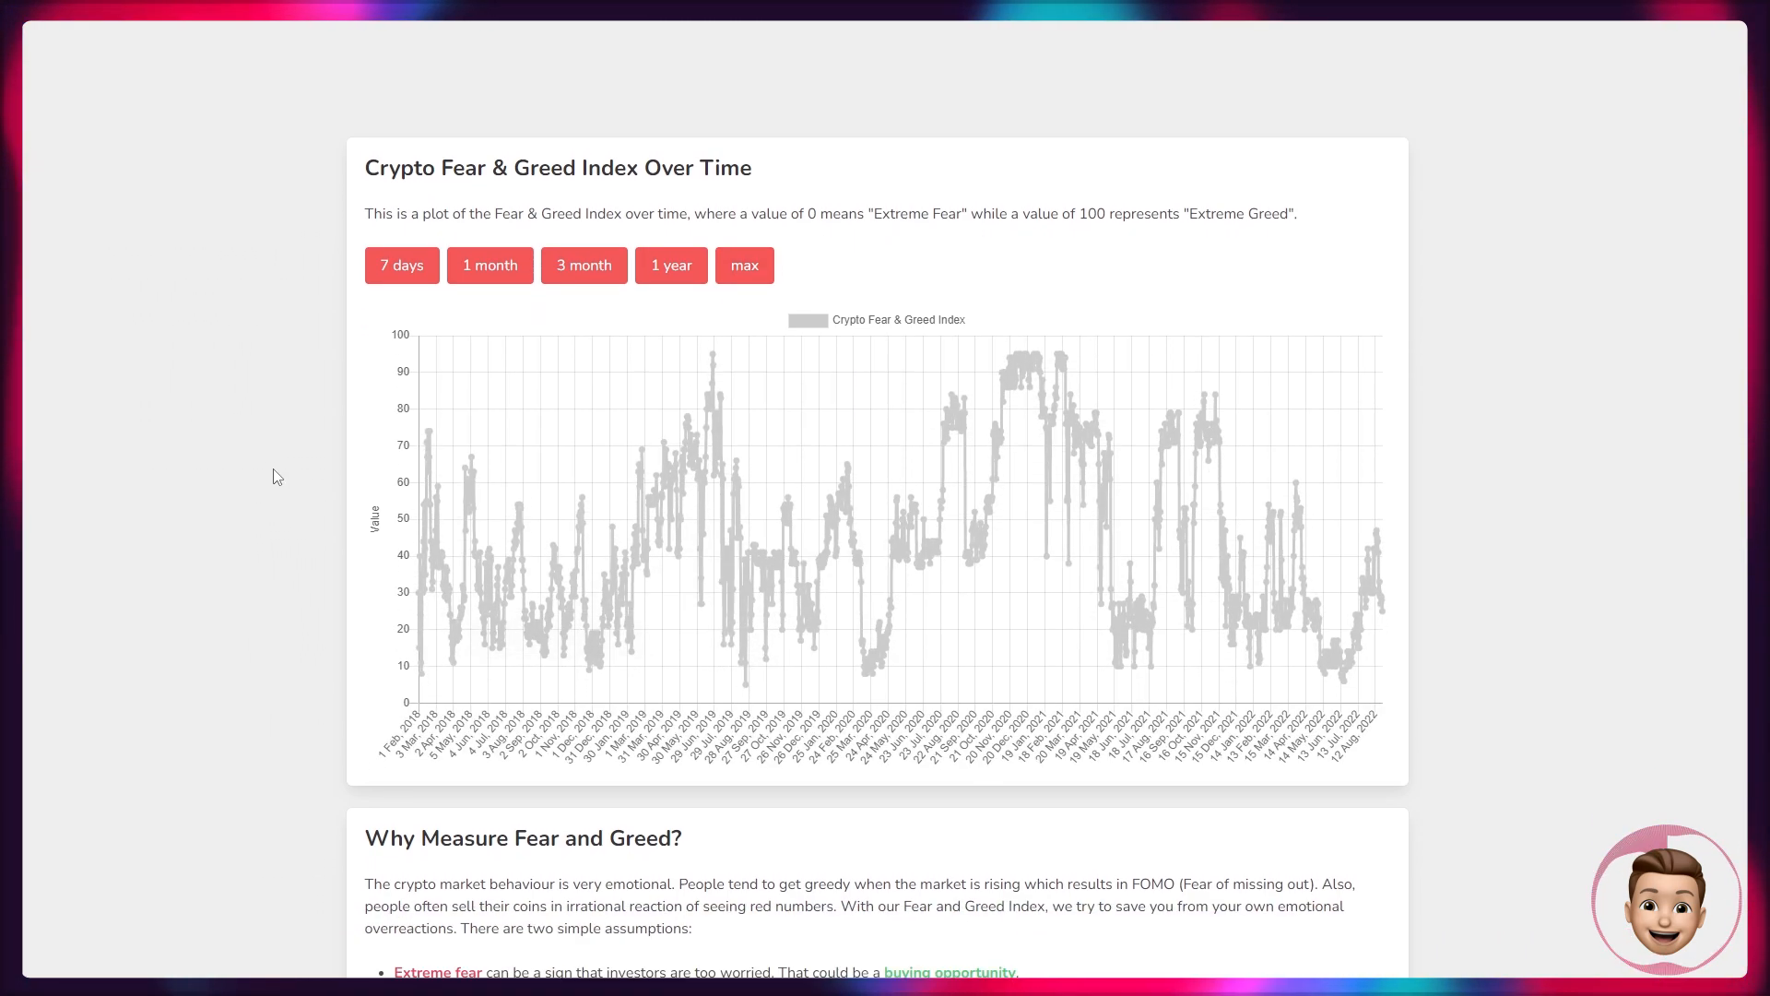
scroll(down, 3)
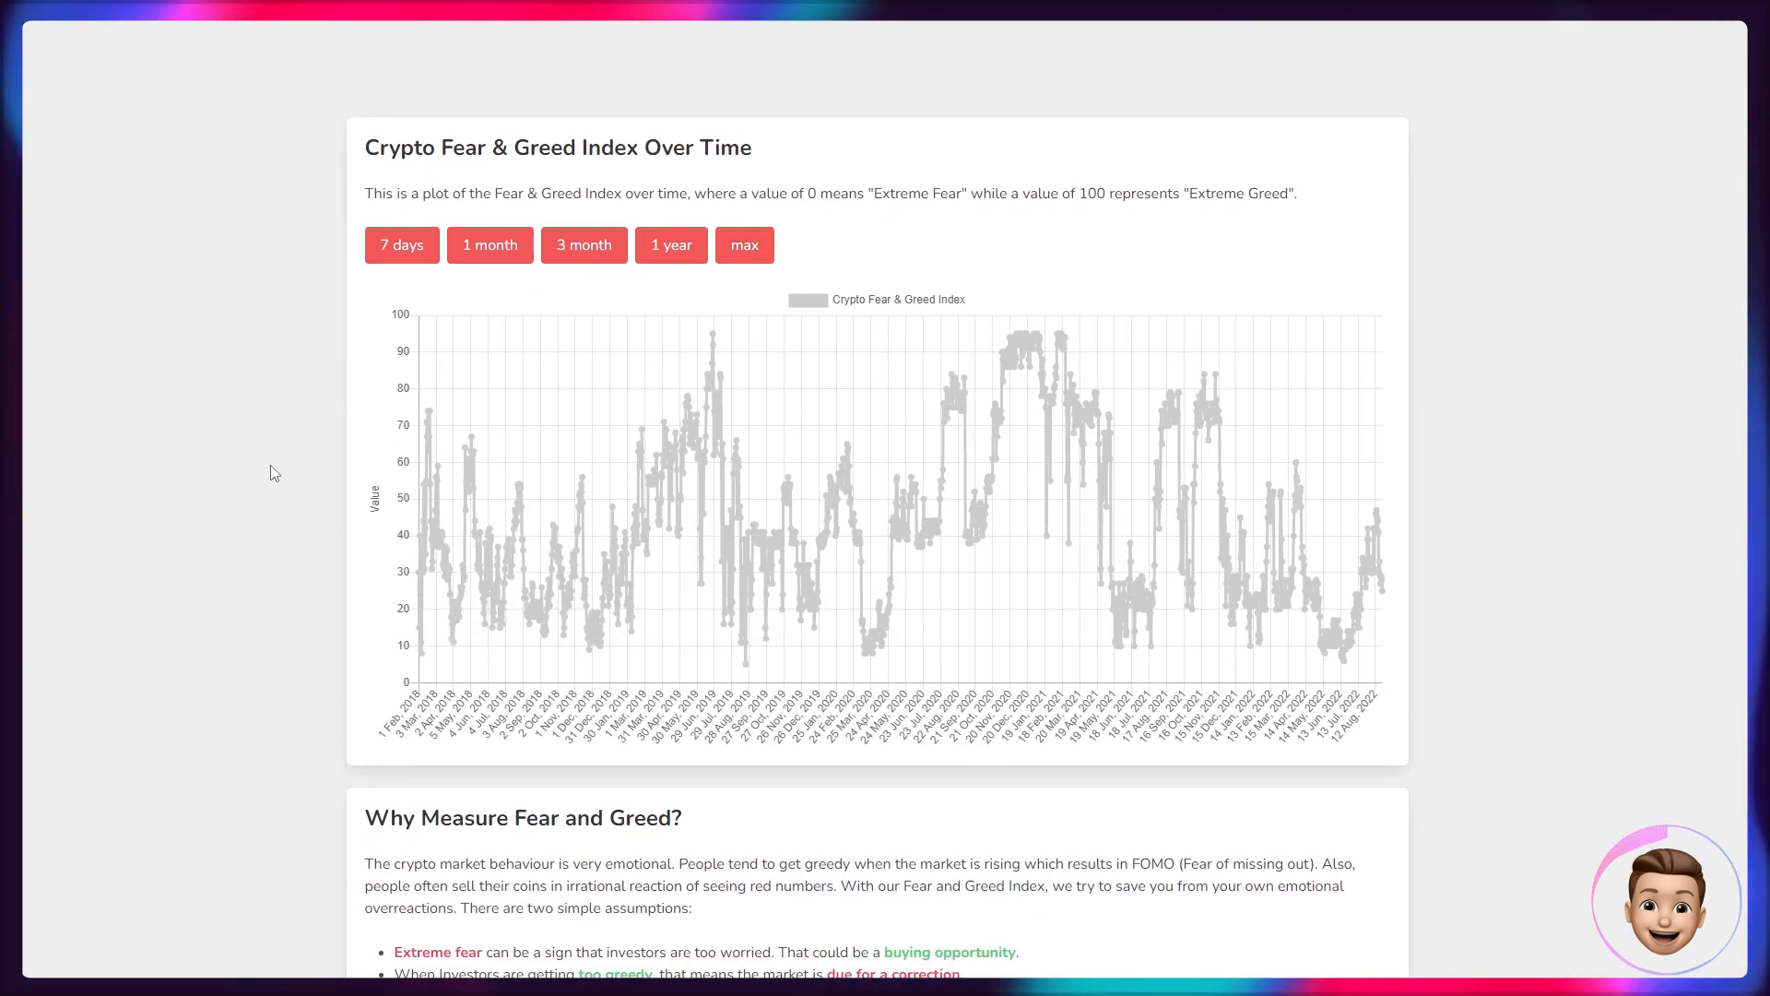
scroll(down, 3)
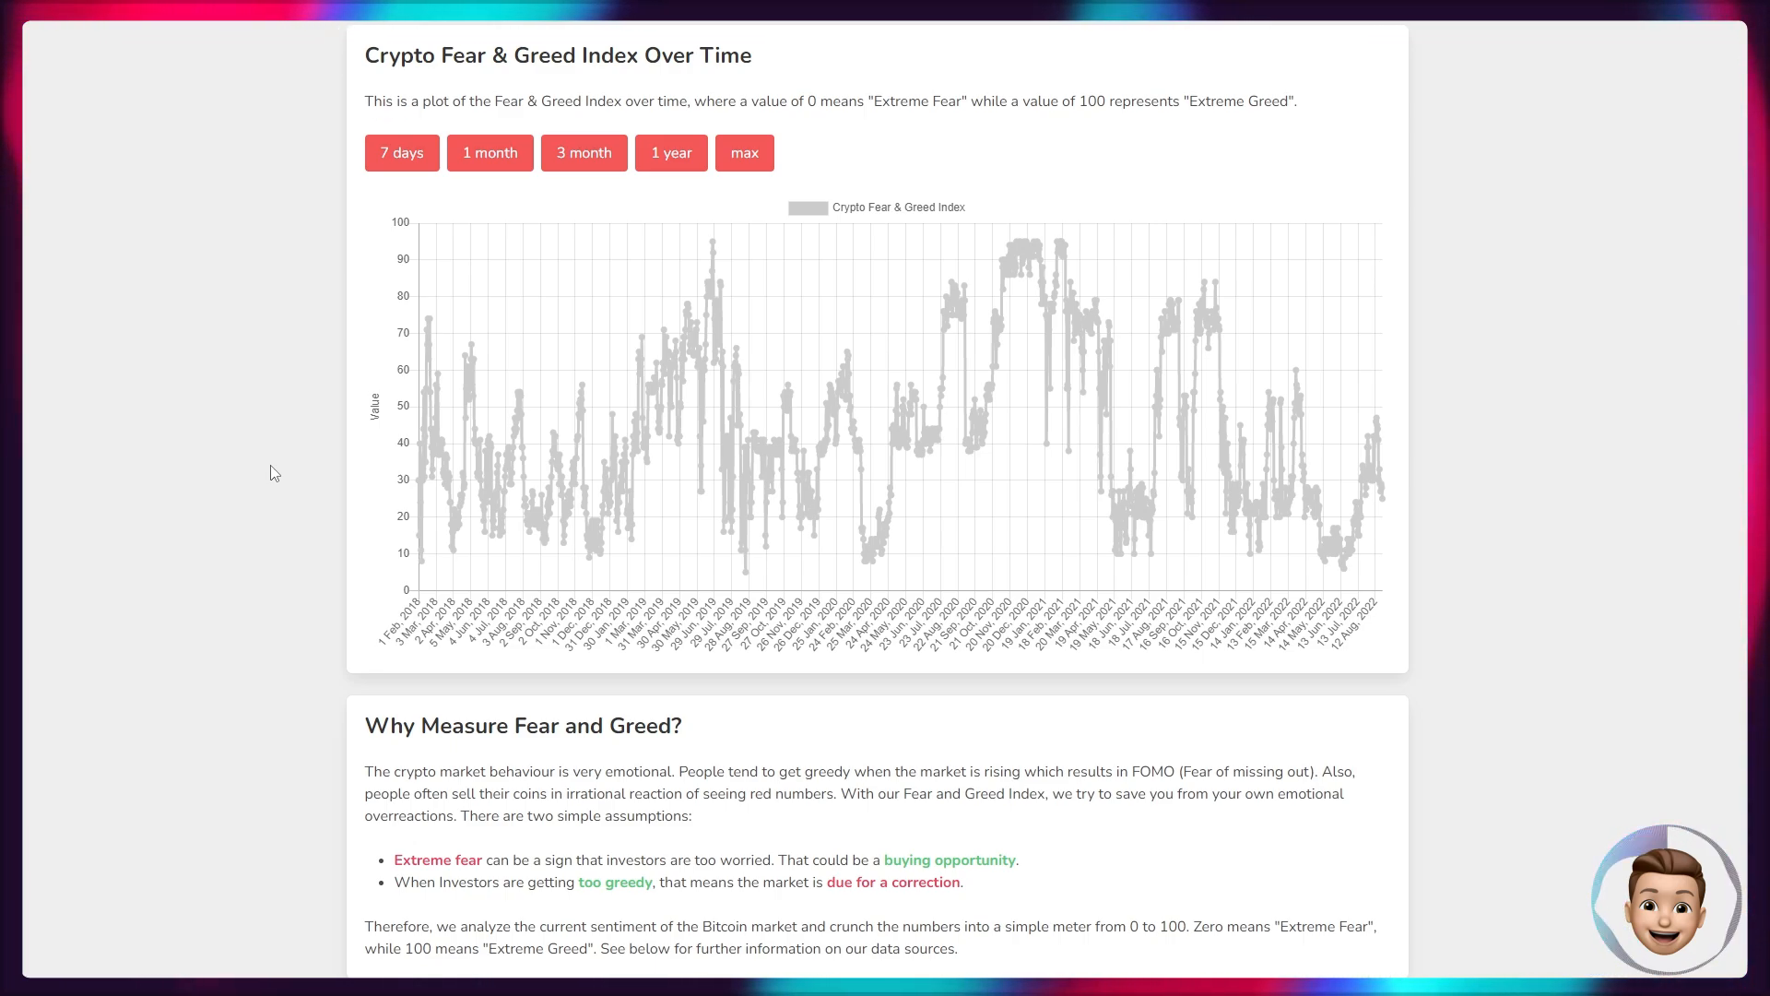
mouse_move(231, 596)
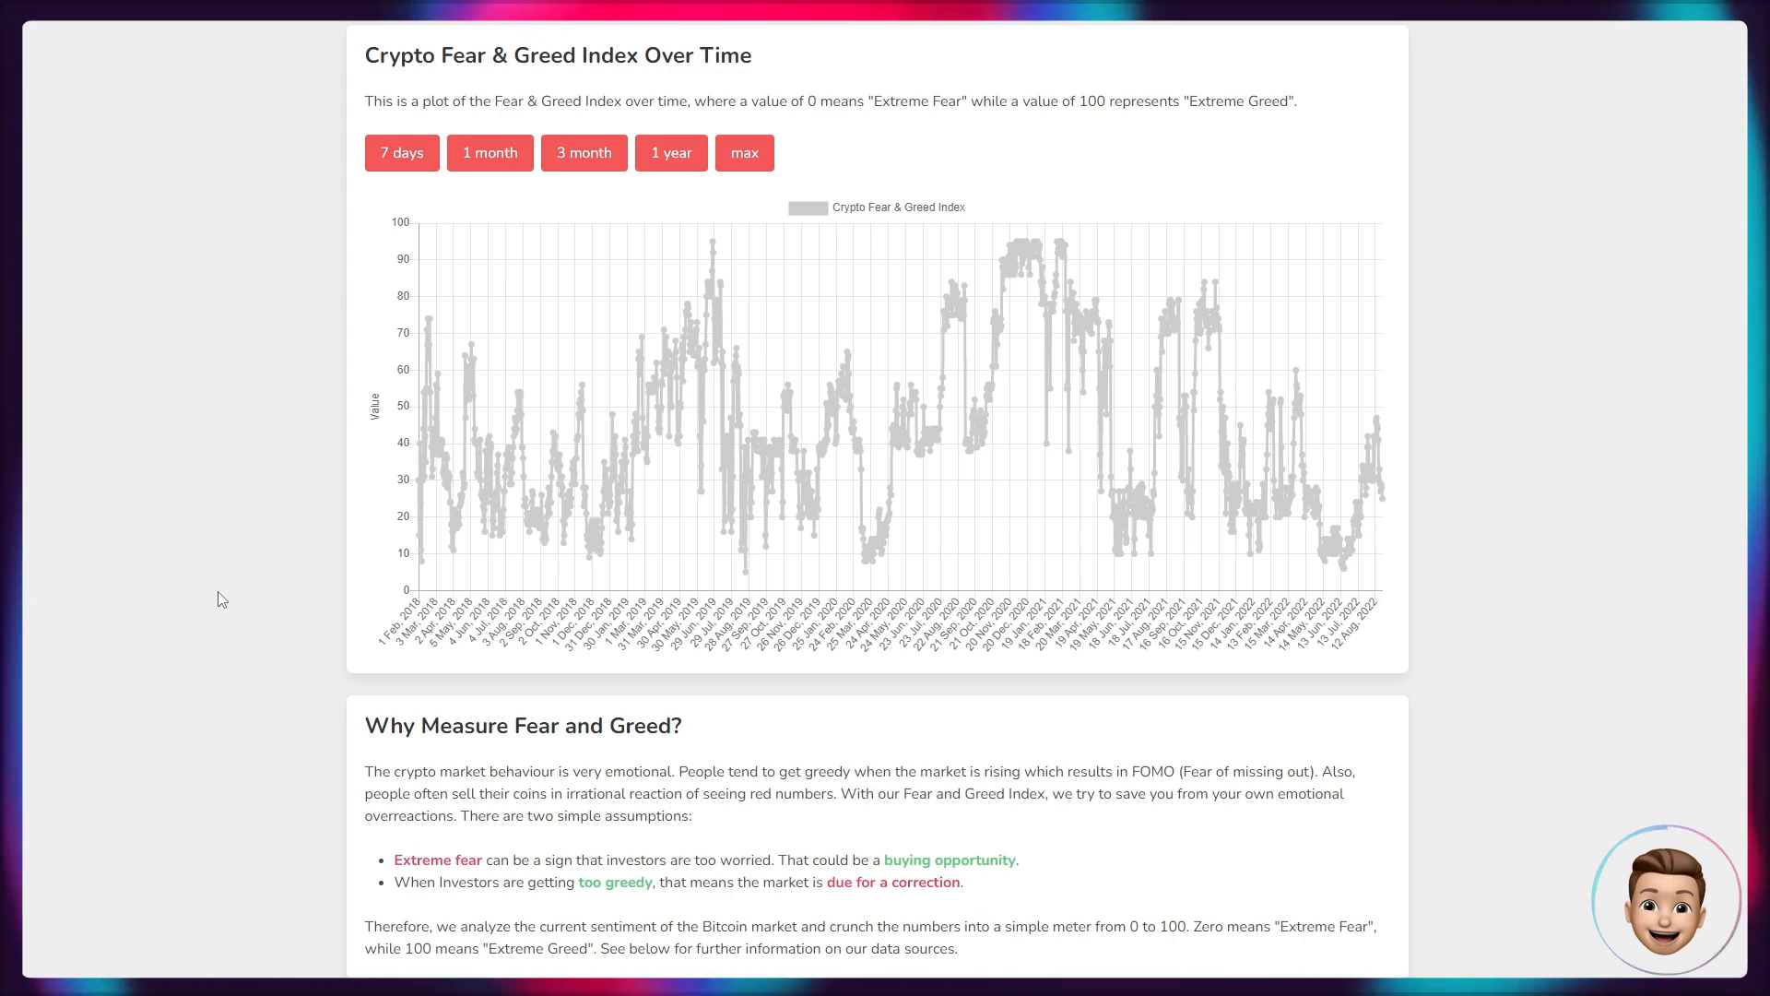
scroll(down, 3)
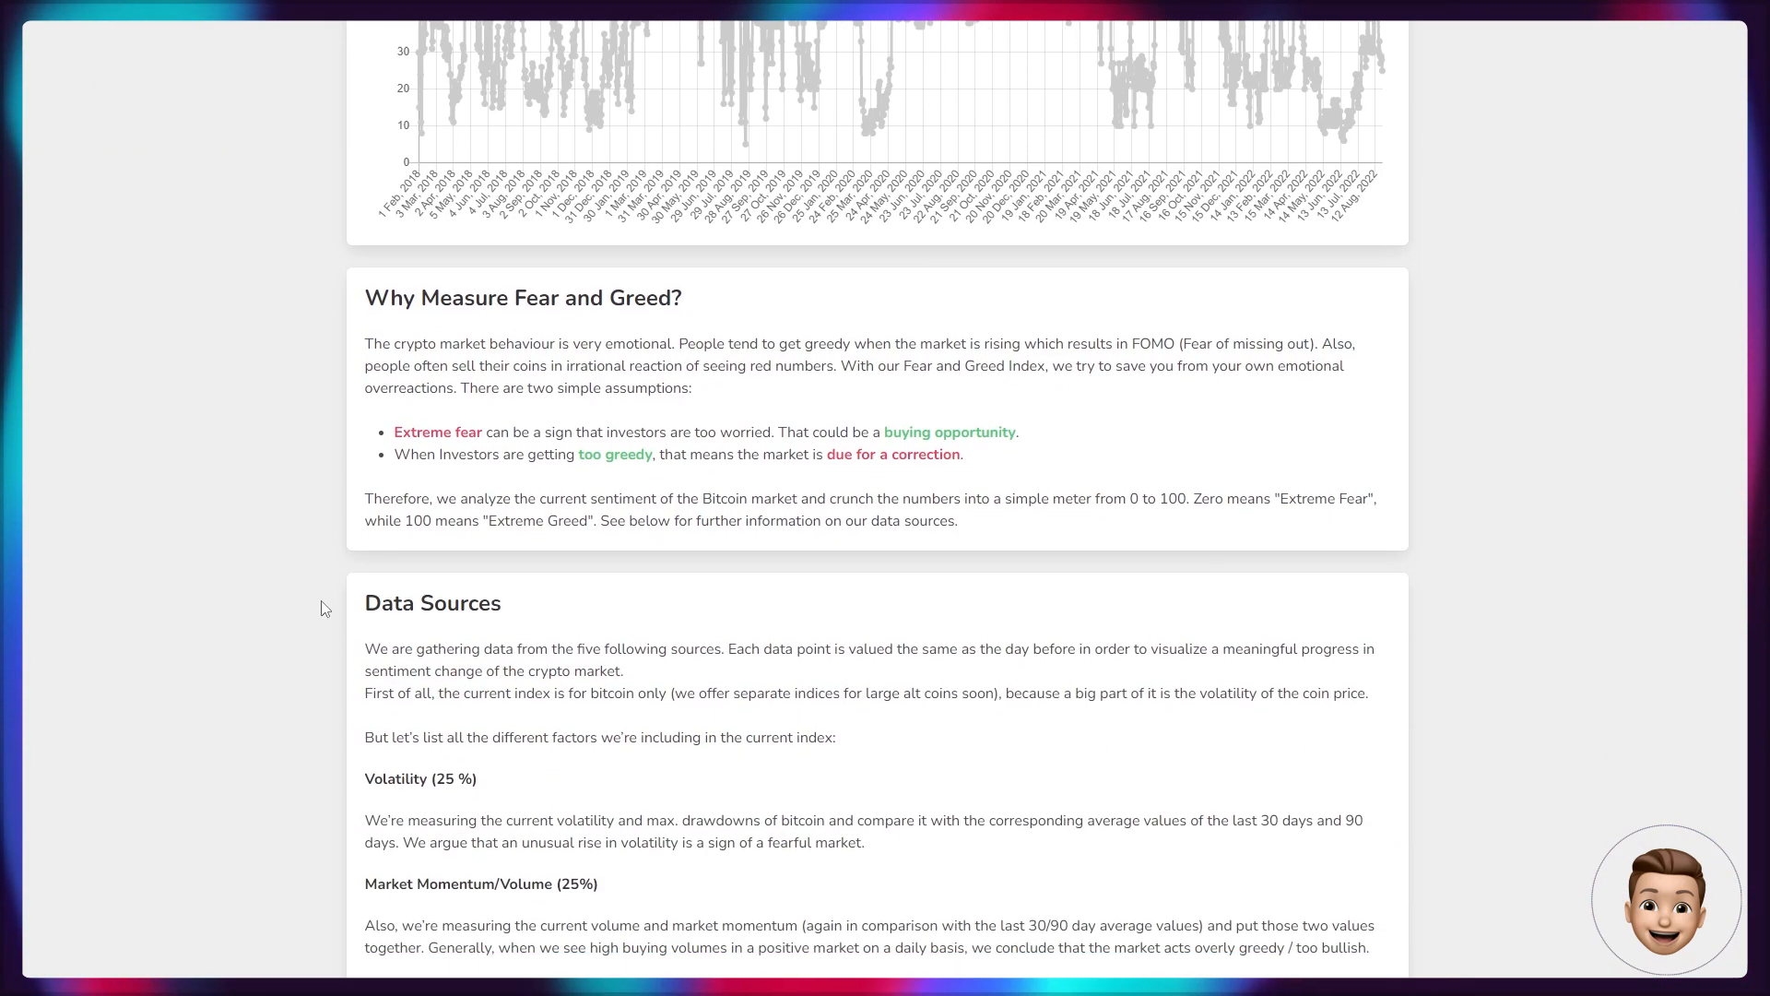
scroll(down, 3)
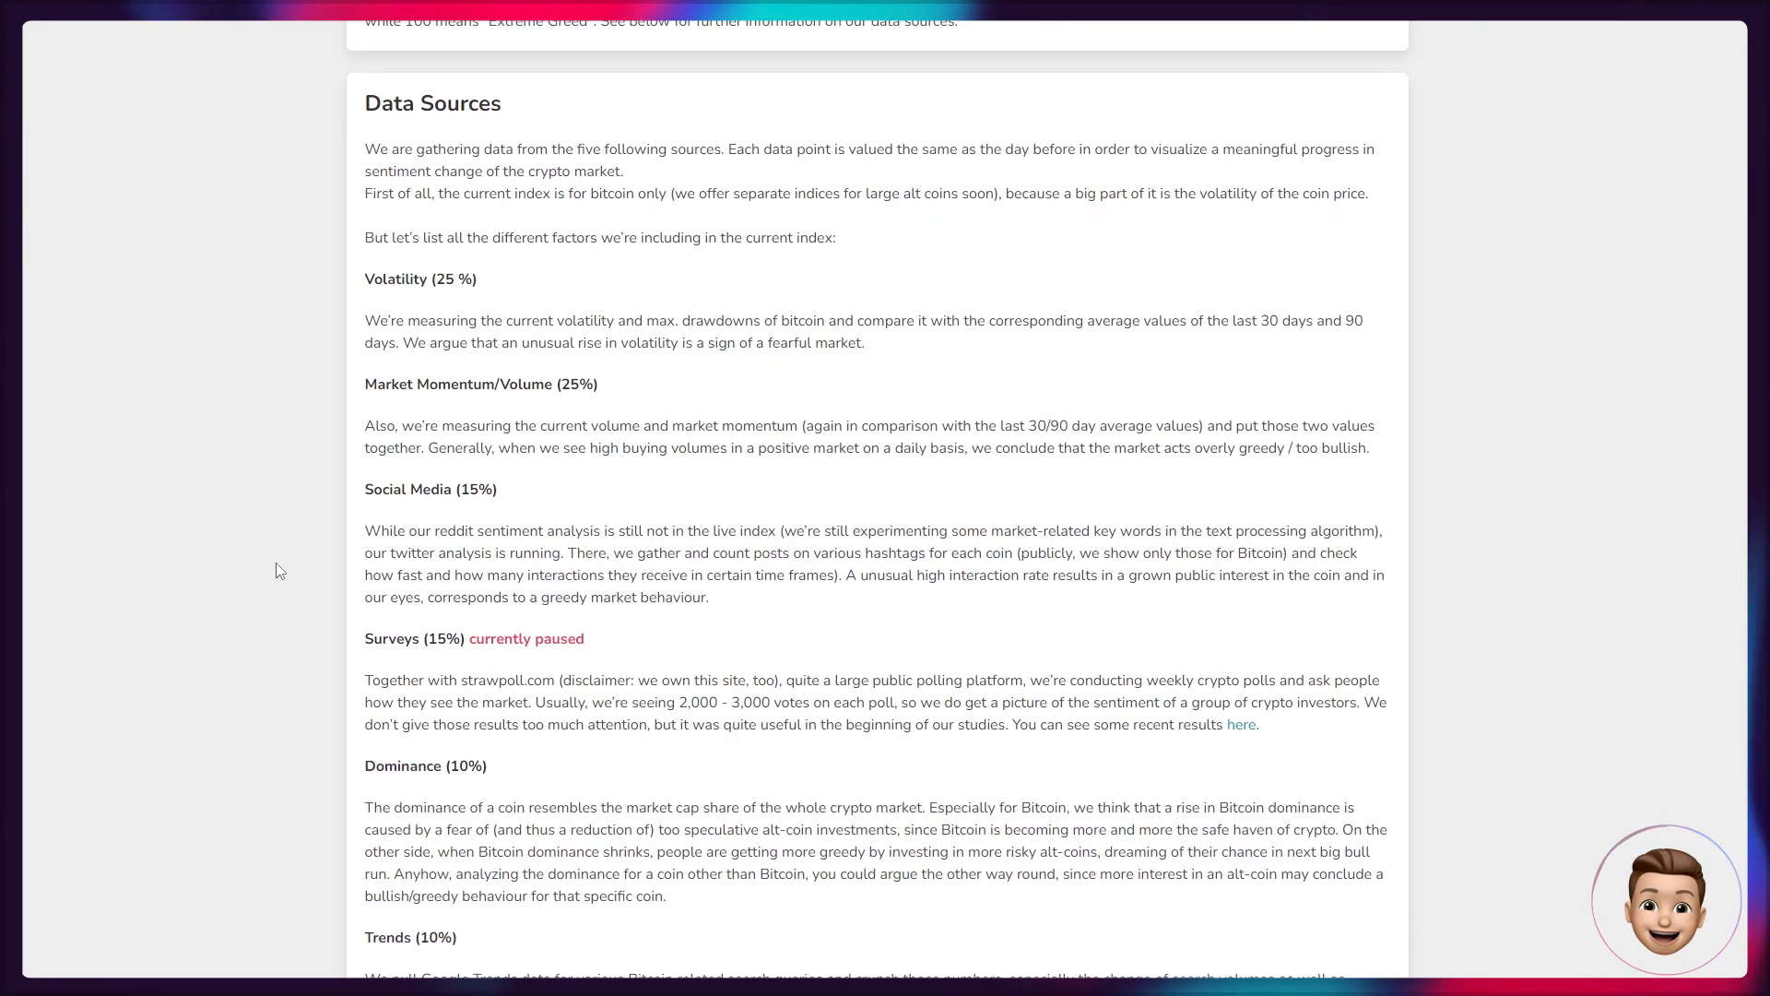
scroll(up, 3)
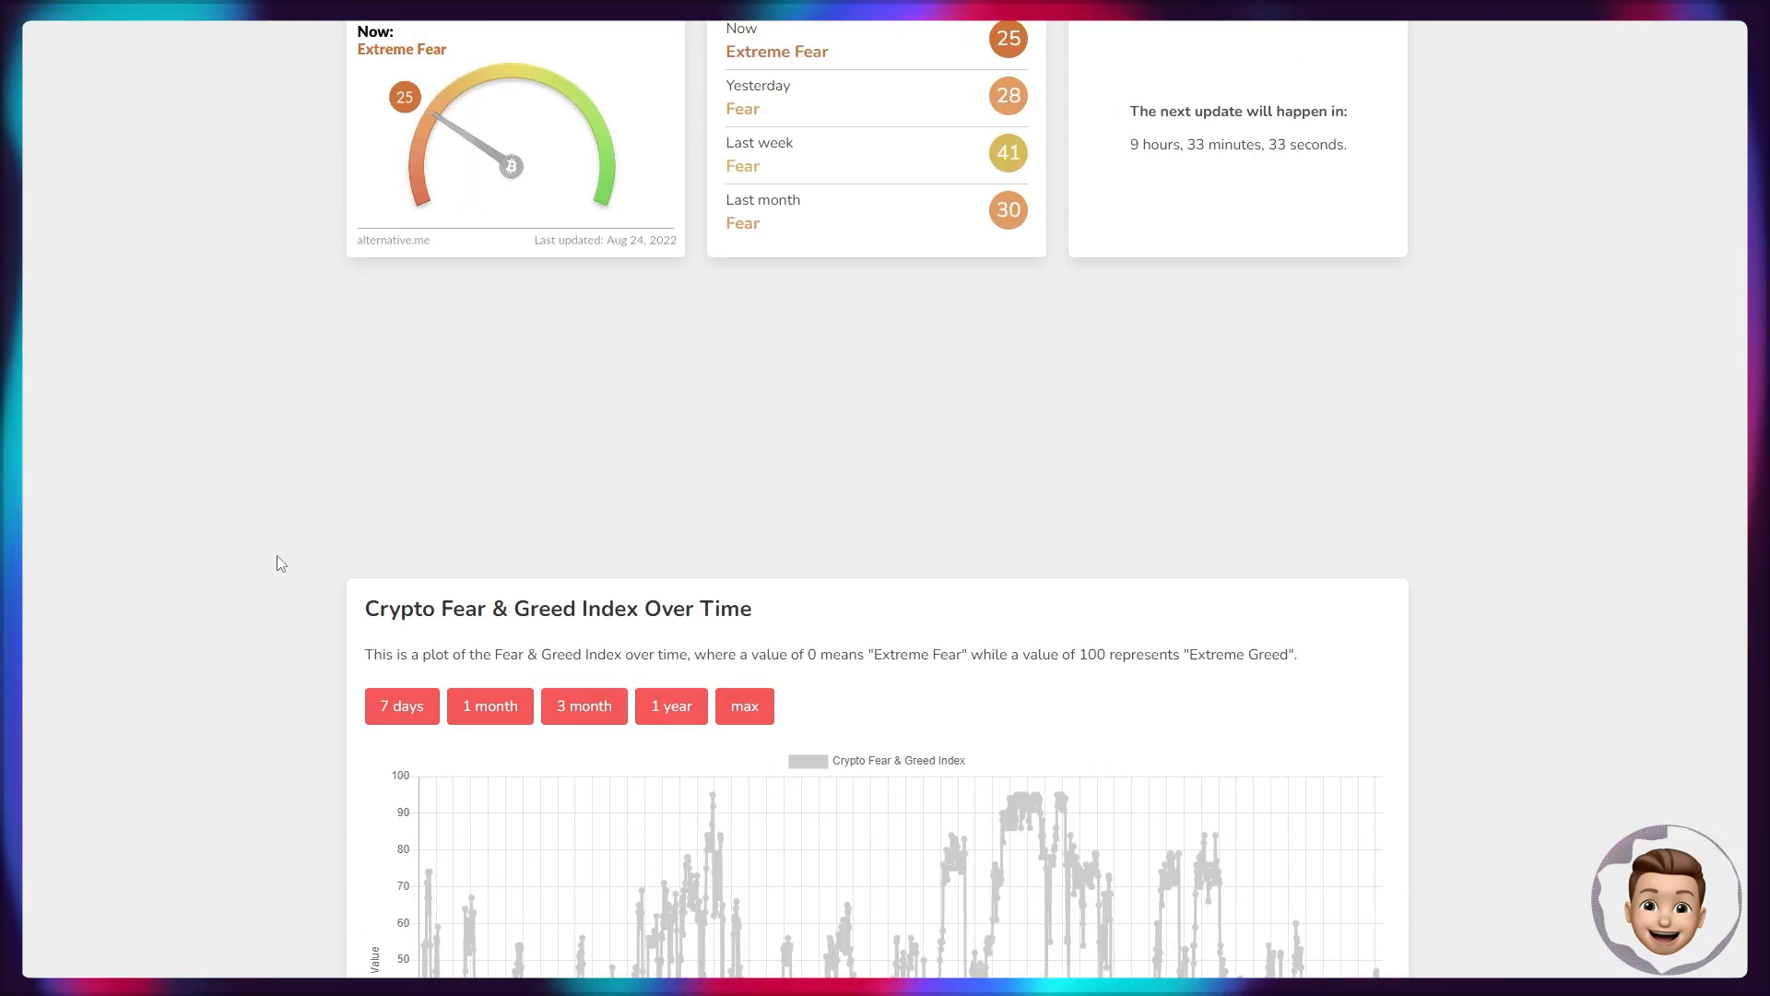
scroll(down, 3)
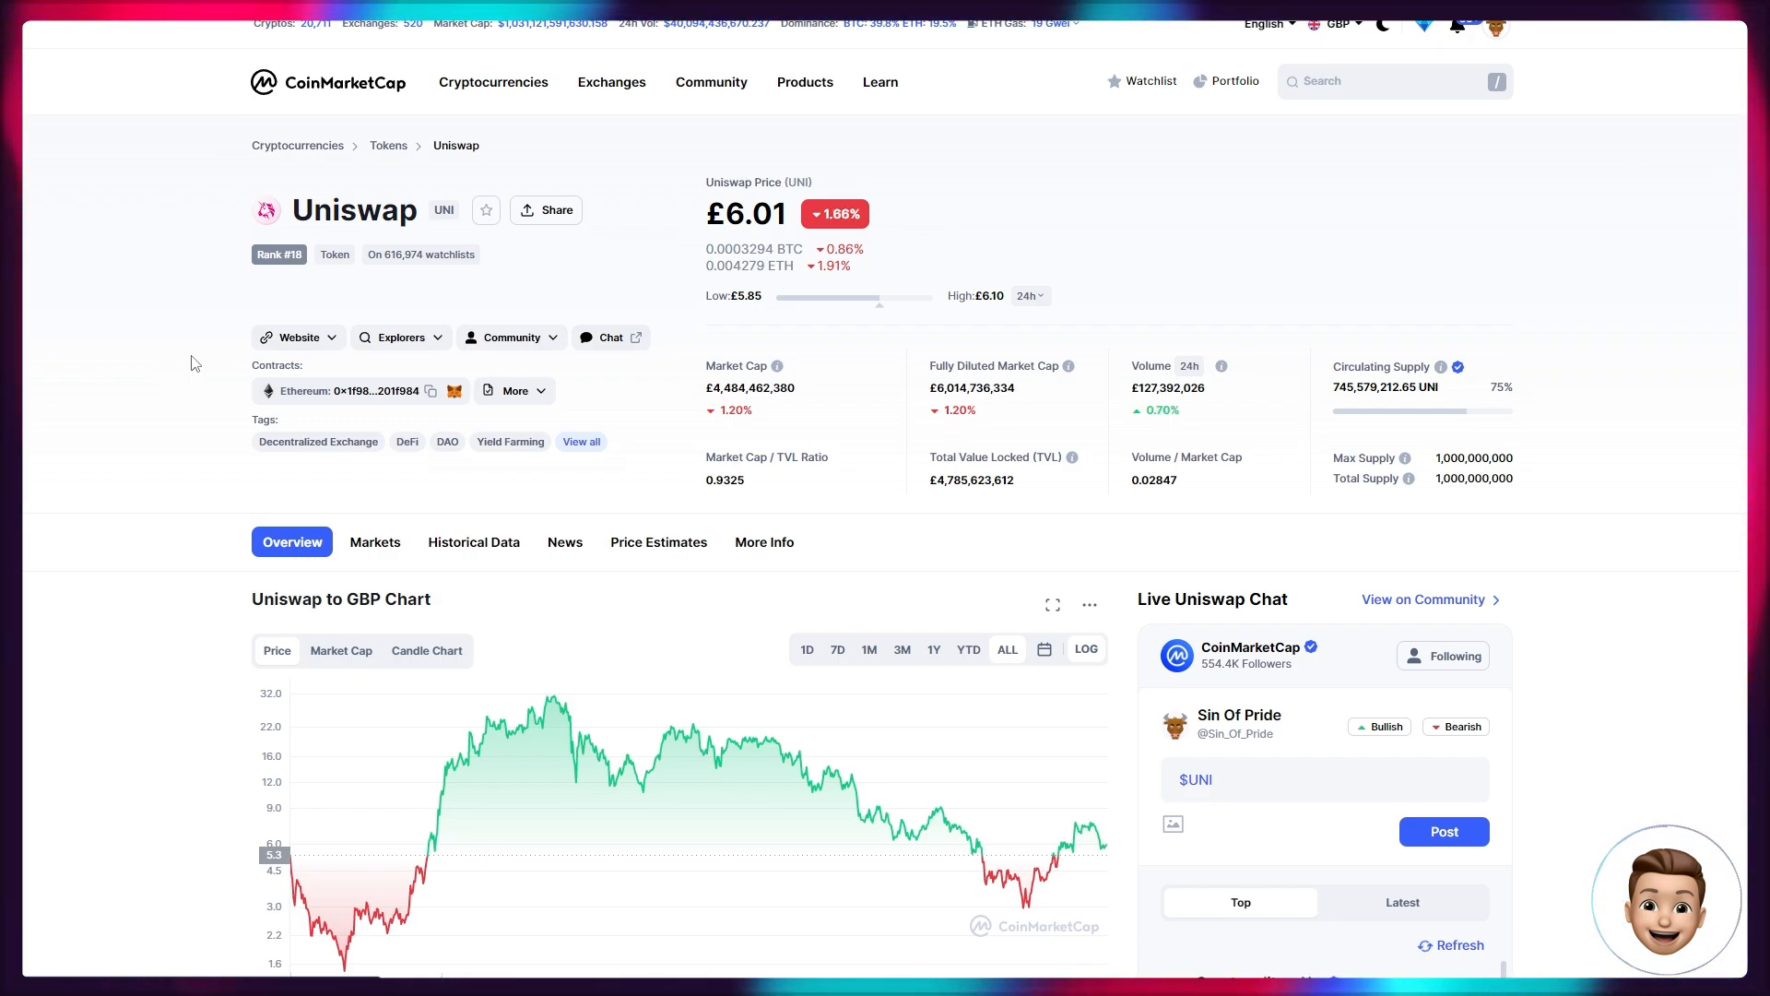
Scroll to the Uniswap to GBP chart and inspect the 9/18/2020 data point at £5.34.
scroll(down, 3)
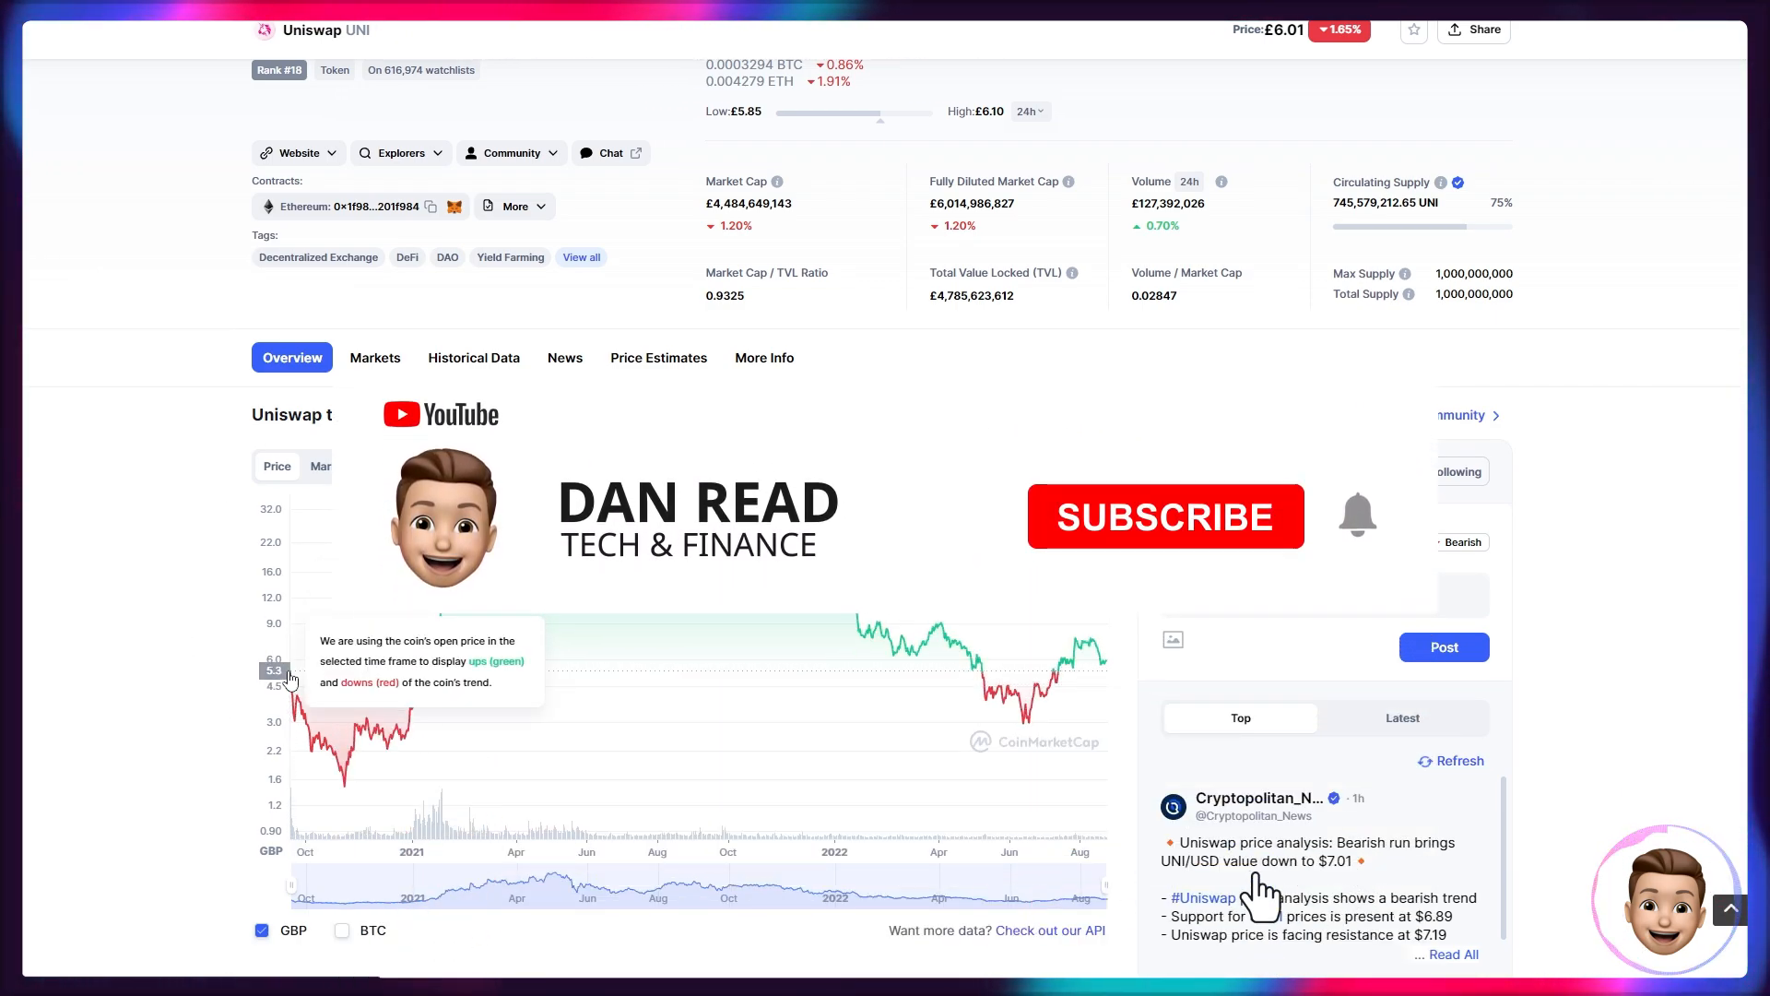
click(1163, 517)
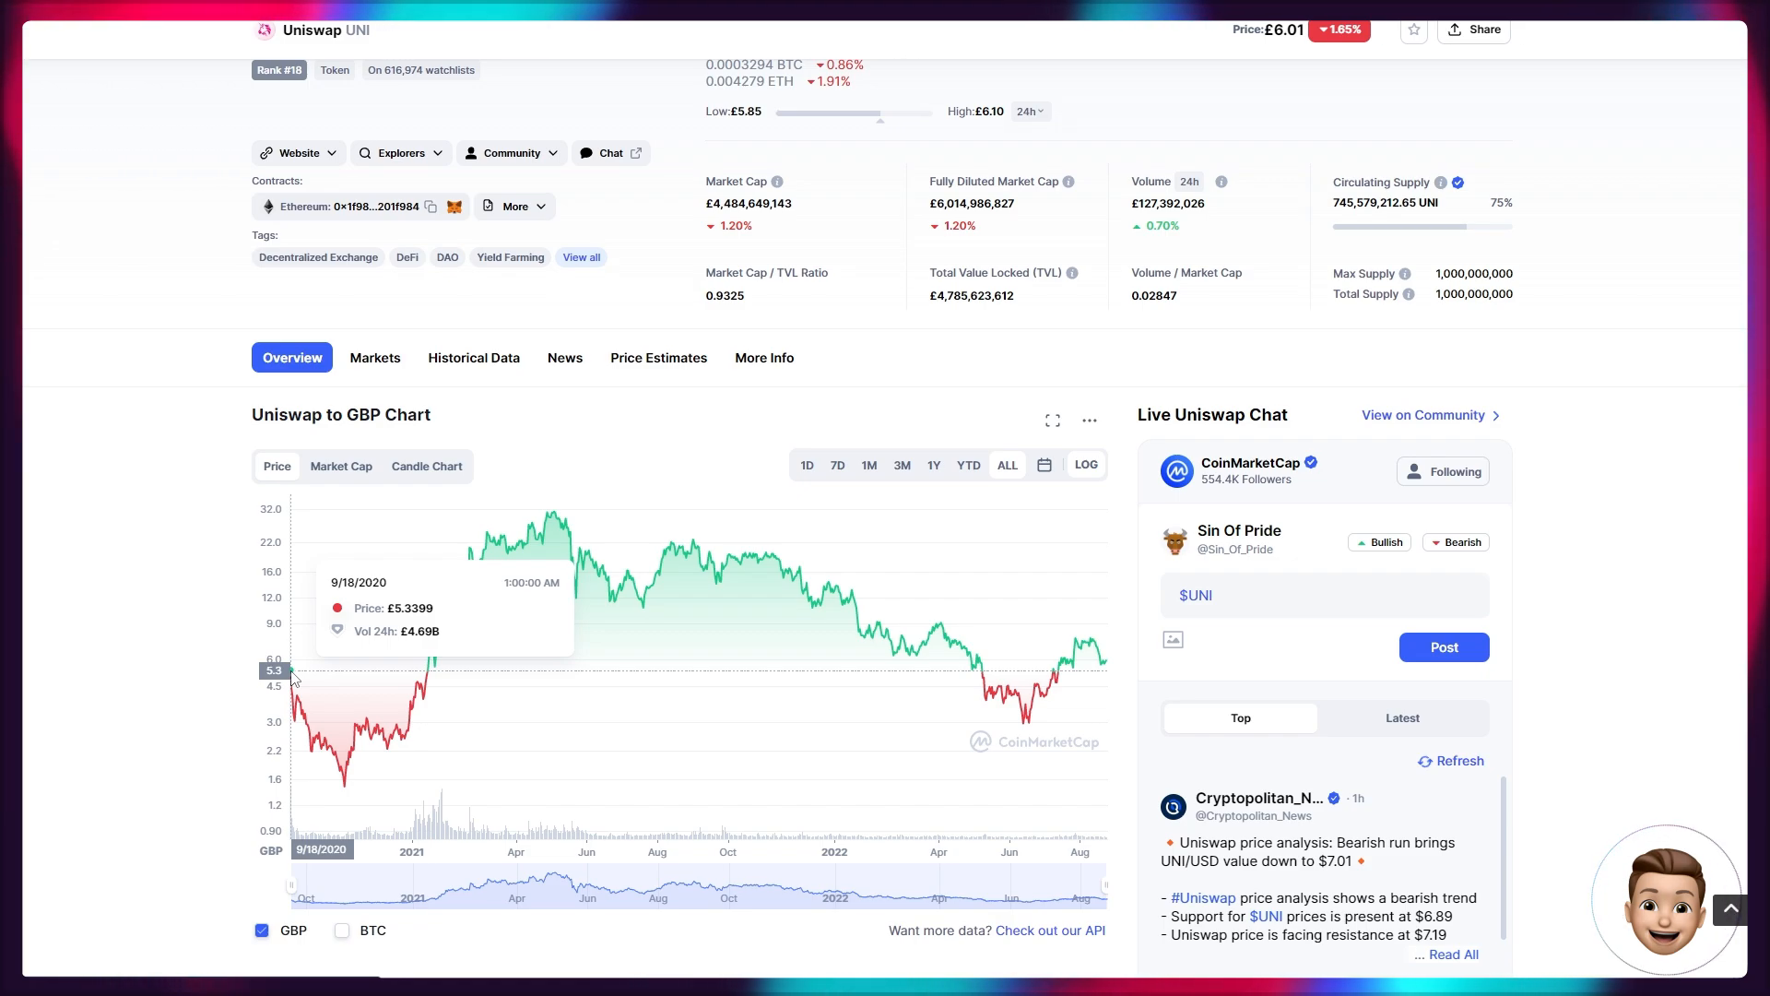
mouse_move(319, 708)
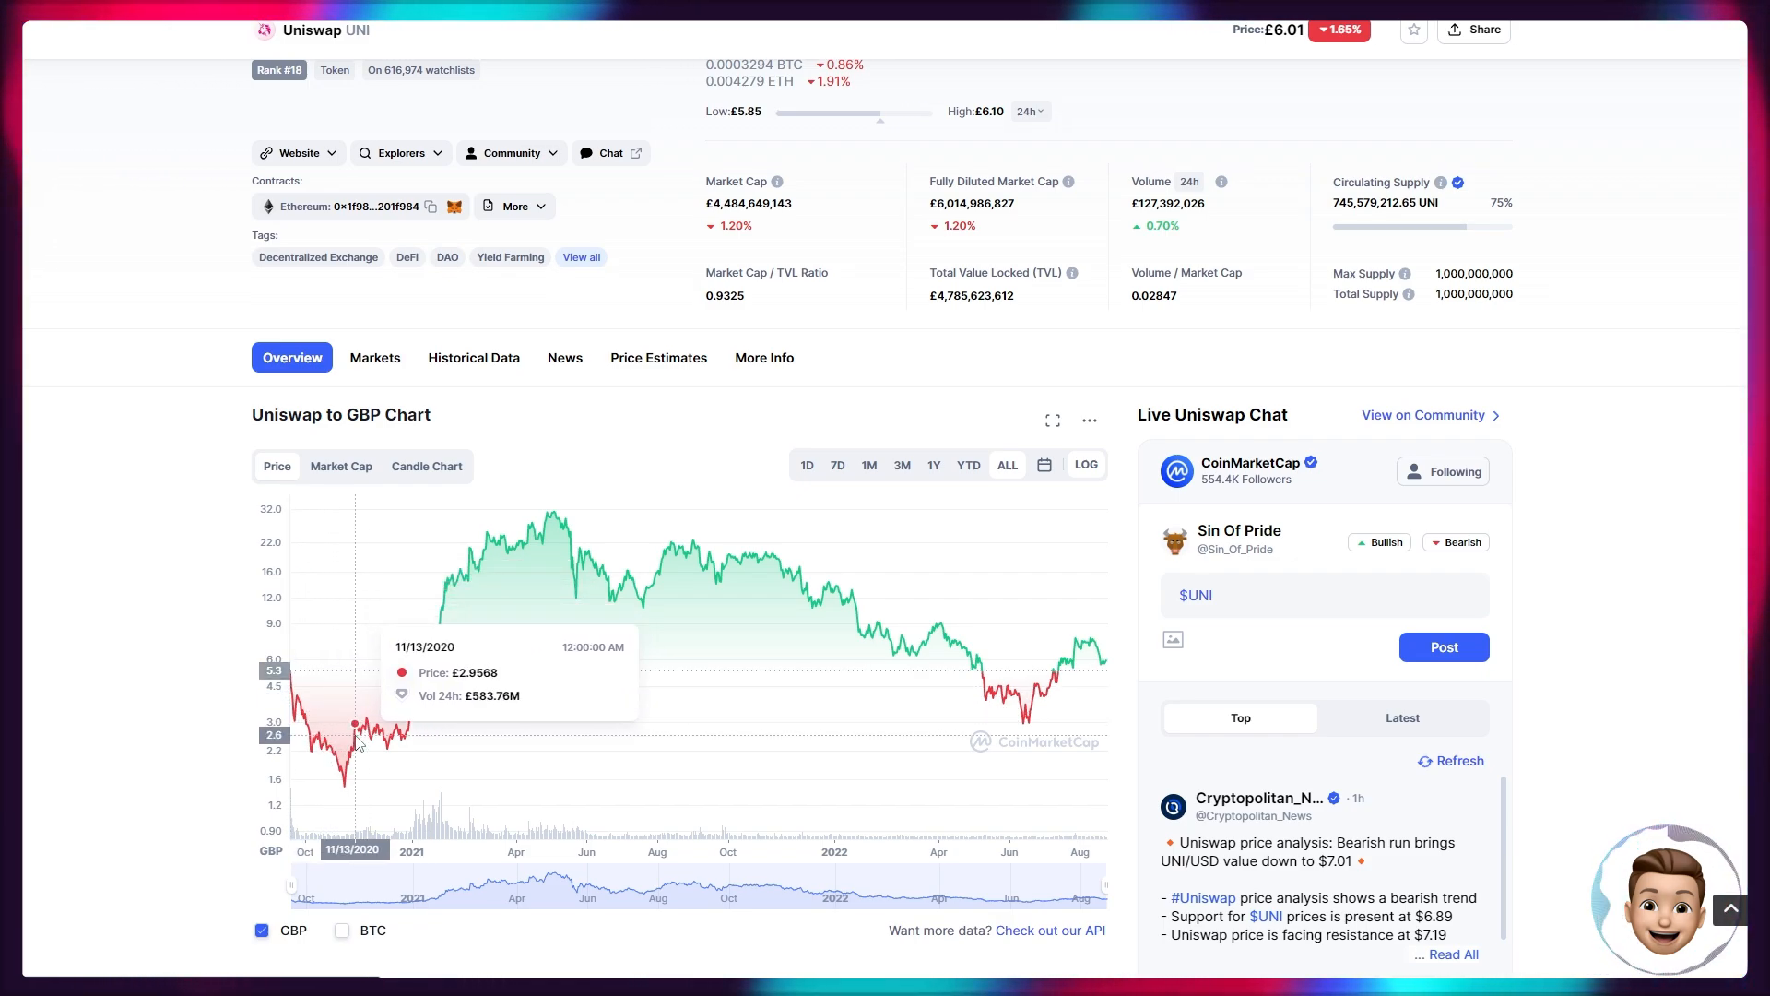
mouse_move(350, 754)
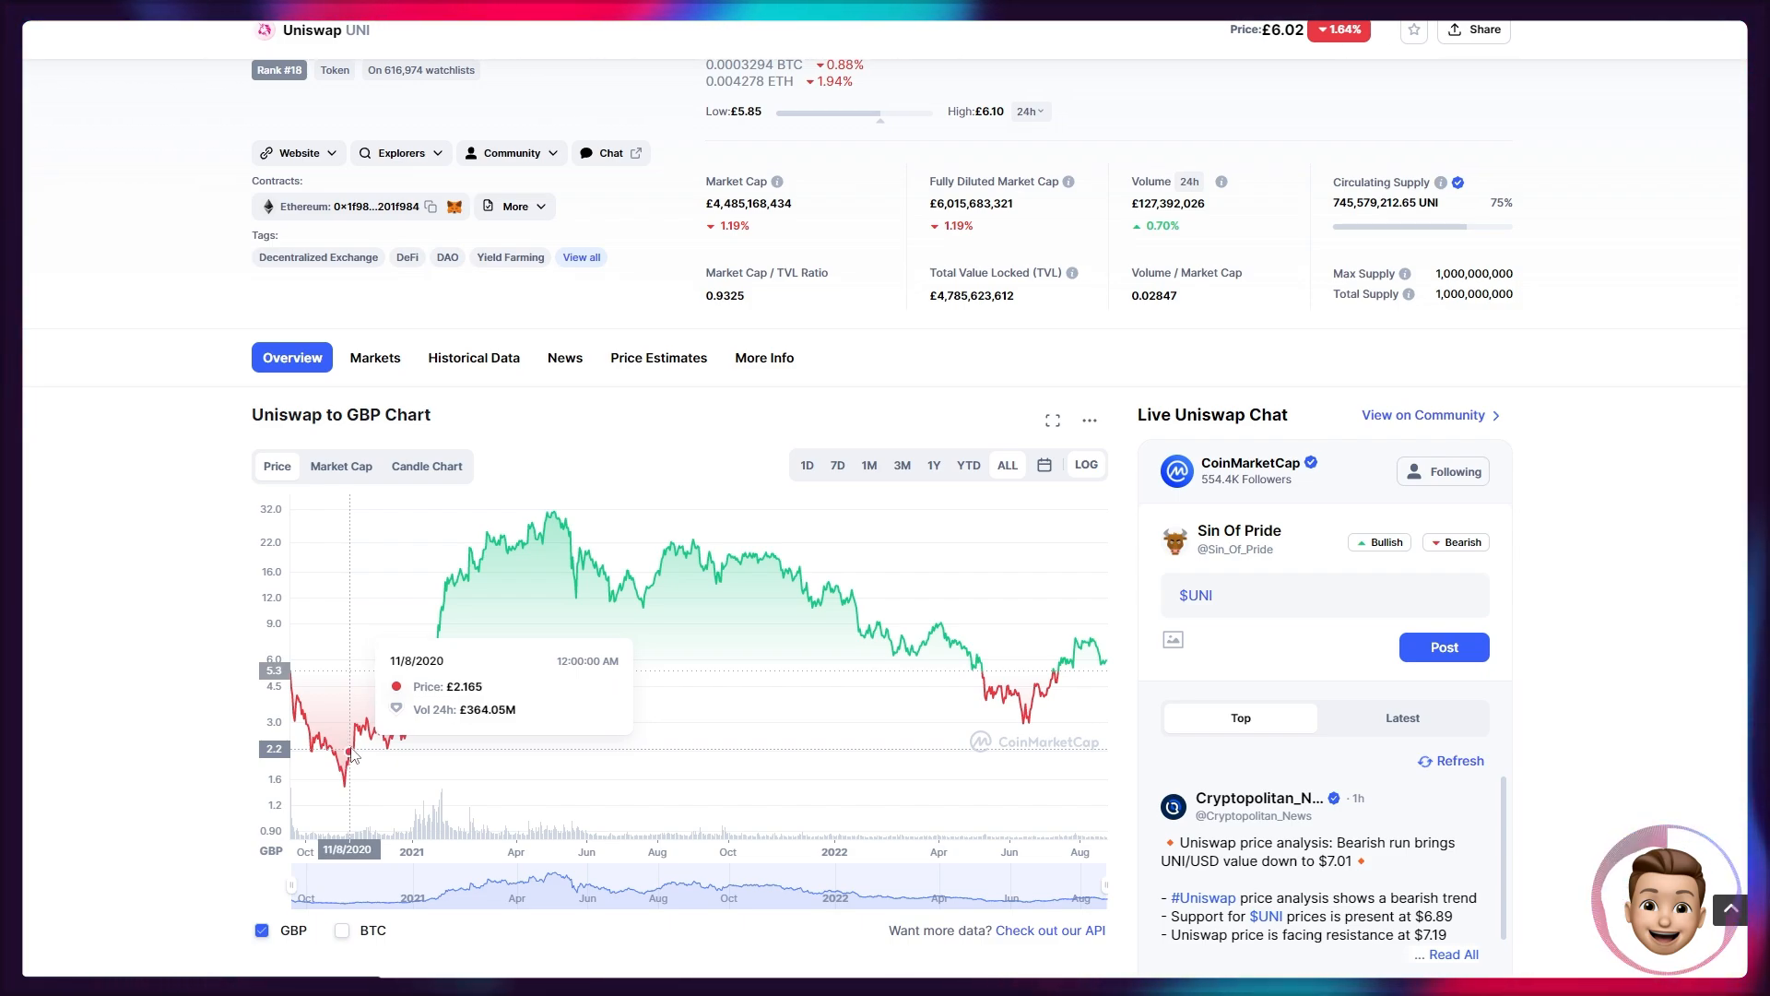
mouse_move(345, 770)
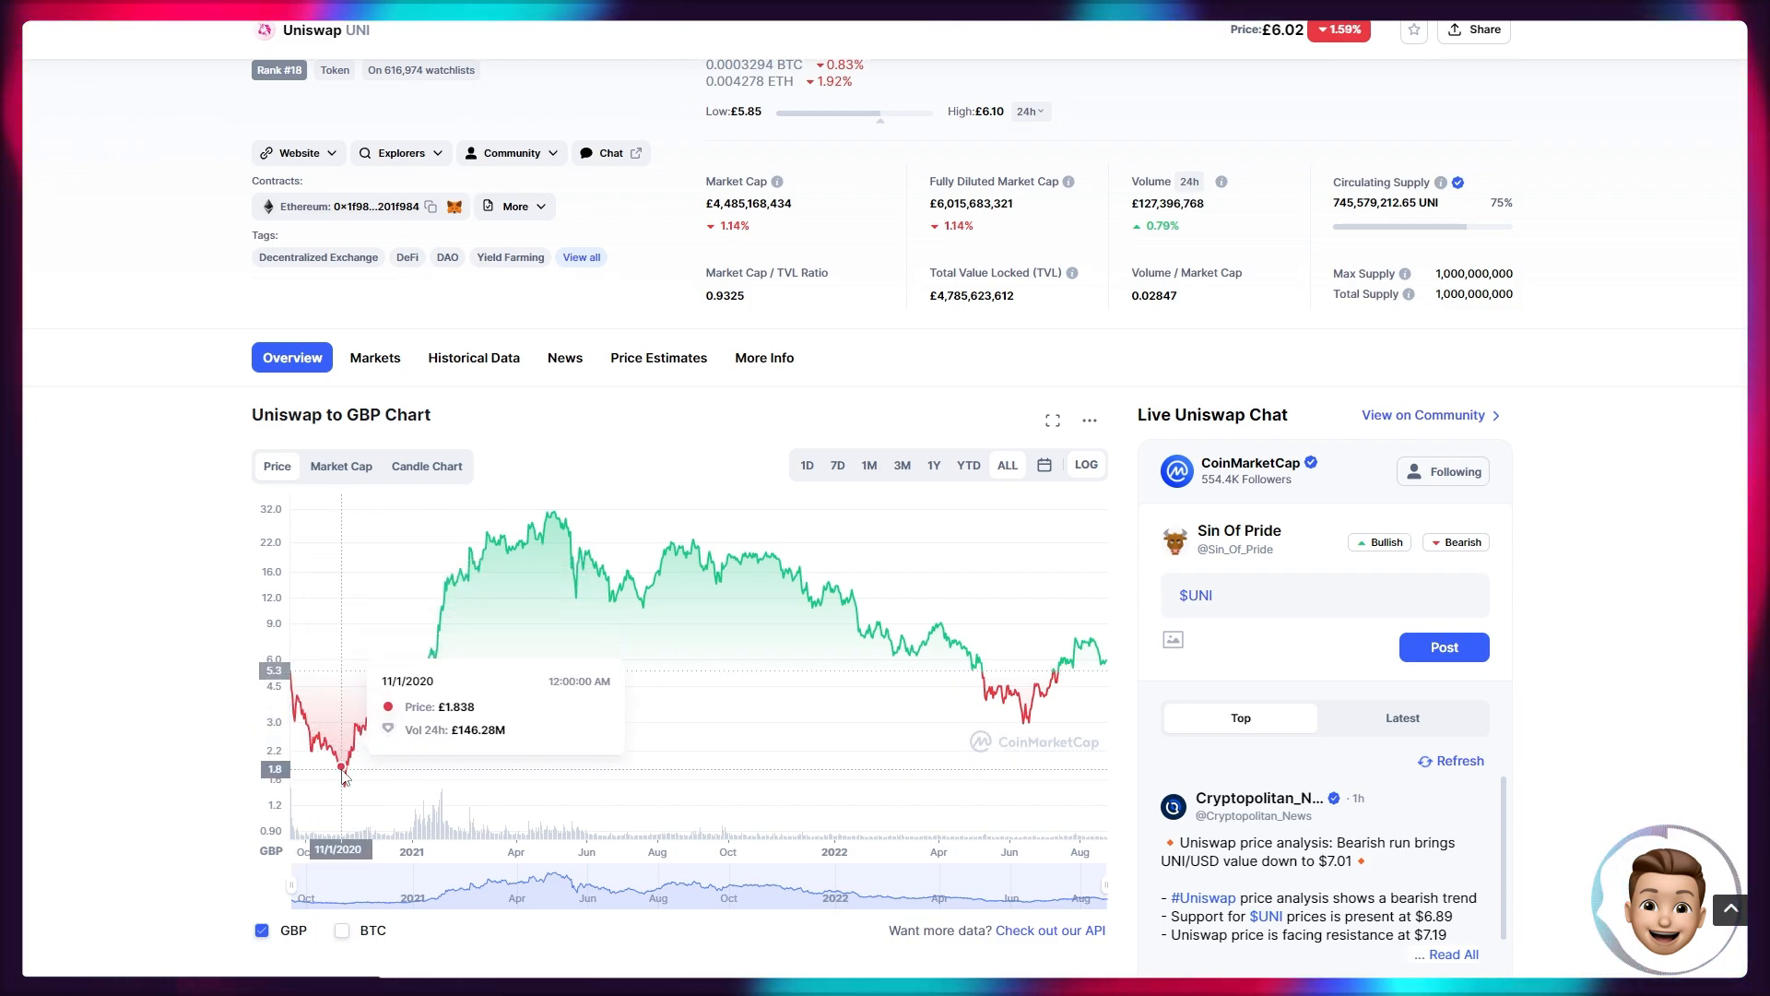
mouse_move(347, 785)
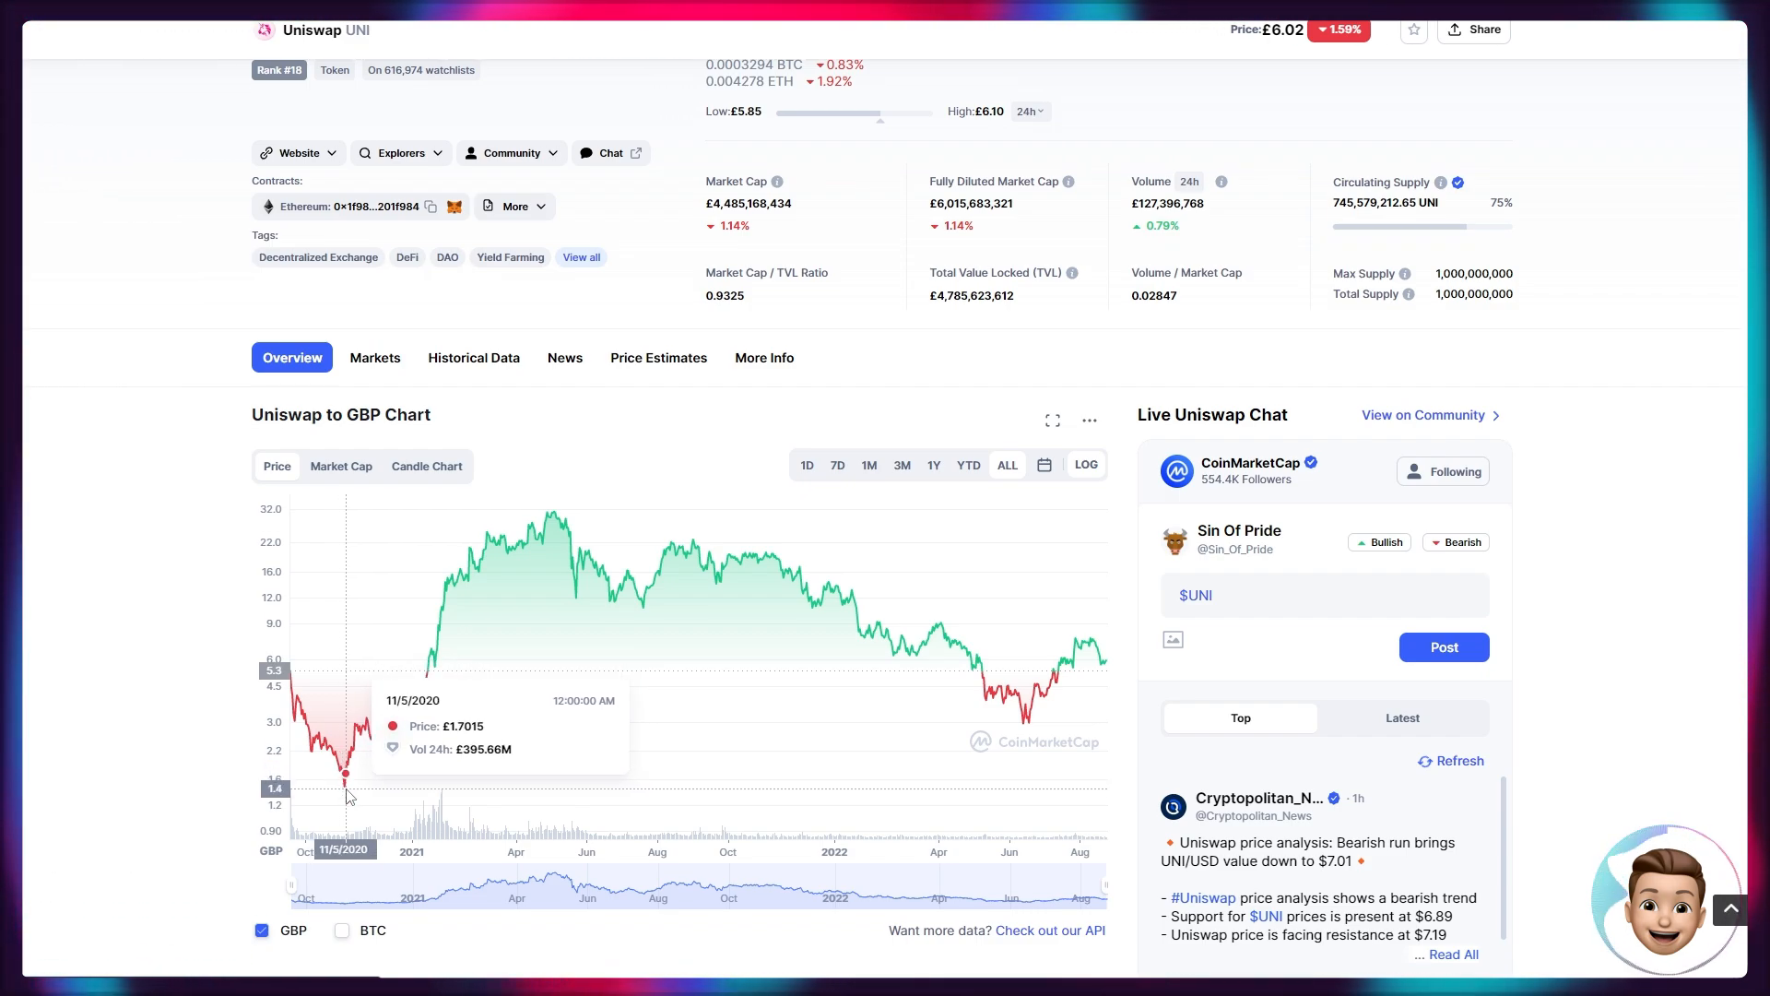
mouse_move(385, 791)
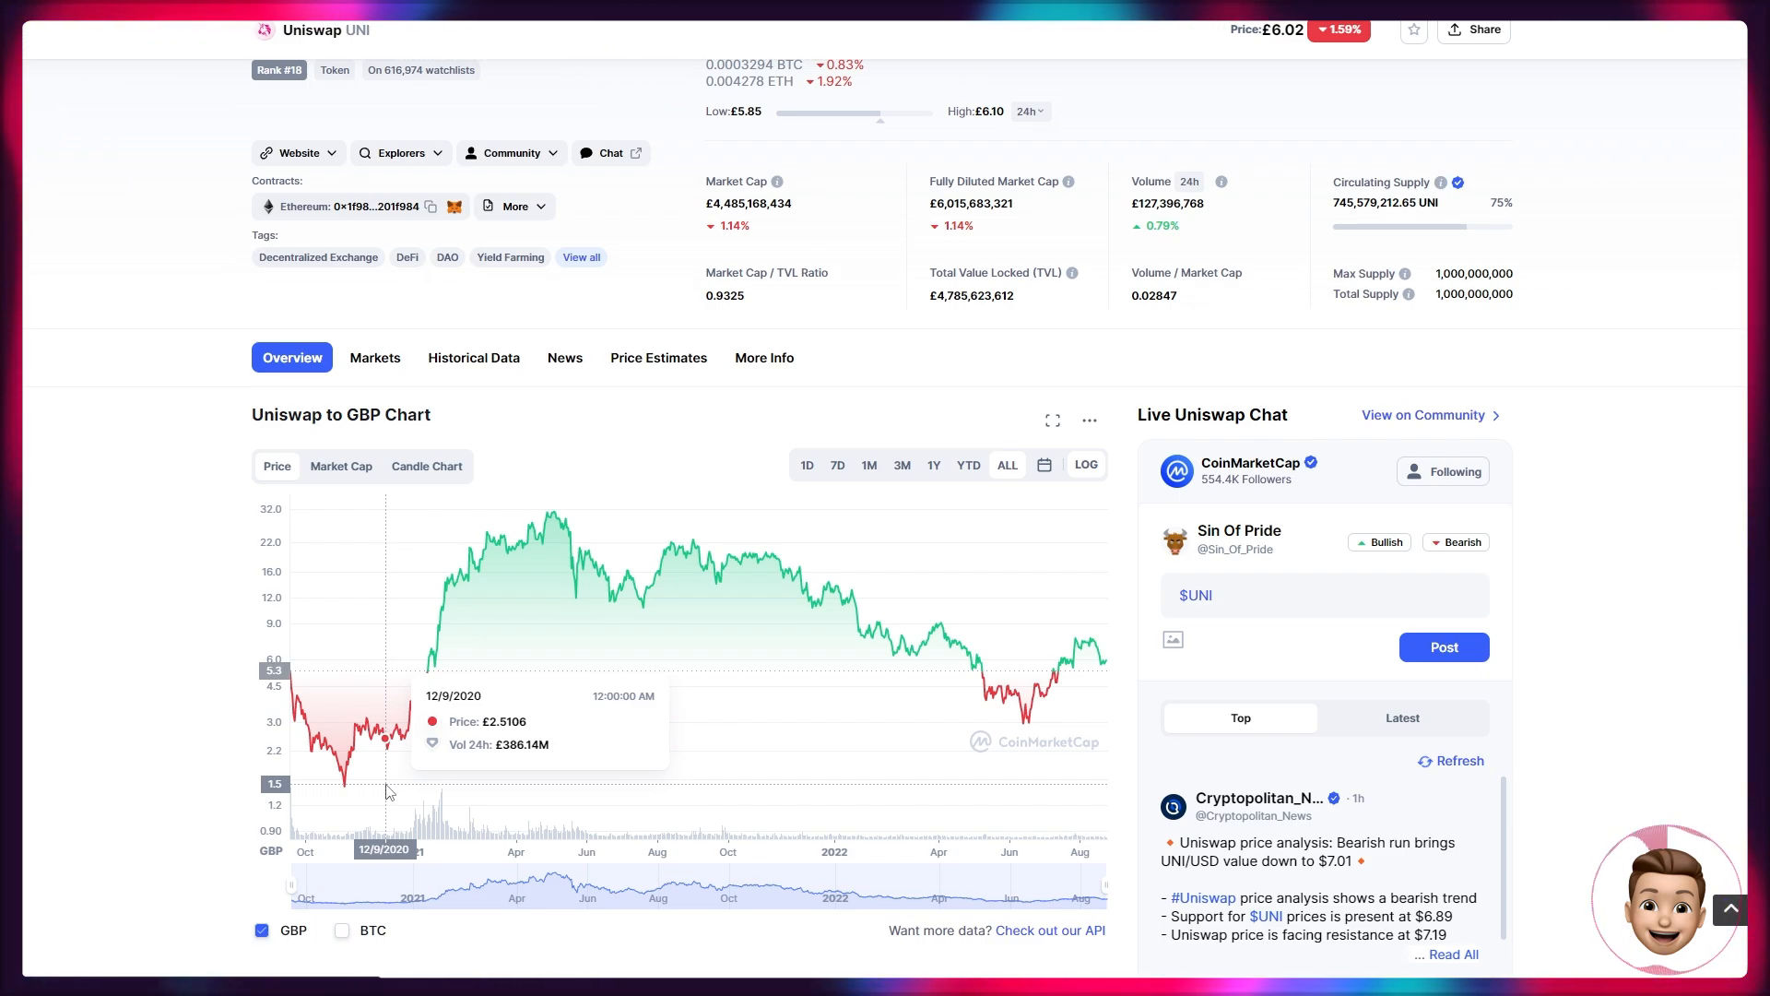
mouse_move(494, 680)
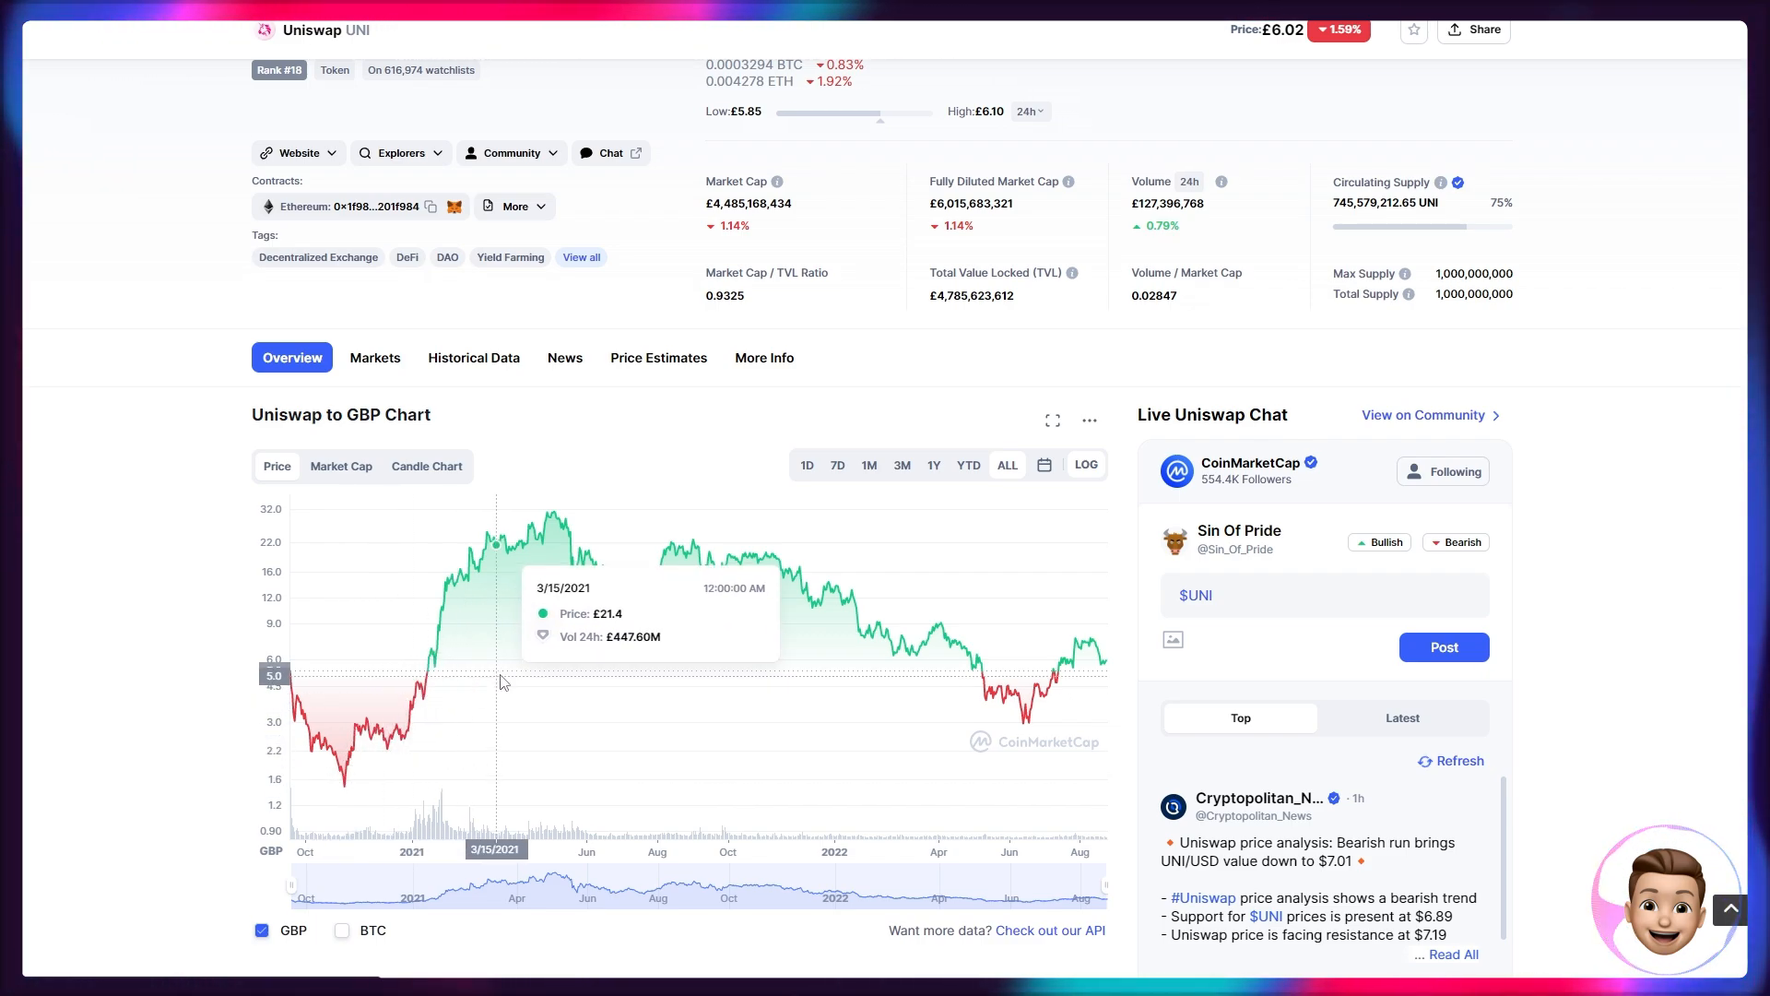
mouse_move(496, 681)
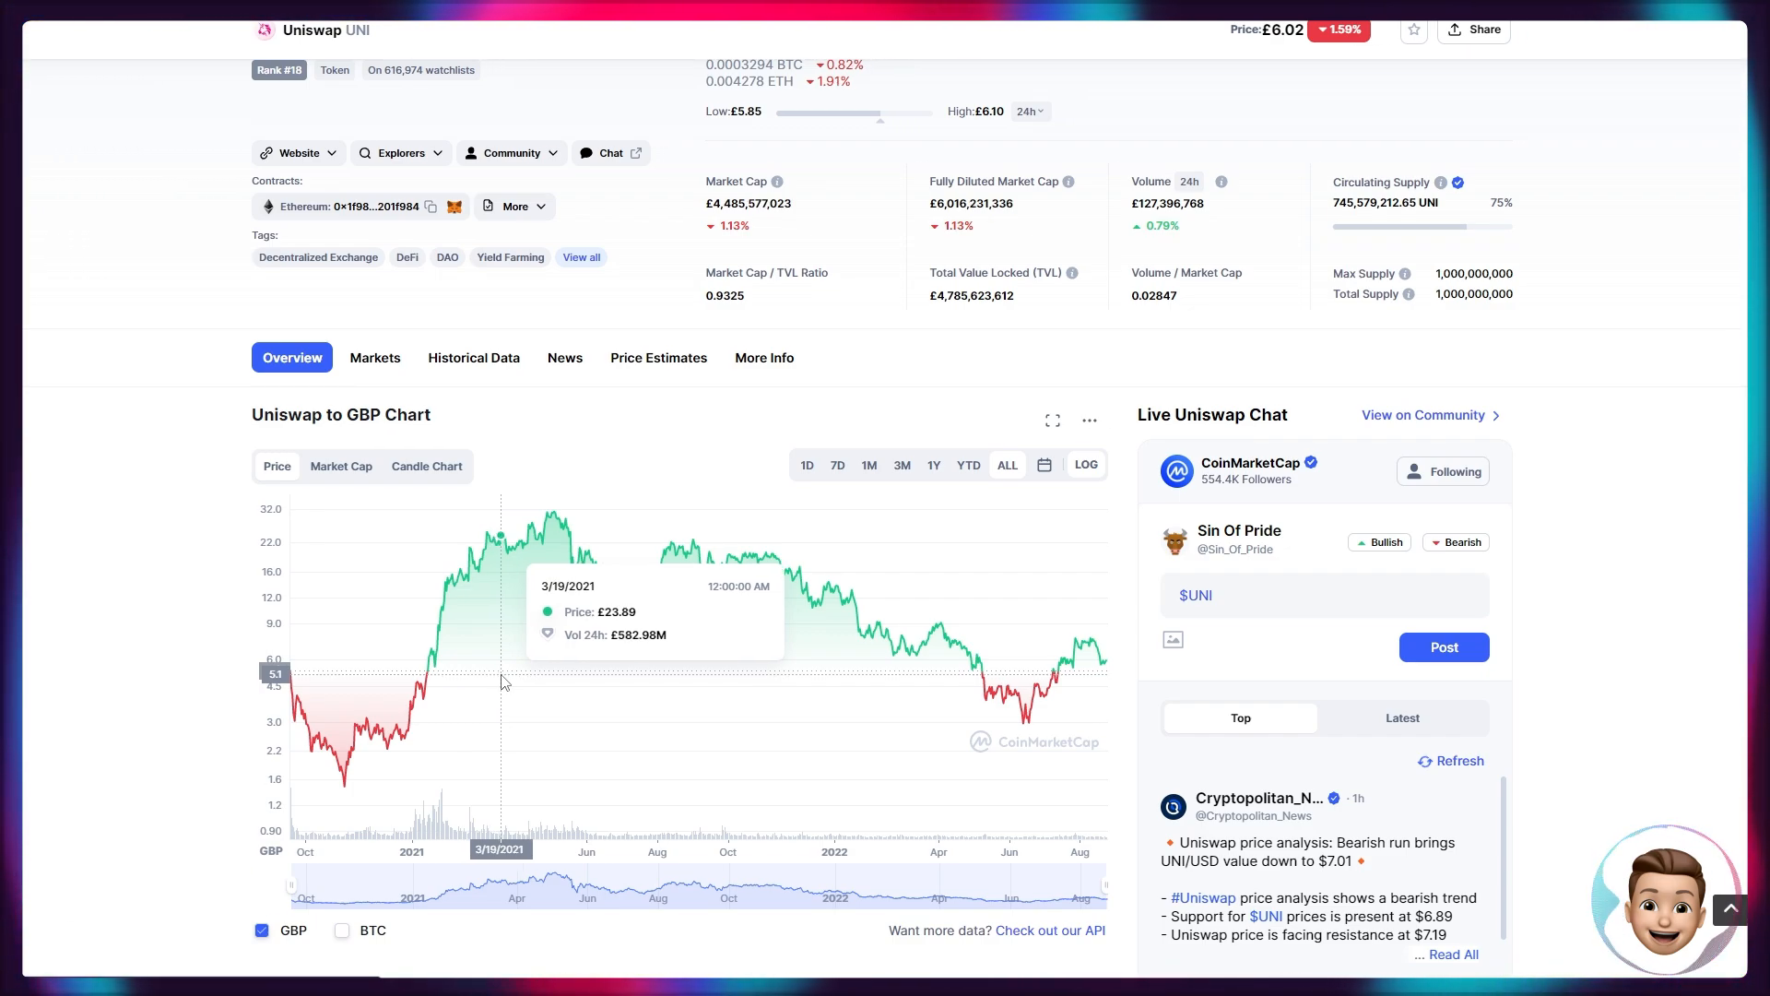
mouse_move(577, 690)
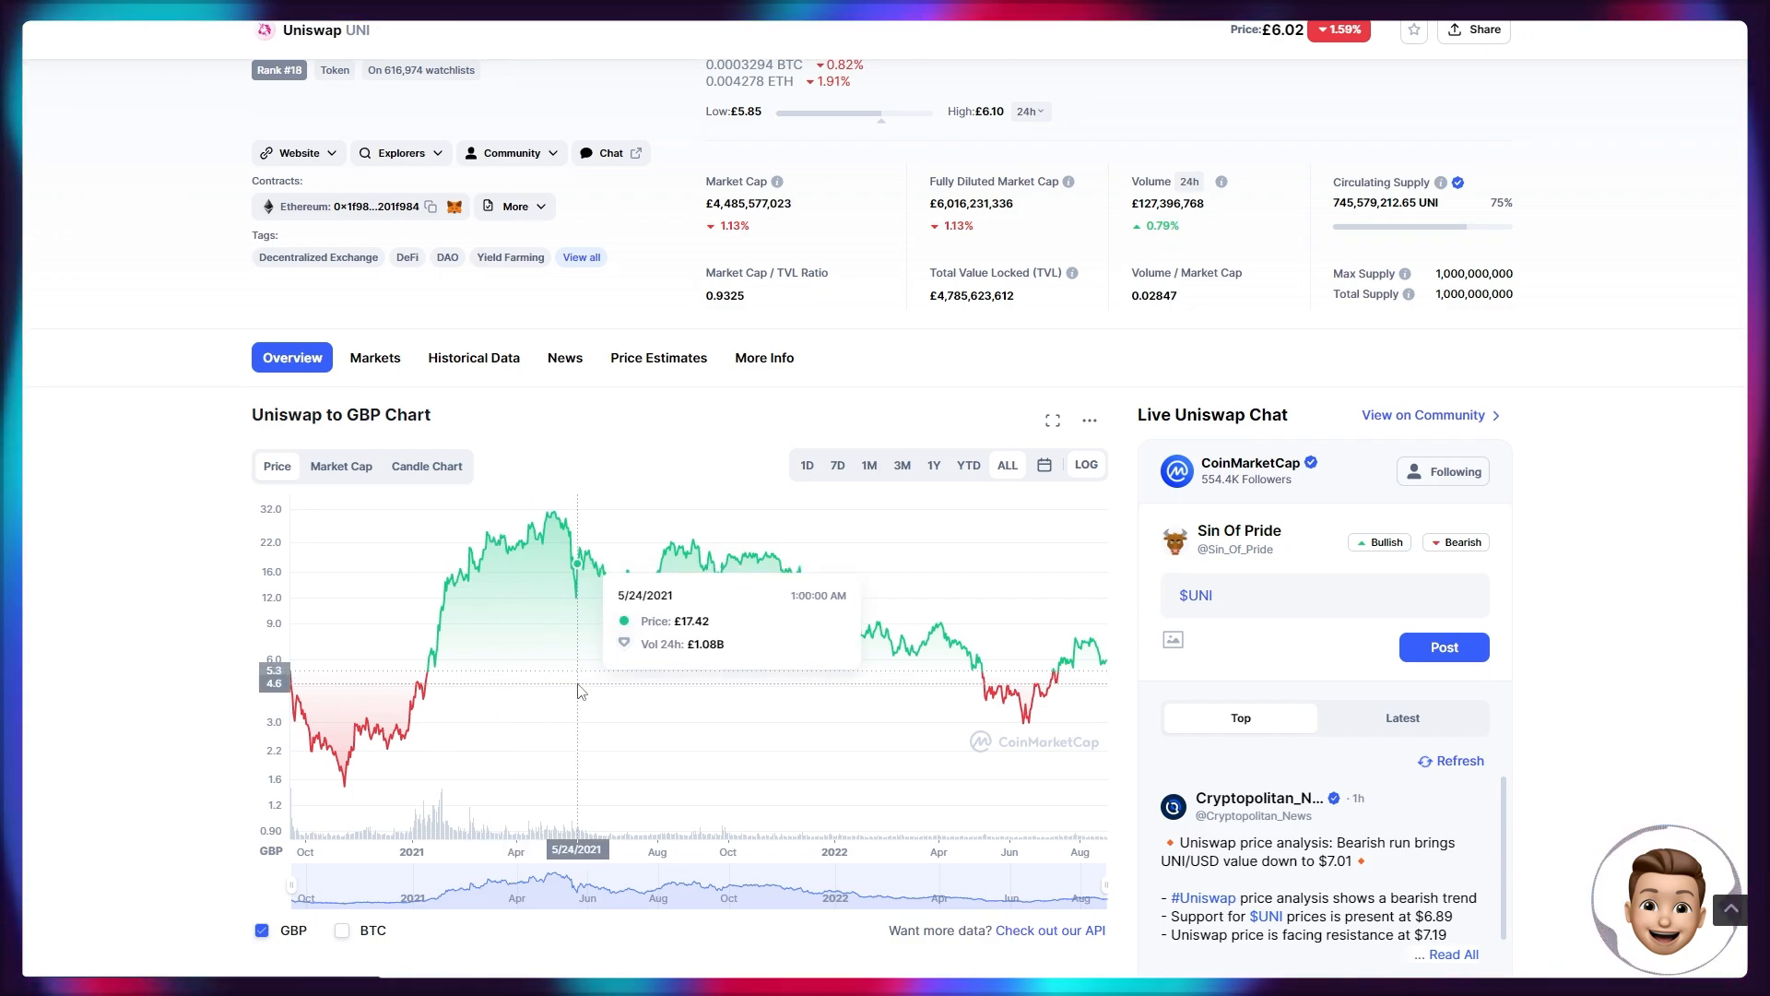
mouse_move(381, 793)
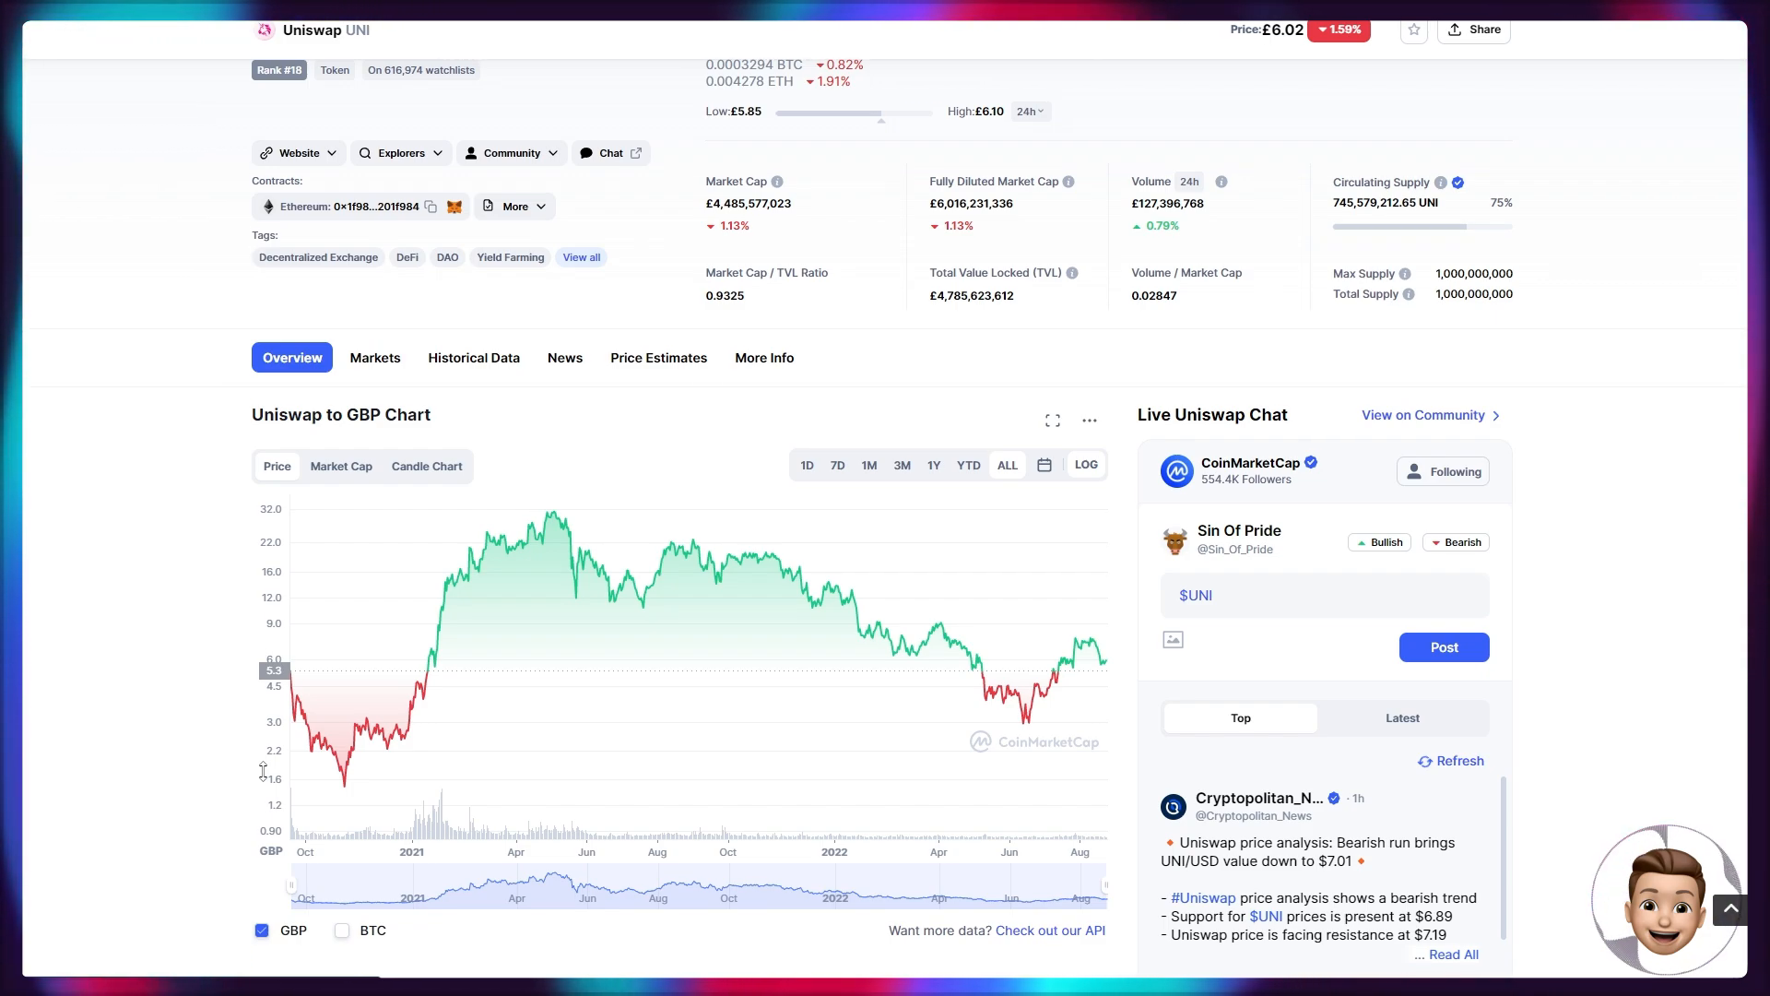
mouse_move(217, 771)
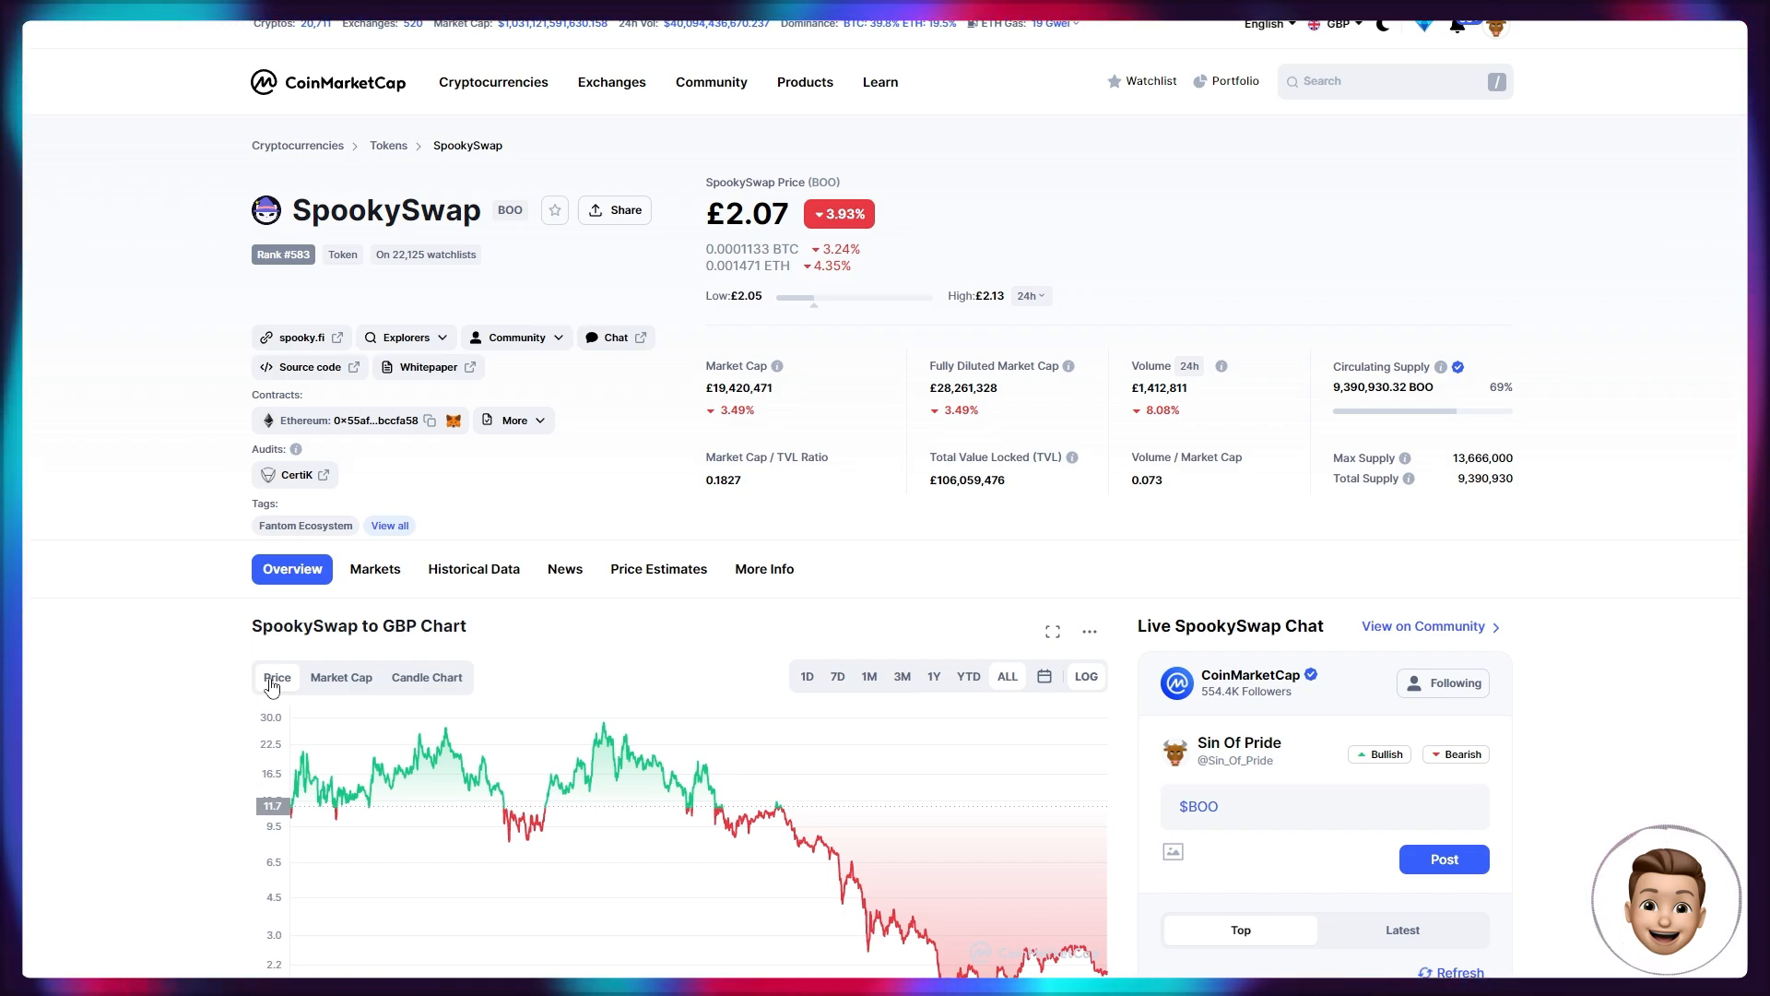
mouse_move(540, 452)
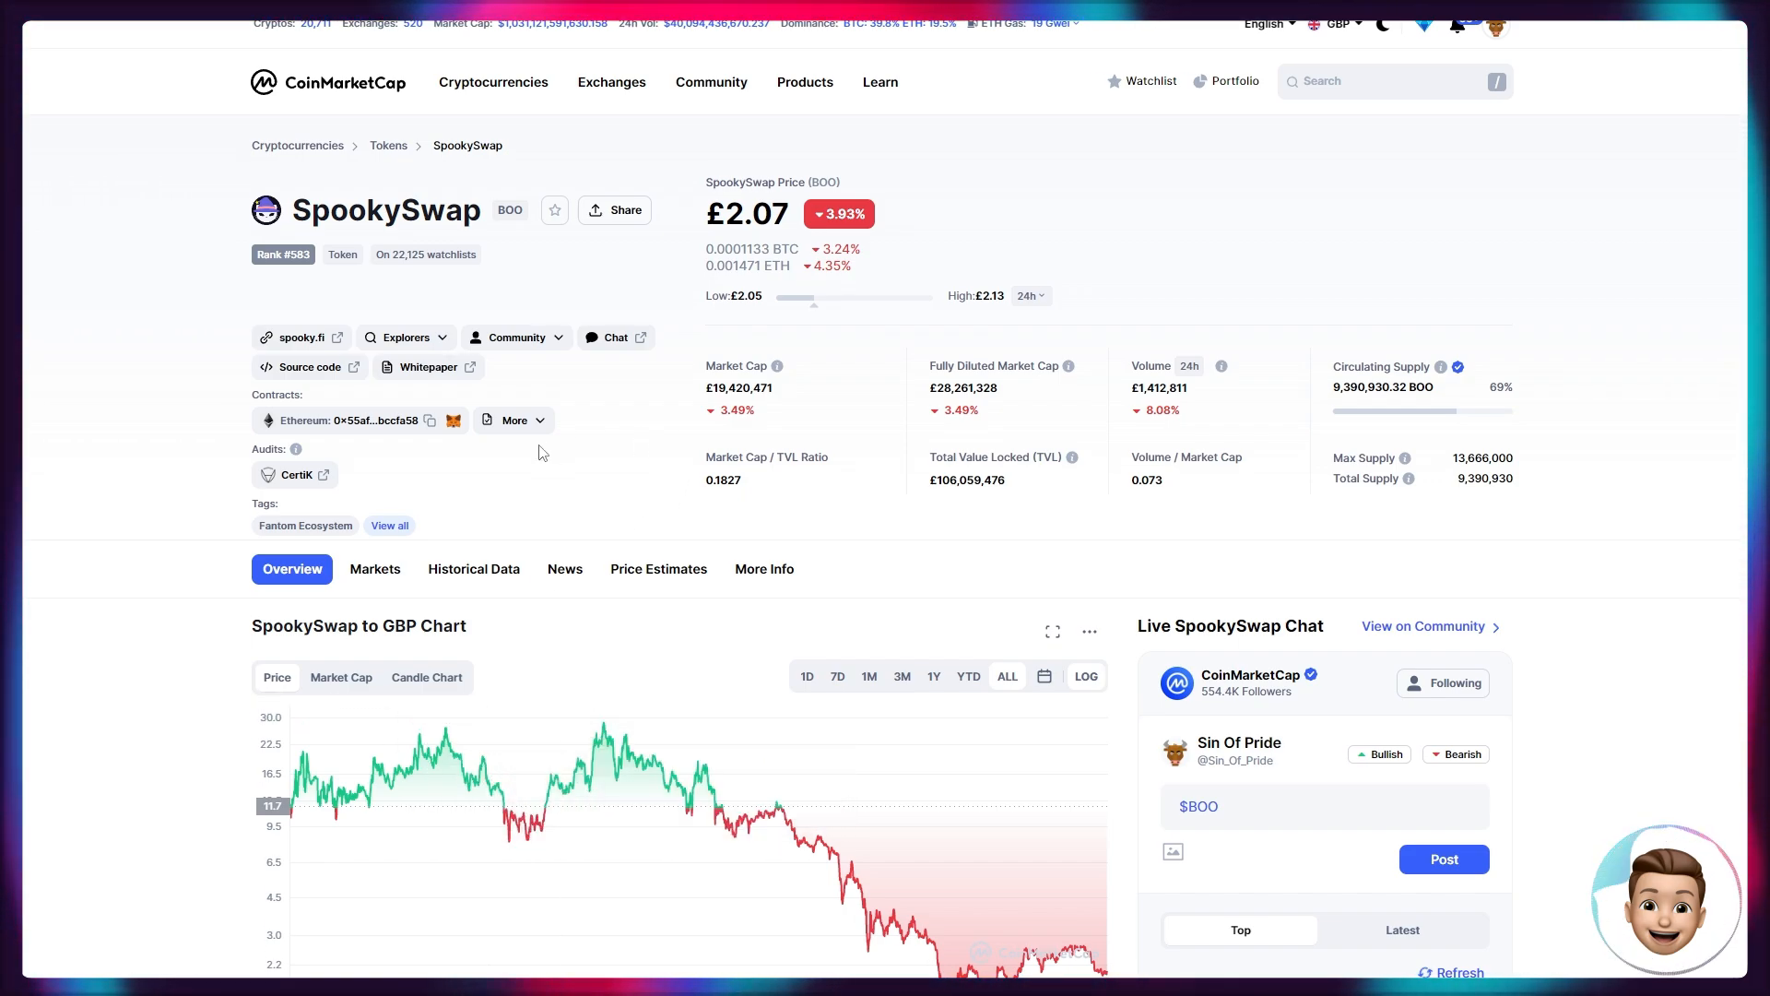
mouse_move(83, 459)
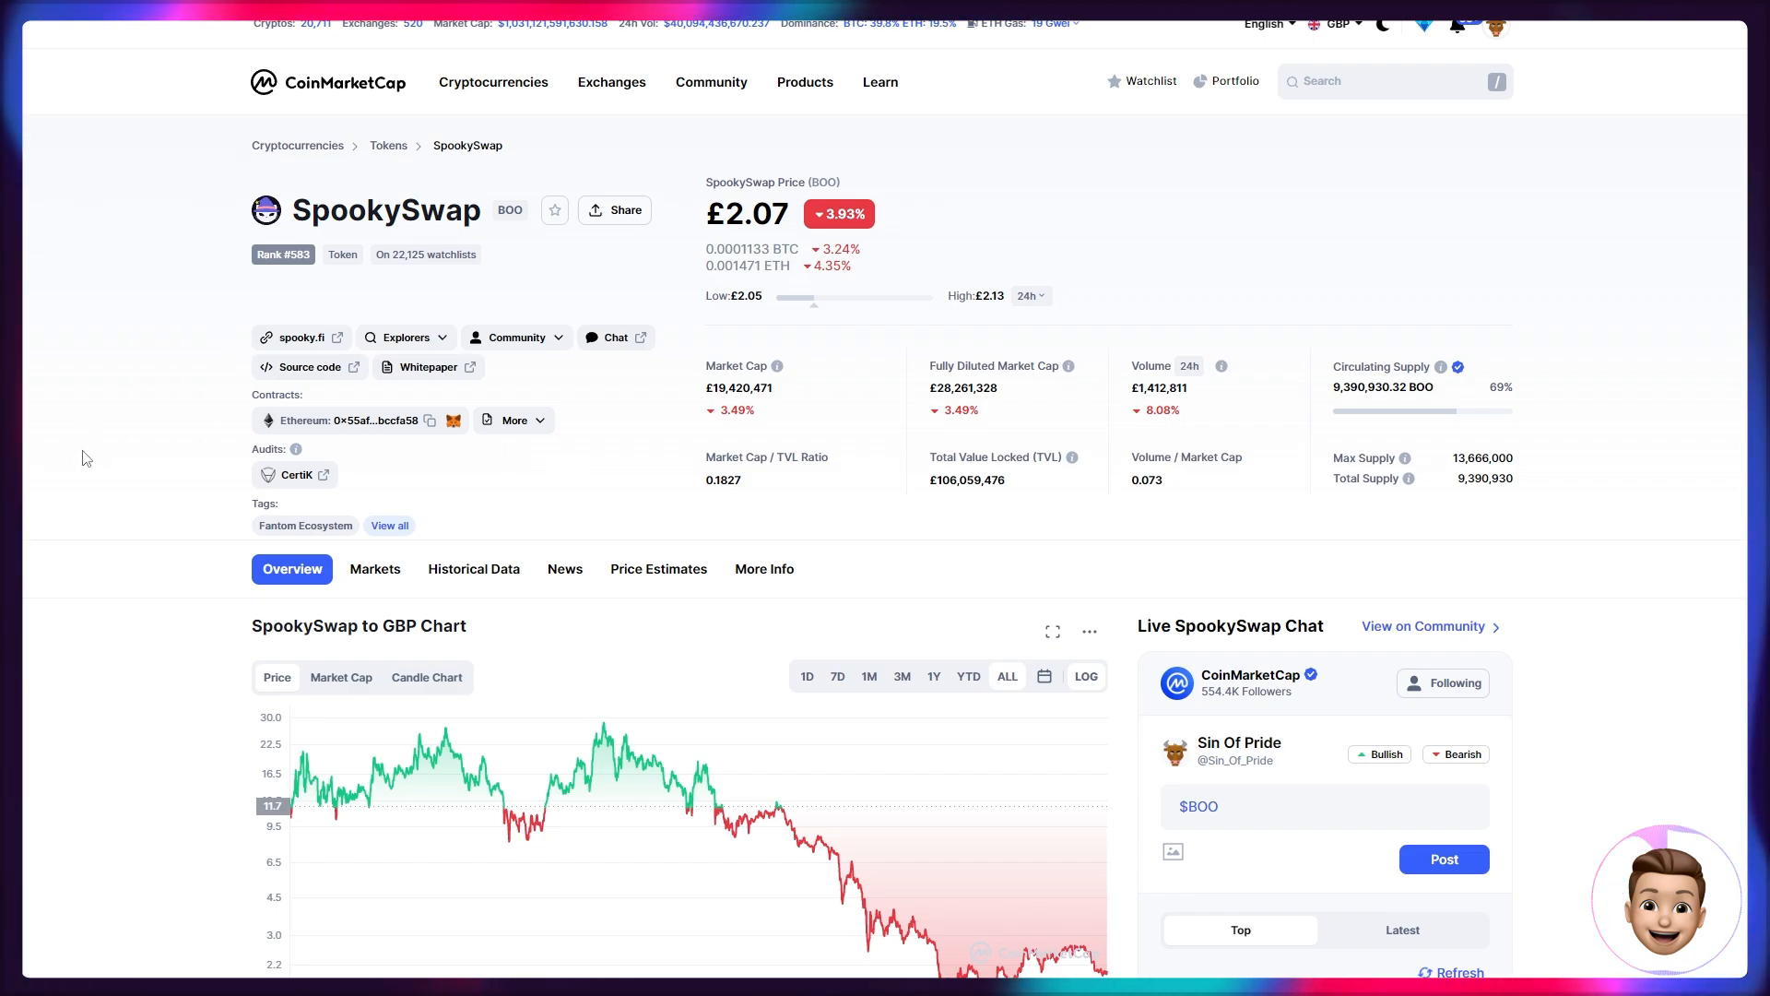
scroll(down, 3)
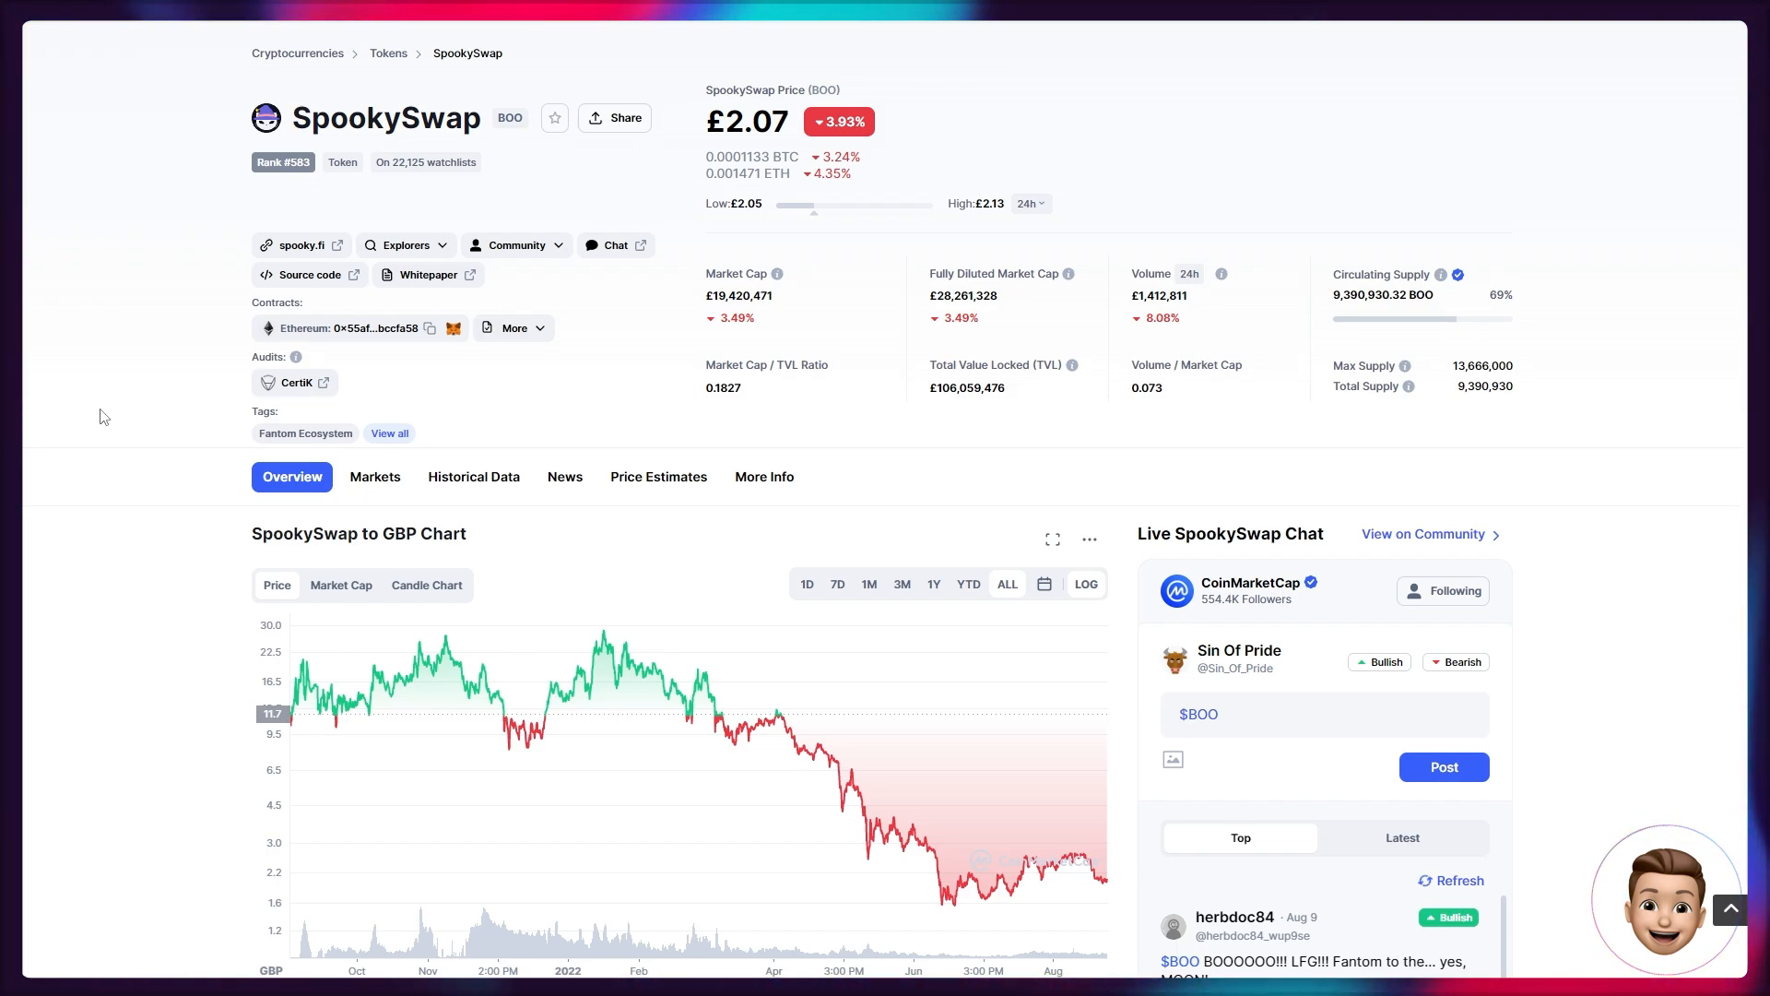
scroll(down, 3)
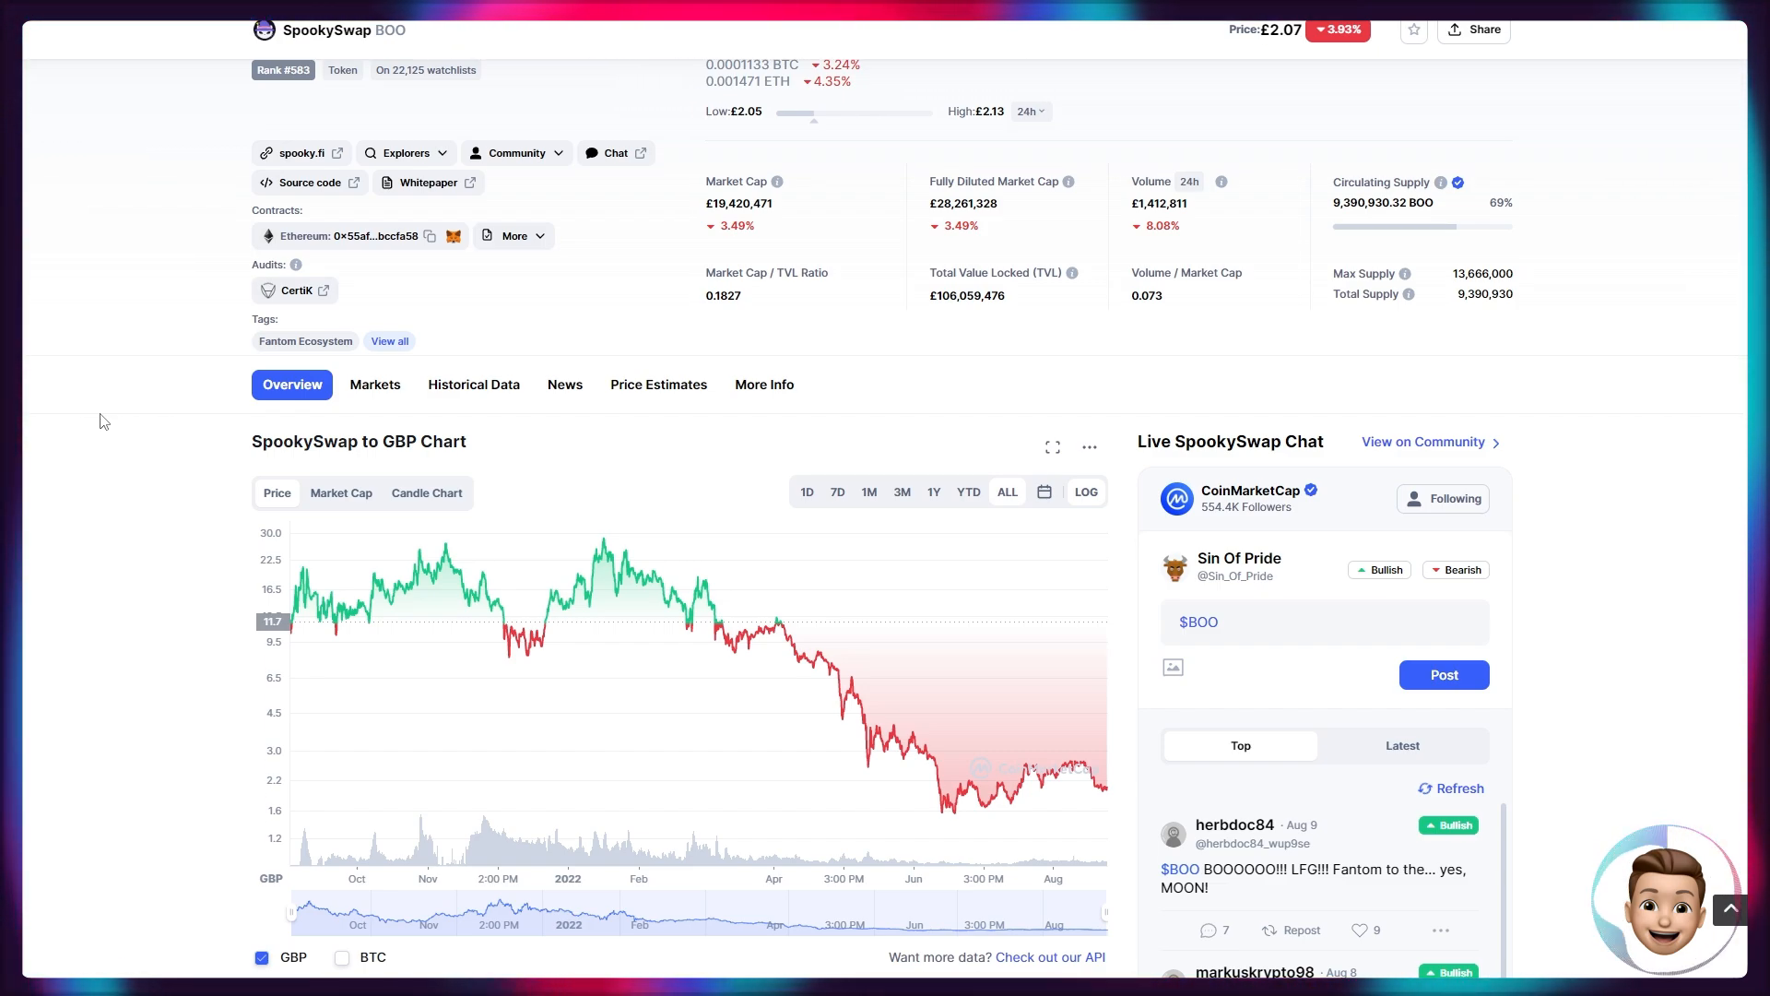
mouse_move(155, 472)
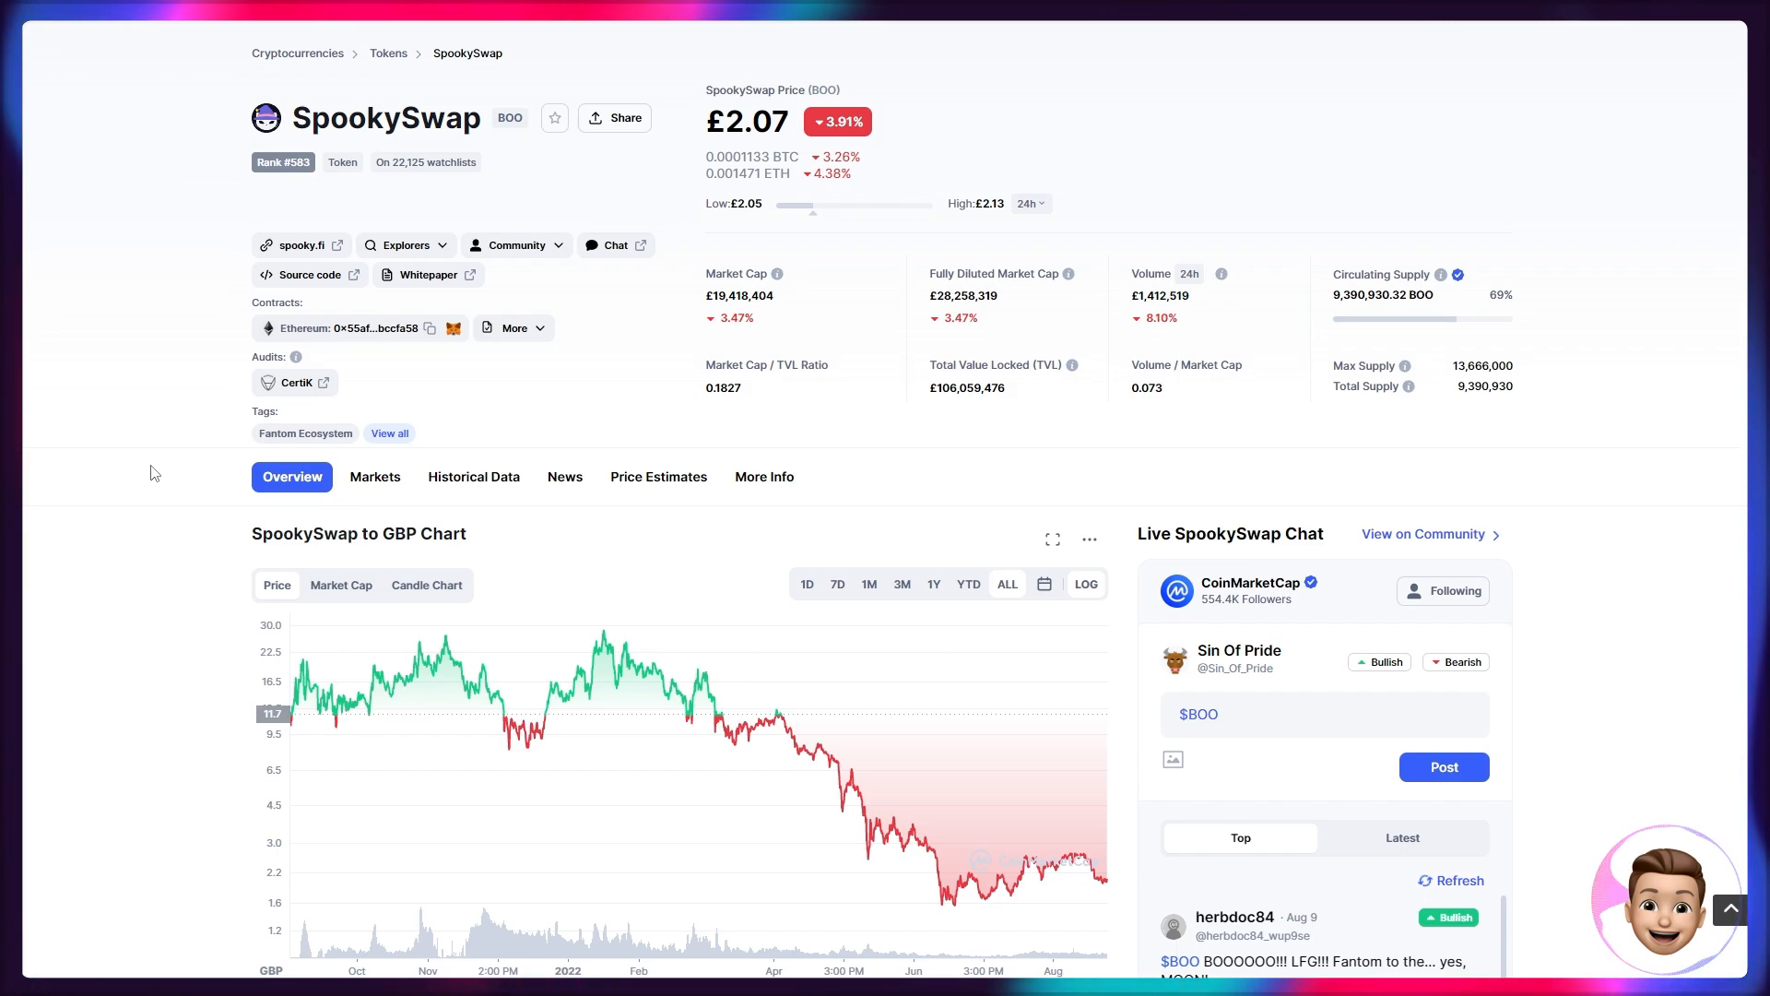
mouse_move(183, 172)
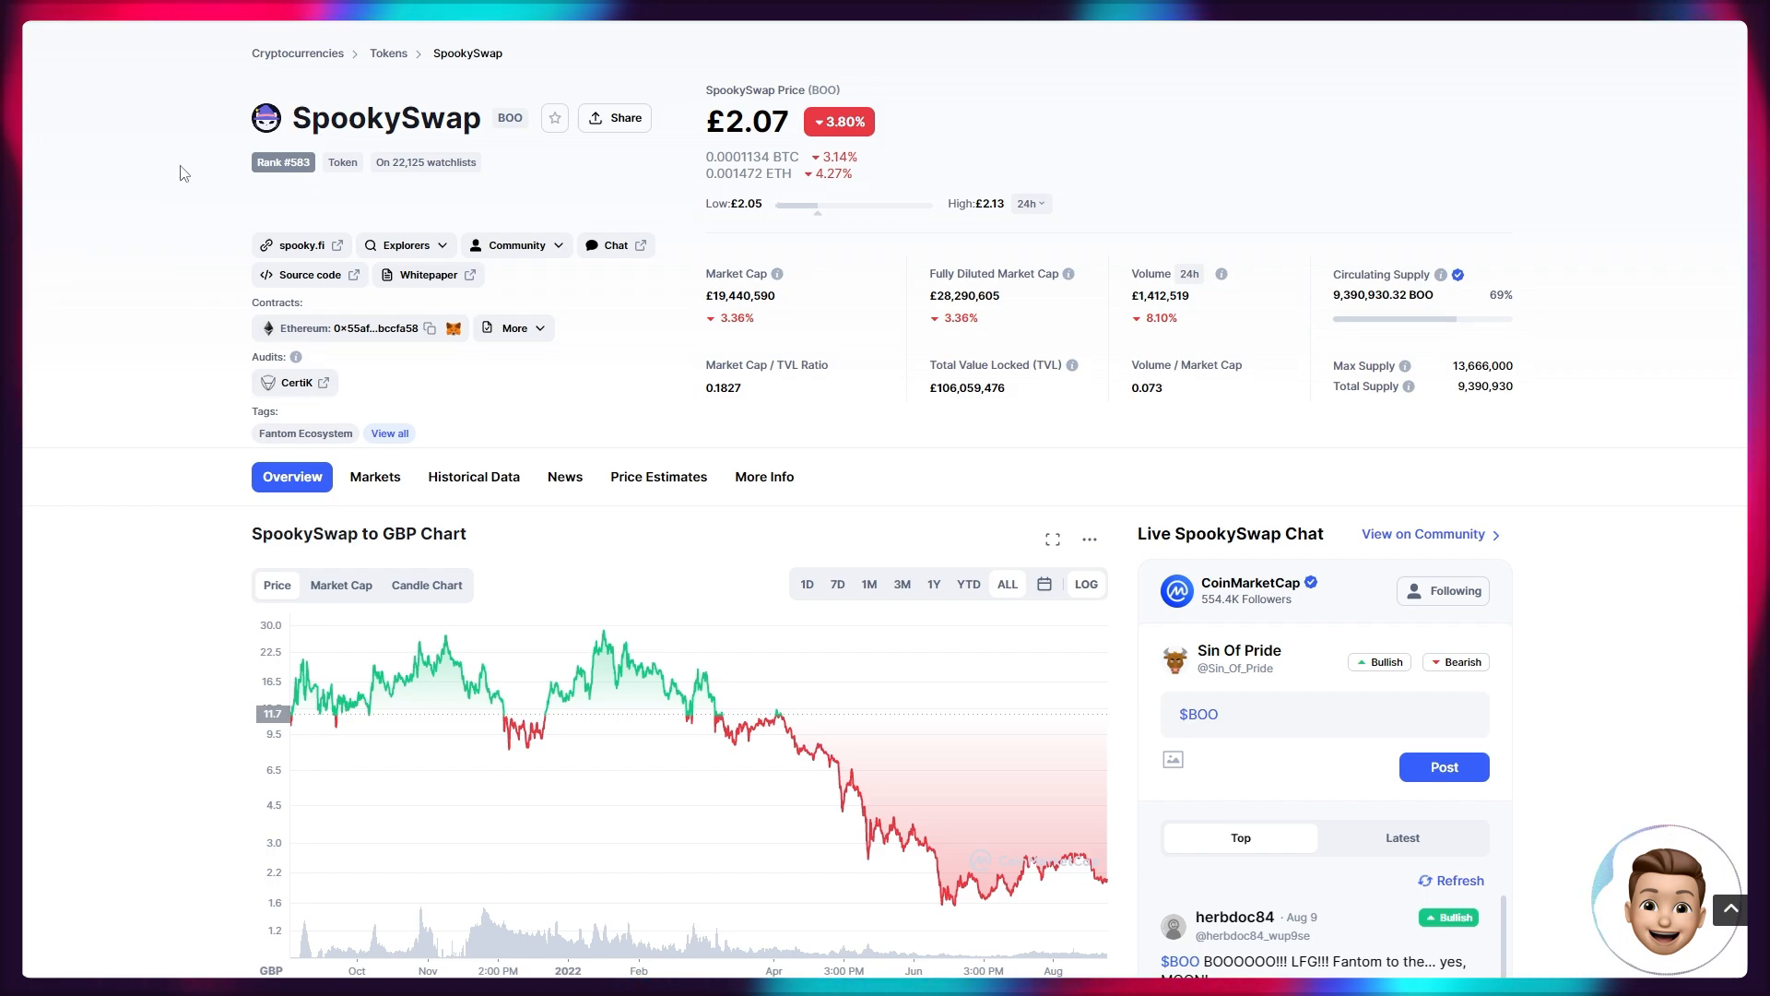
scroll(up, 3)
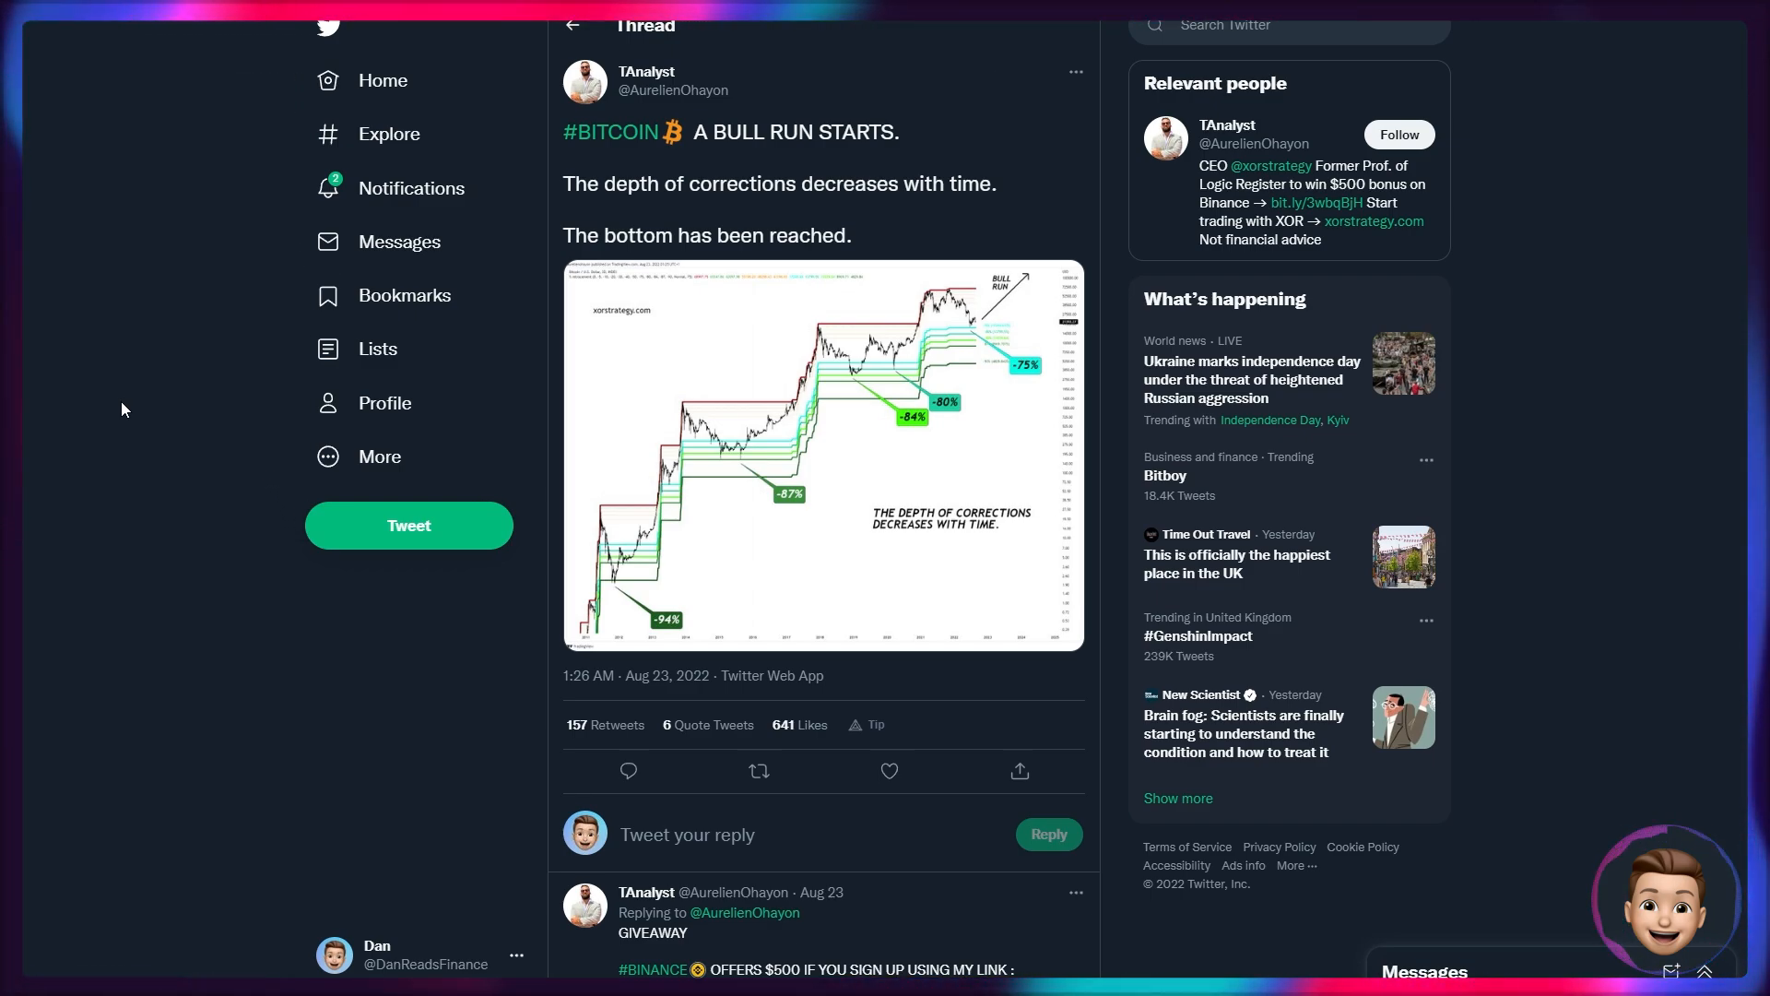
mouse_move(633, 385)
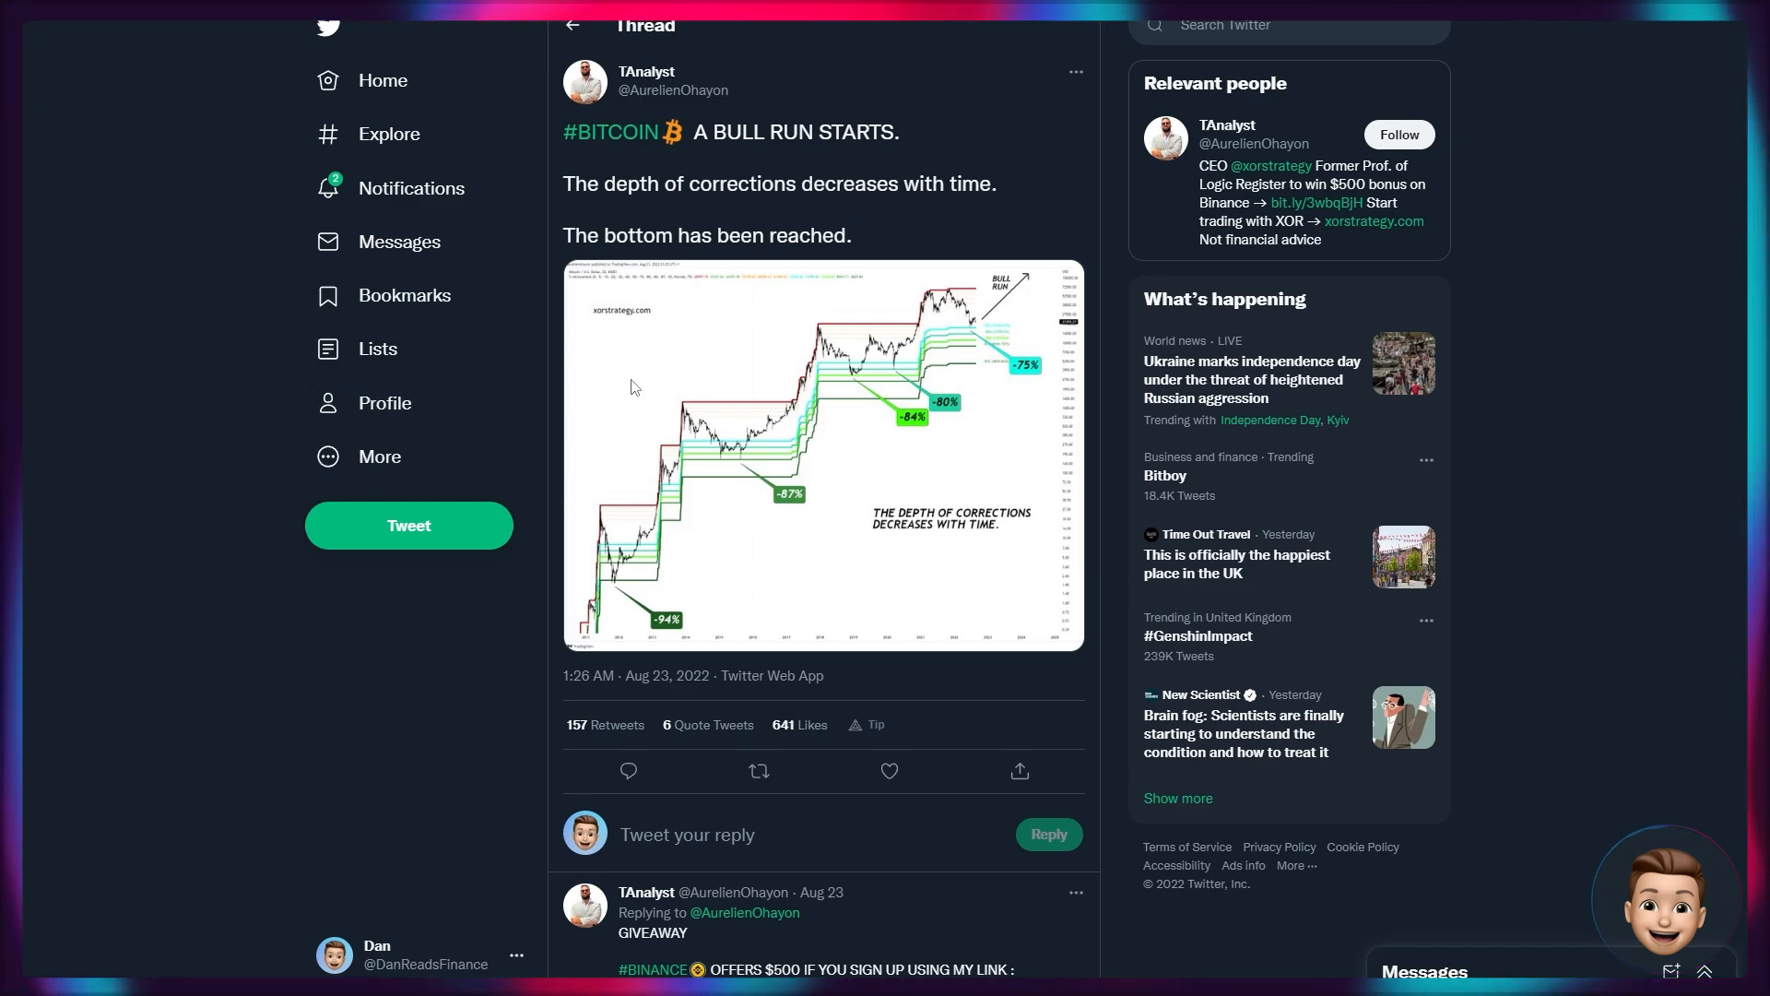
Enlarge the TAnalyst corrections-depth chart showing drawdowns shrinking from -94% to -75%.
click(823, 454)
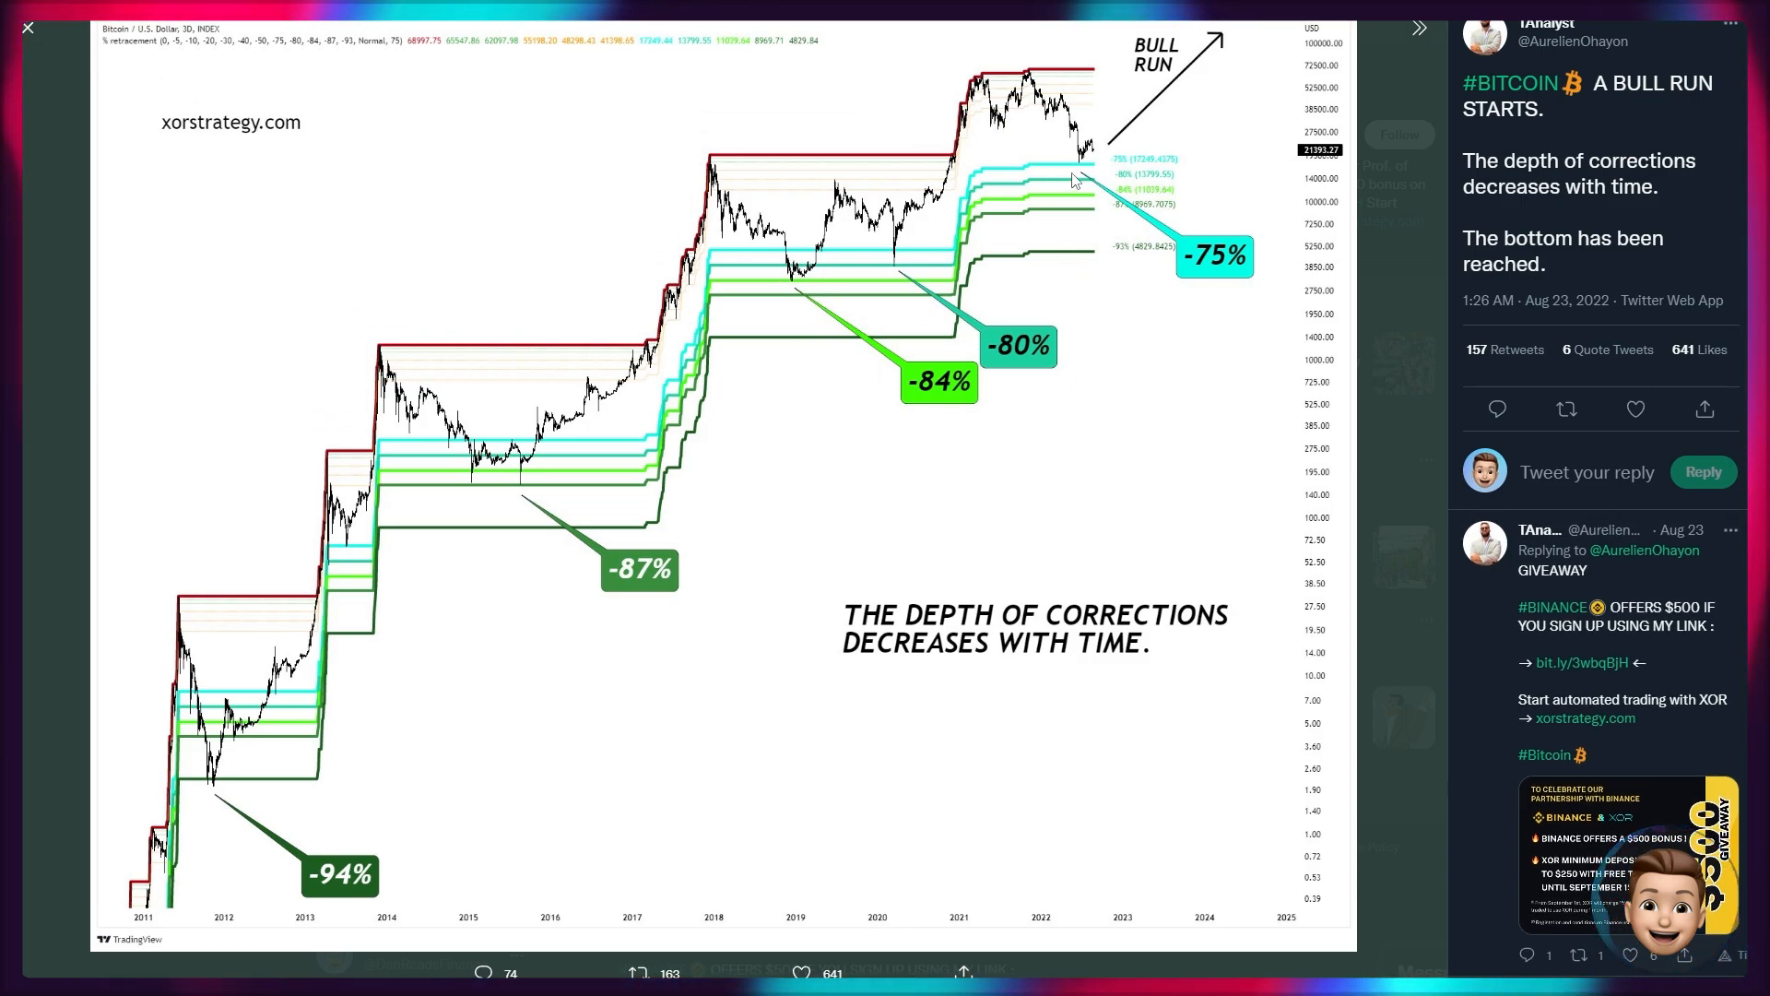
mouse_move(1031, 217)
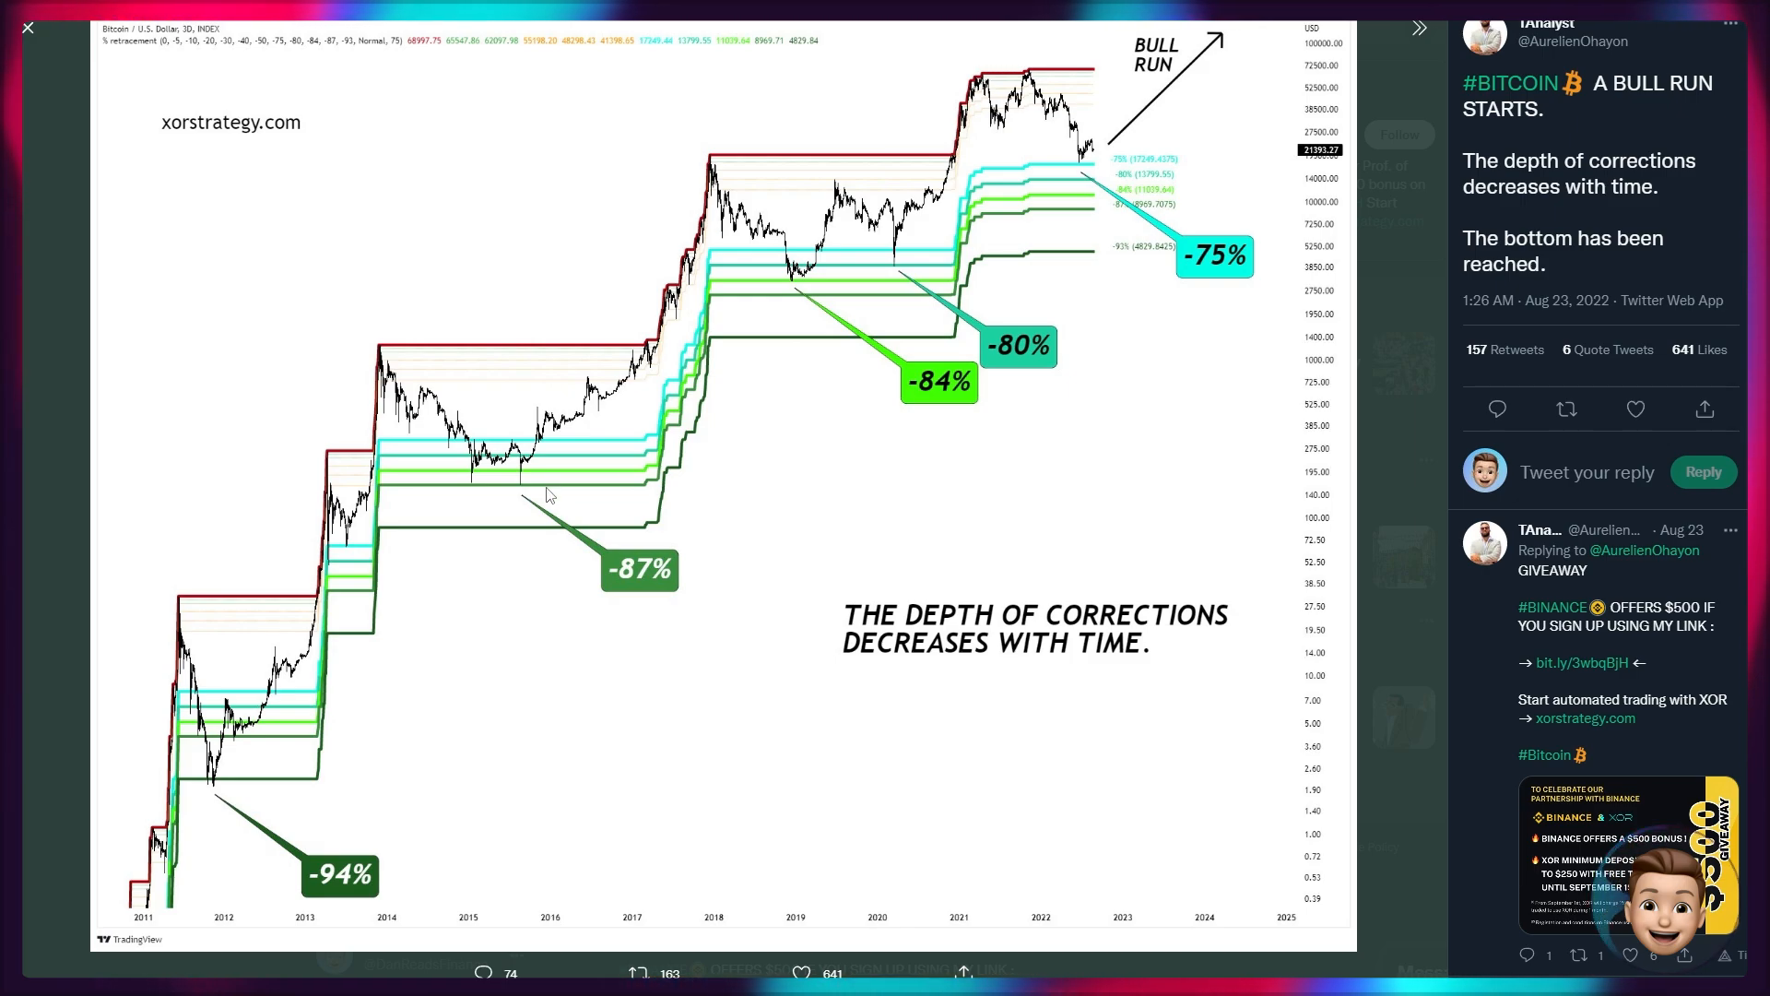
mouse_move(723, 179)
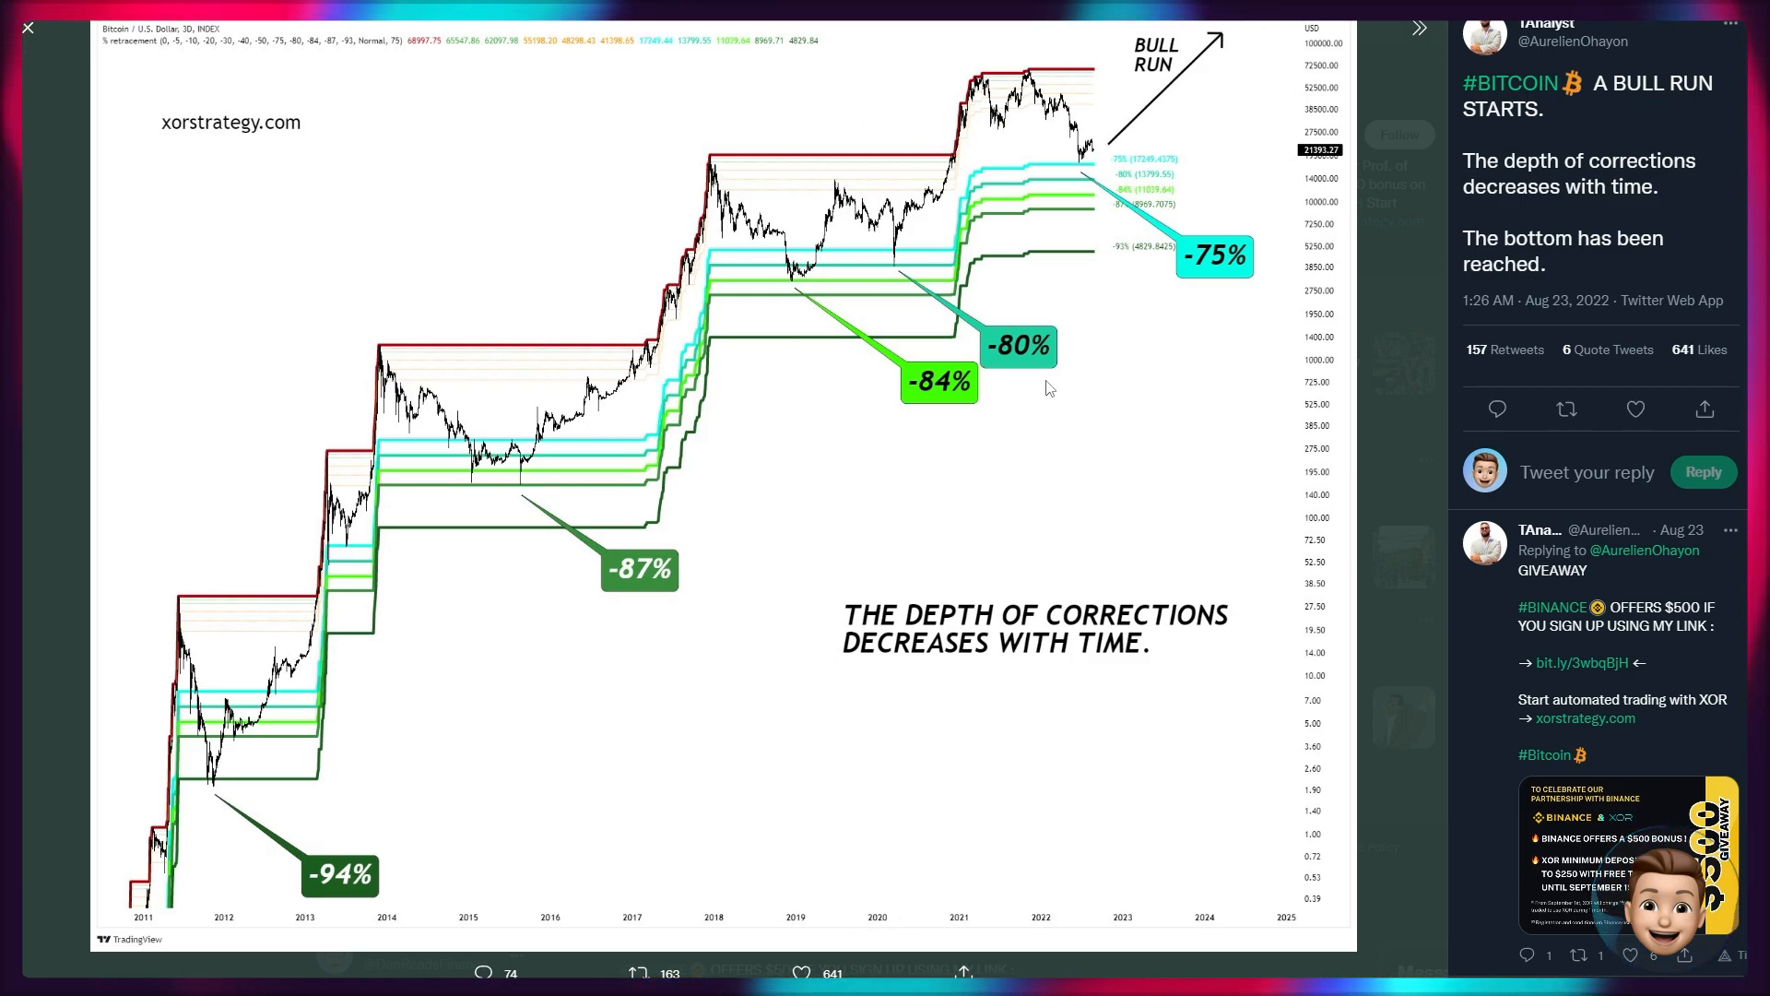
mouse_move(787, 283)
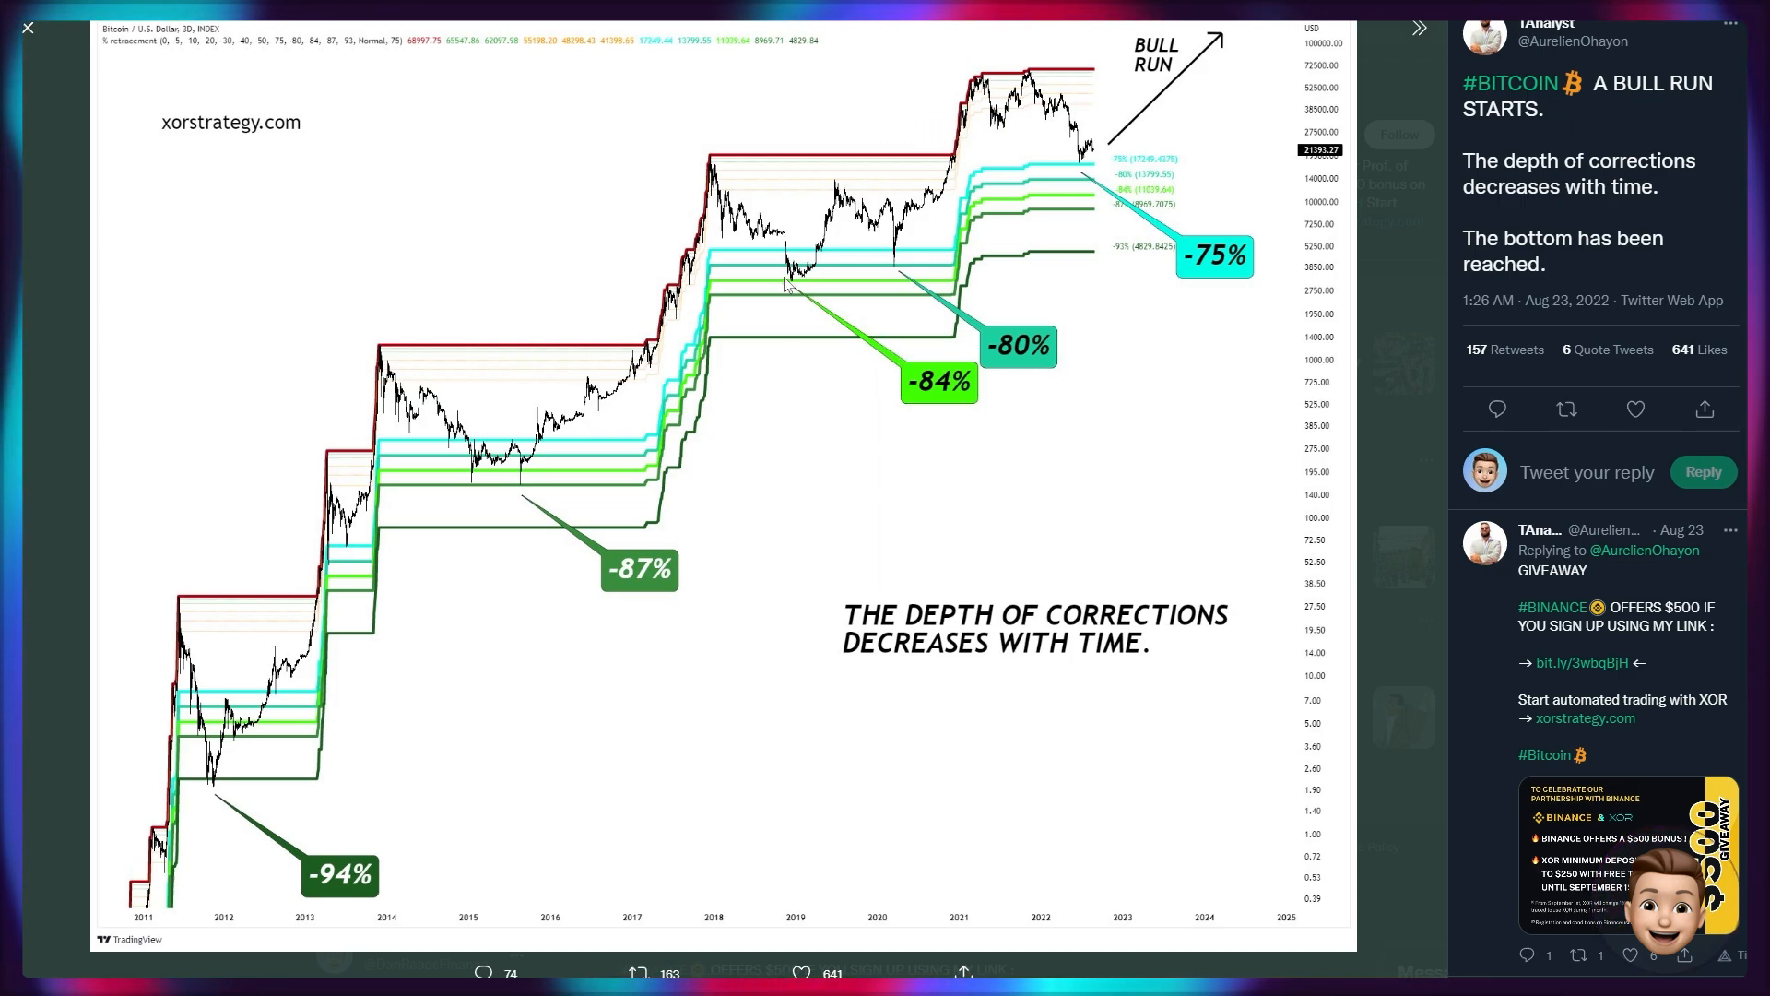
mouse_move(824, 325)
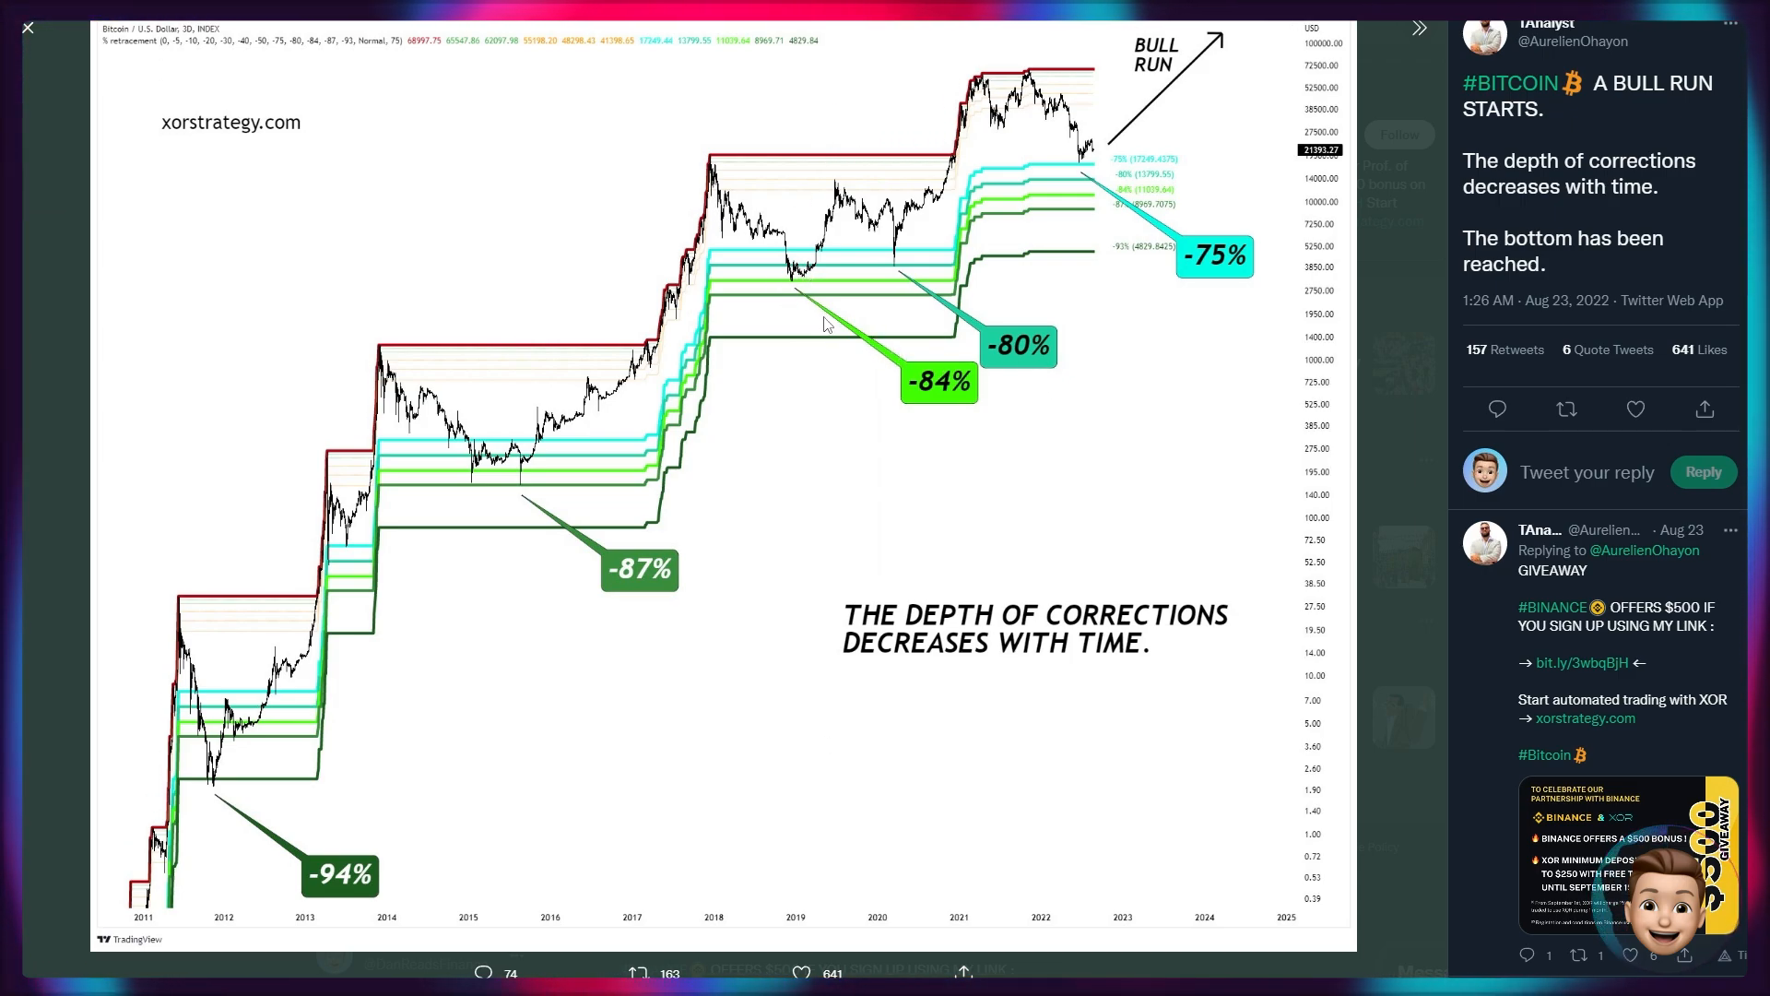
mouse_move(664, 544)
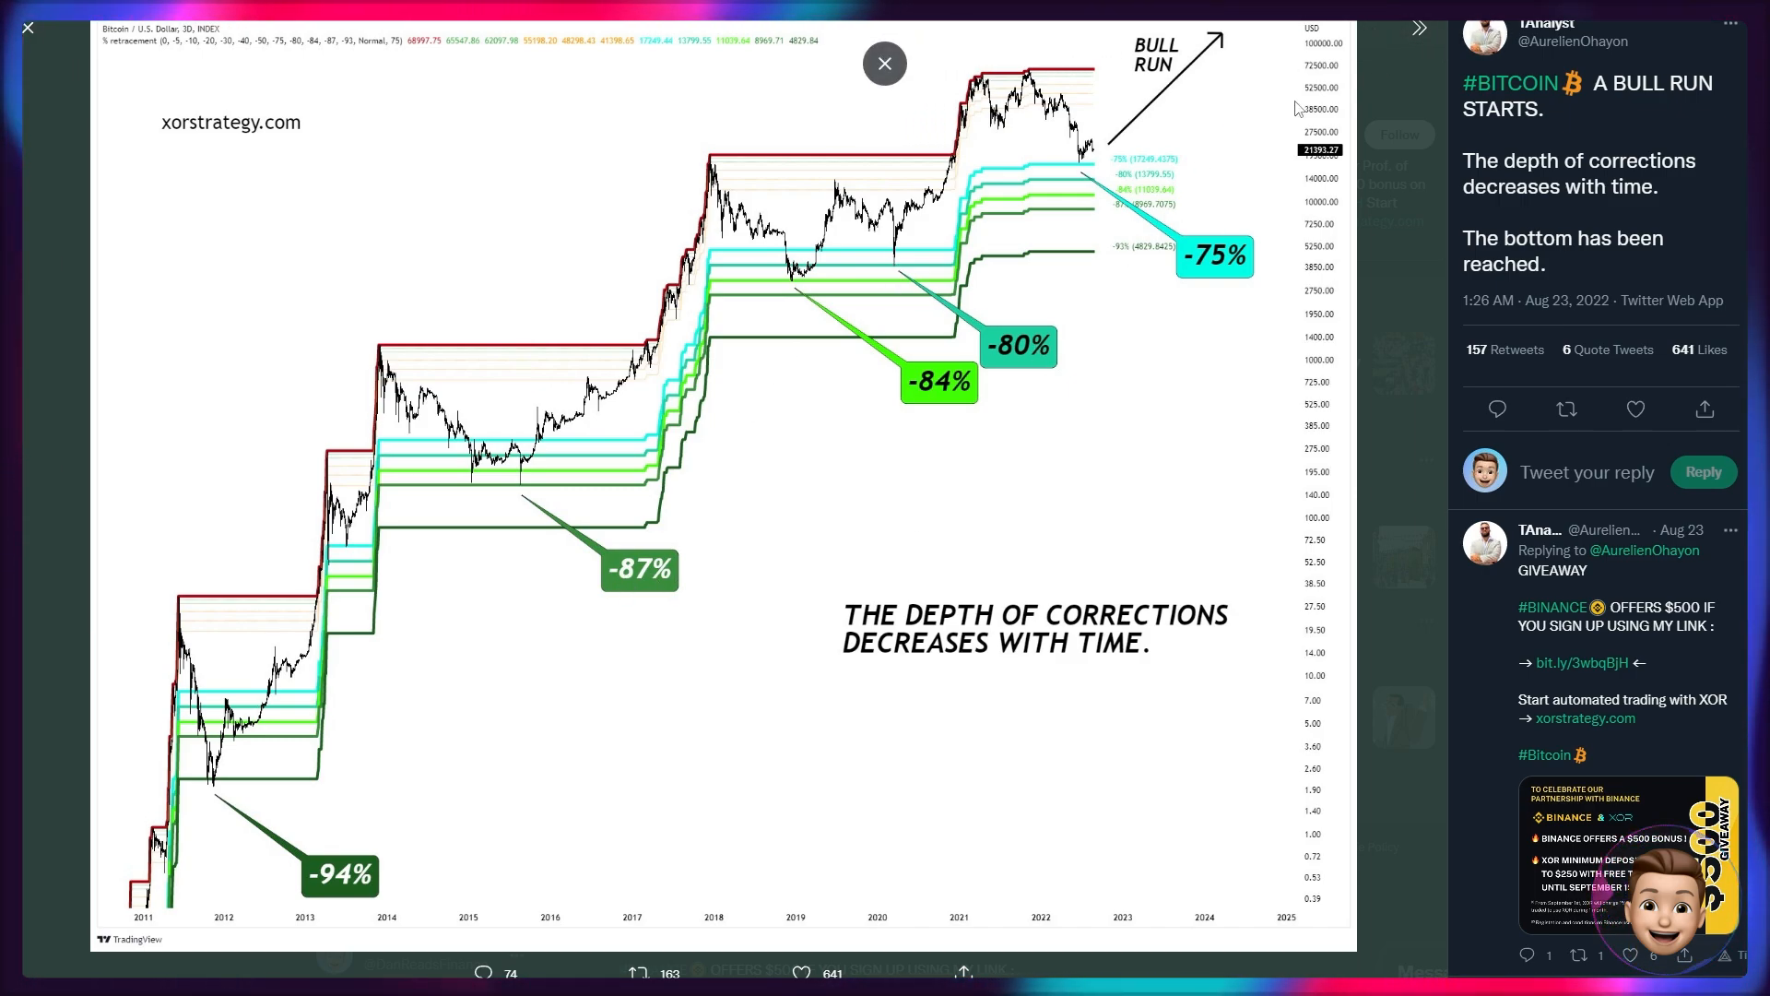
mouse_move(1066, 169)
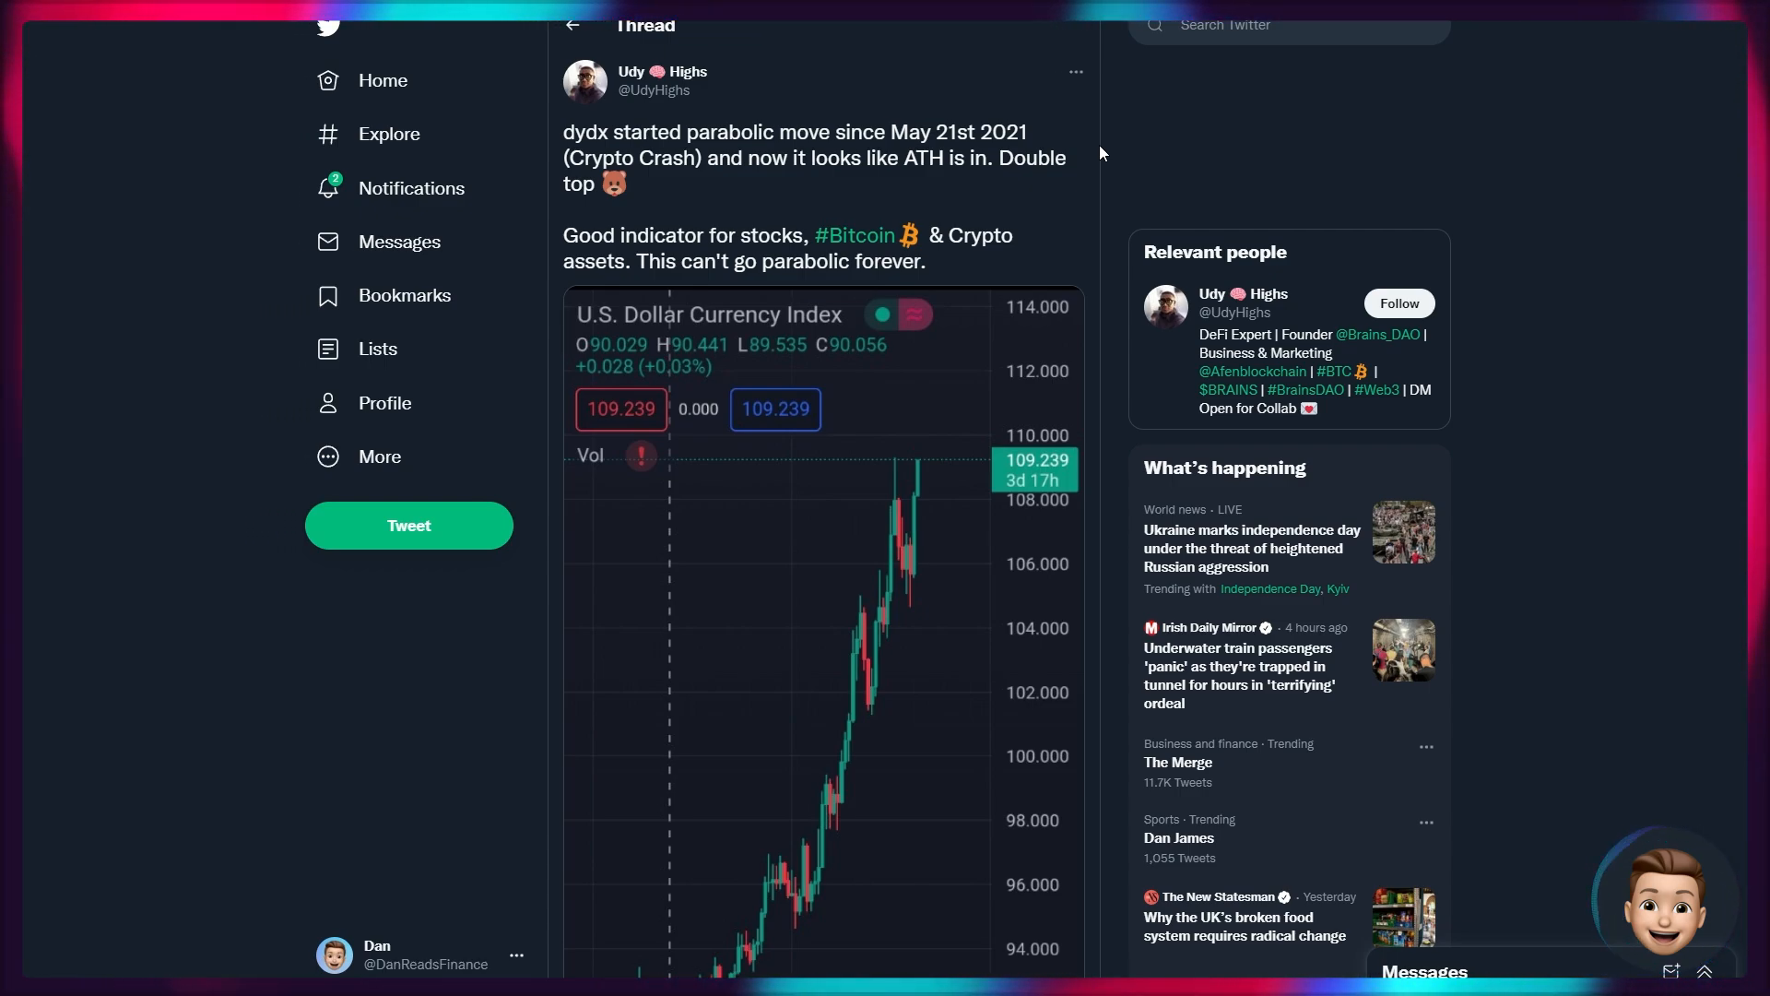
mouse_move(1107, 147)
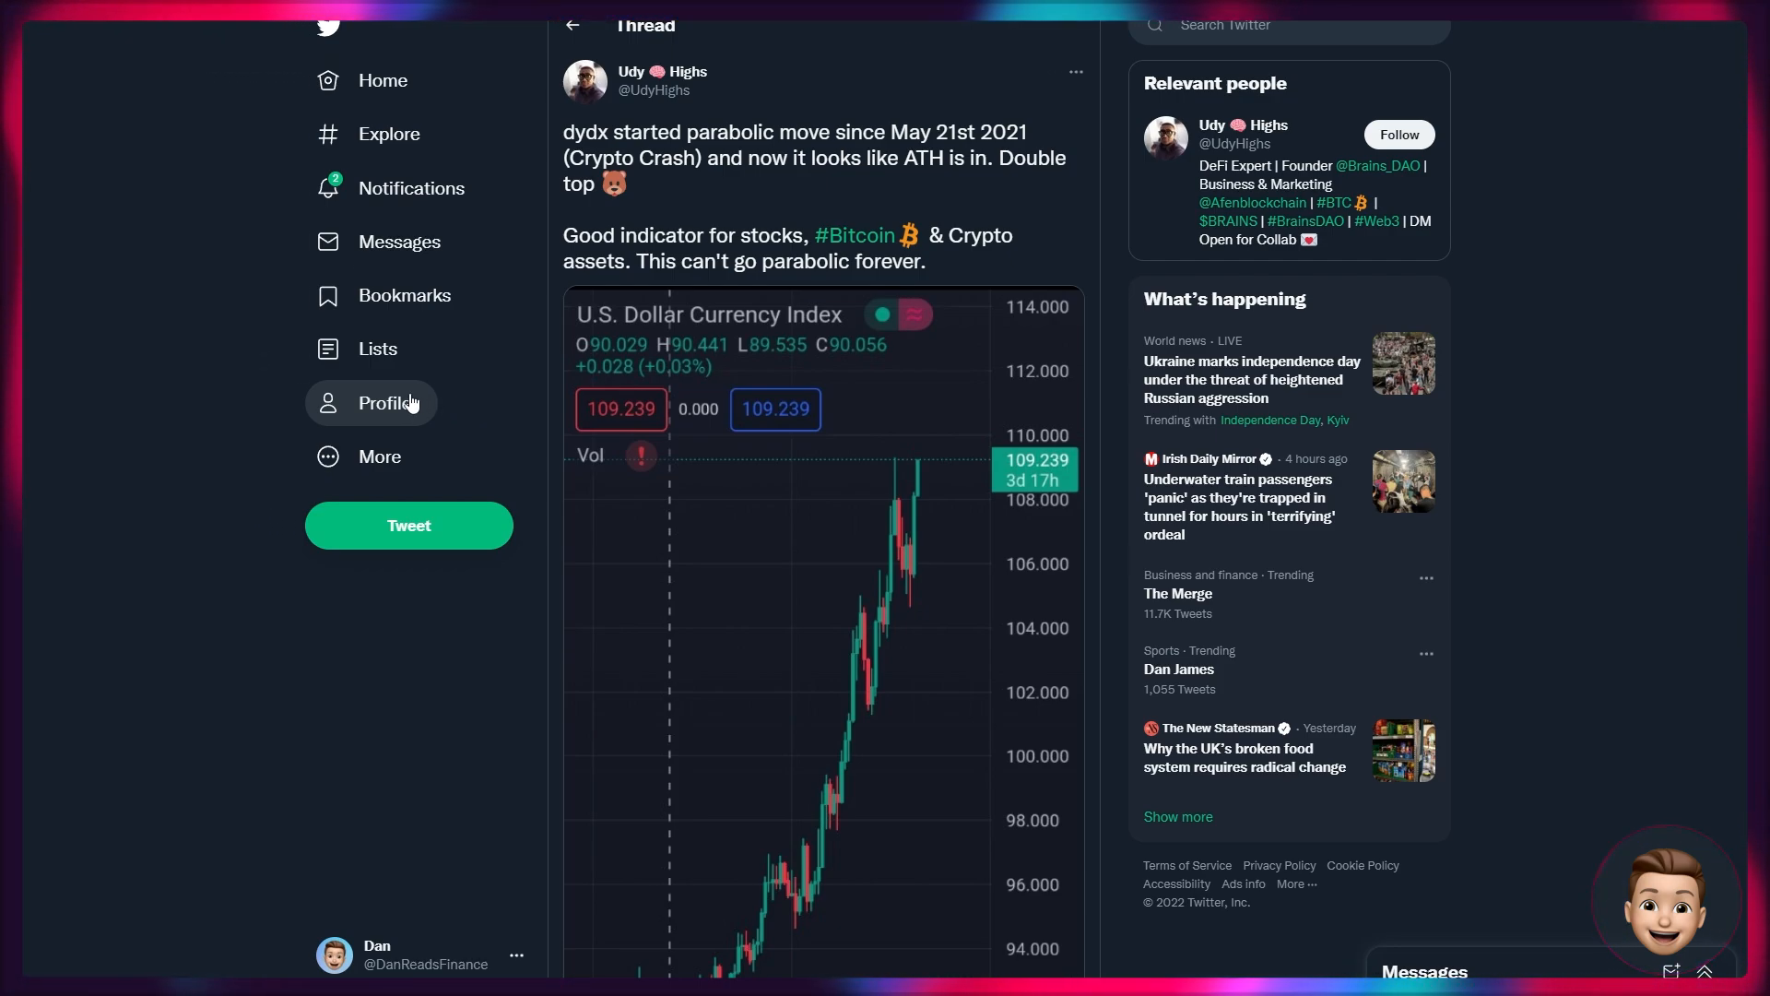
Scroll through the dollar index double-top chart down to the Watcher.Guru Mastercard–Binance thread.
scroll(down, 3)
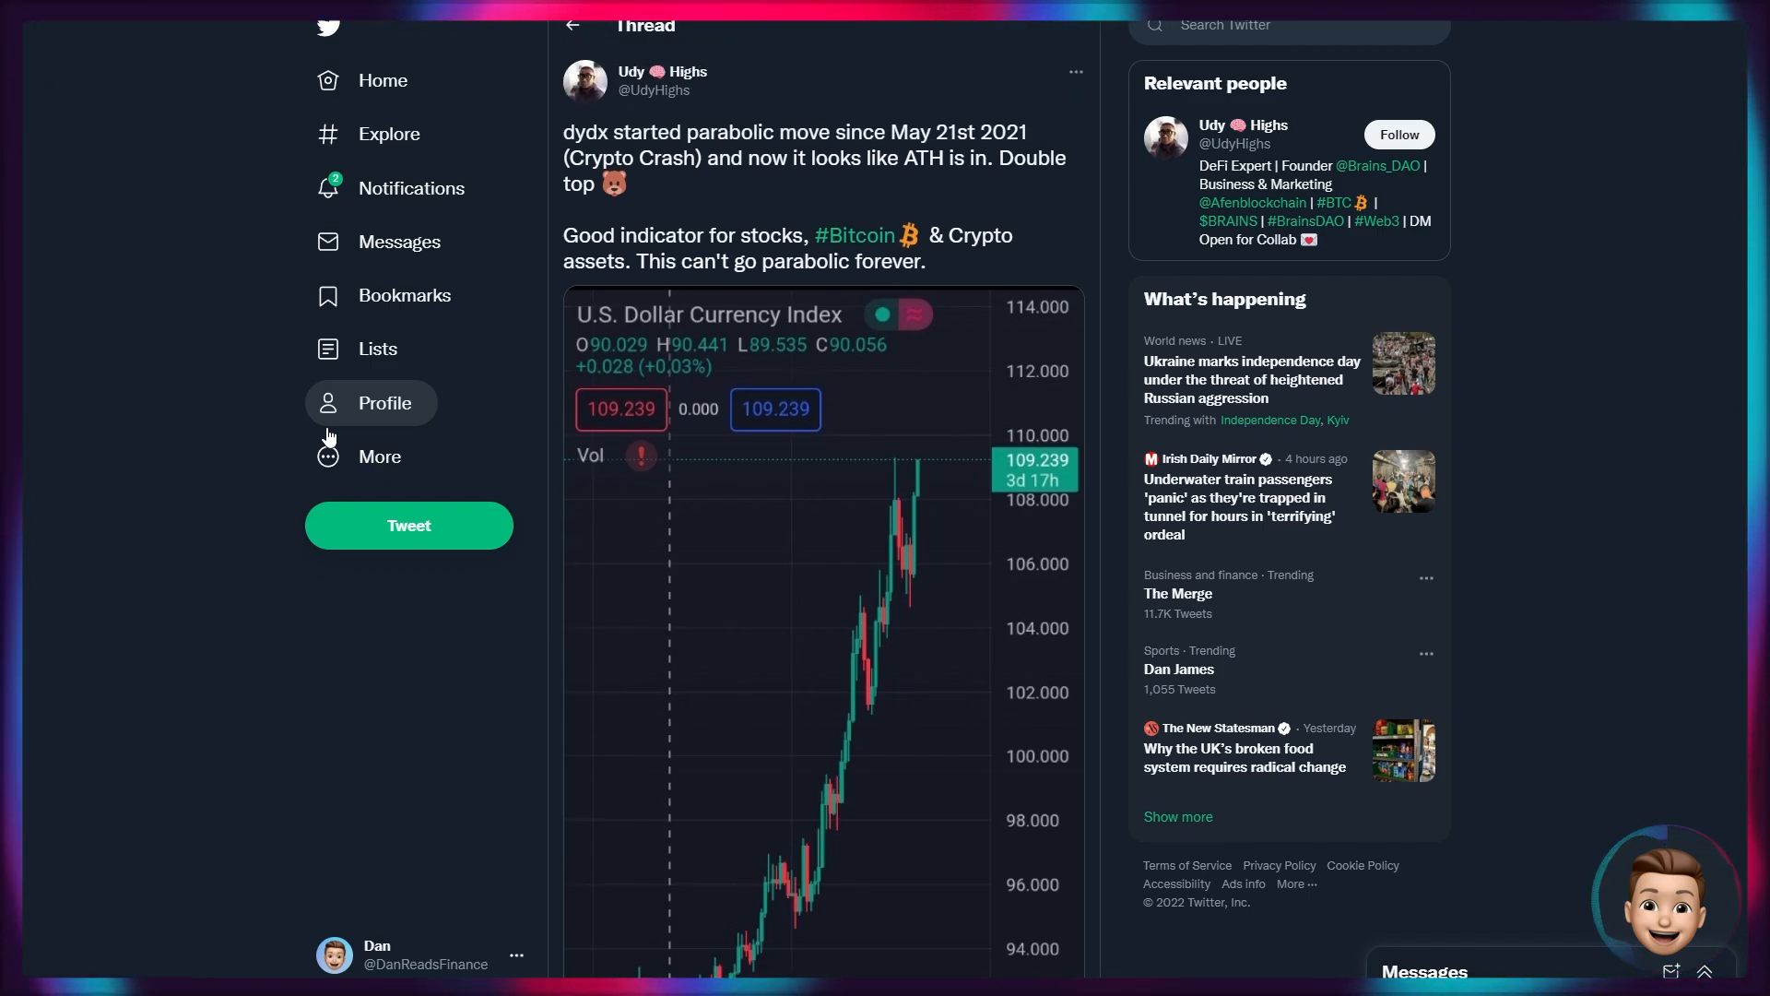
scroll(down, 3)
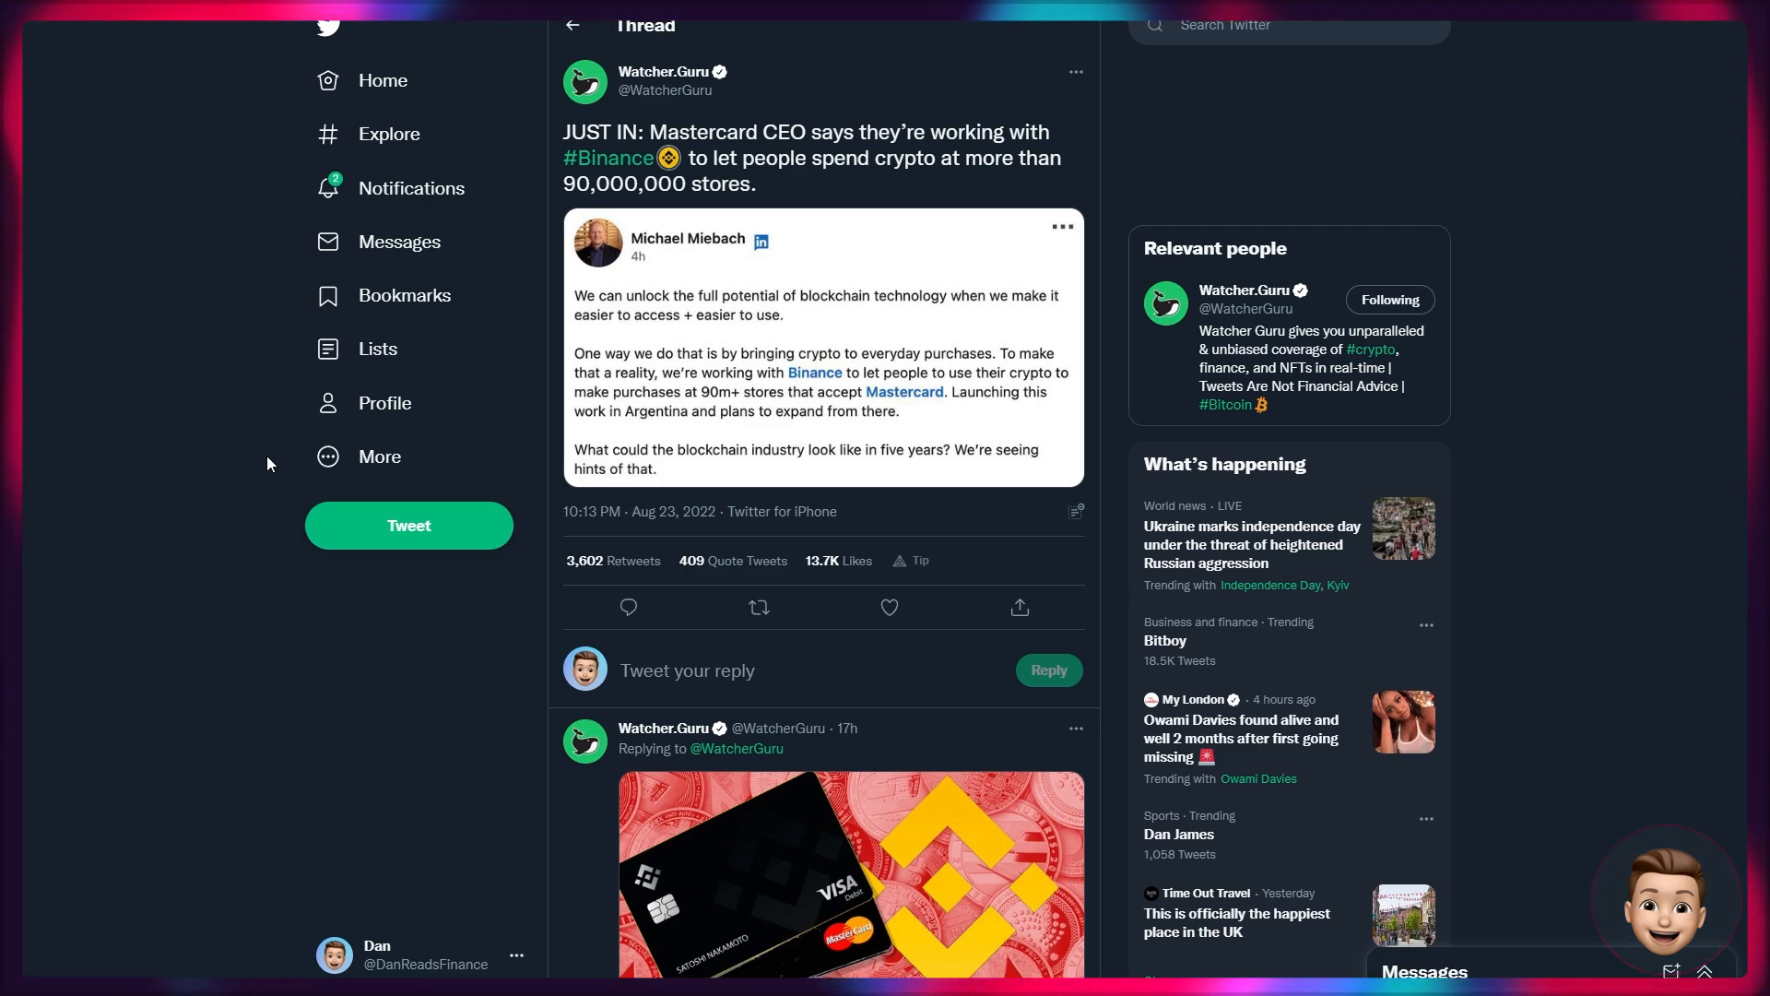
mouse_move(301, 472)
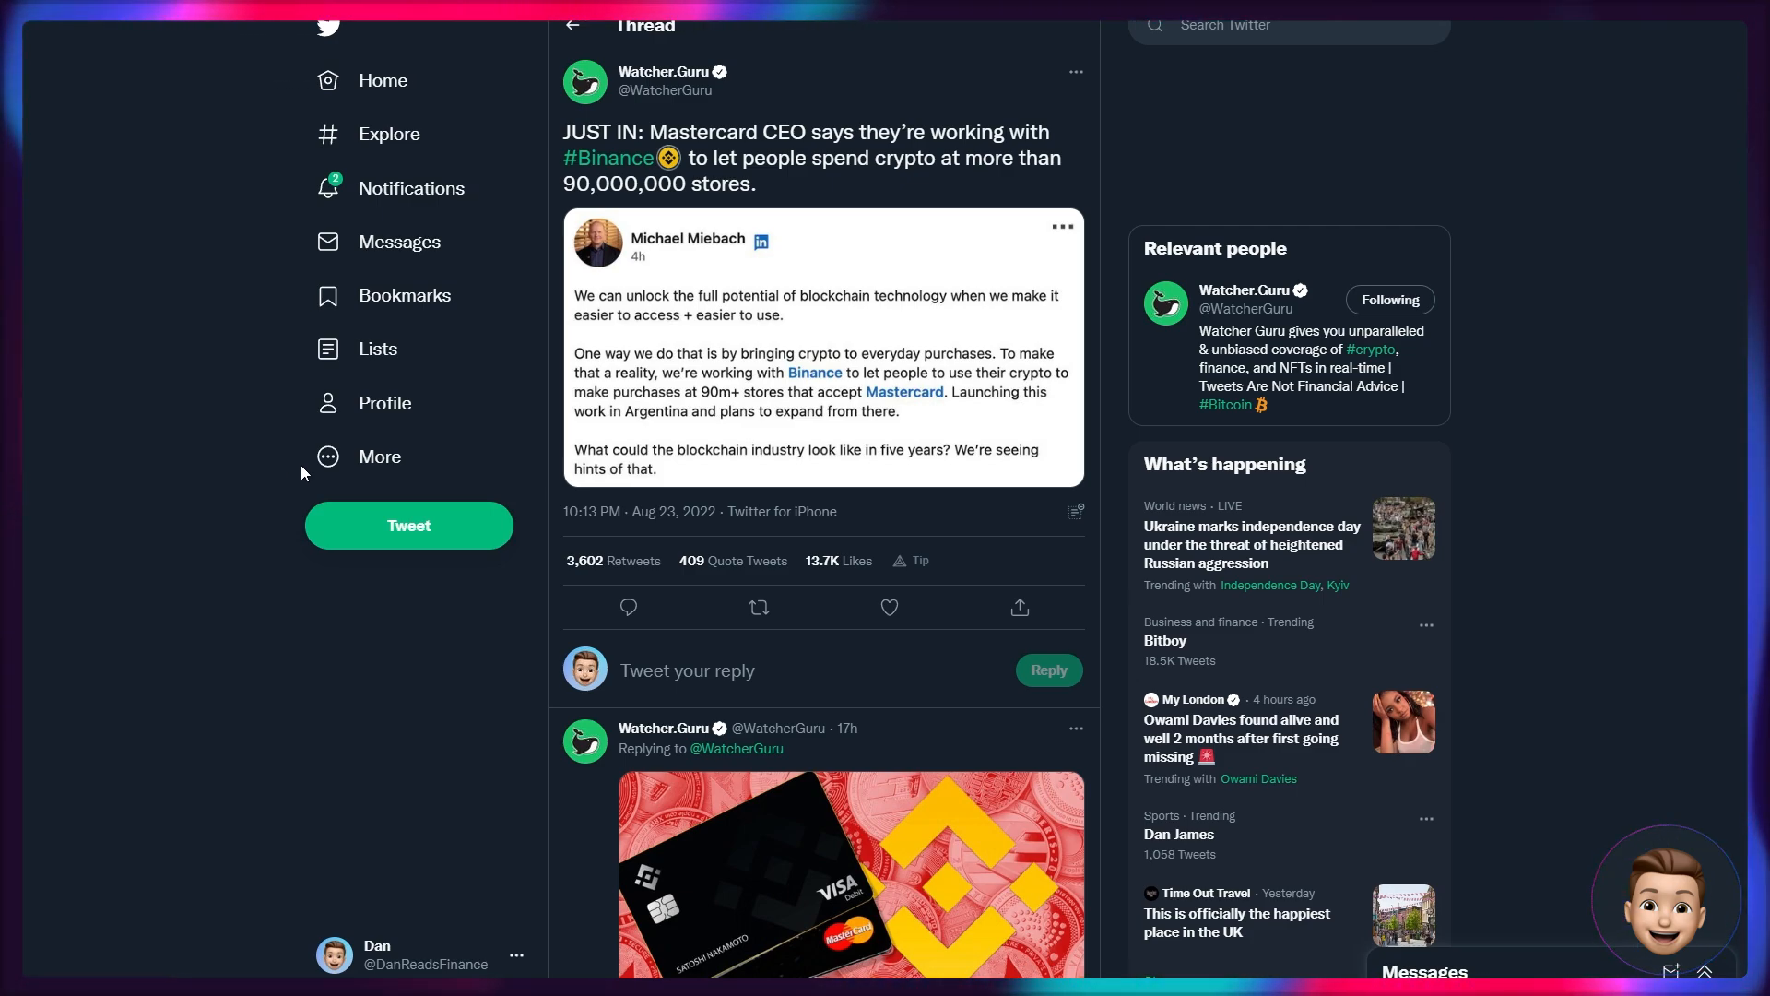
Scroll down the Watcher.Guru thread about Mastercard letting people spend crypto at 90M+ stores.
scroll(down, 3)
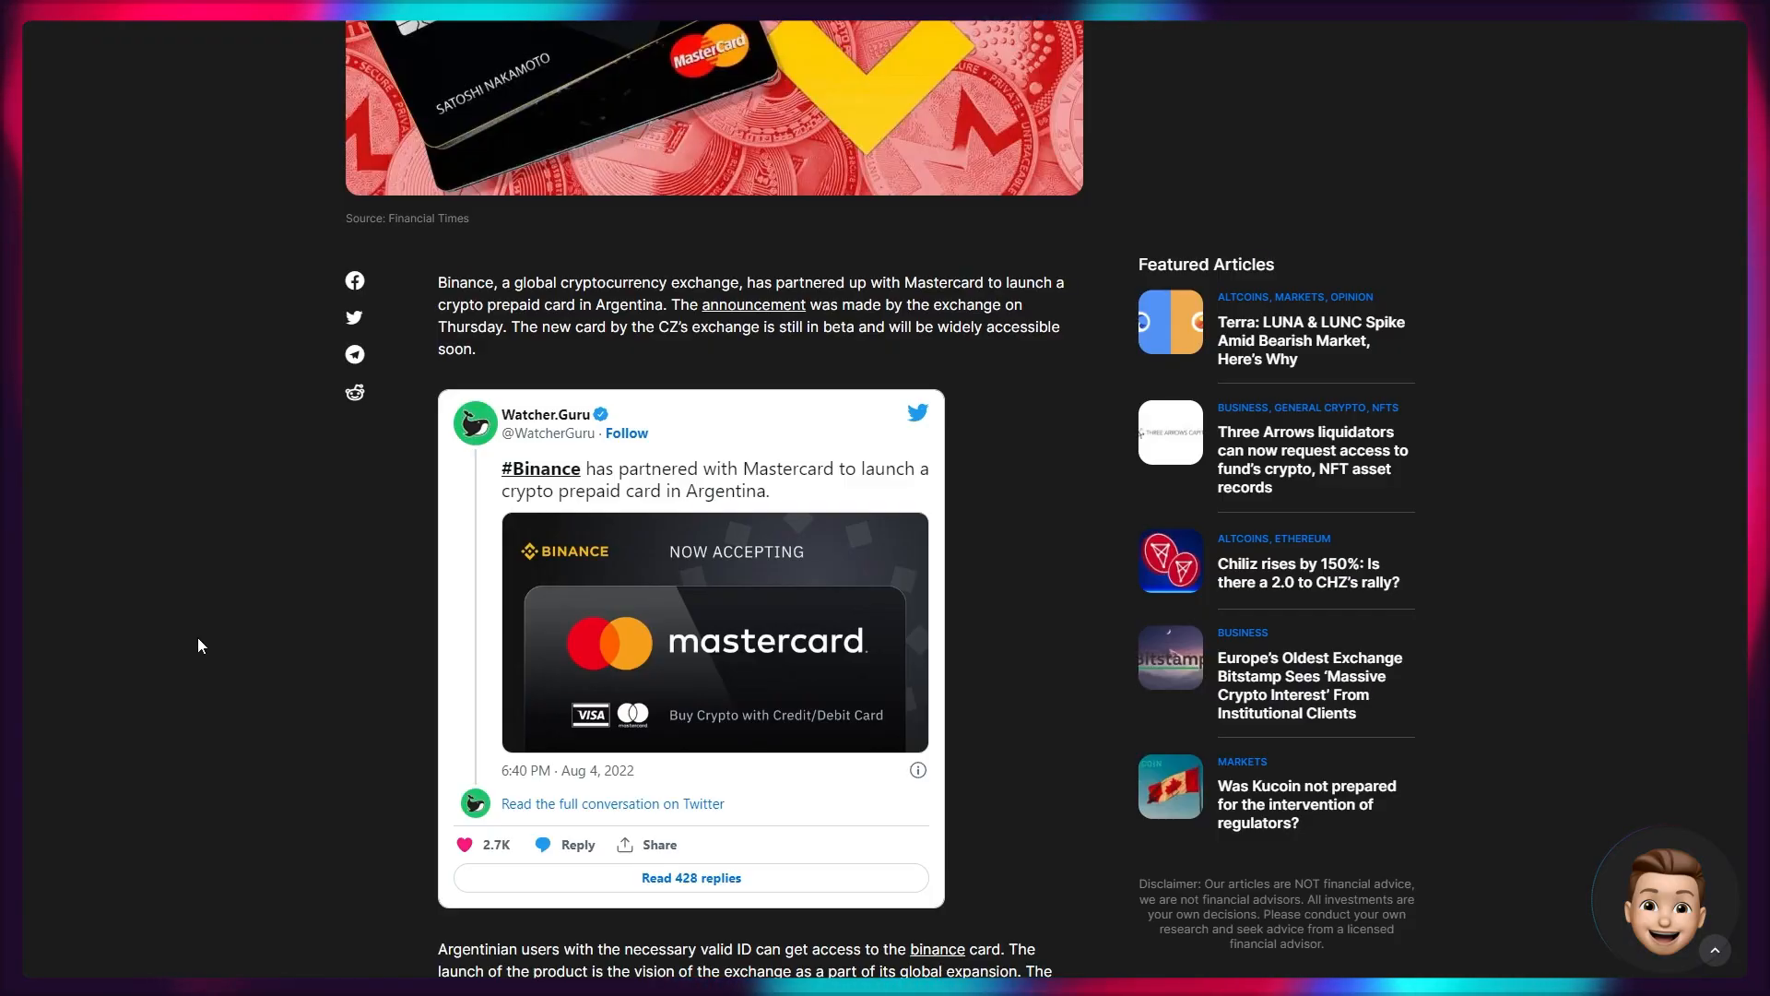
mouse_move(199, 619)
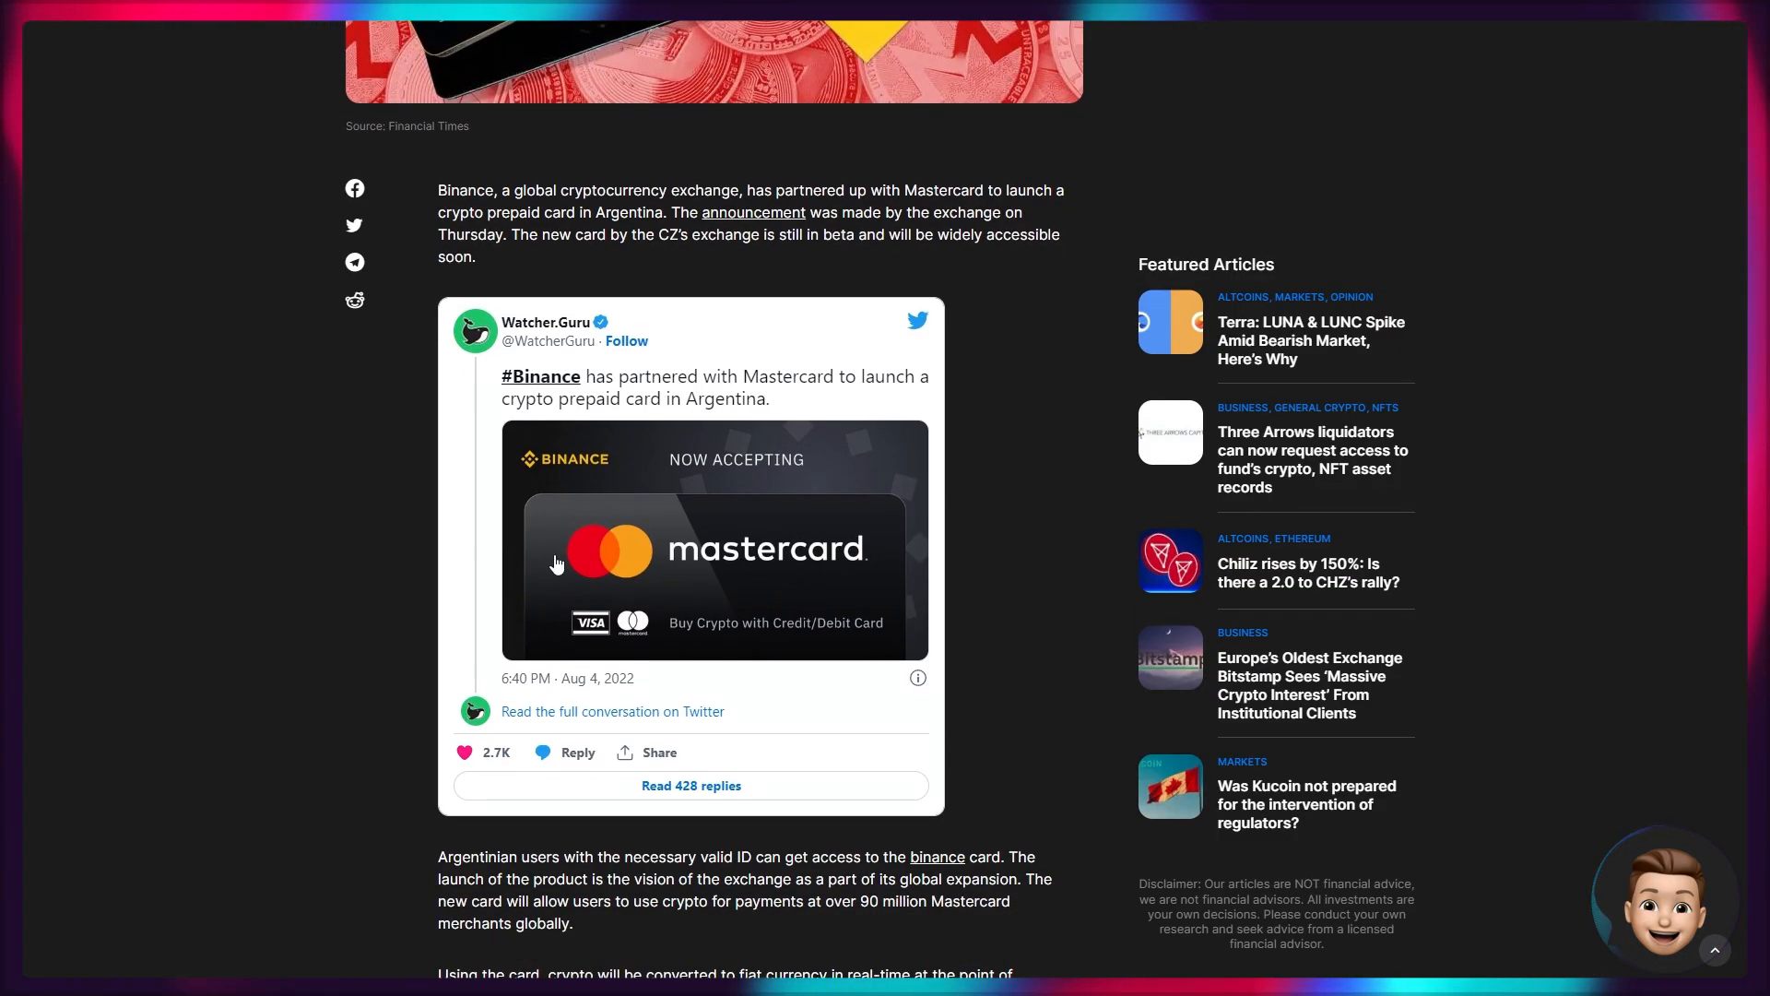
mouse_move(365, 531)
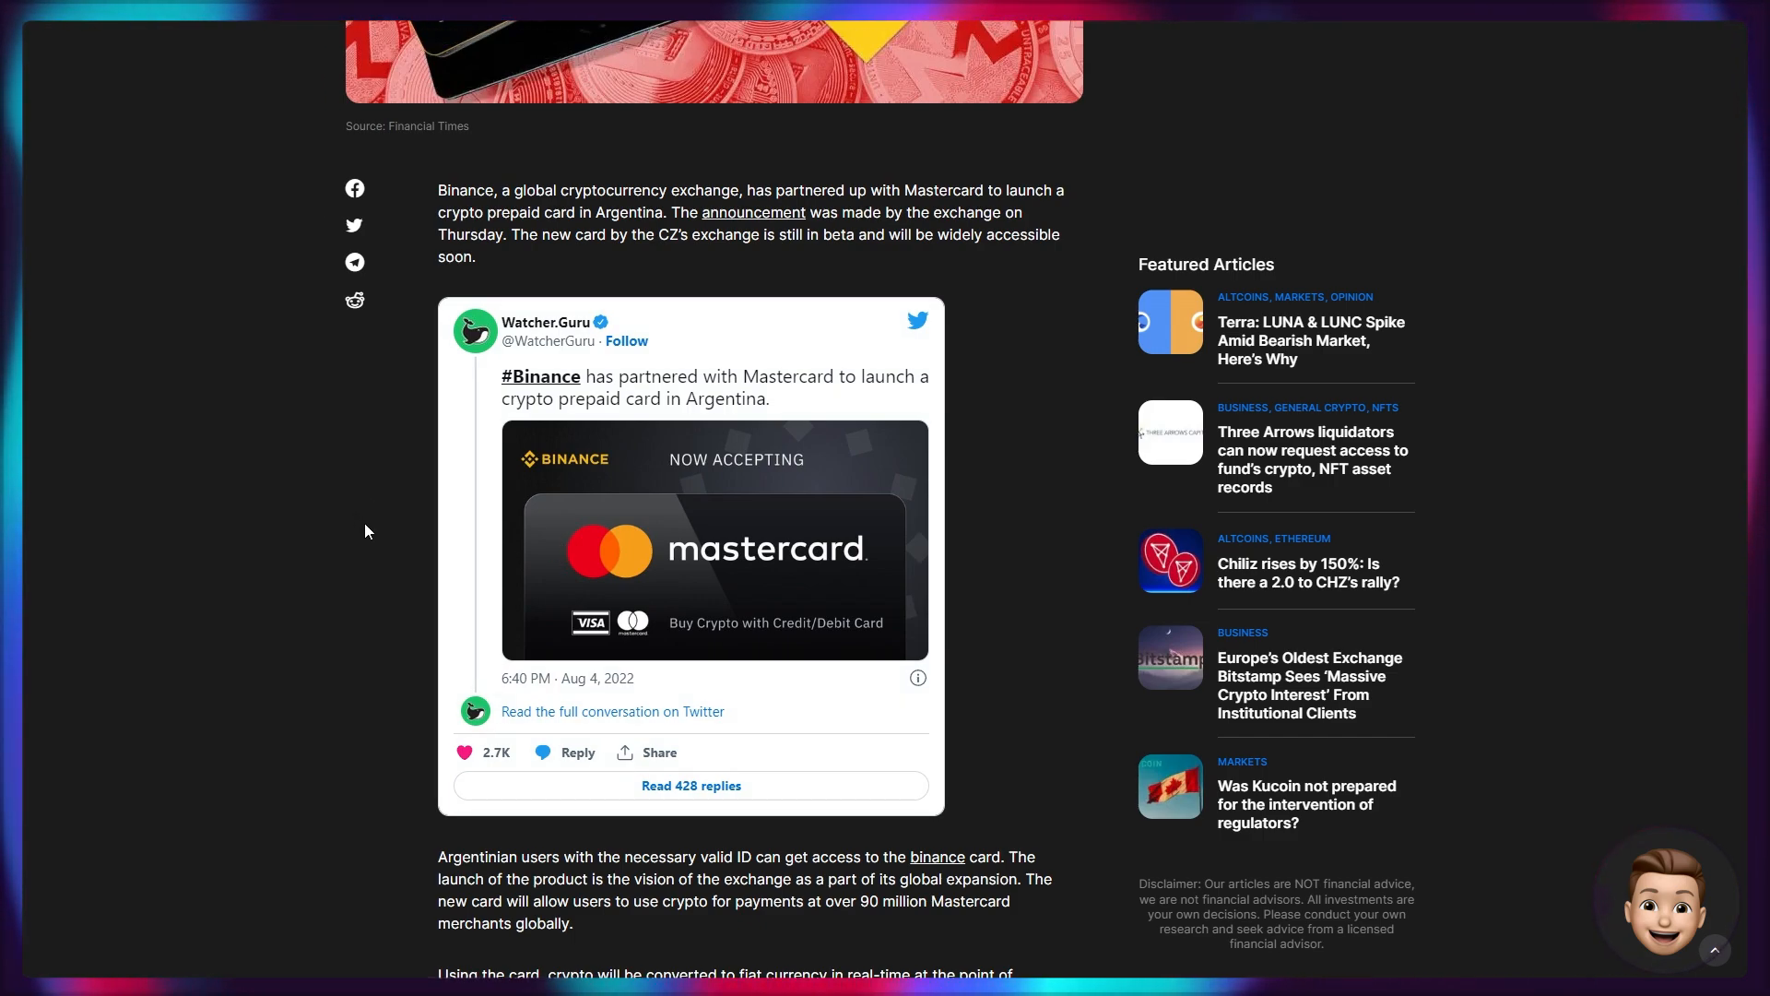
Read down through the Binance–Mastercard Argentina prepaid card article.
scroll(down, 3)
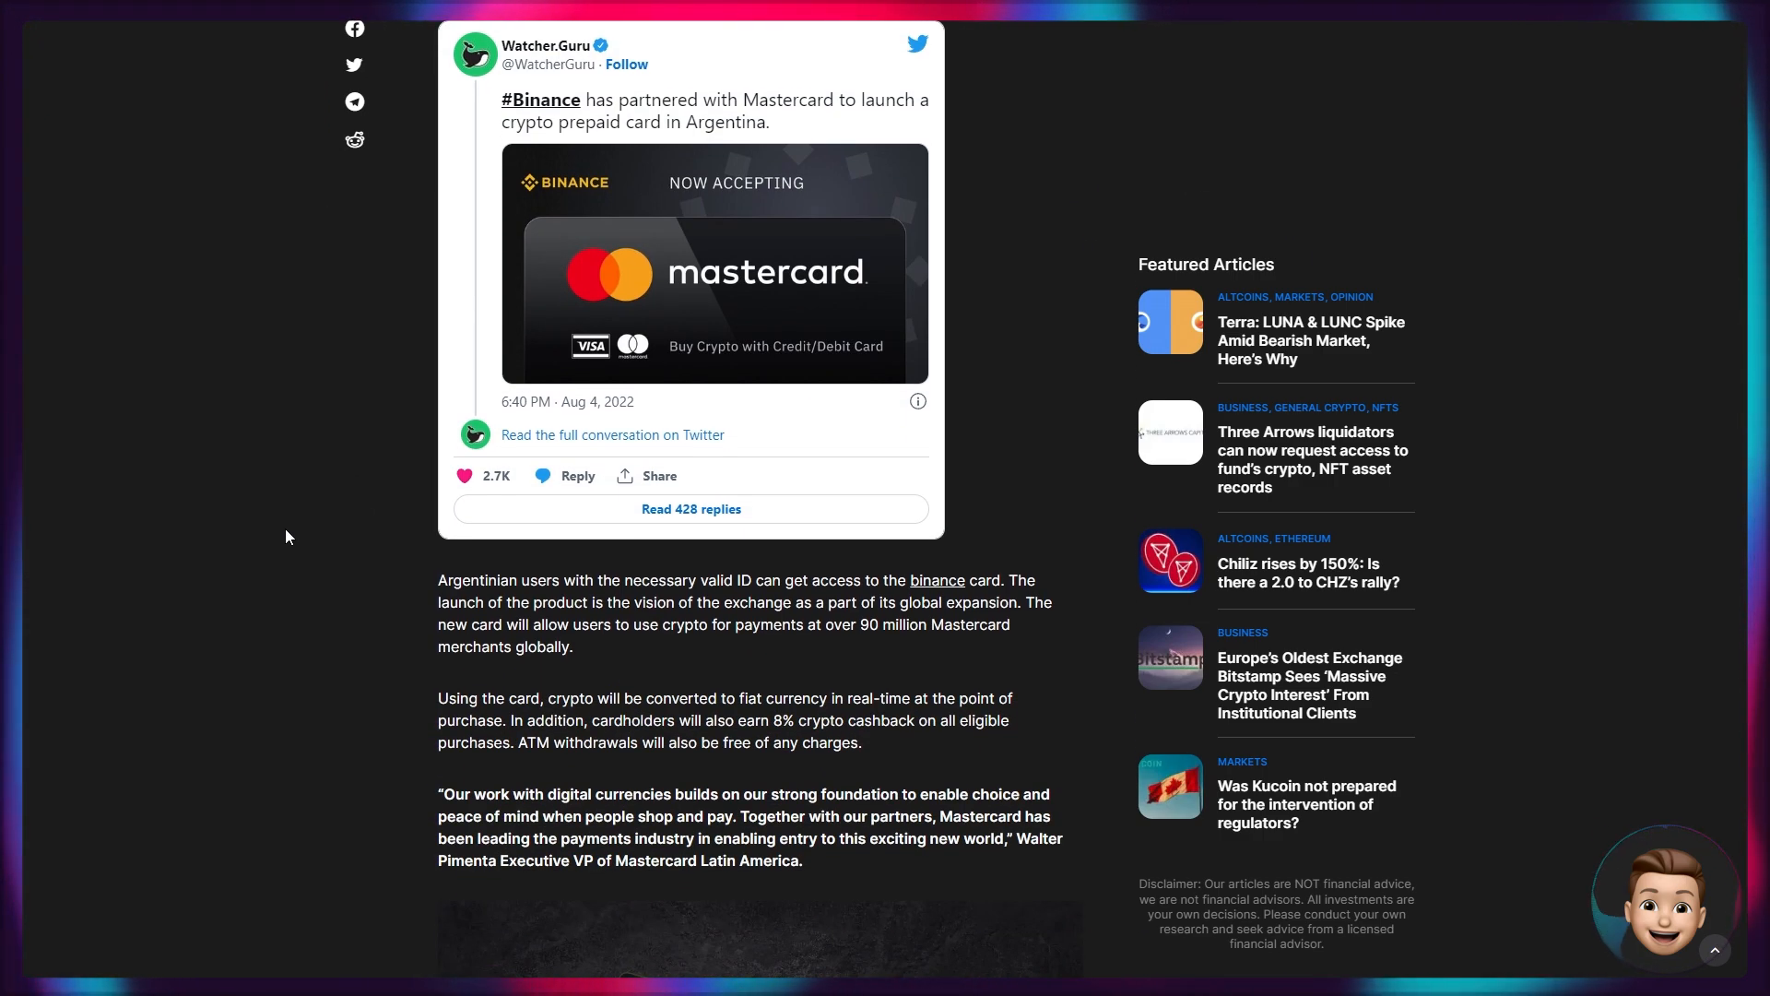
mouse_move(188, 466)
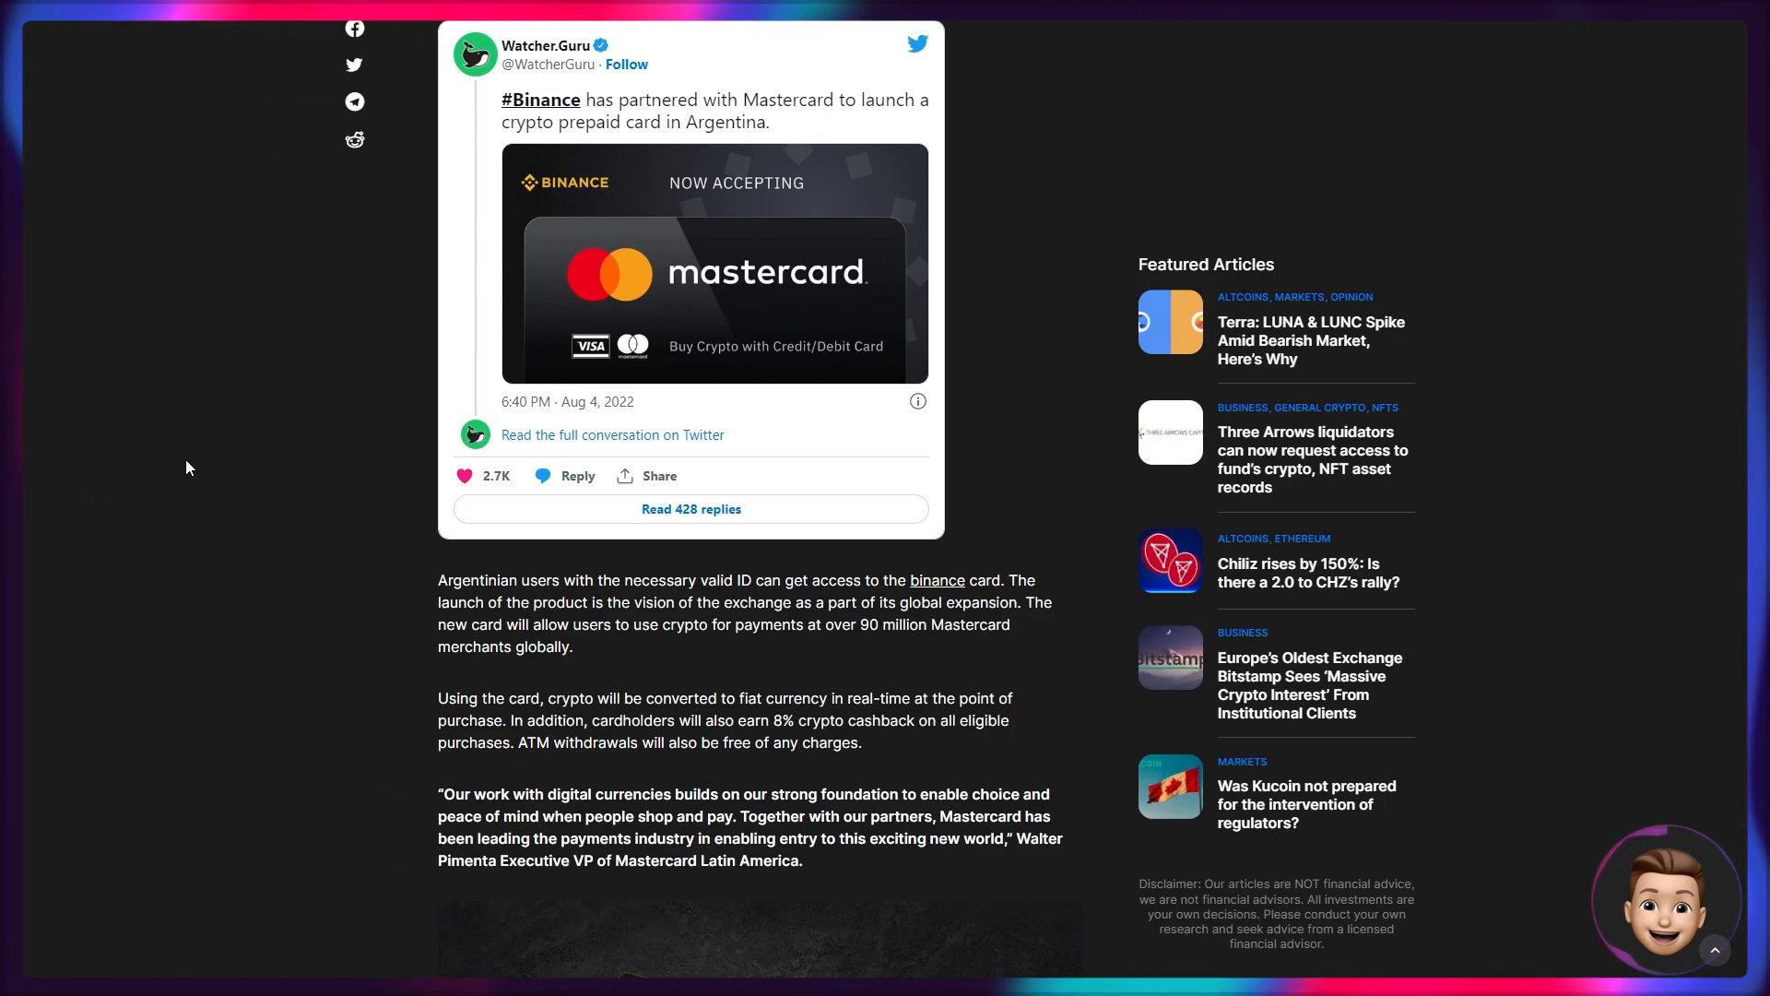
mouse_move(90, 604)
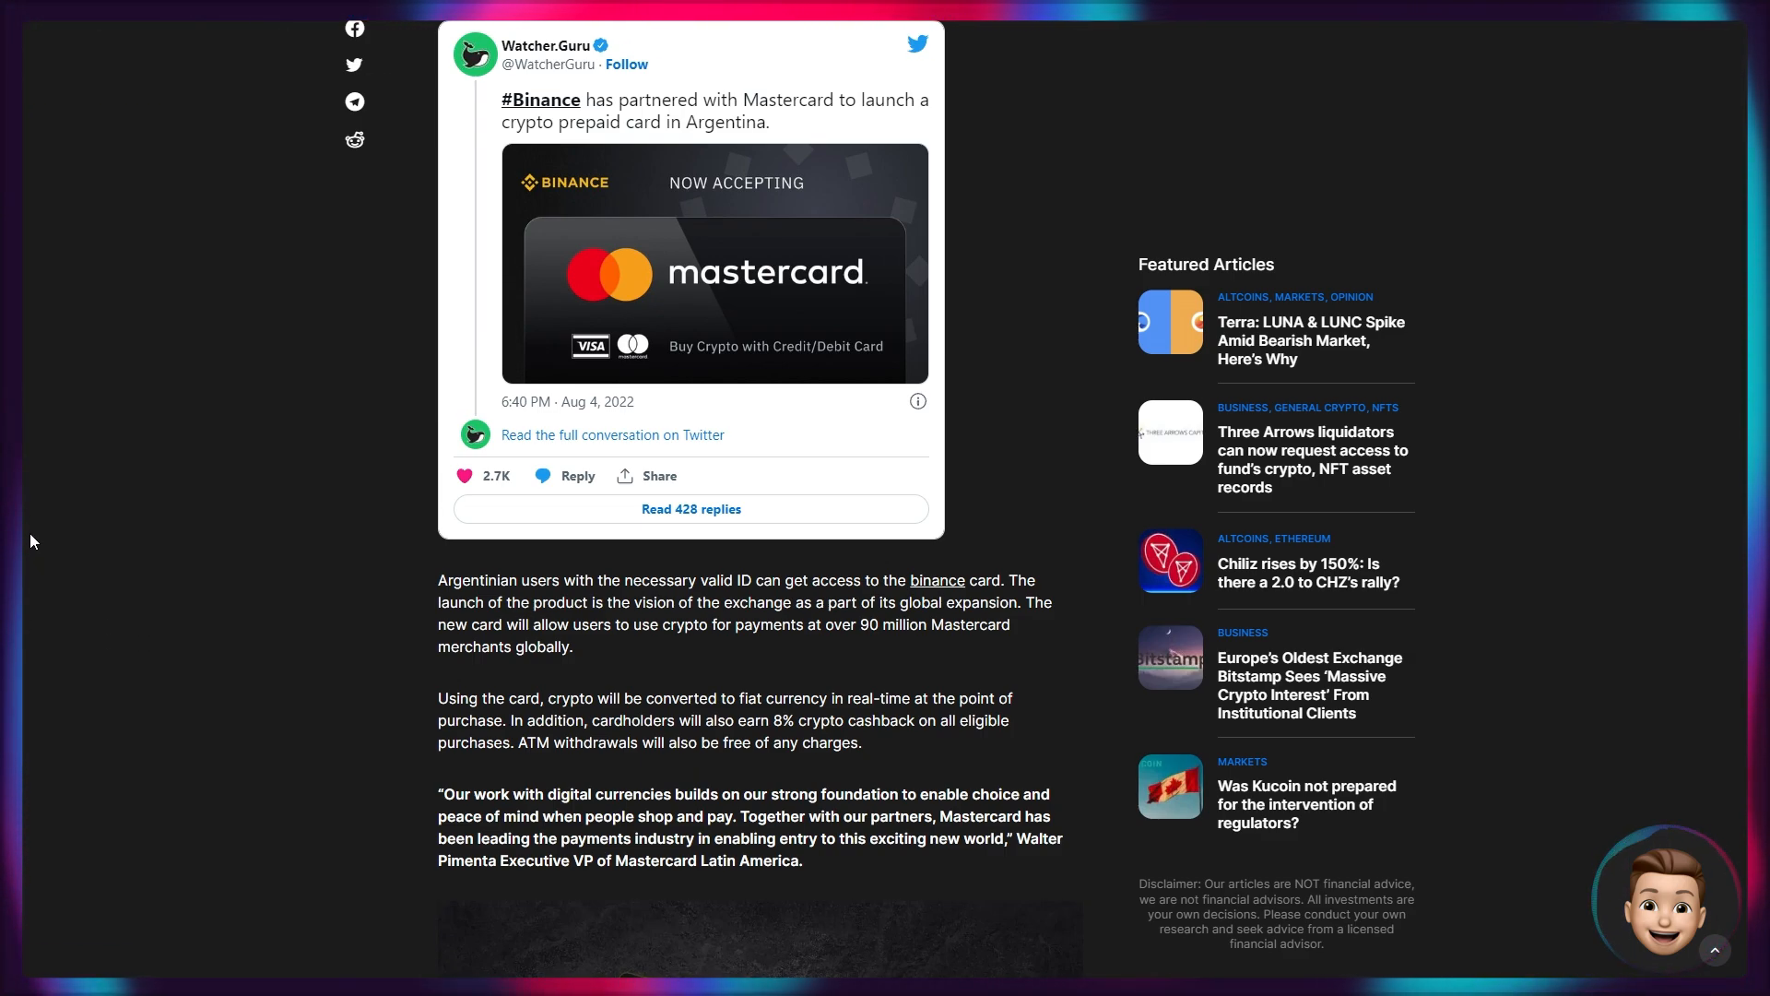
mouse_move(68, 520)
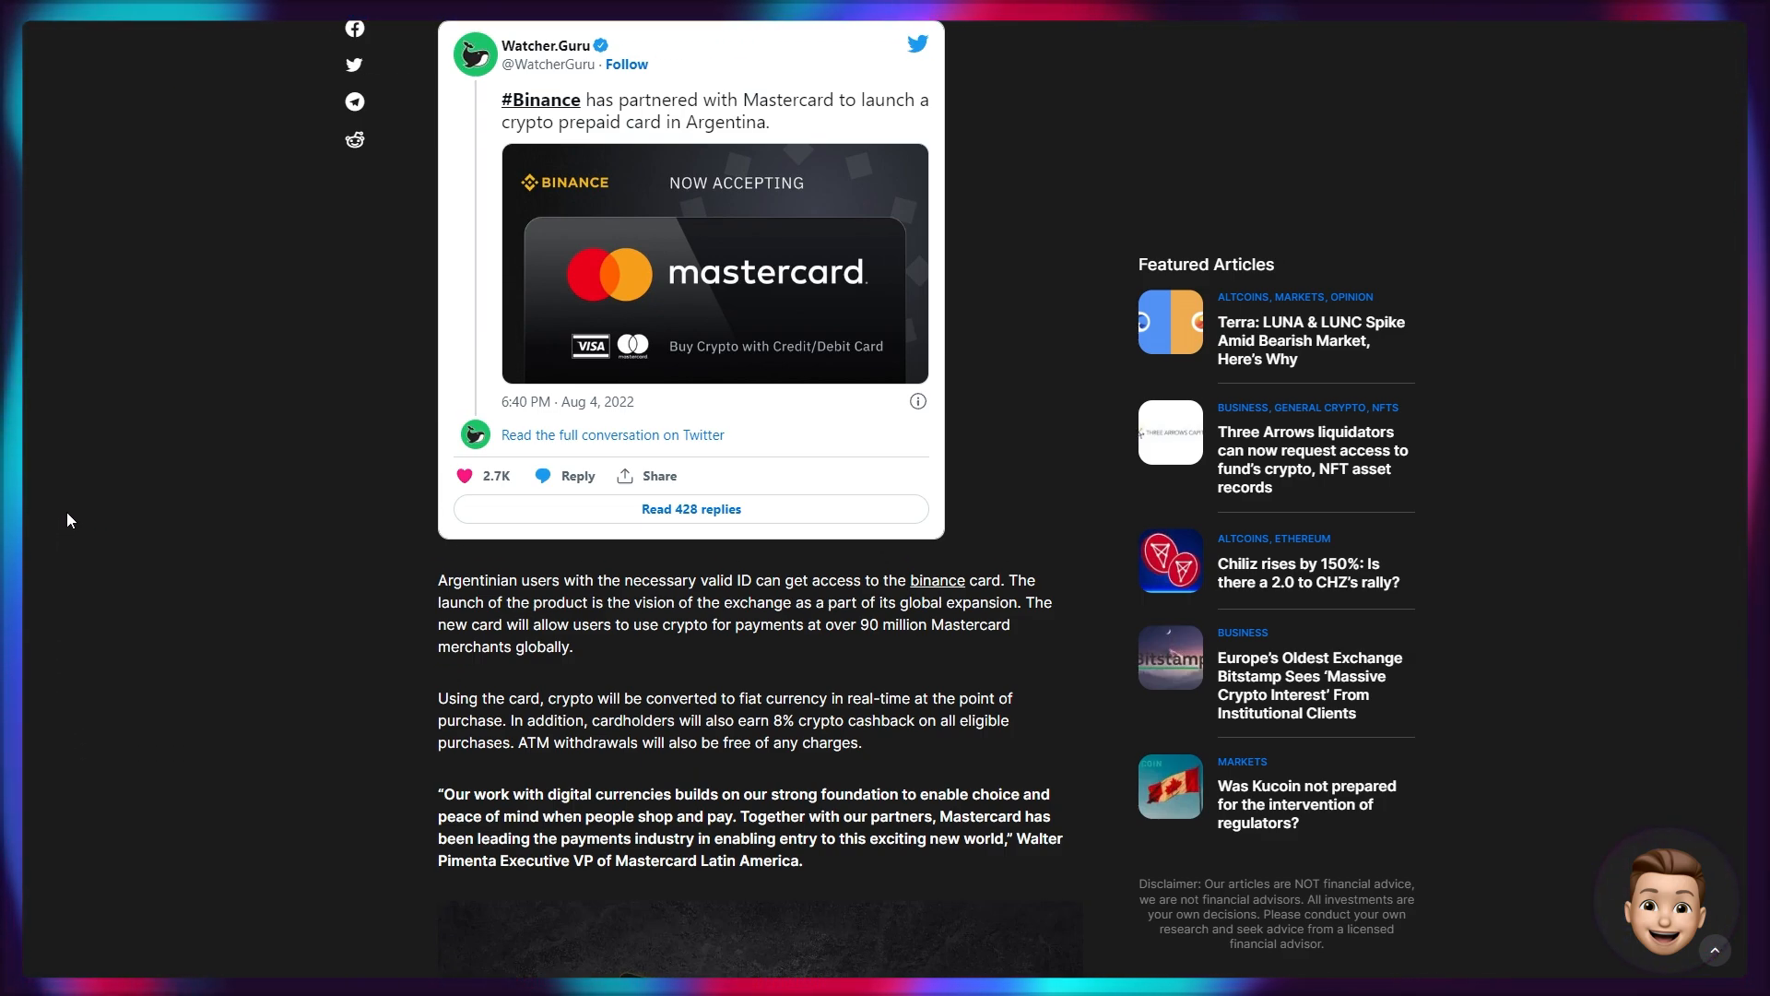
scroll(down, 3)
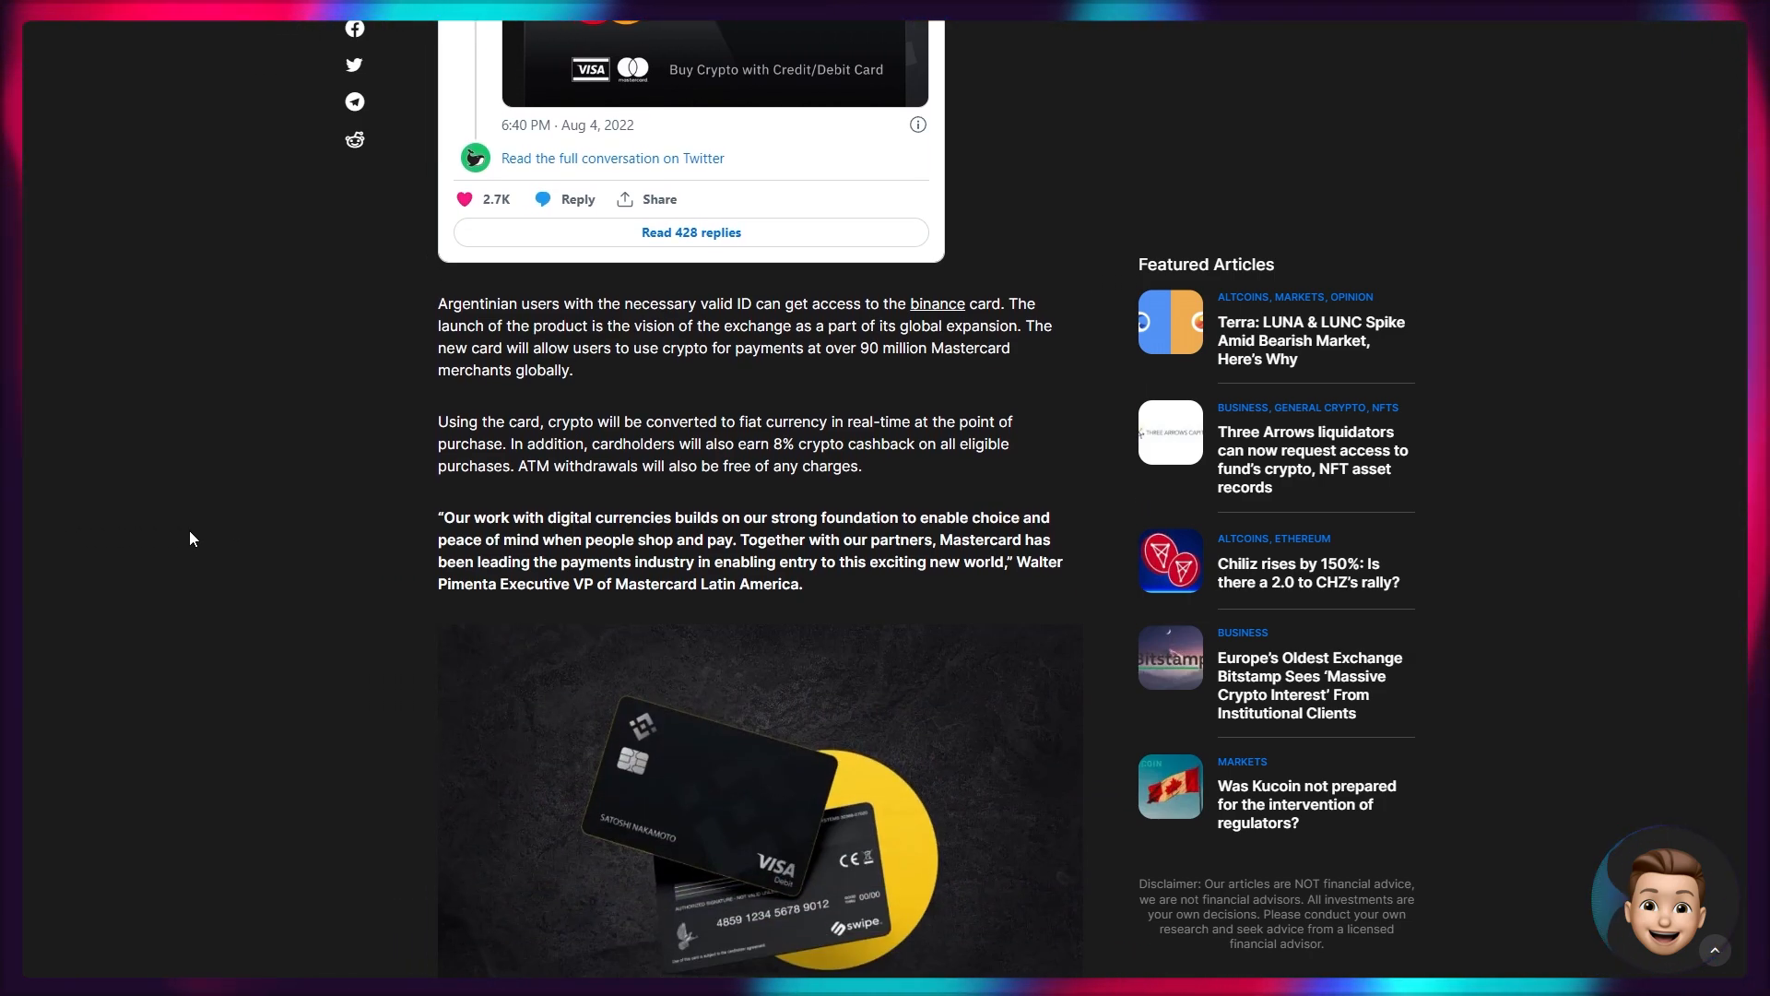
mouse_move(214, 542)
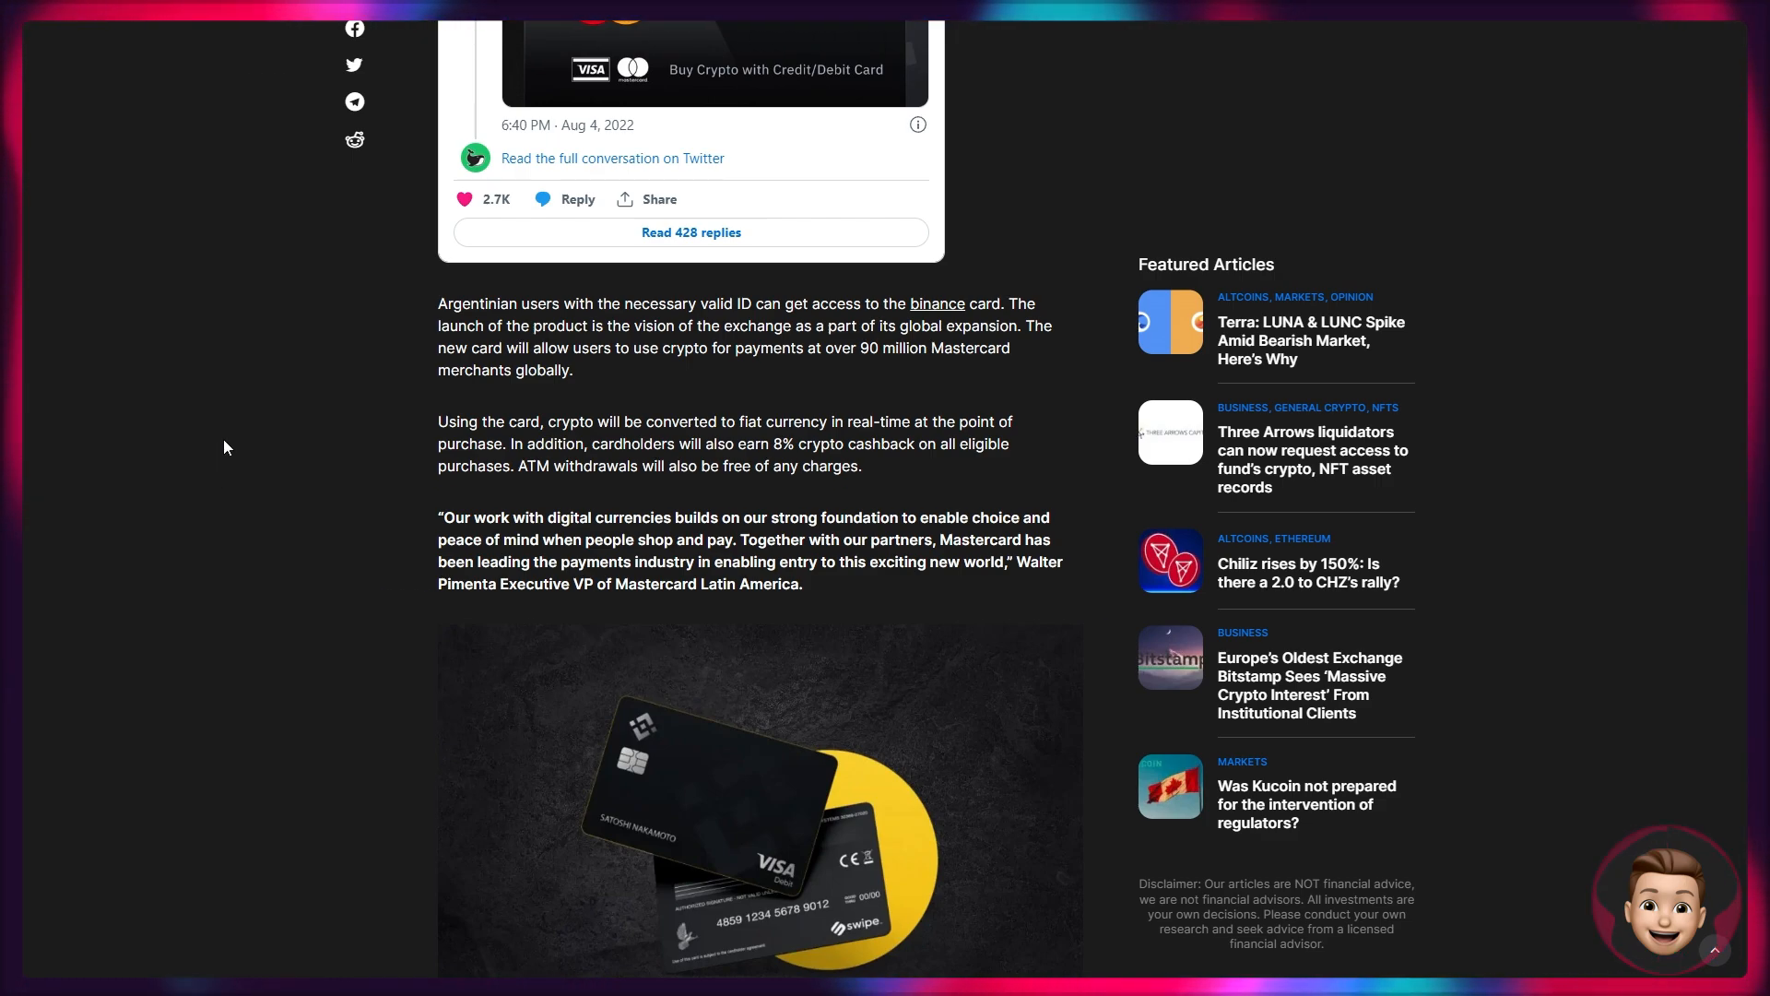
scroll(down, 3)
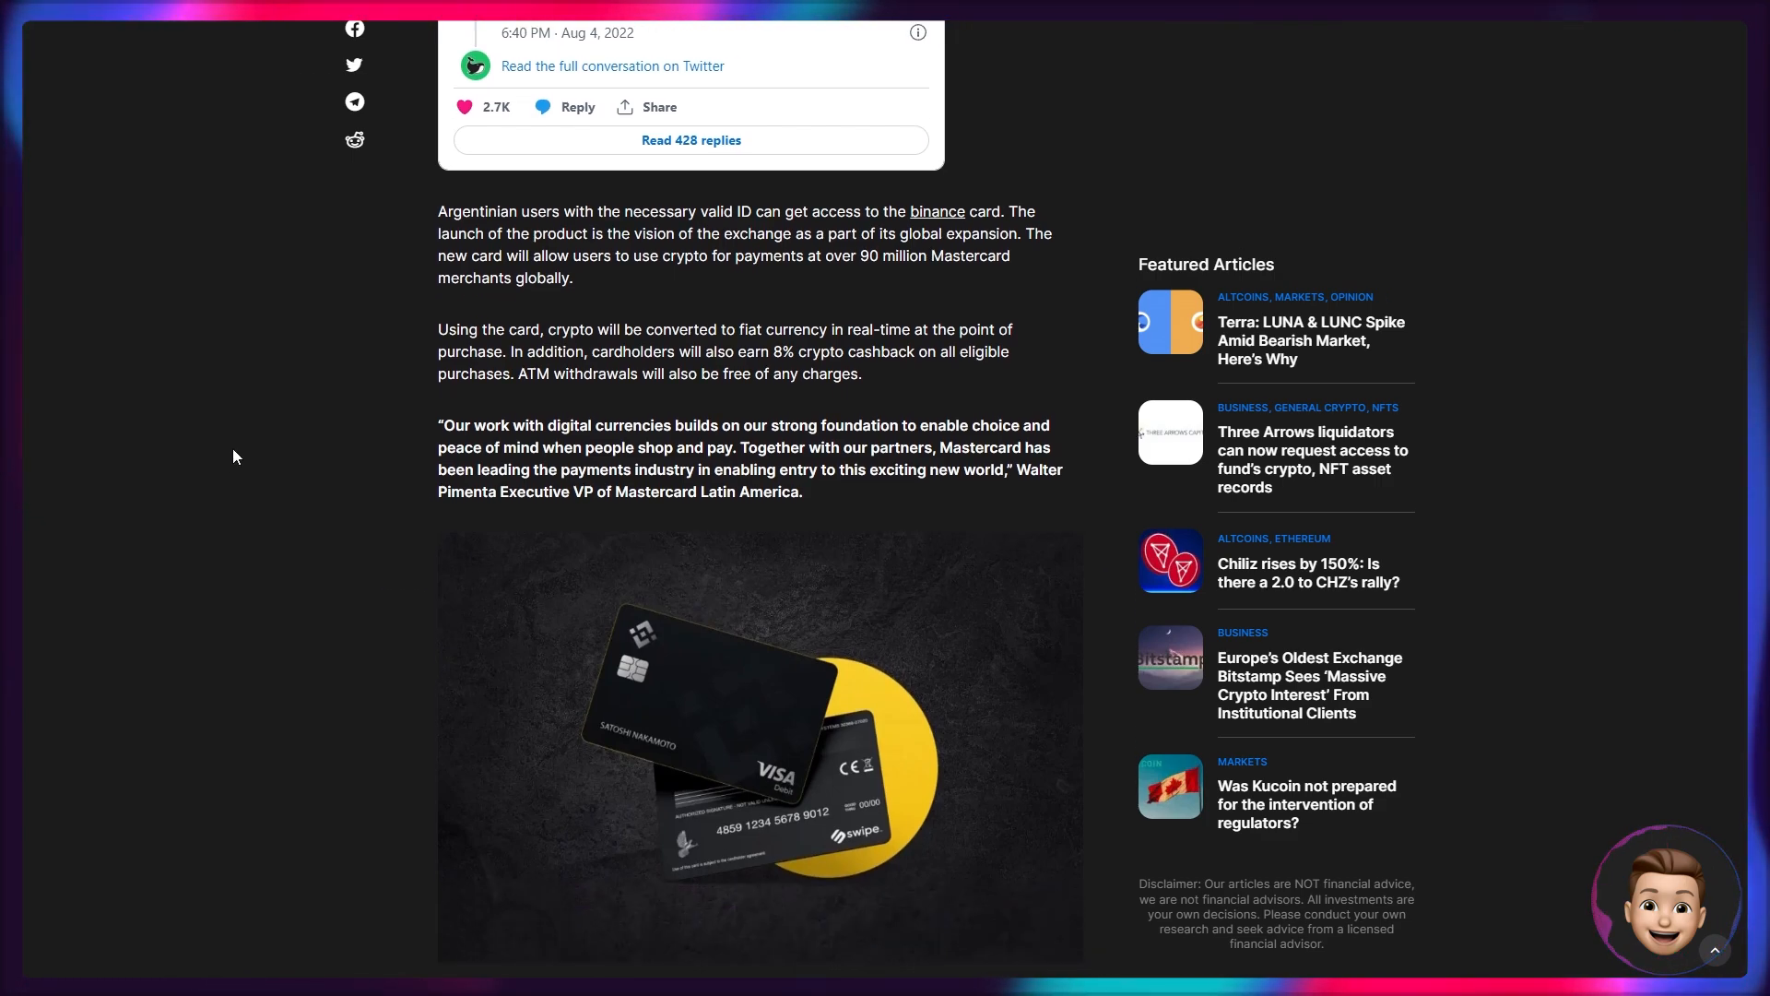
mouse_move(315, 439)
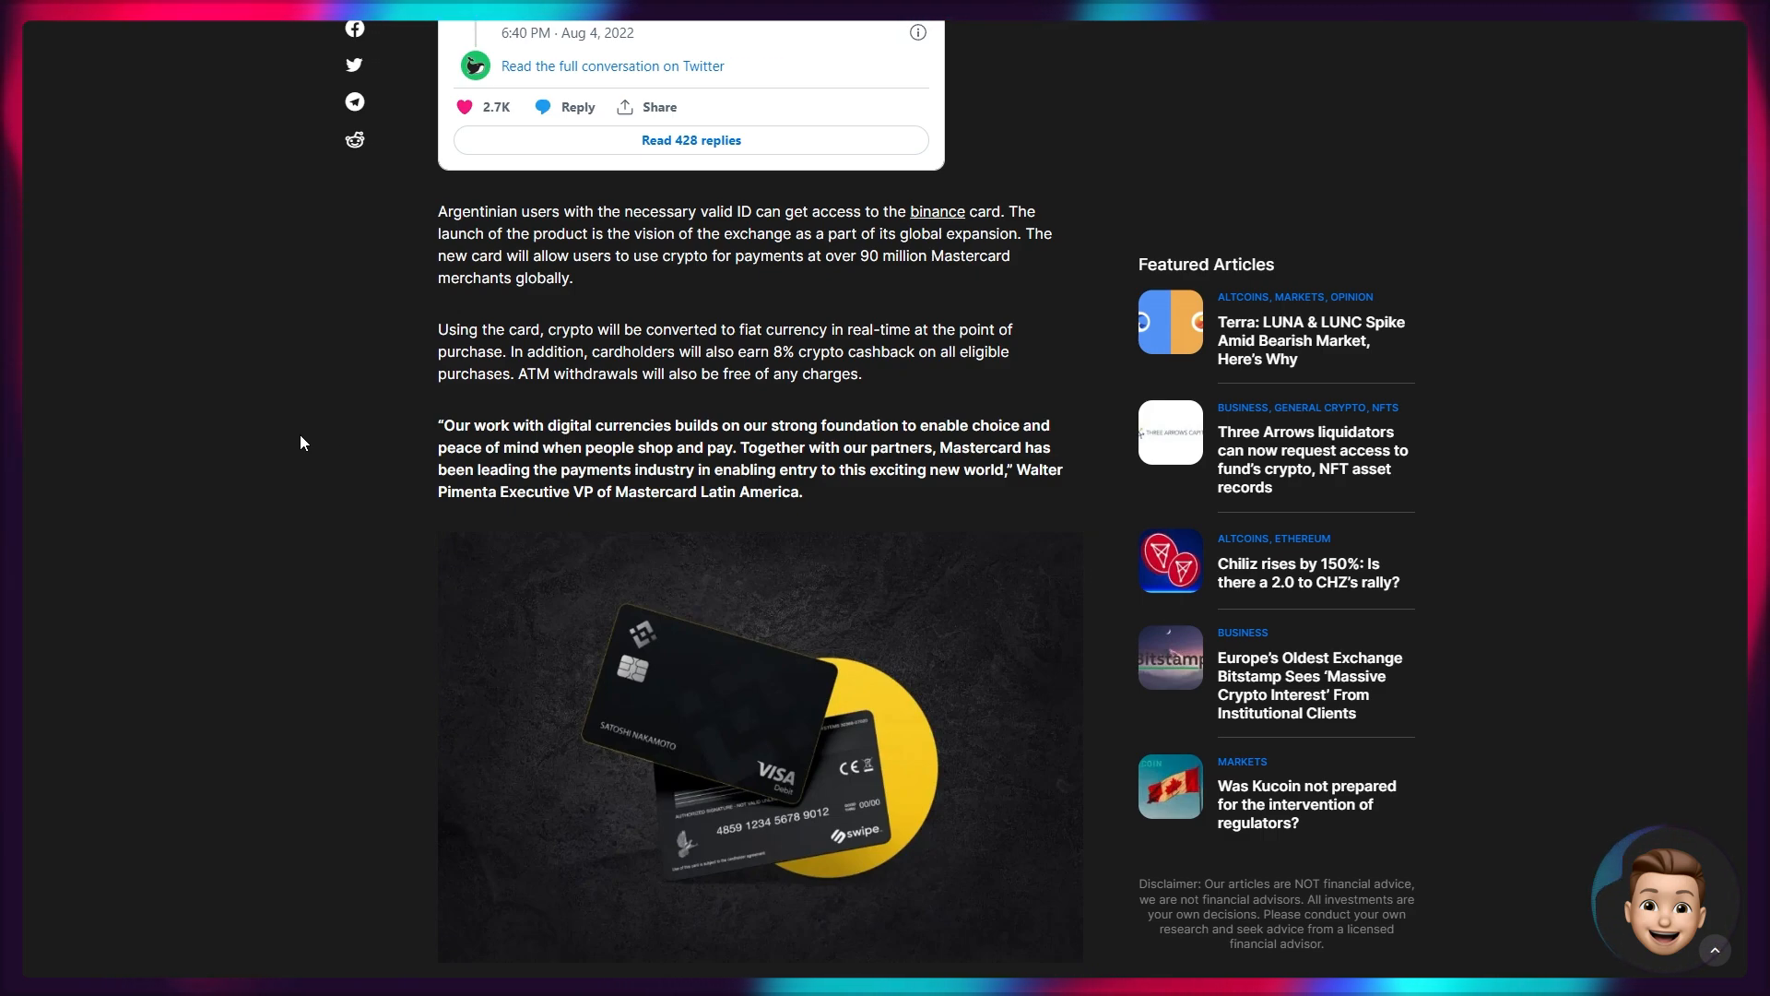
scroll(down, 3)
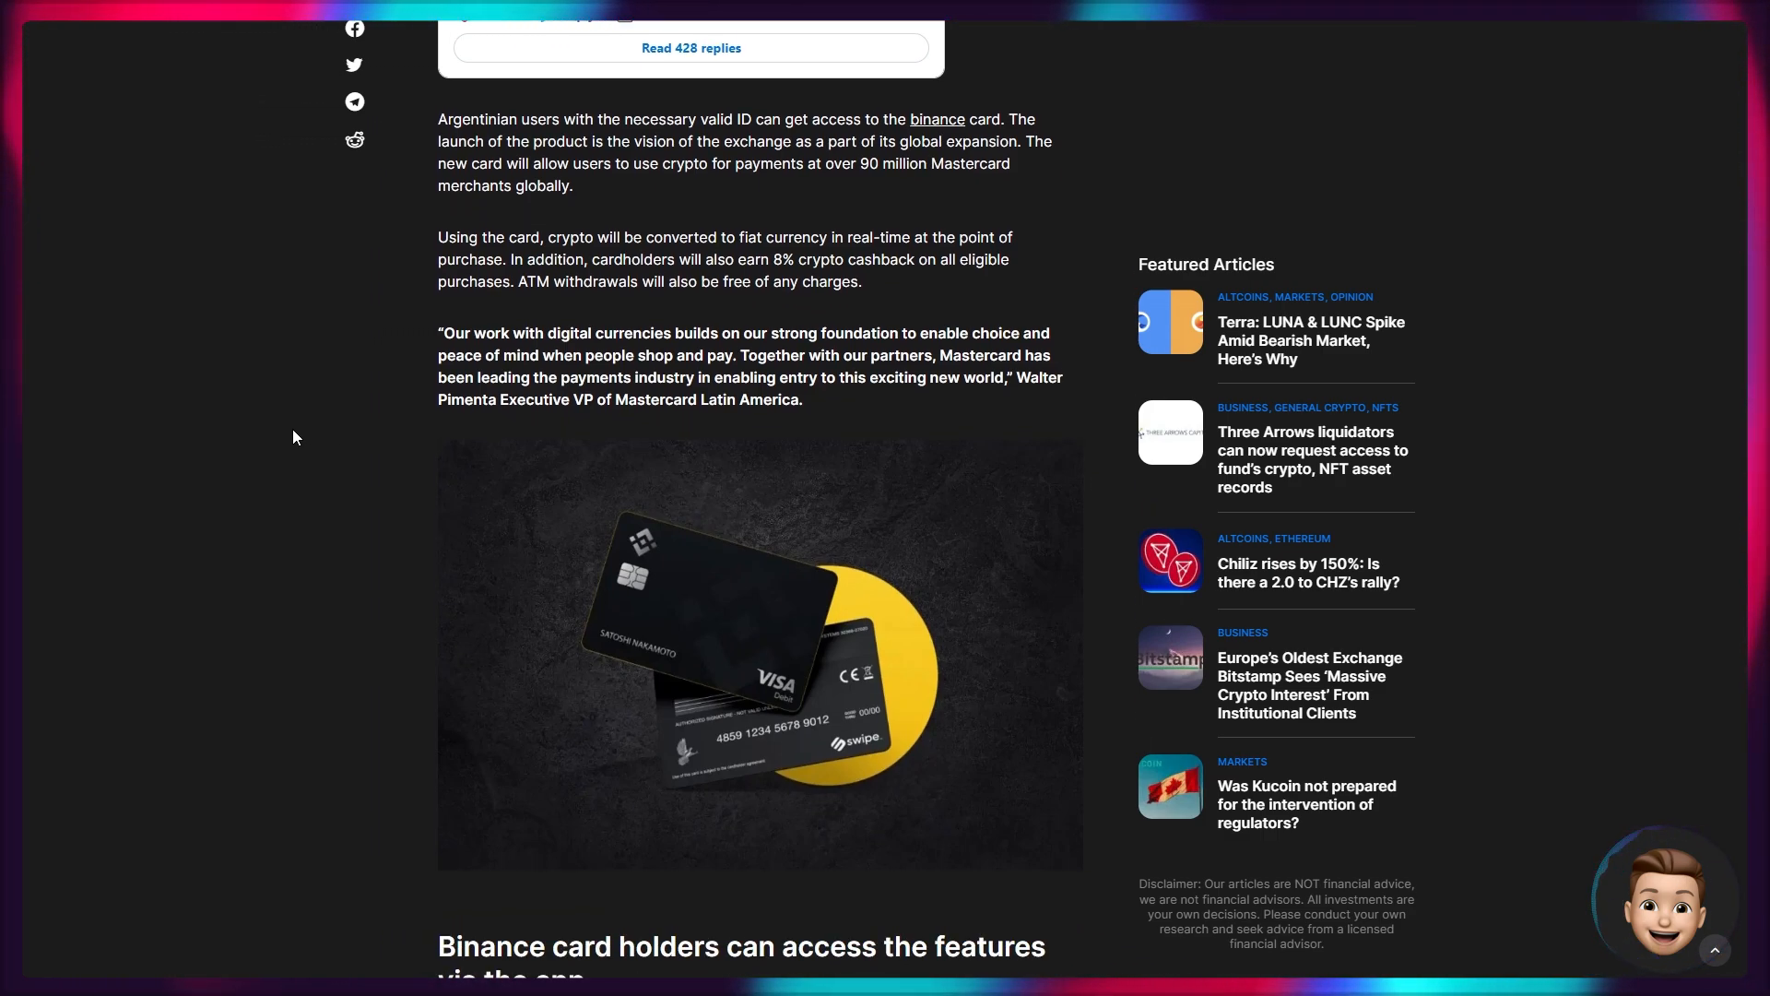
mouse_move(251, 411)
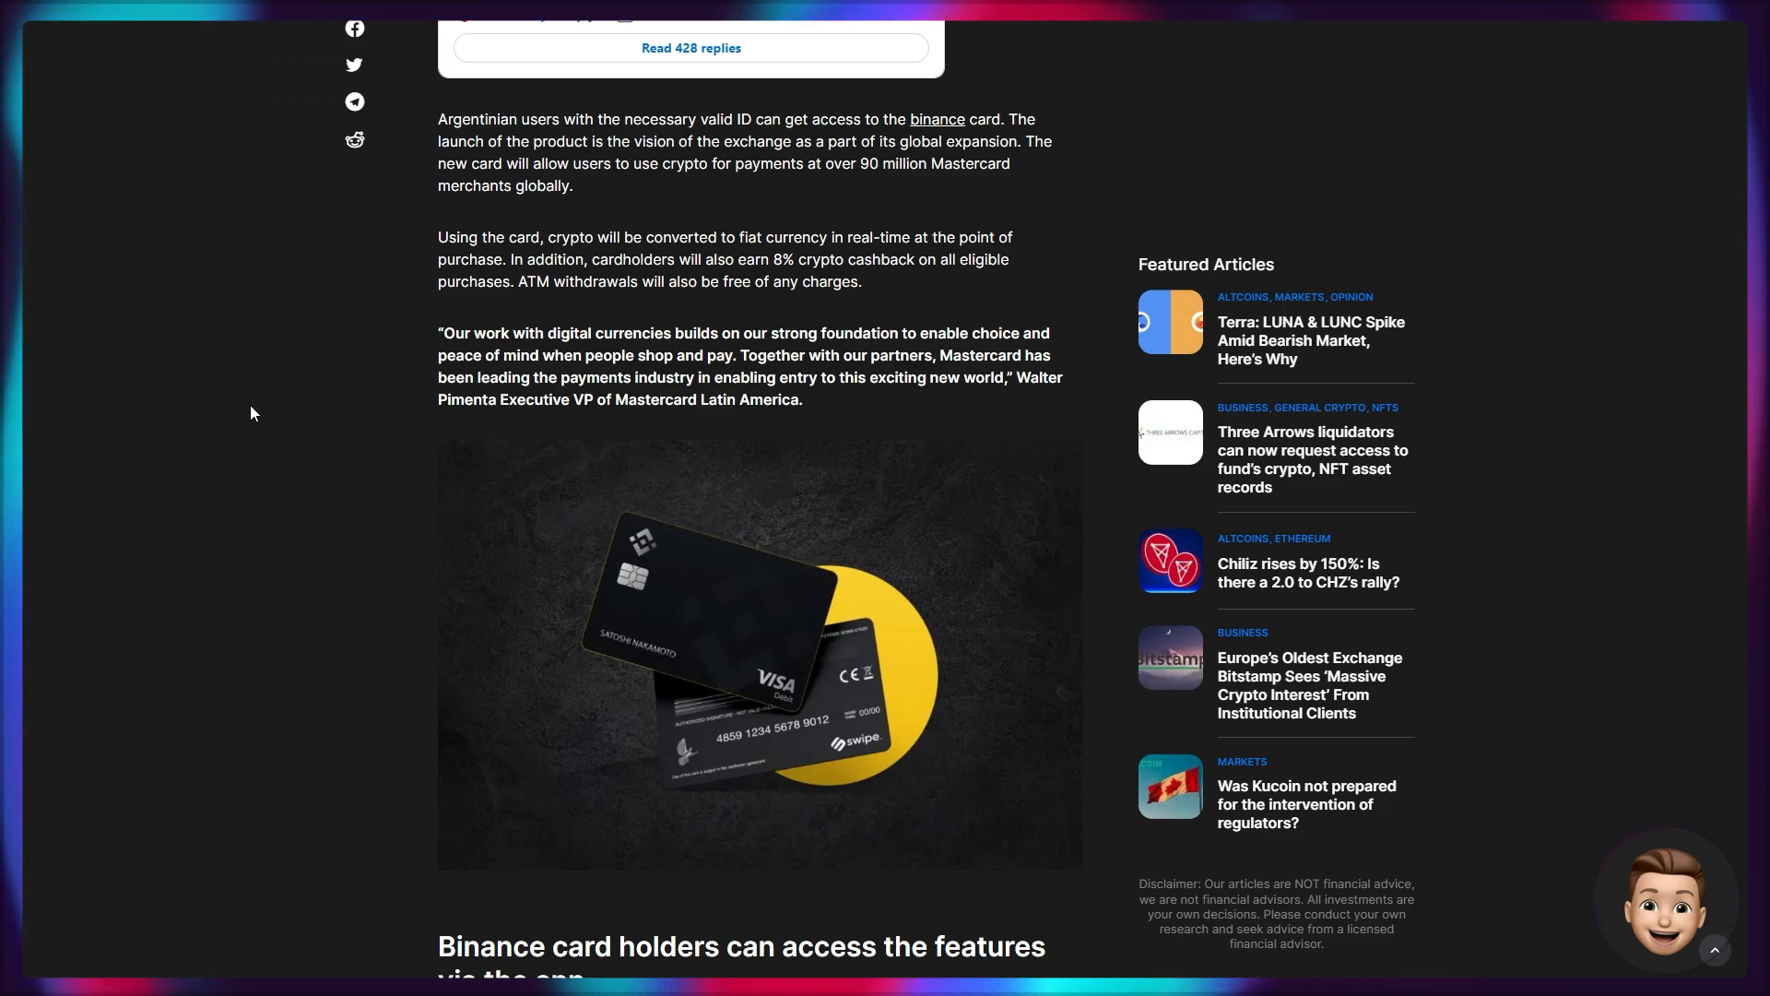
scroll(down, 3)
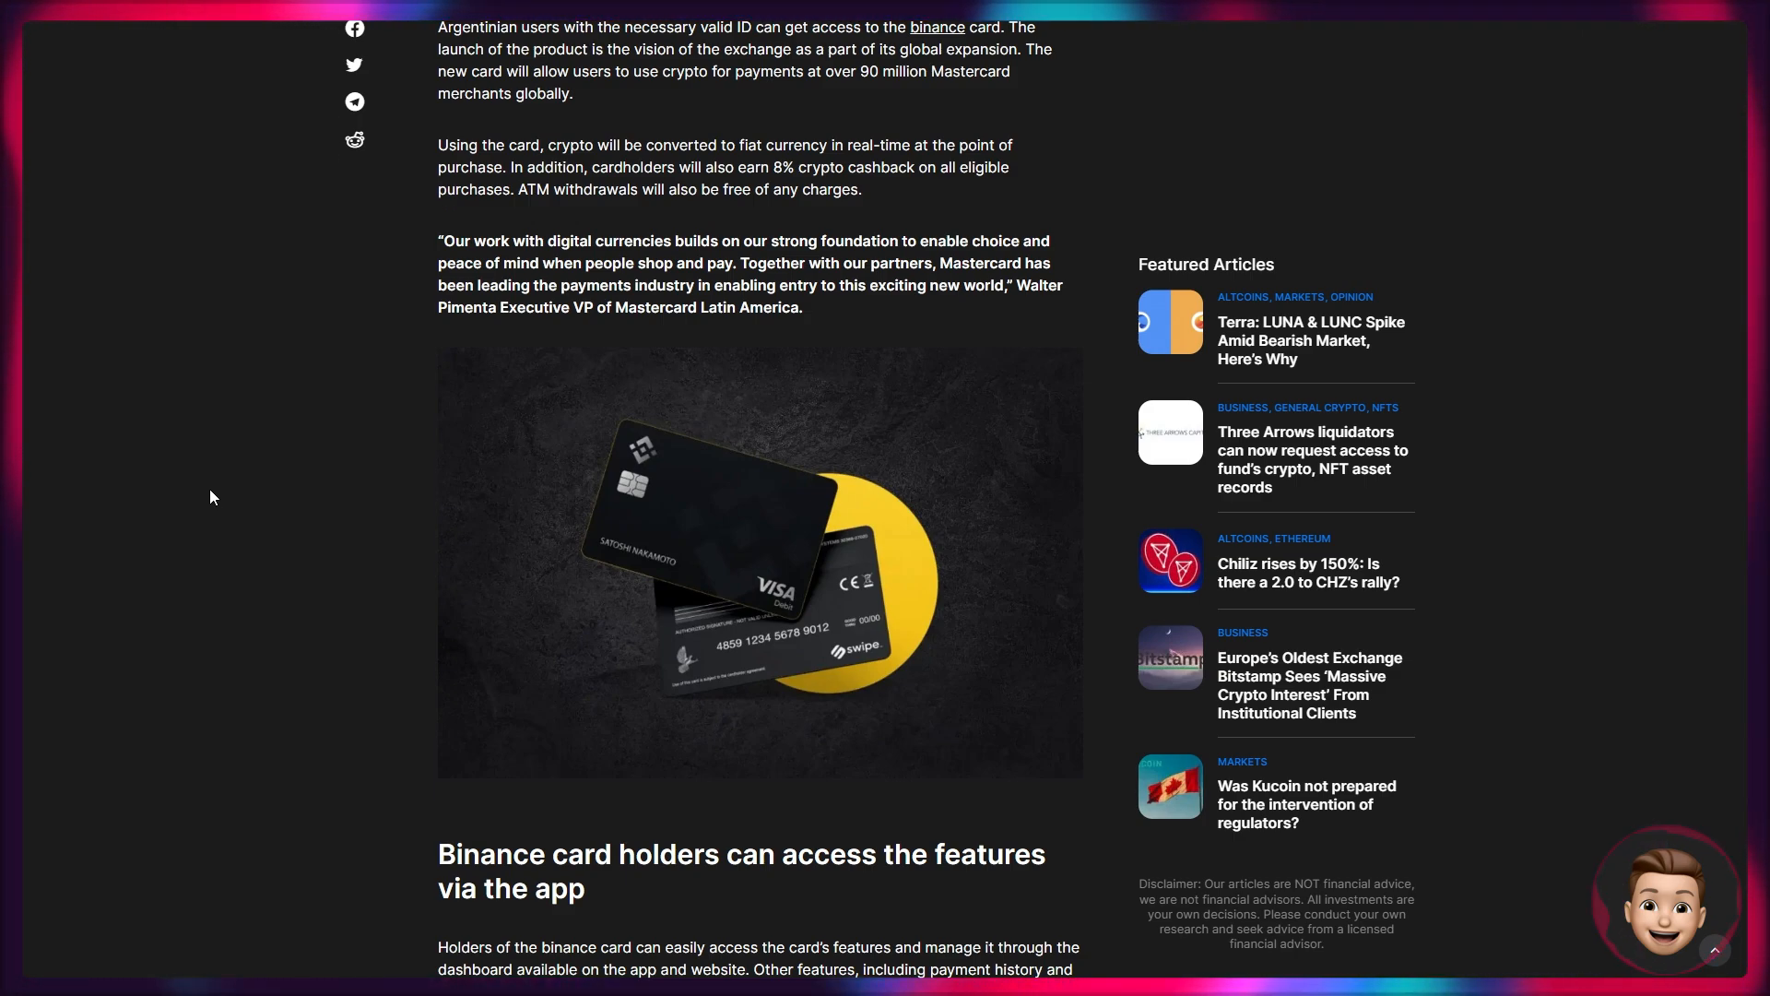
mouse_move(127, 474)
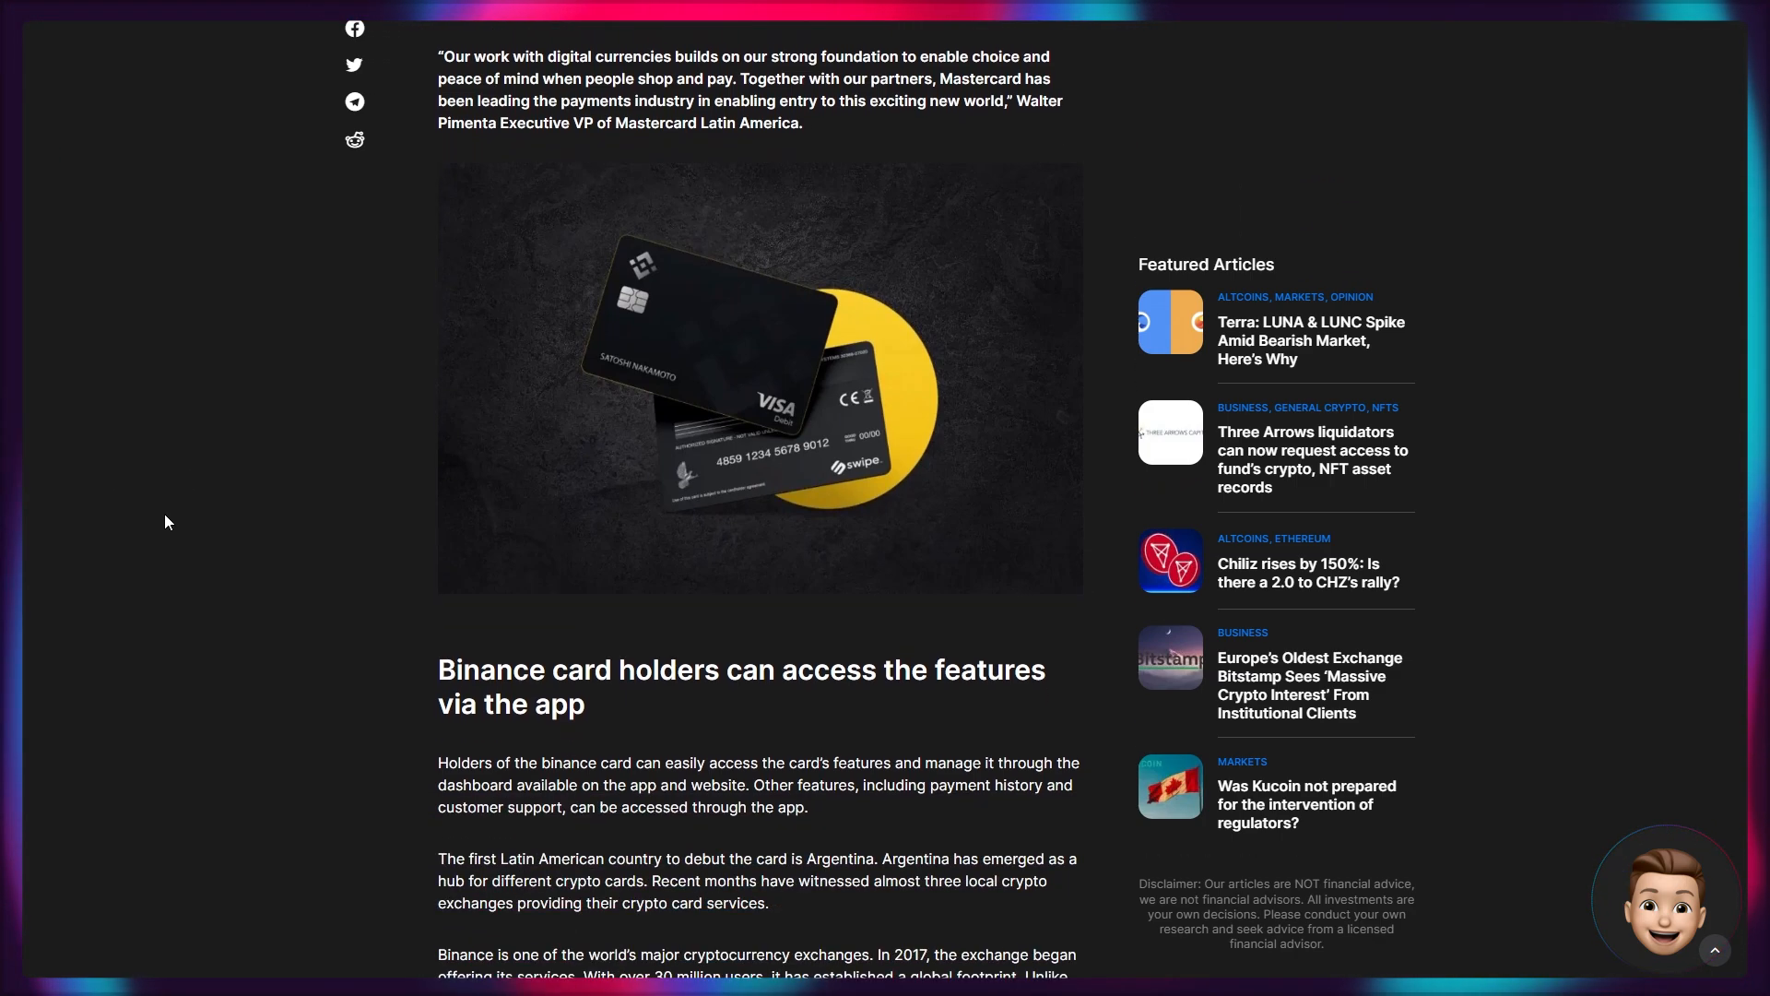
scroll(down, 3)
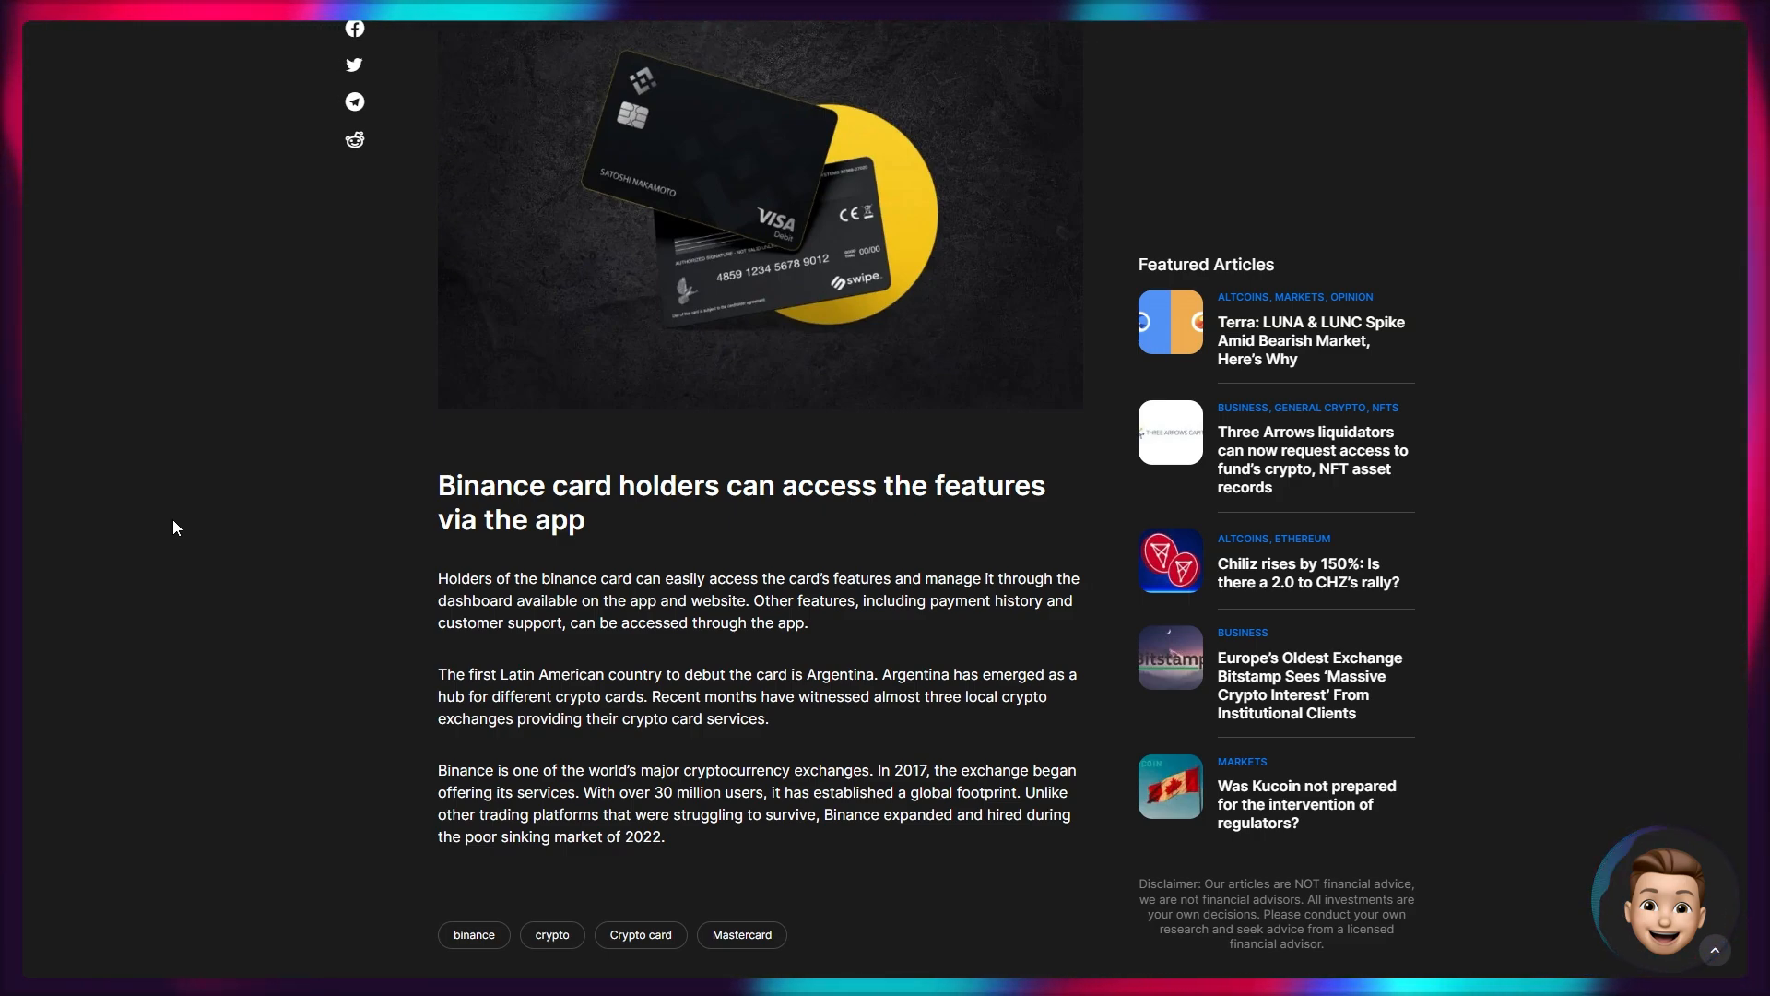
mouse_move(238, 476)
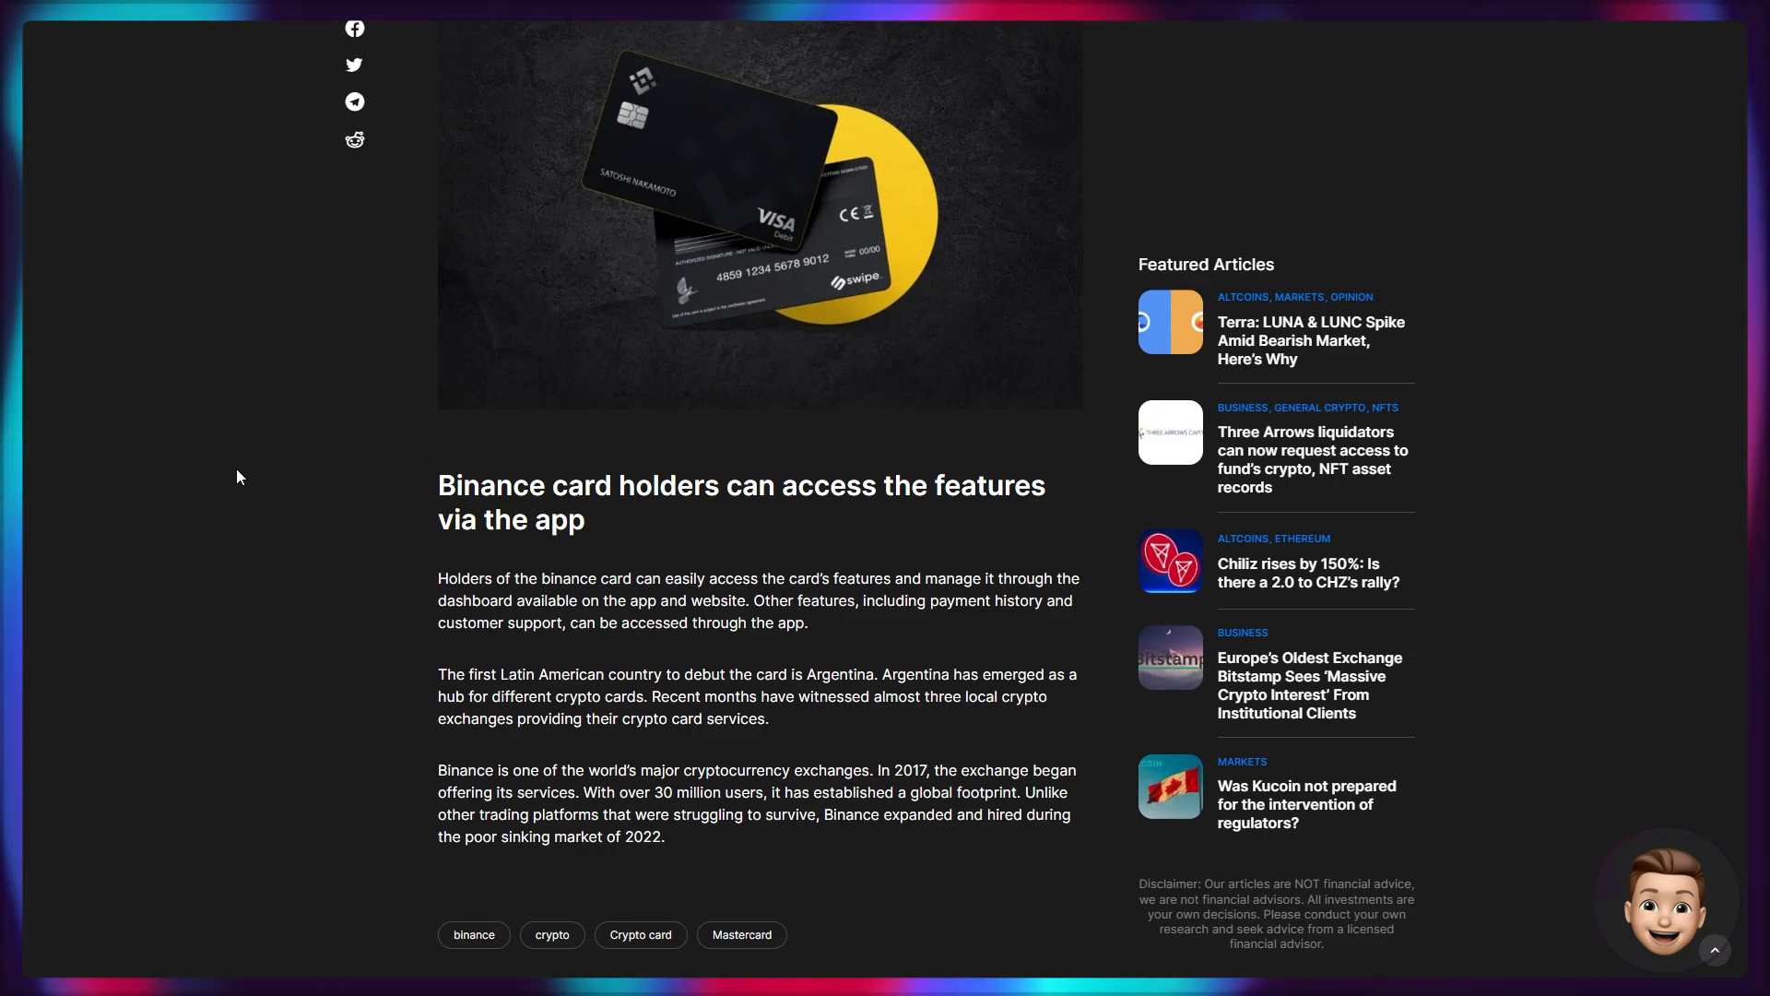
scroll(down, 3)
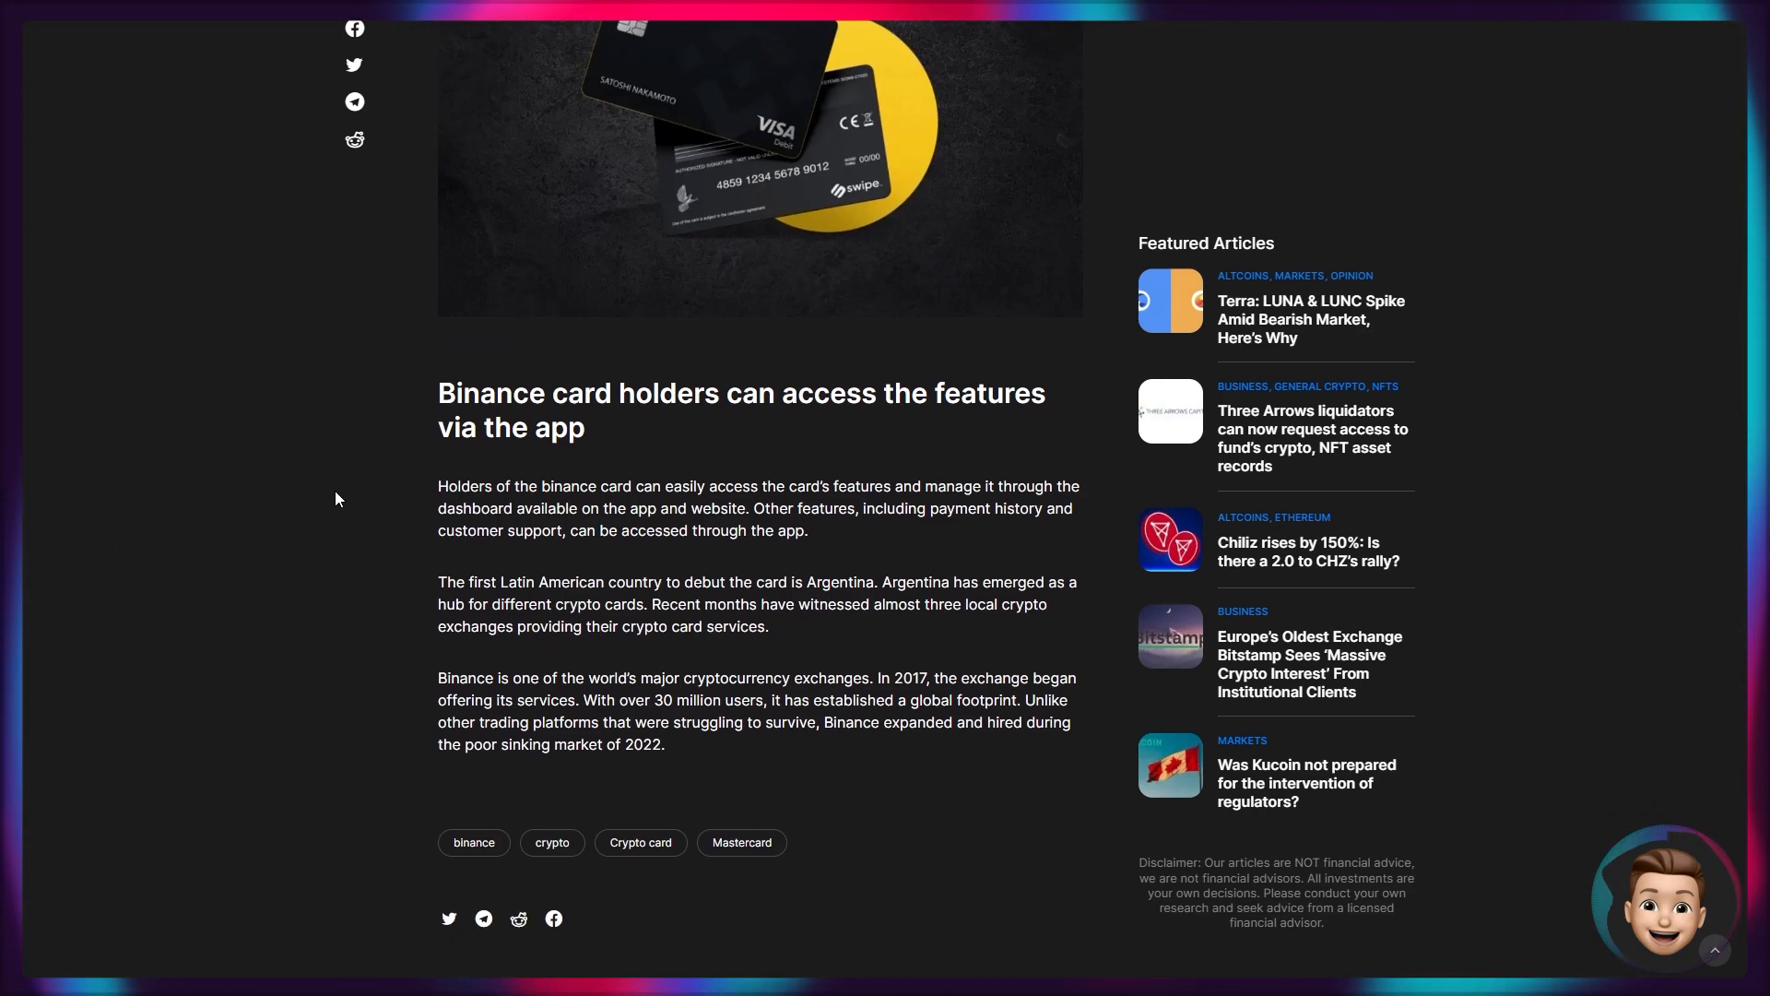
scroll(down, 3)
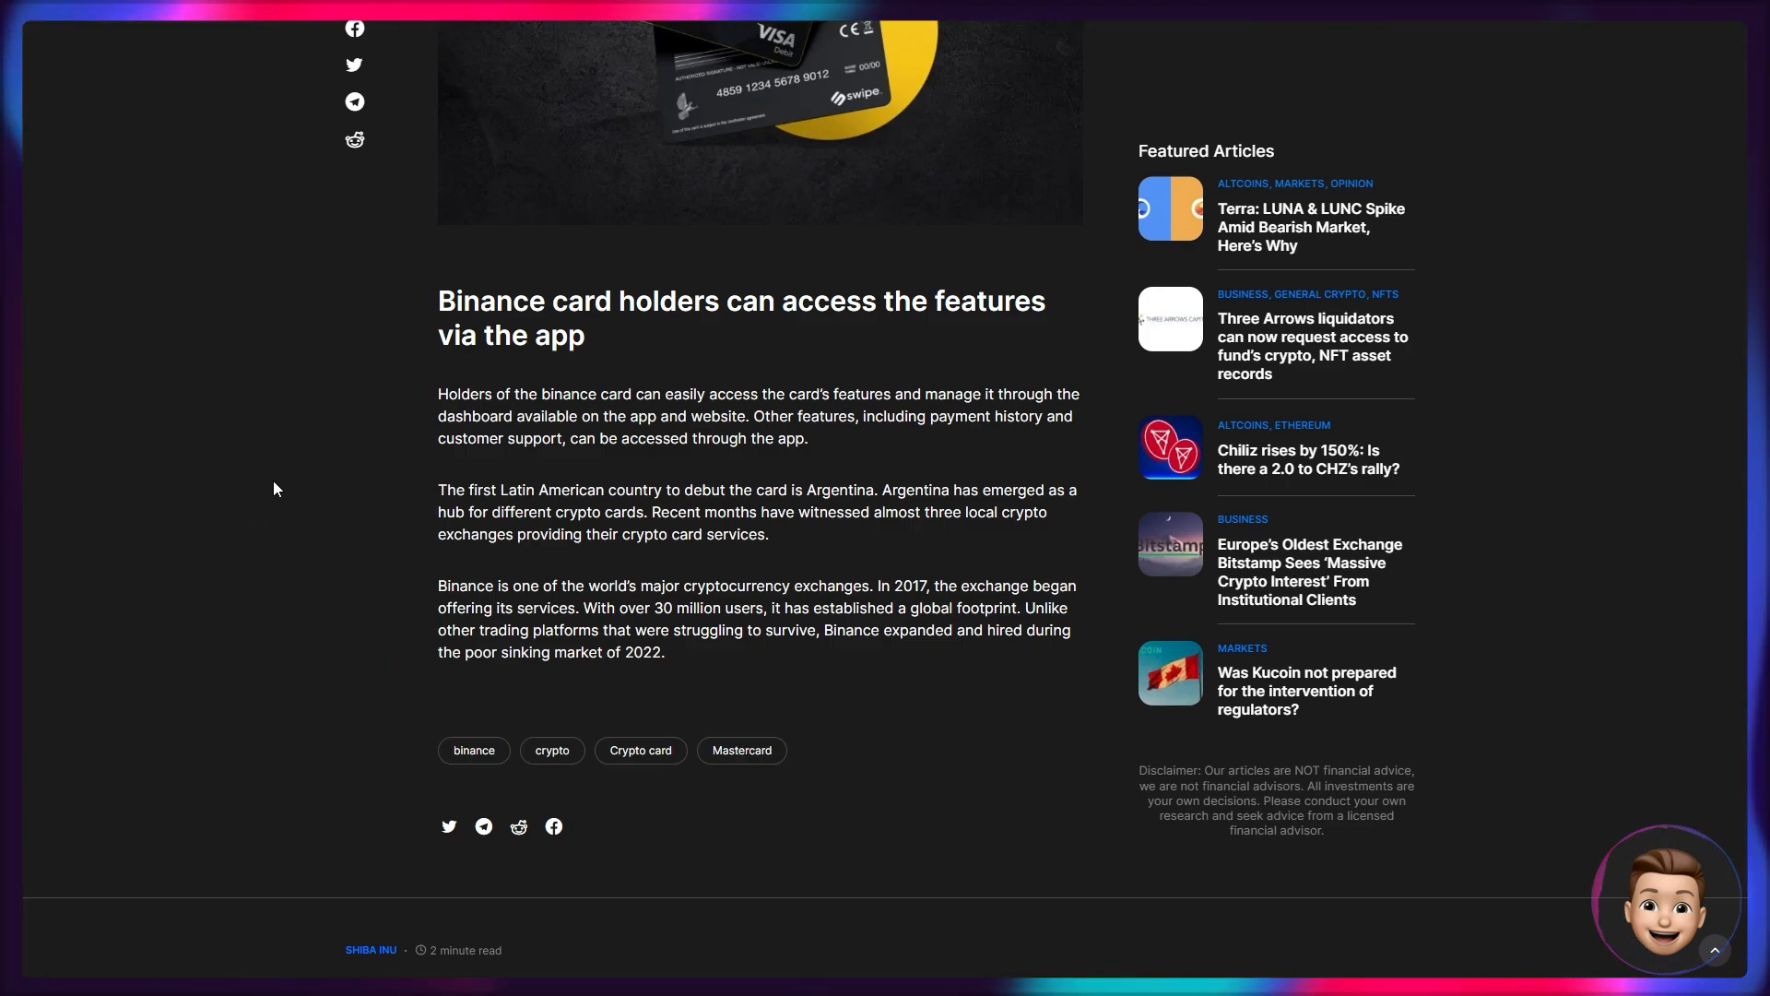
mouse_move(245, 387)
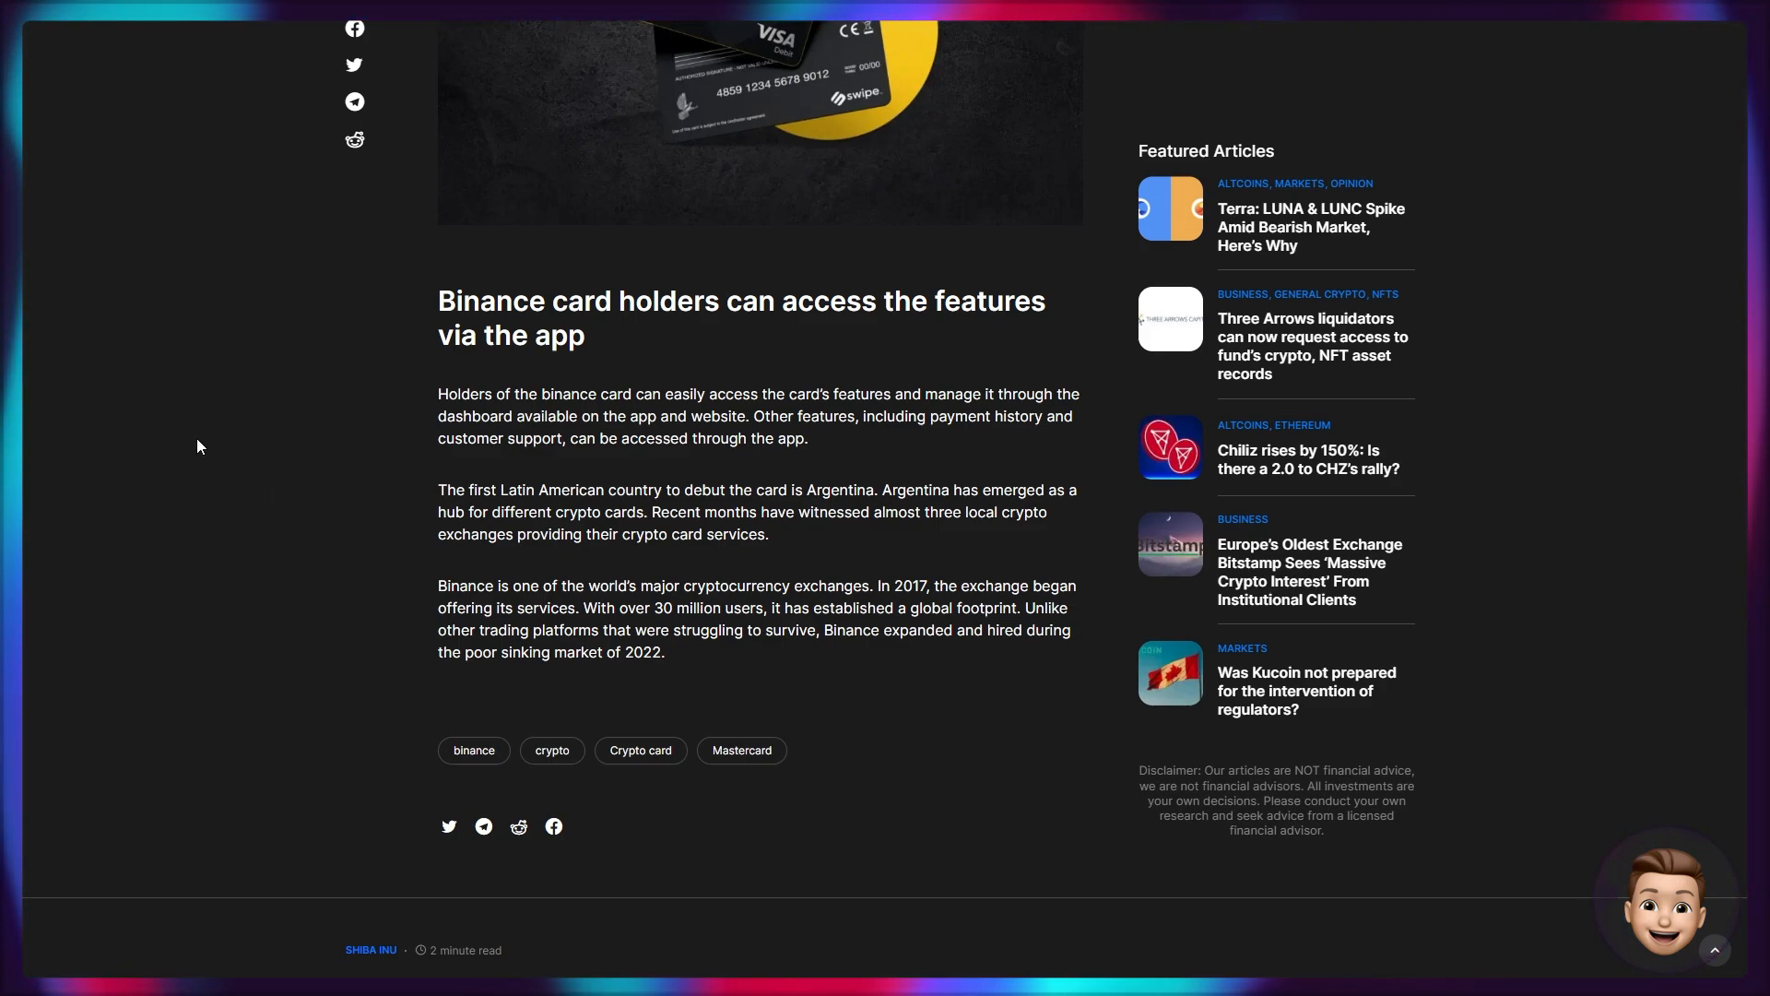
mouse_move(236, 413)
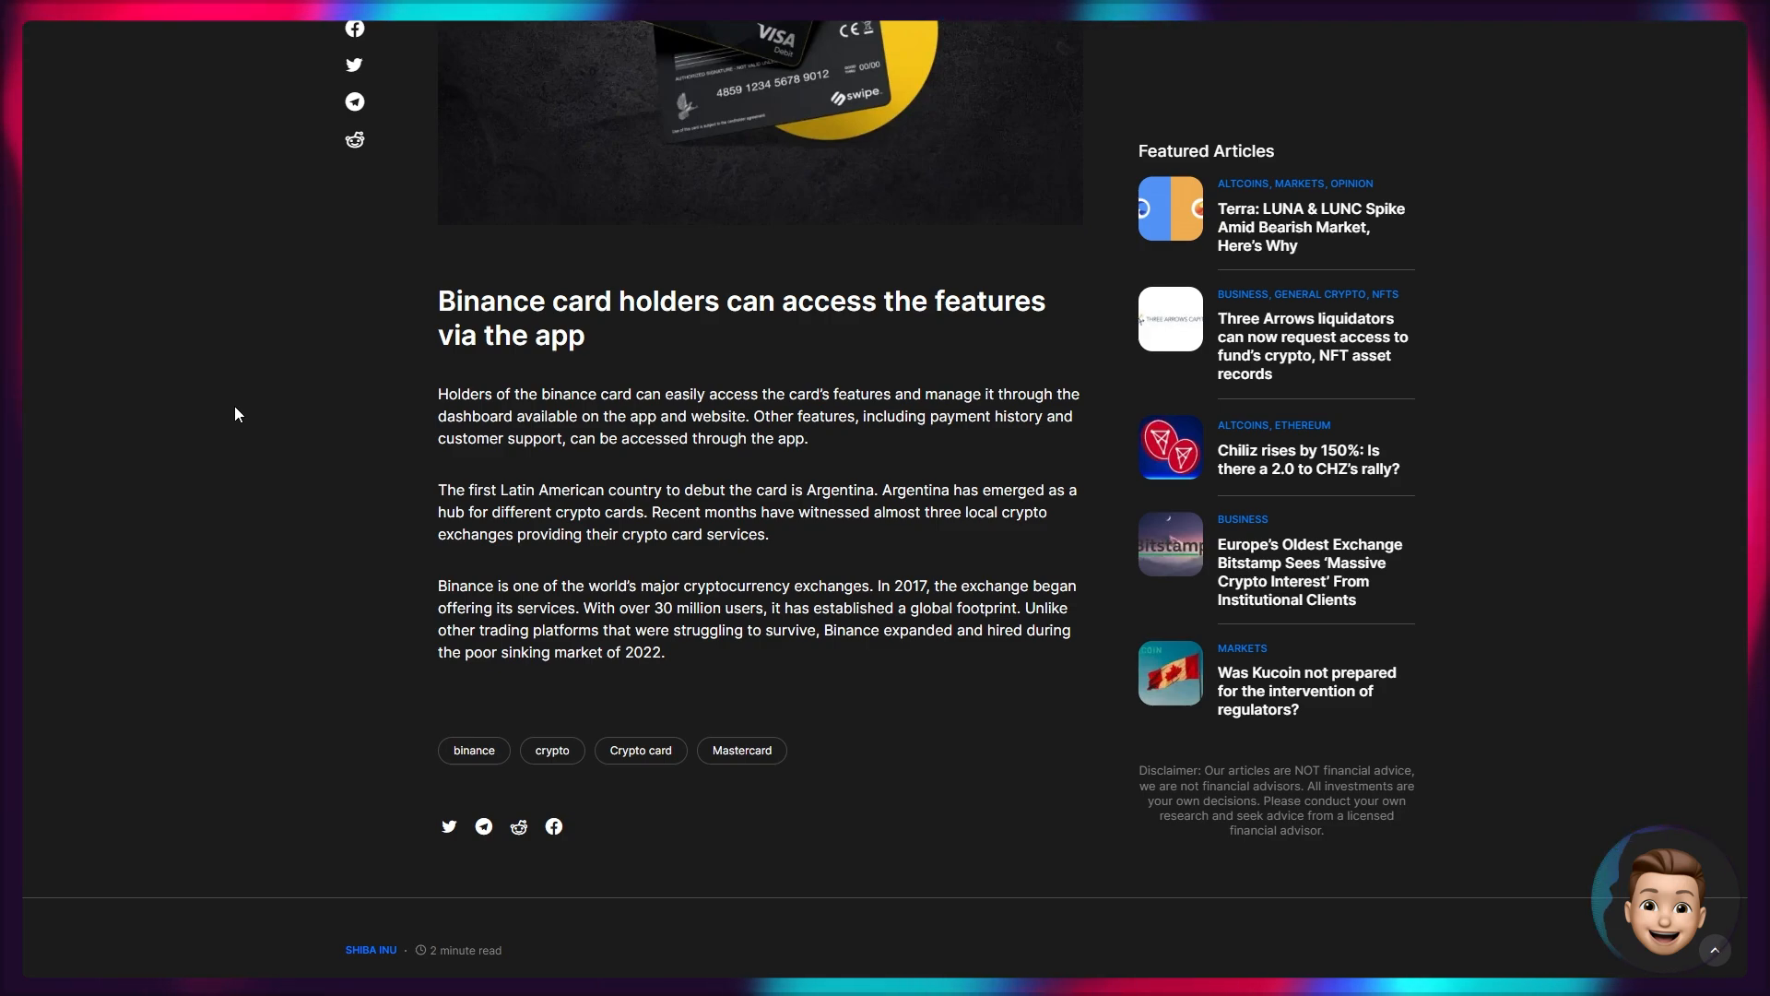
scroll(down, 3)
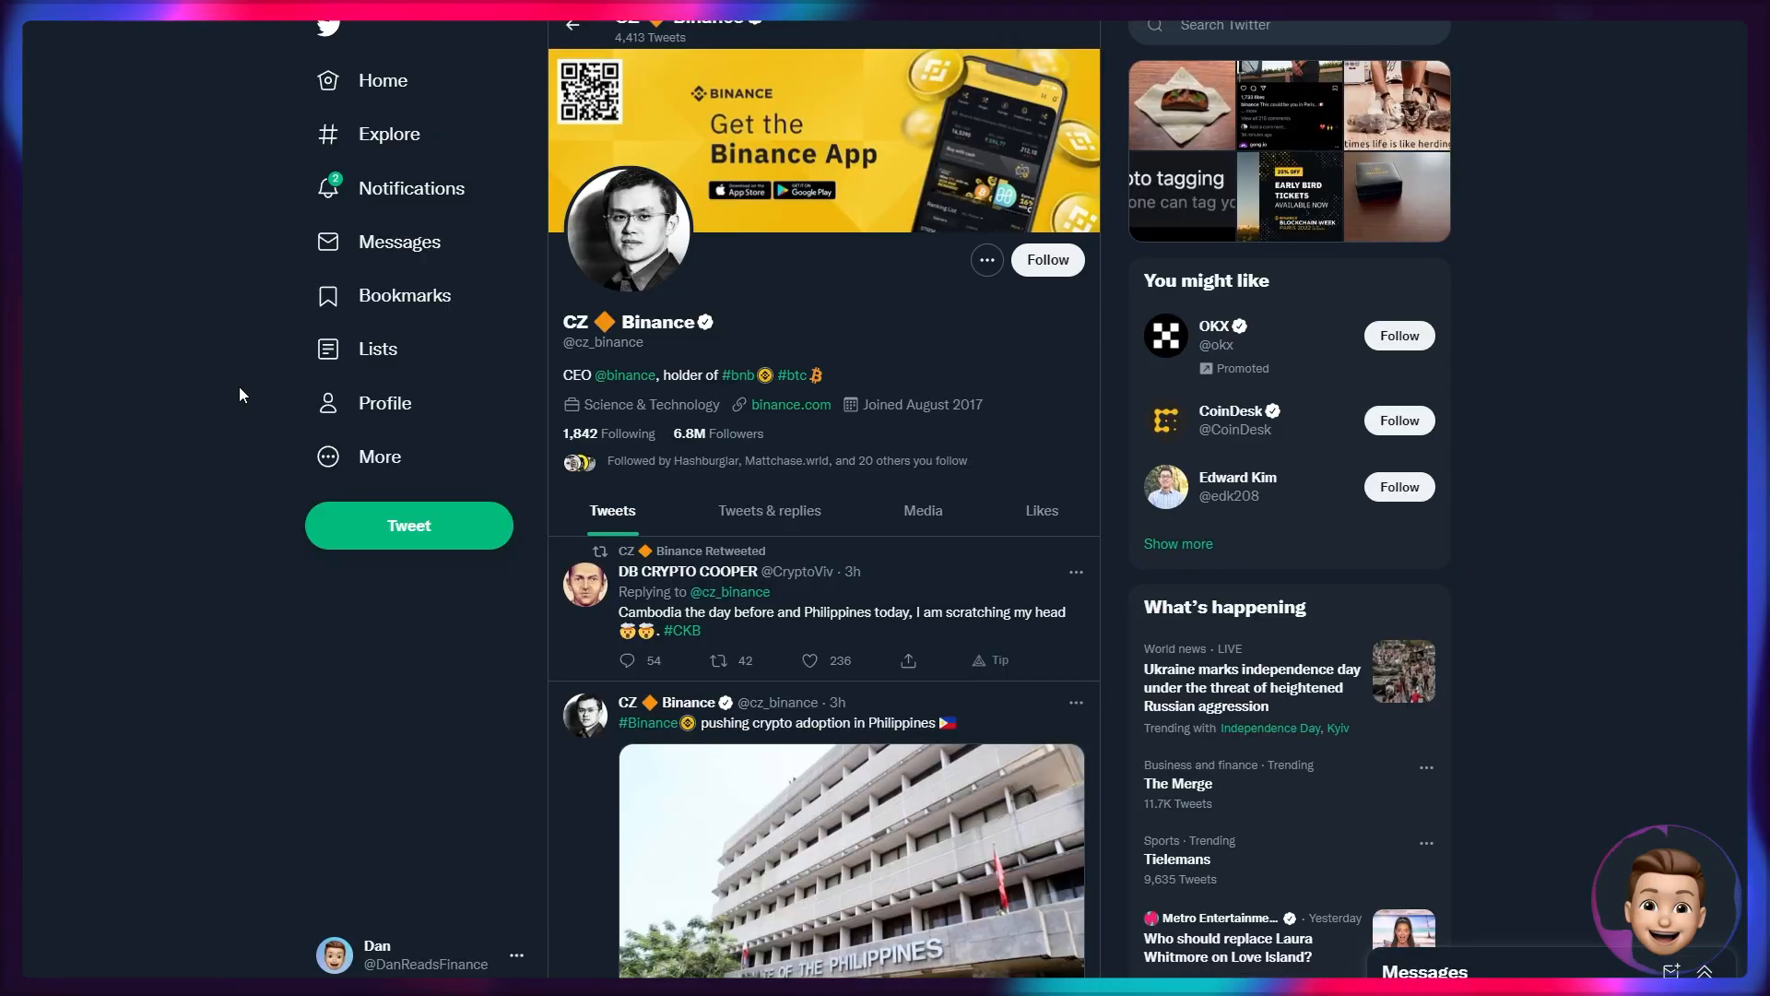
Scroll CZ Binance's feed to the Argentina Mastercard card and 0-fee trading tweets and open the HBAR stablecoin tweet.
scroll(down, 3)
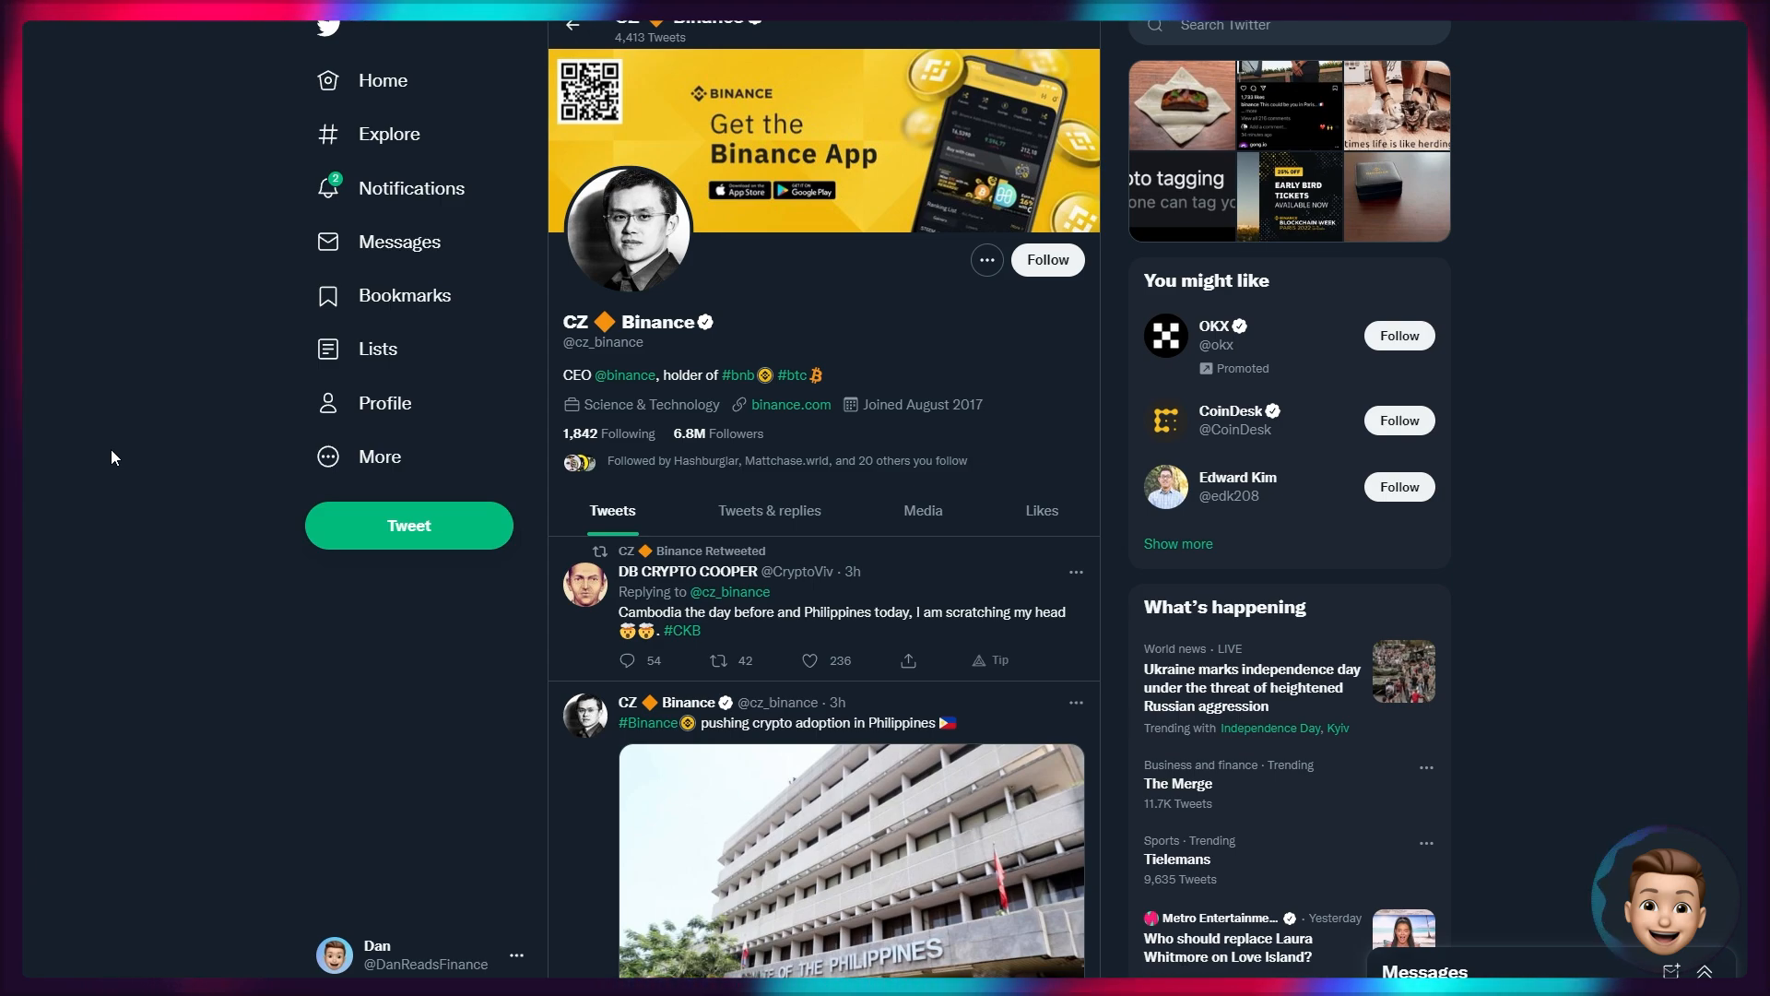
scroll(down, 3)
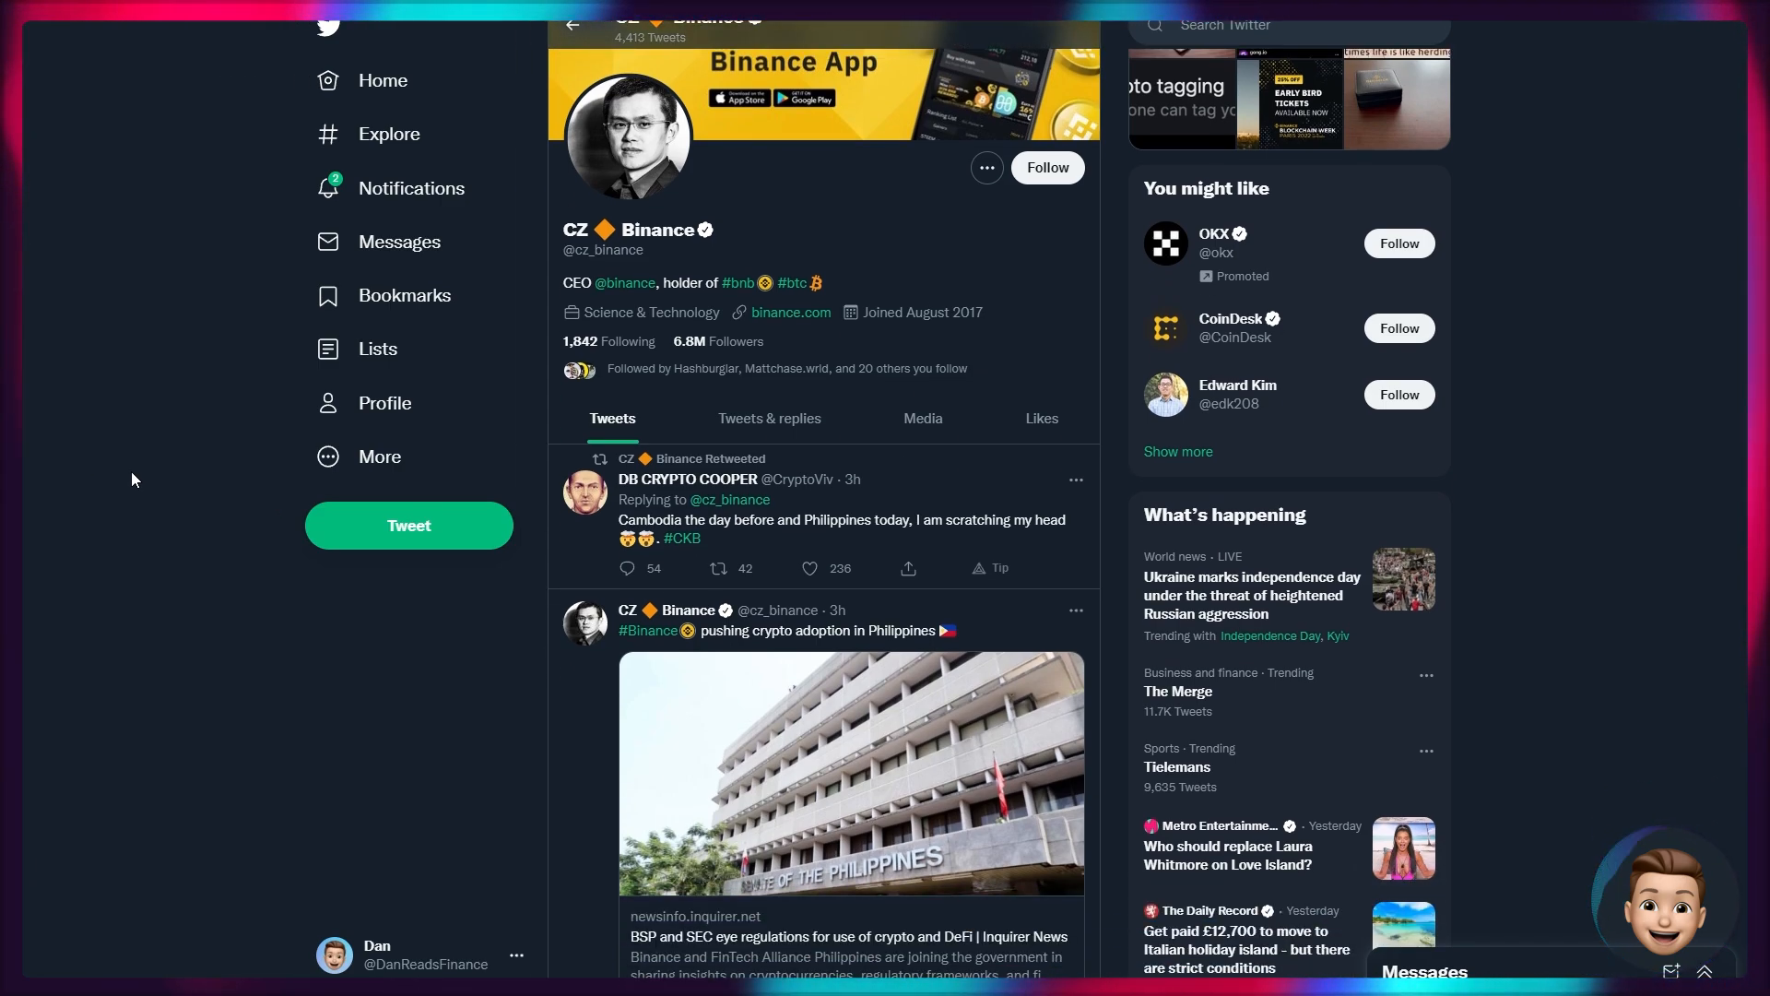
mouse_move(219, 465)
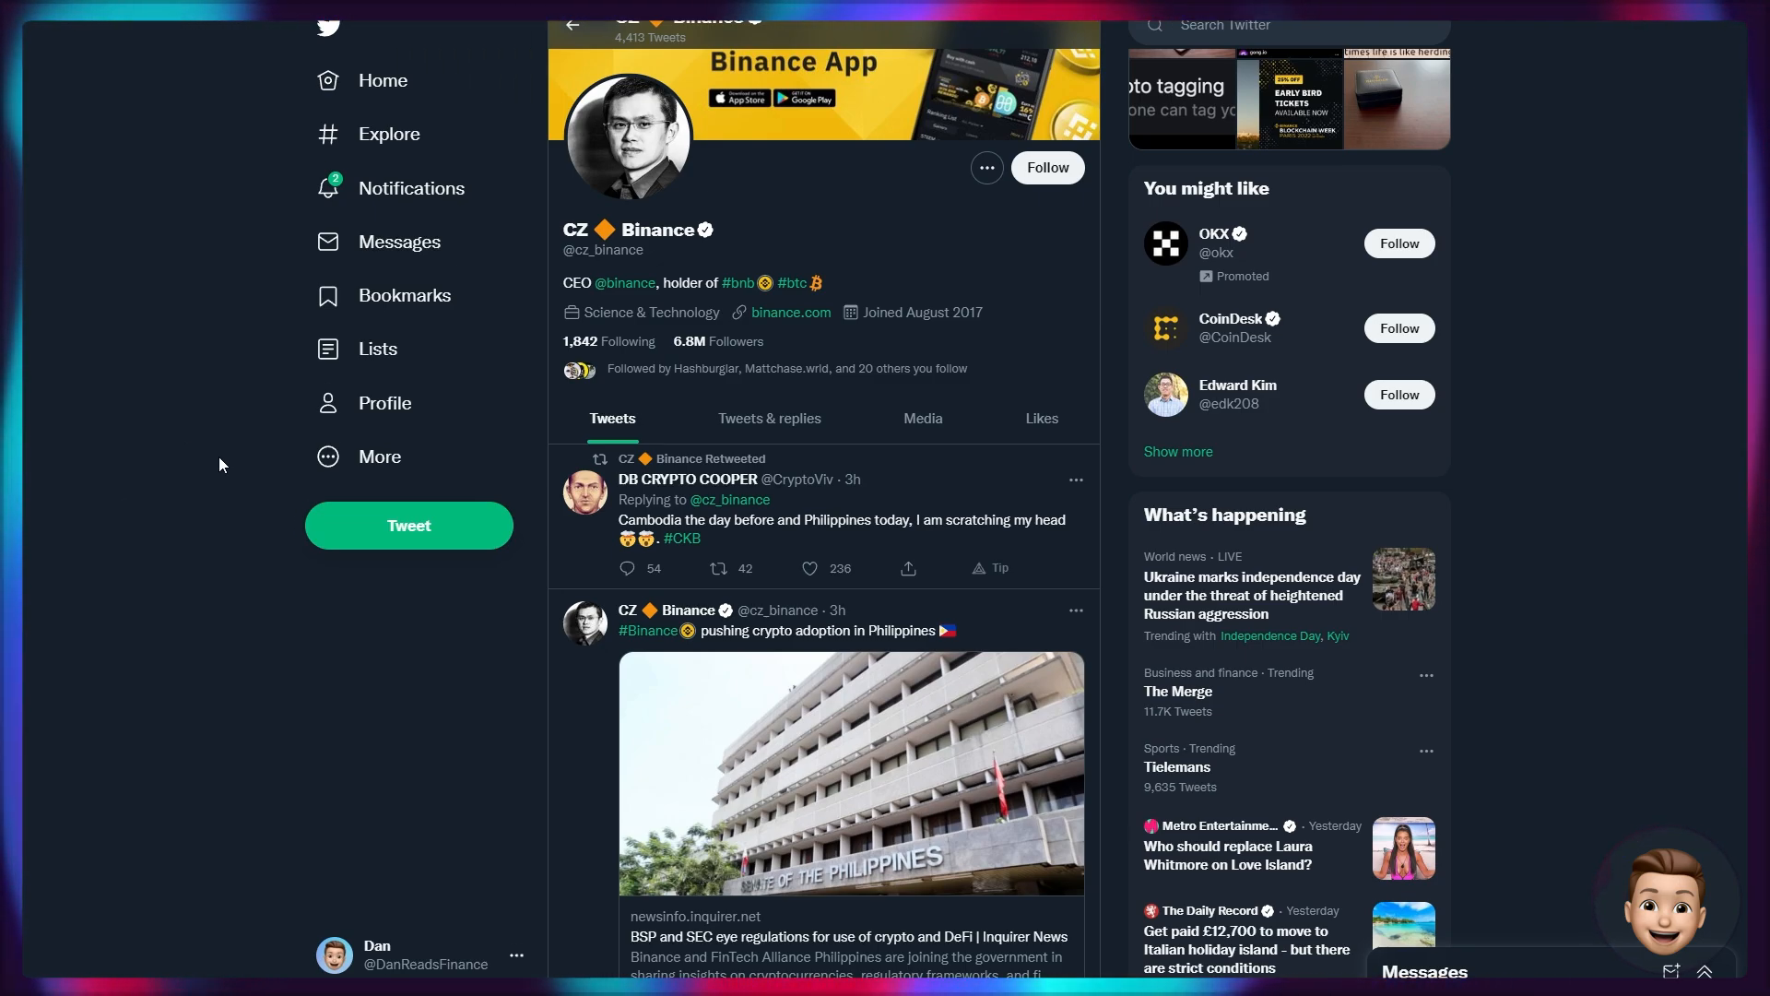
scroll(down, 3)
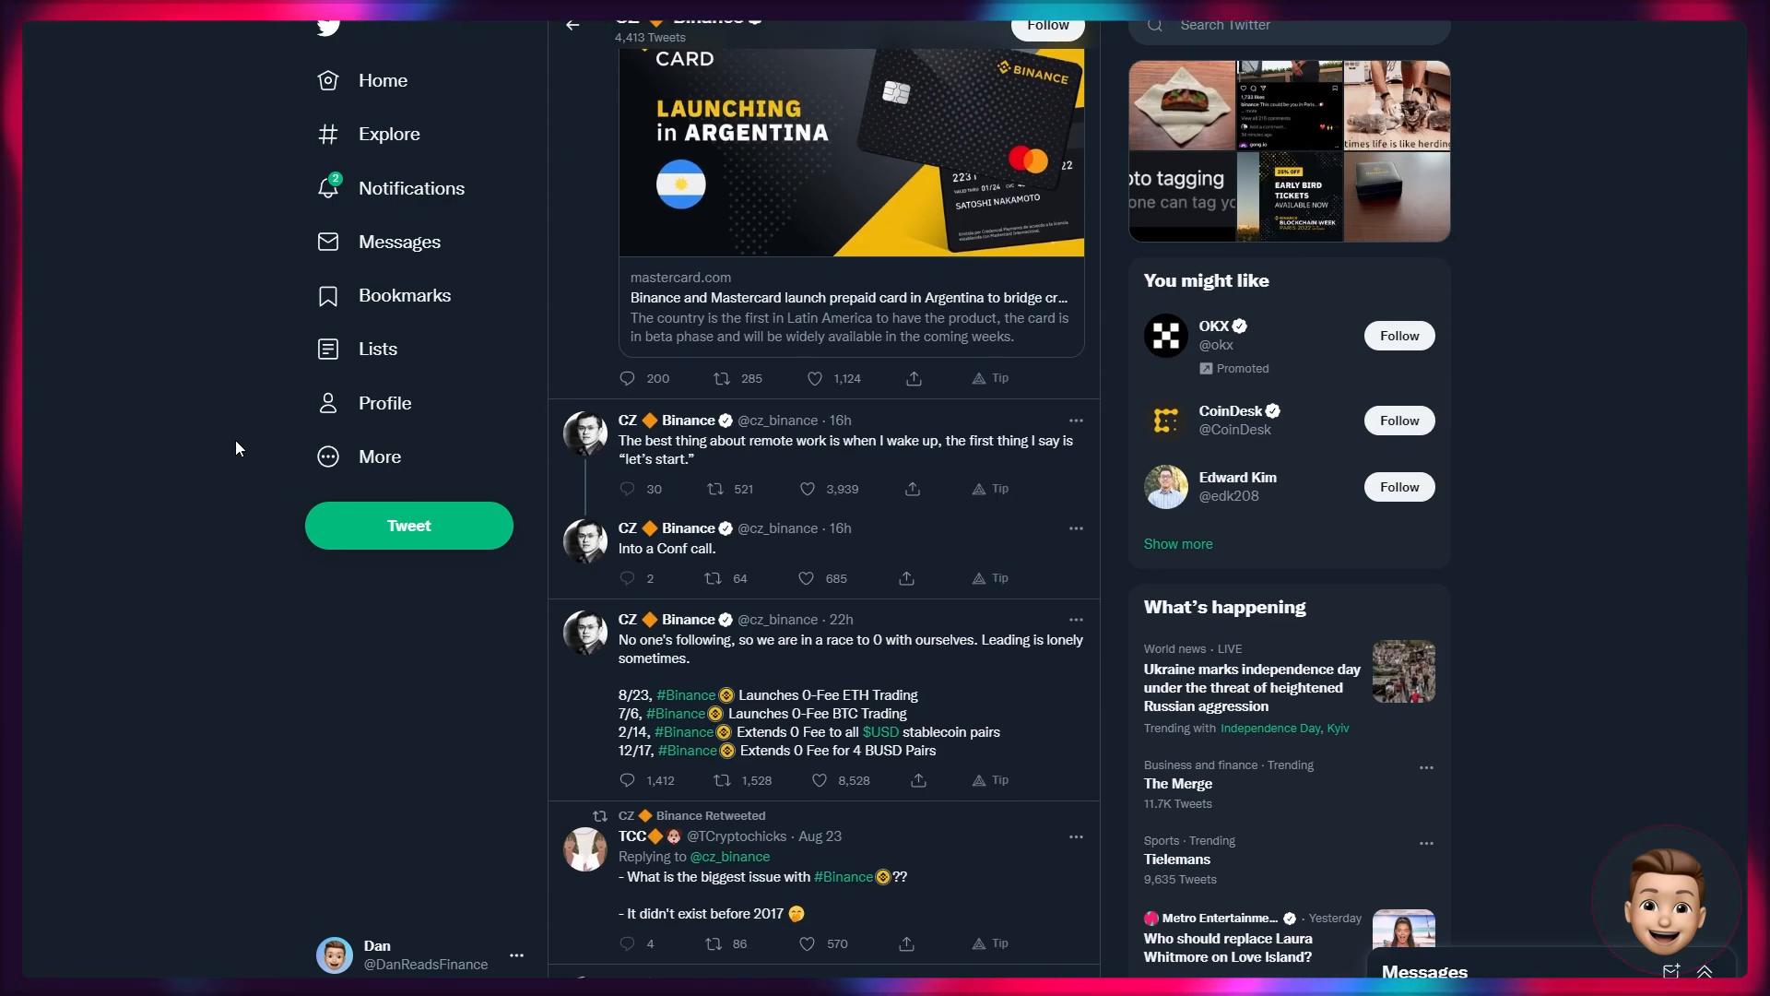
click(808, 778)
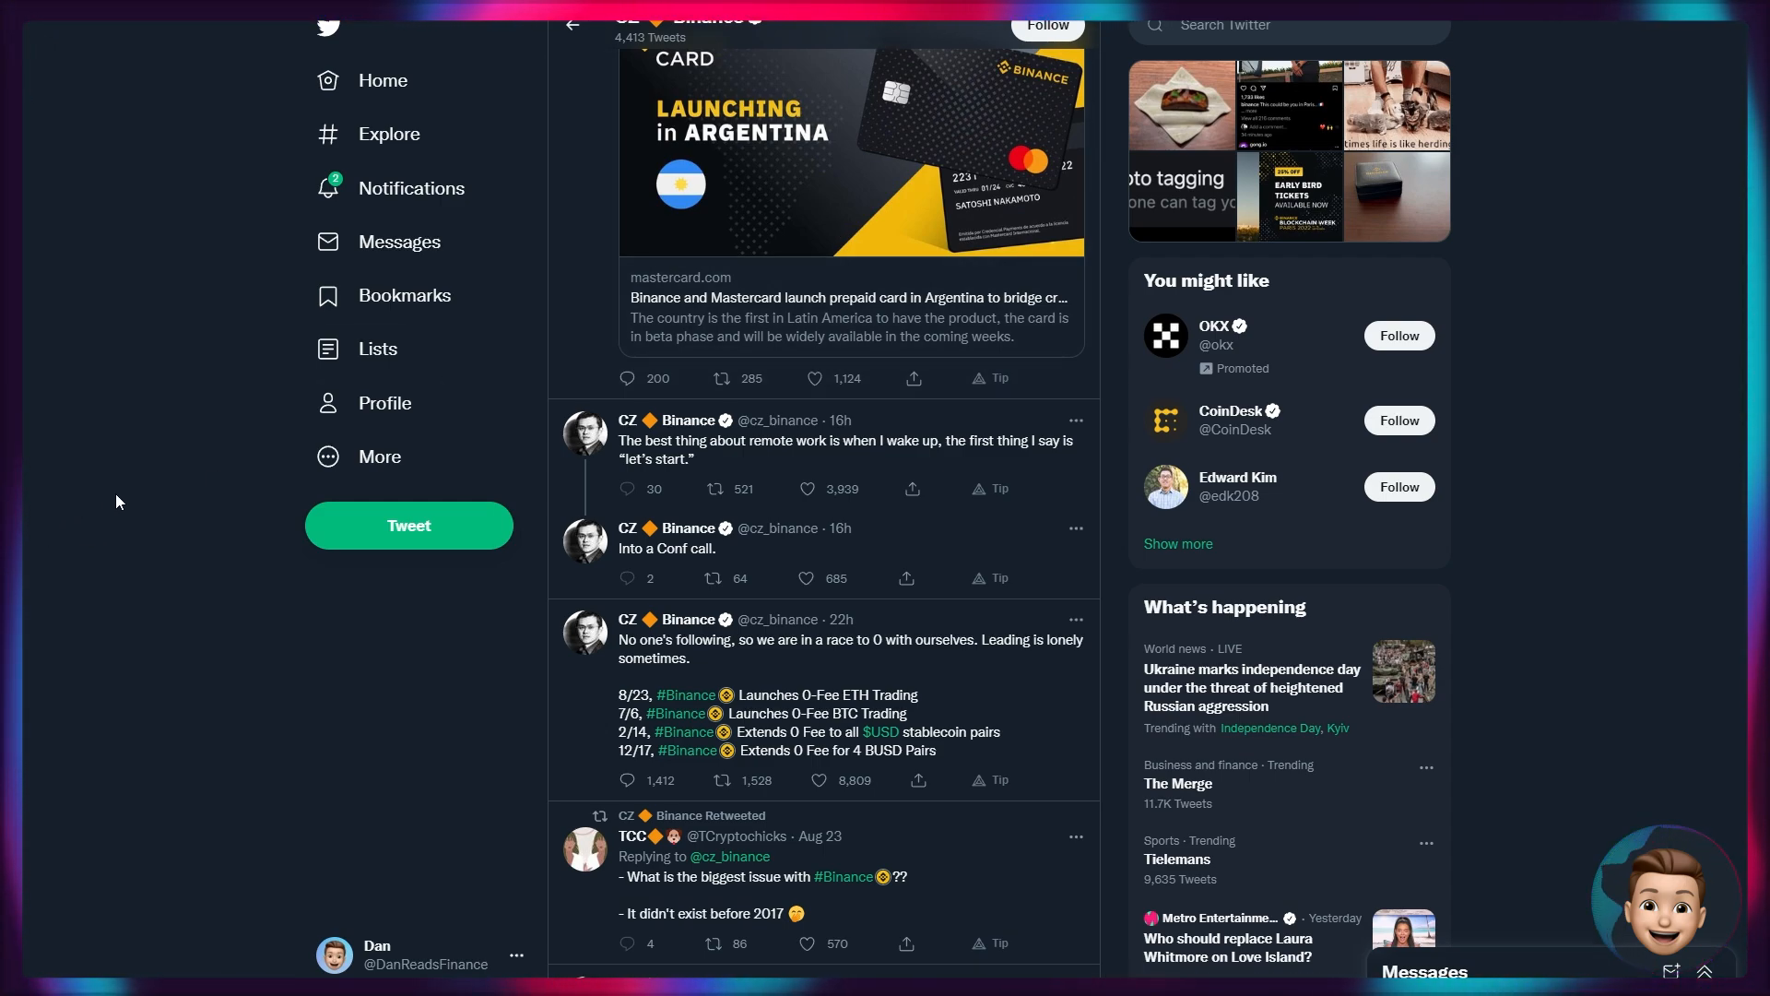
mouse_move(911, 665)
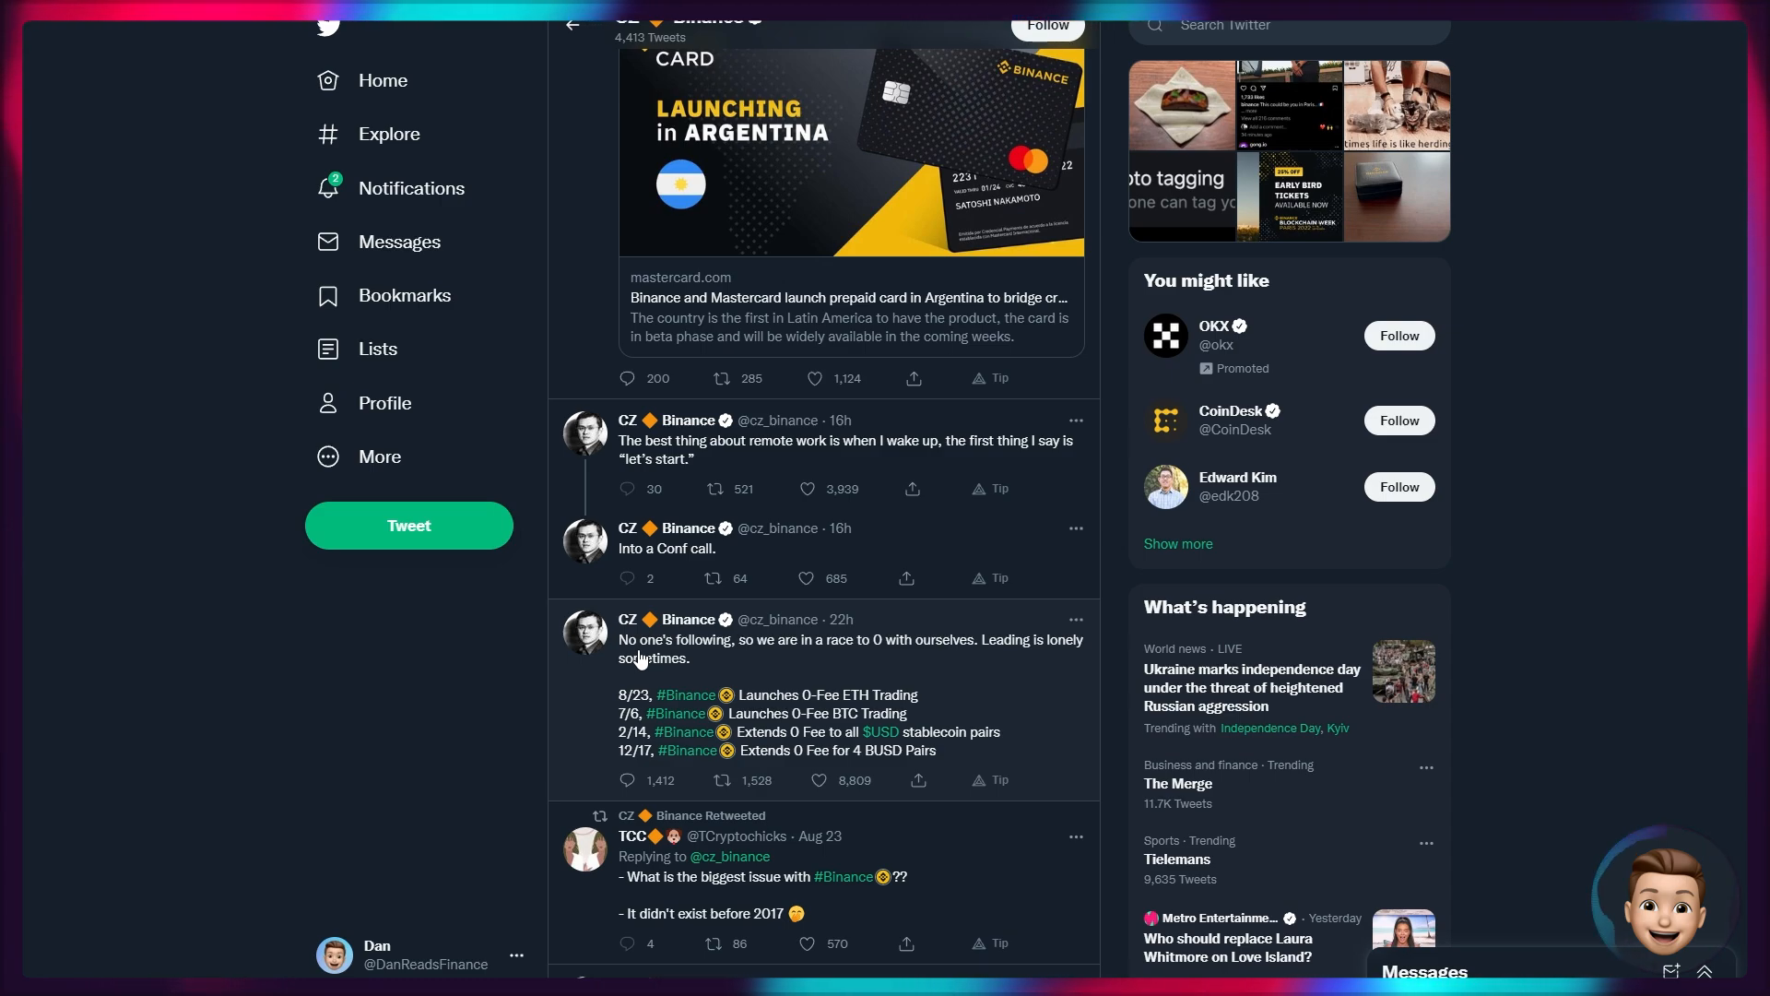
mouse_move(474, 671)
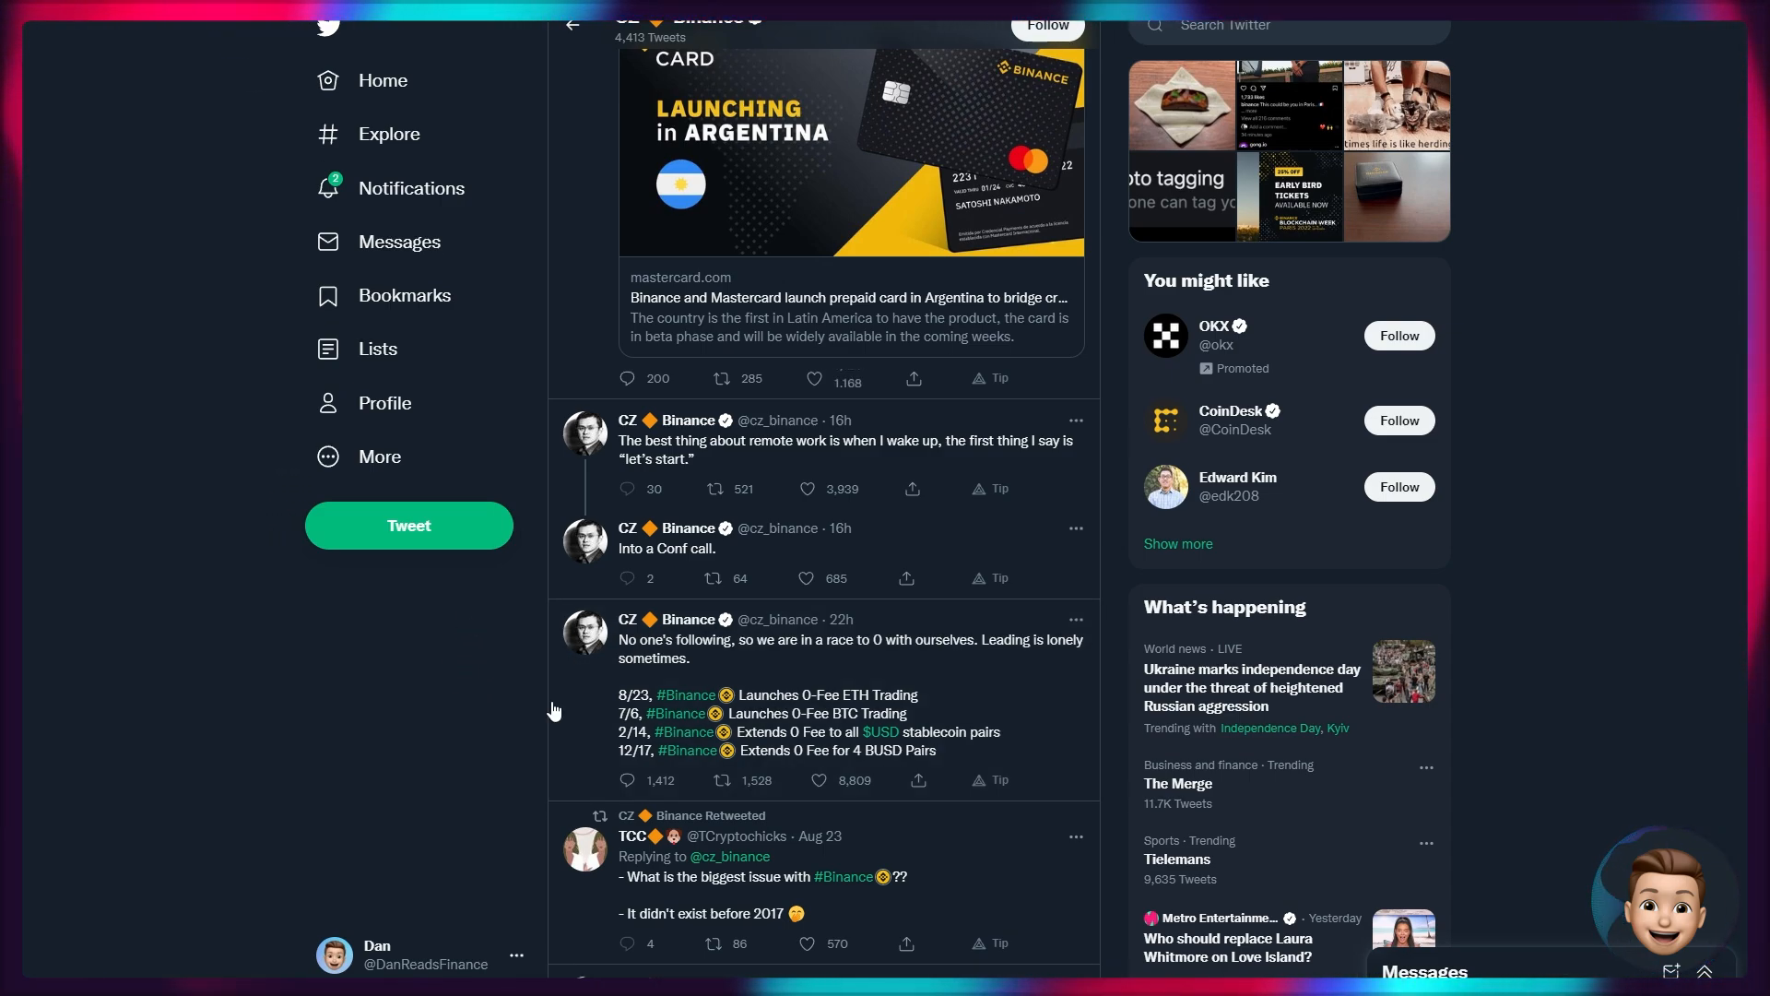
mouse_move(441, 680)
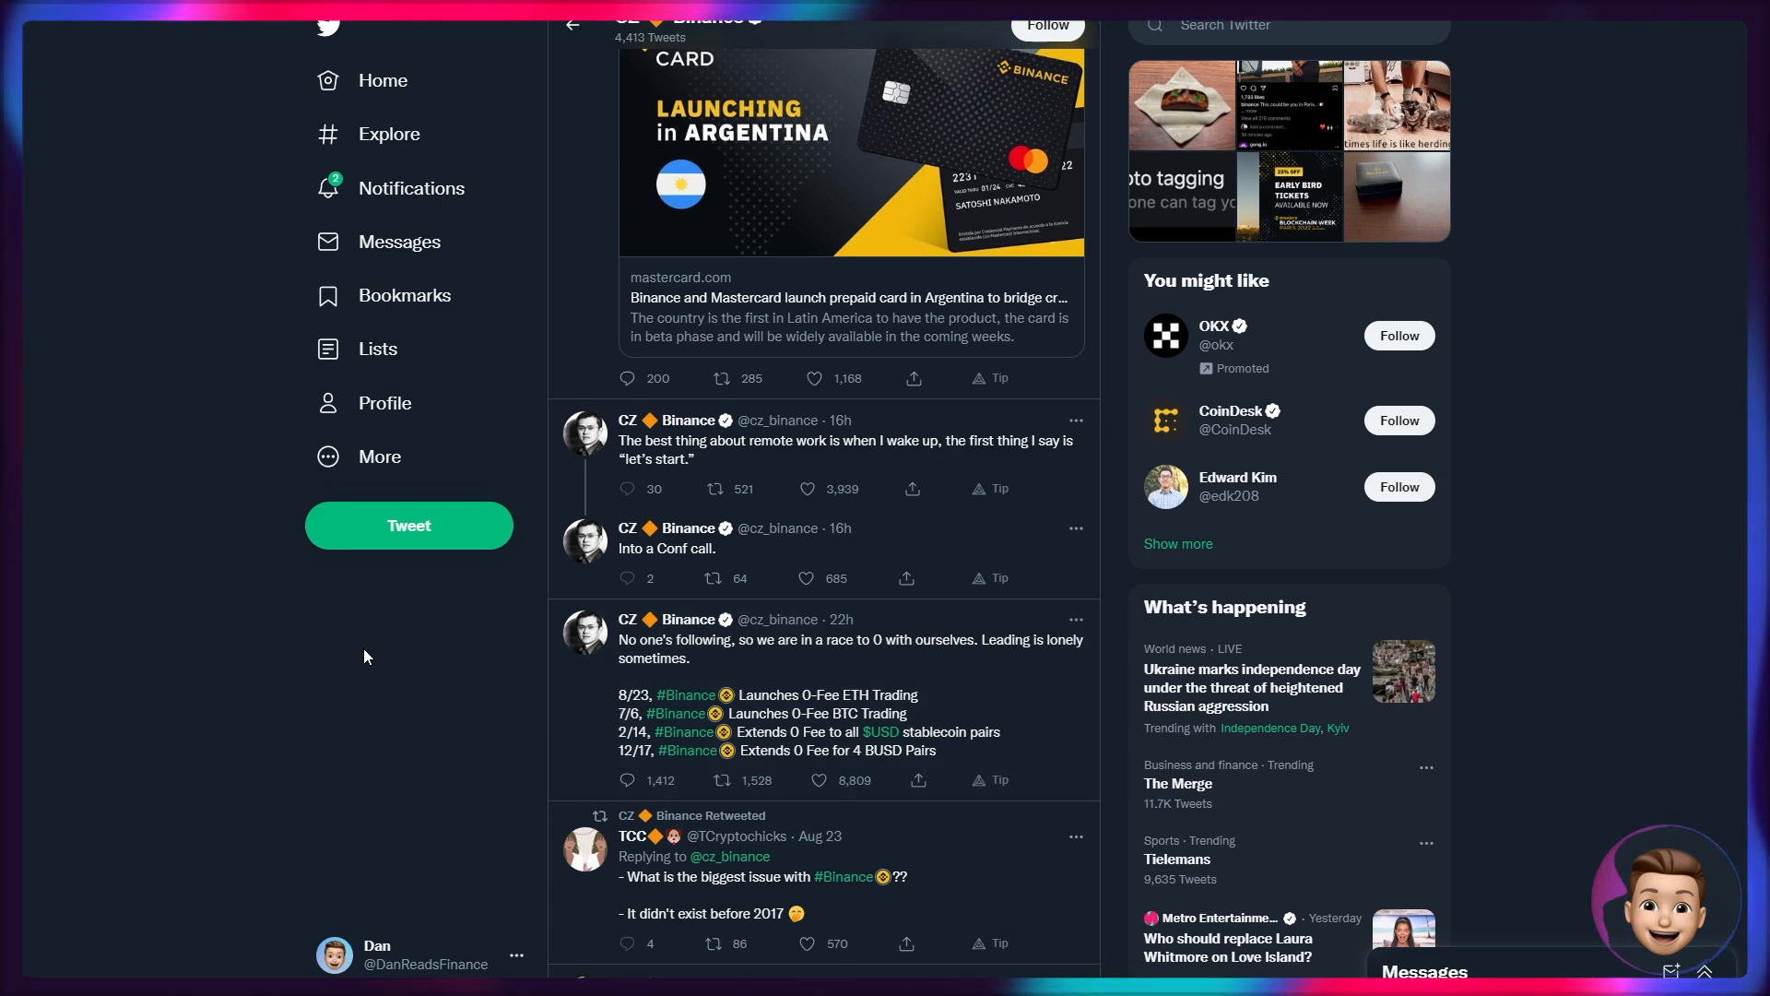
mouse_move(304, 665)
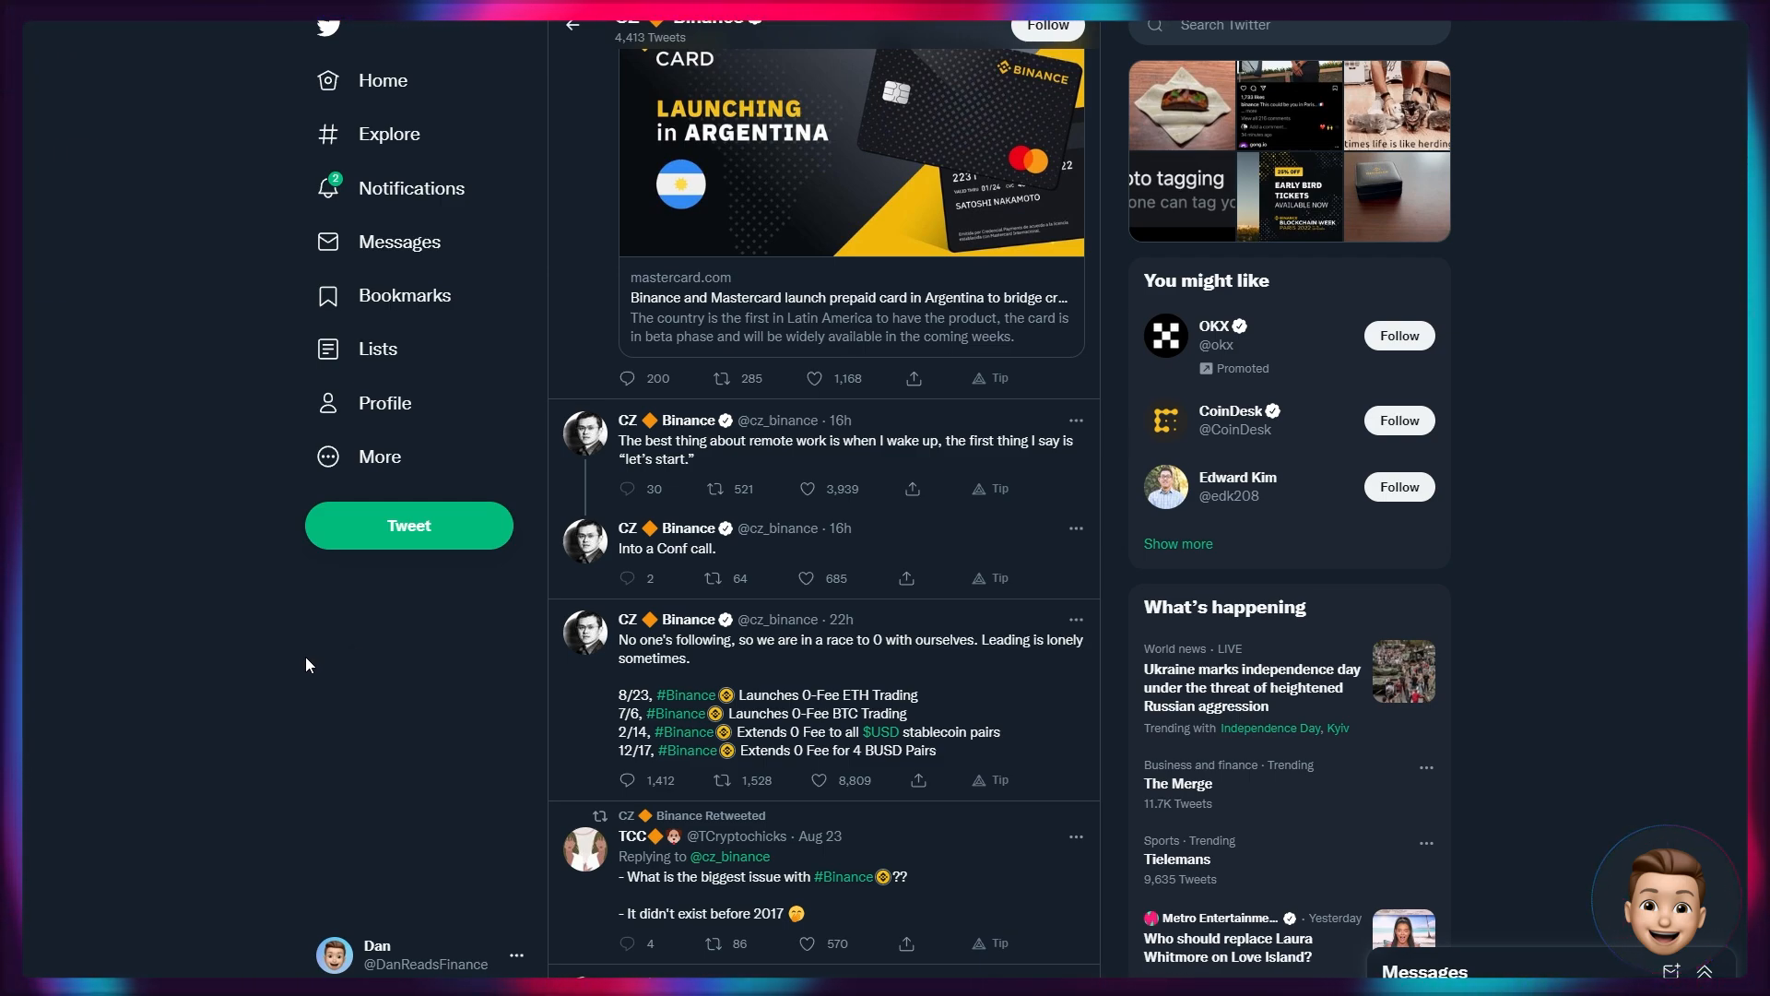
mouse_move(310, 568)
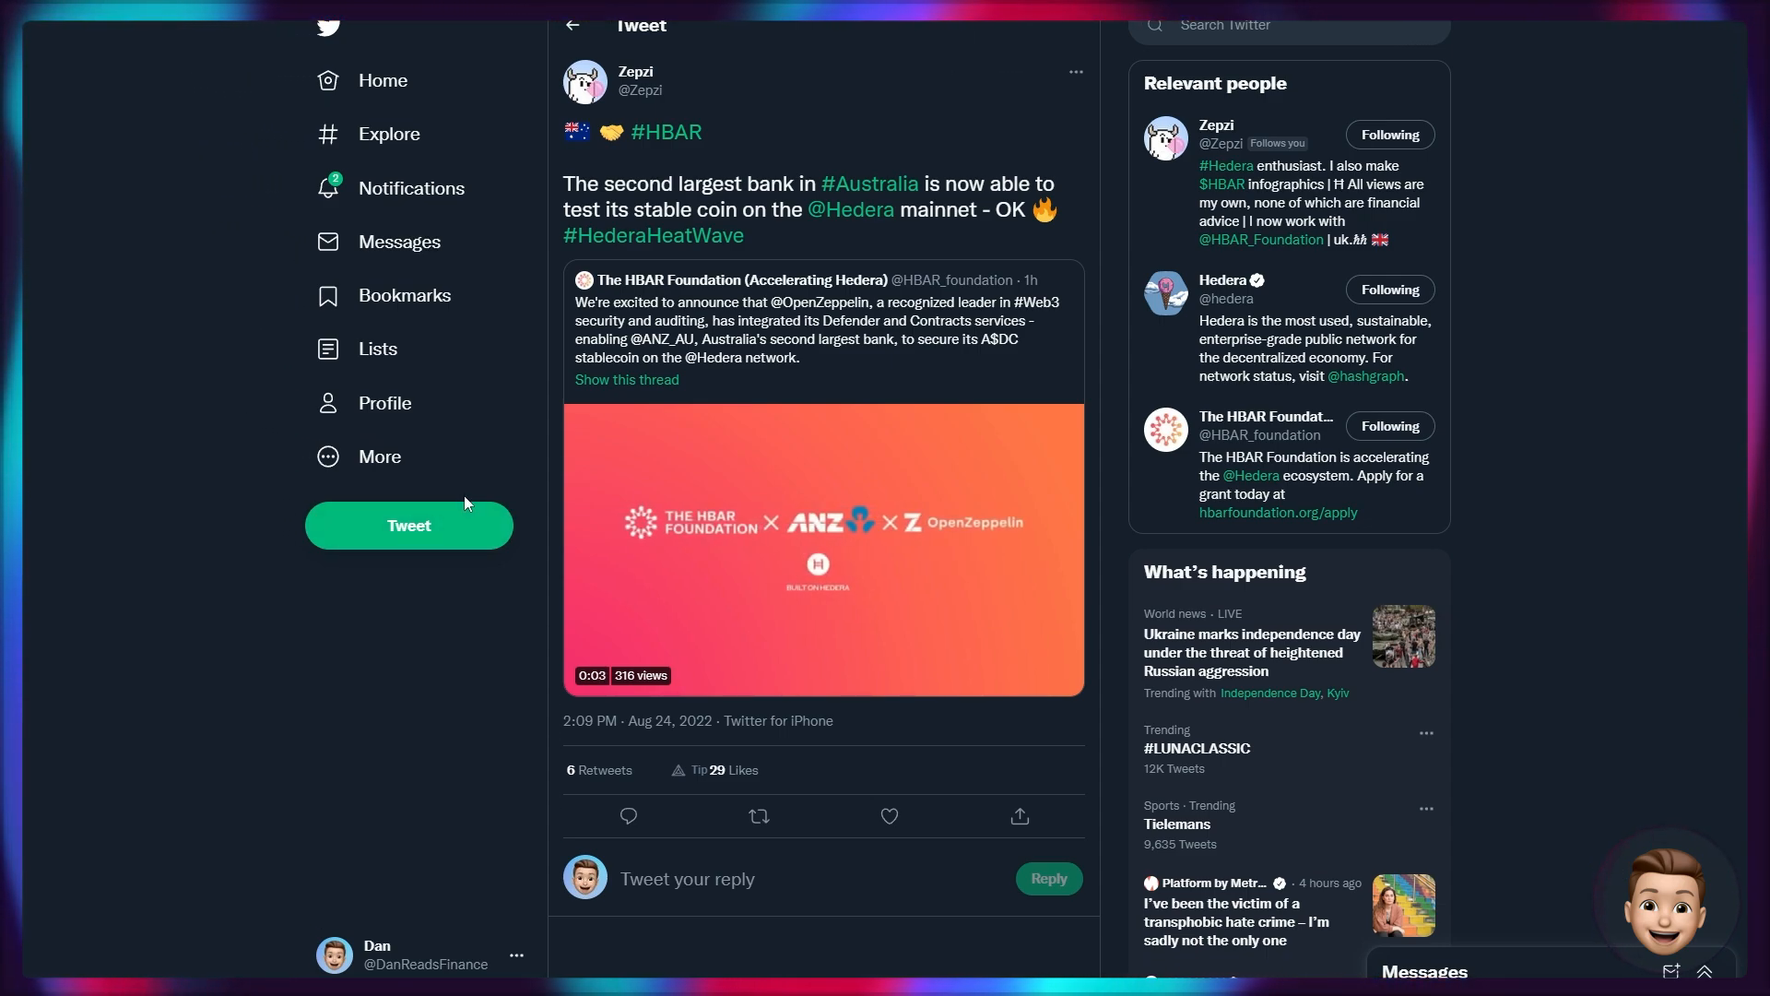
mouse_move(223, 474)
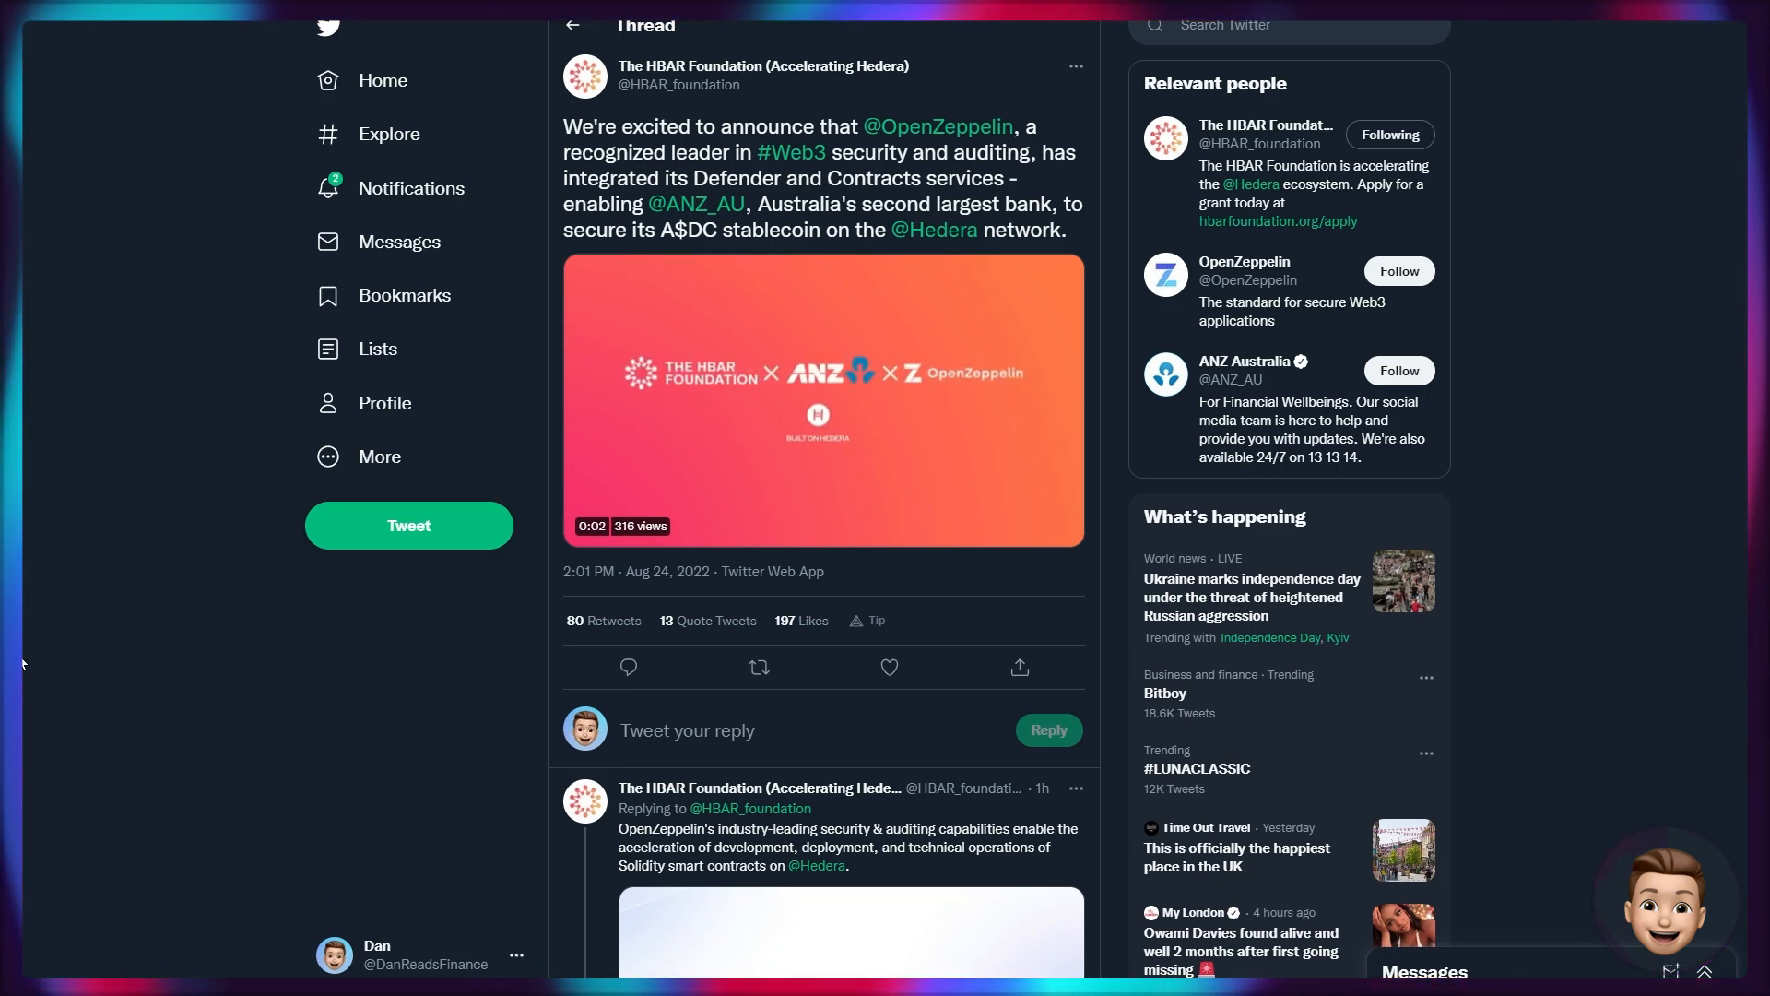
click(822, 400)
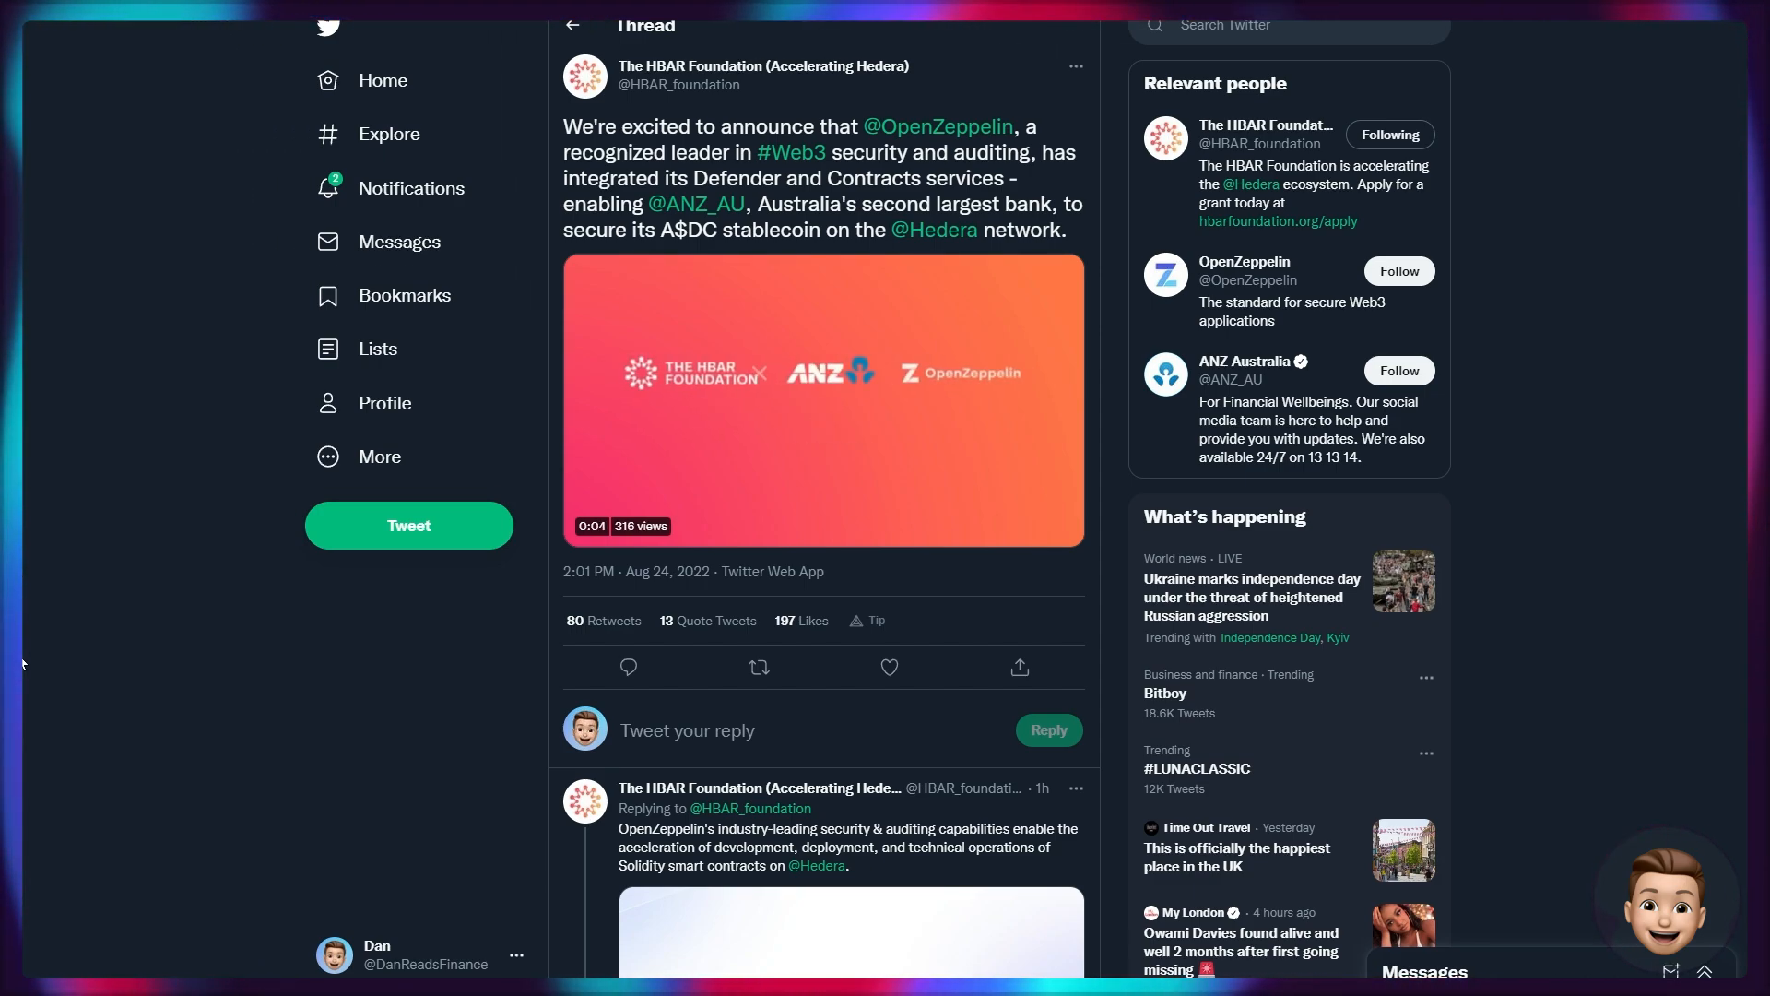
scroll(down, 3)
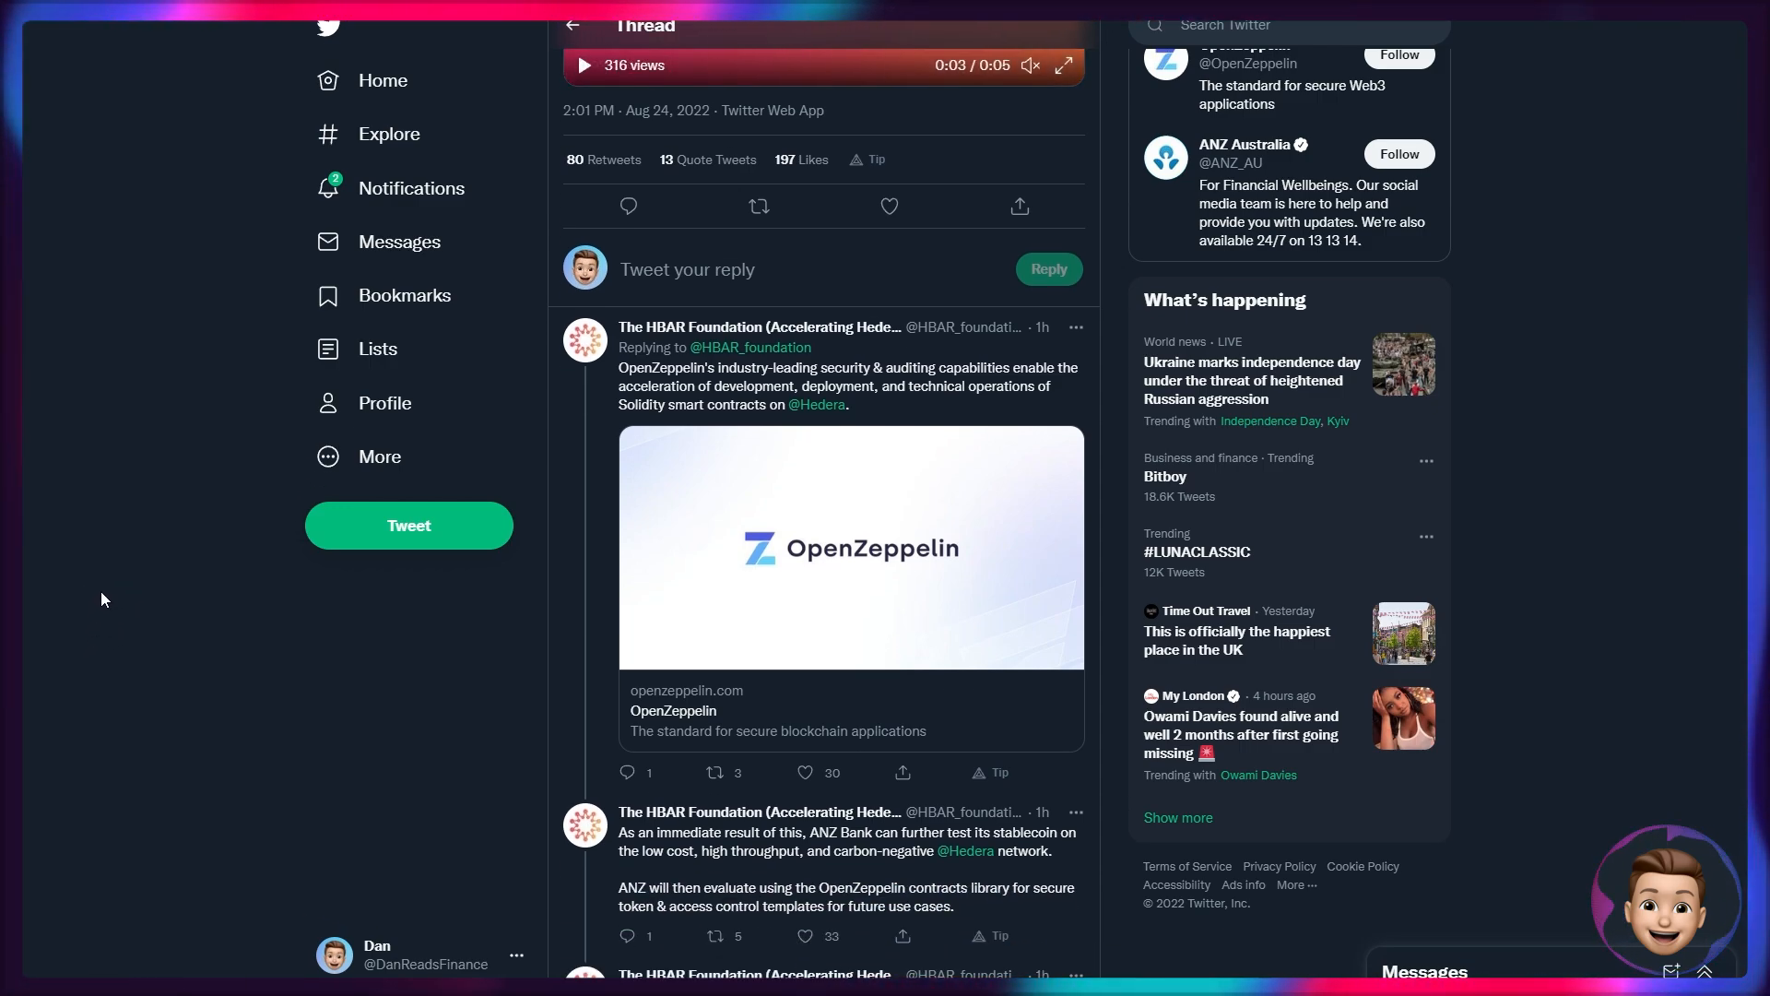
scroll(down, 3)
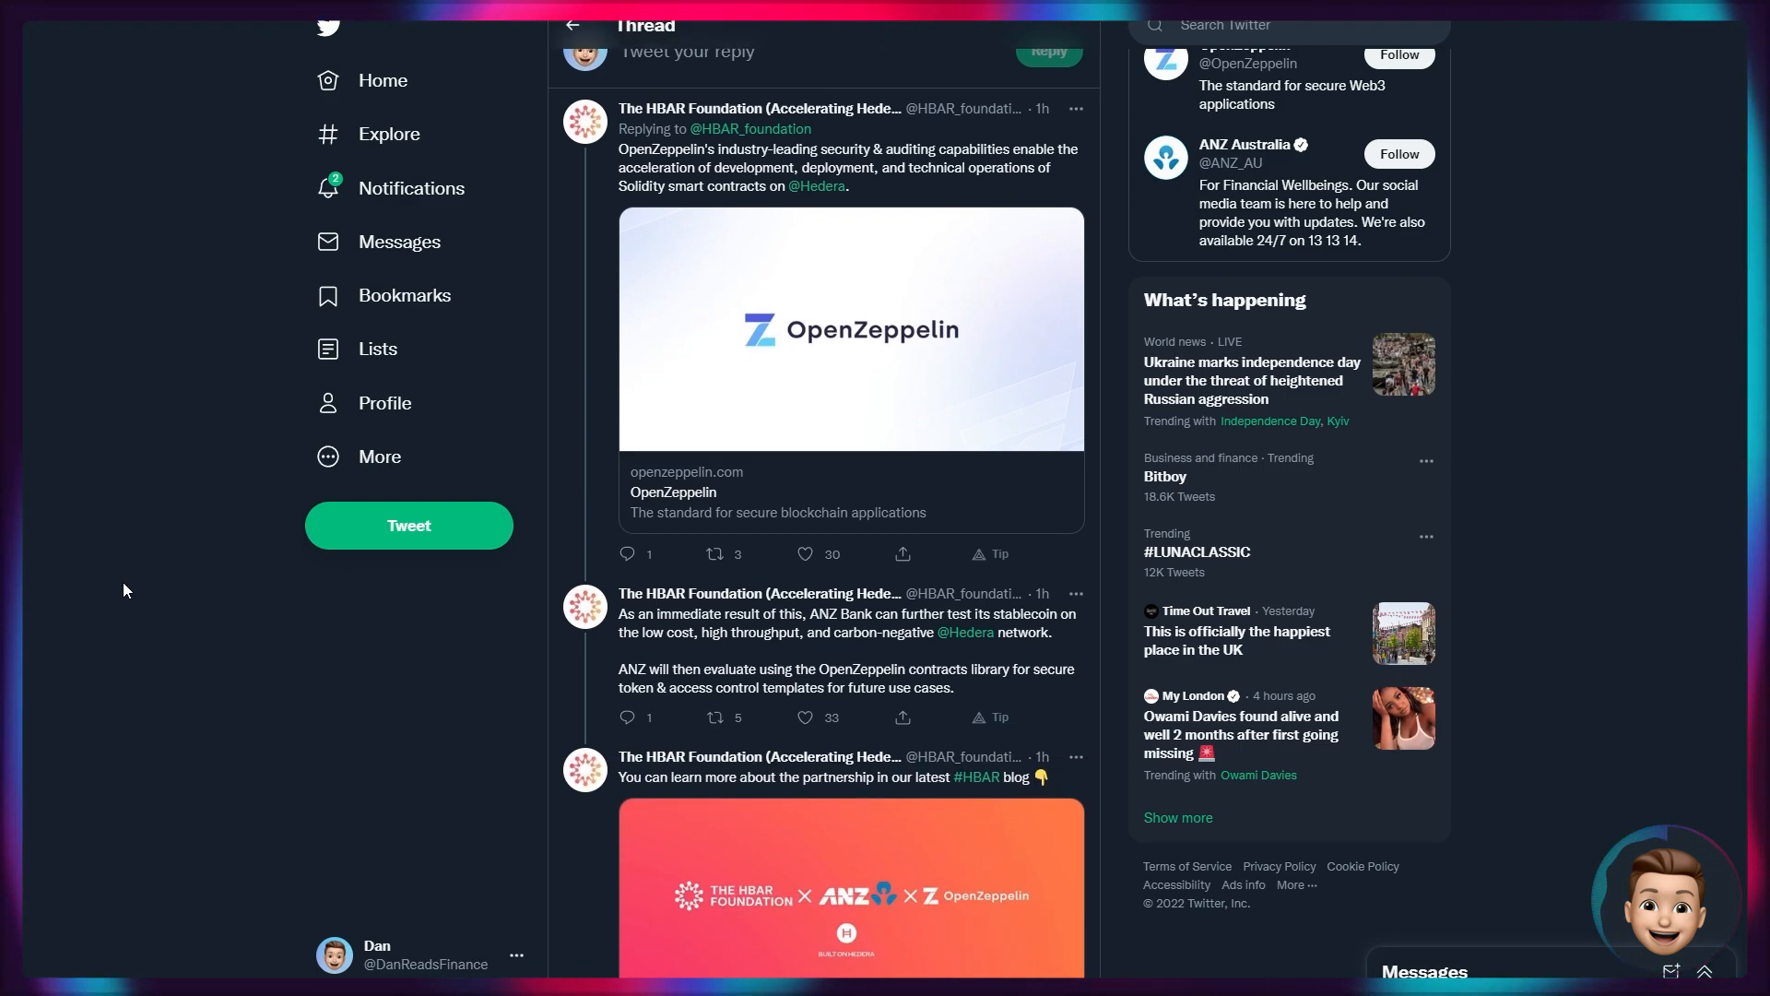
scroll(down, 3)
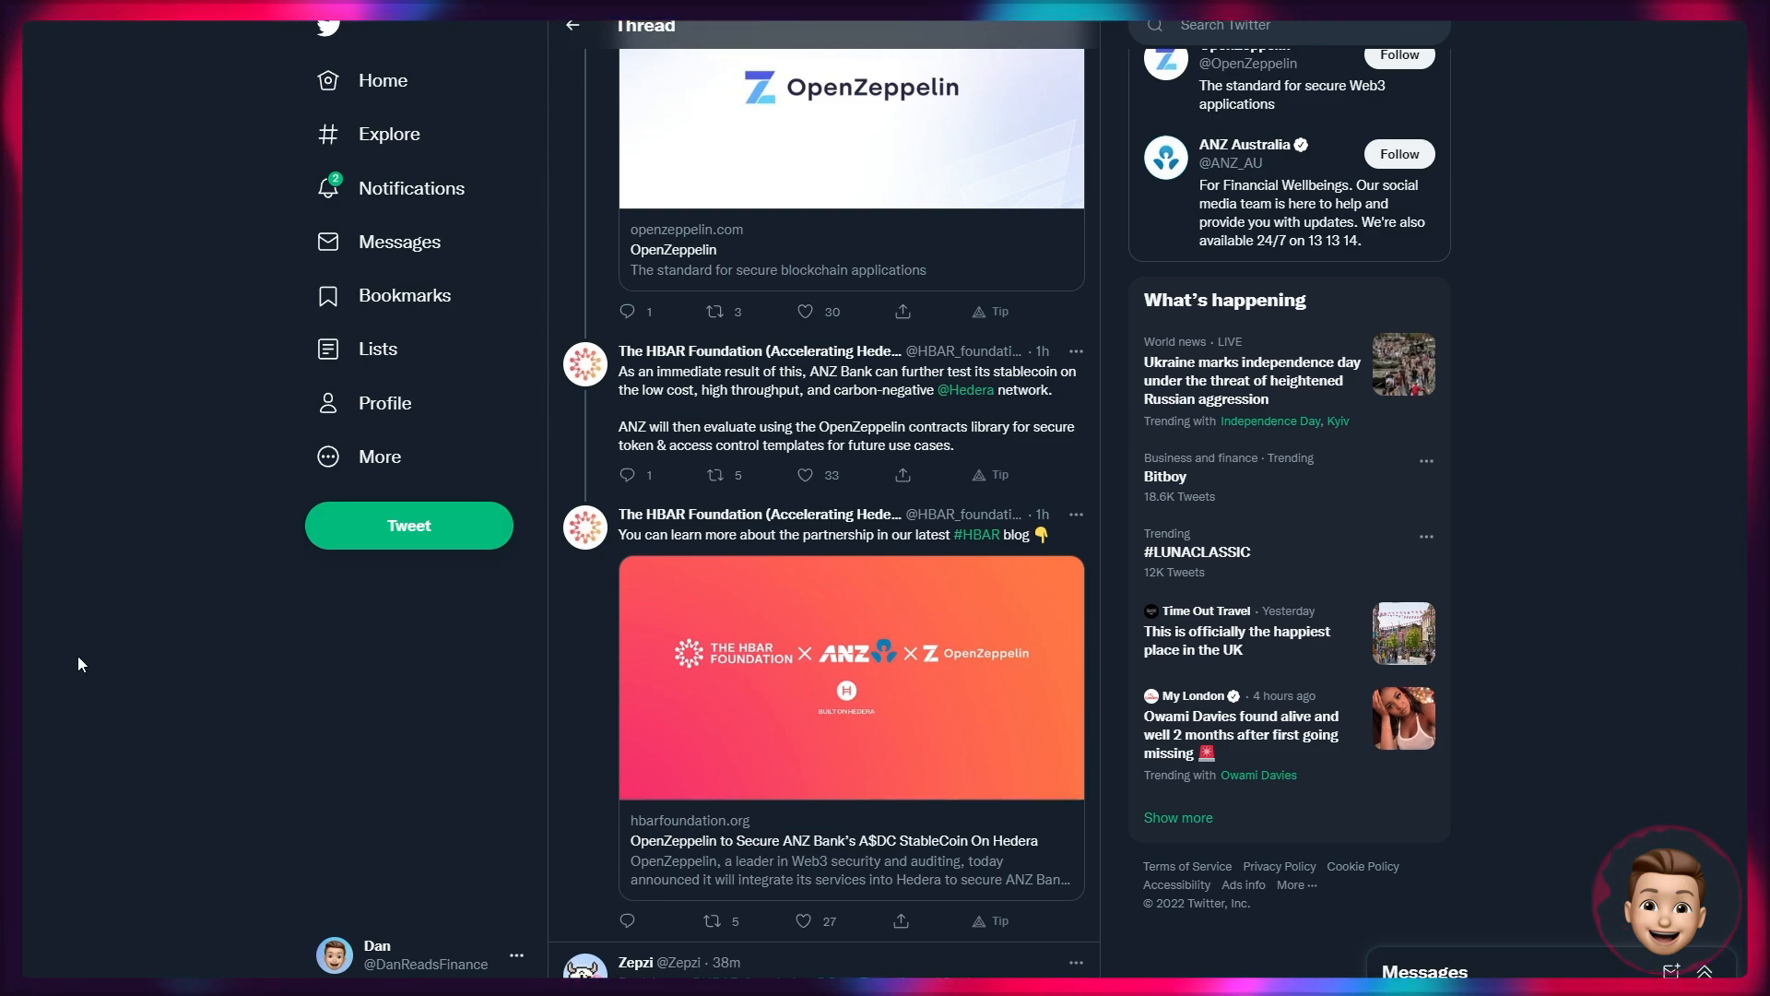
scroll(down, 3)
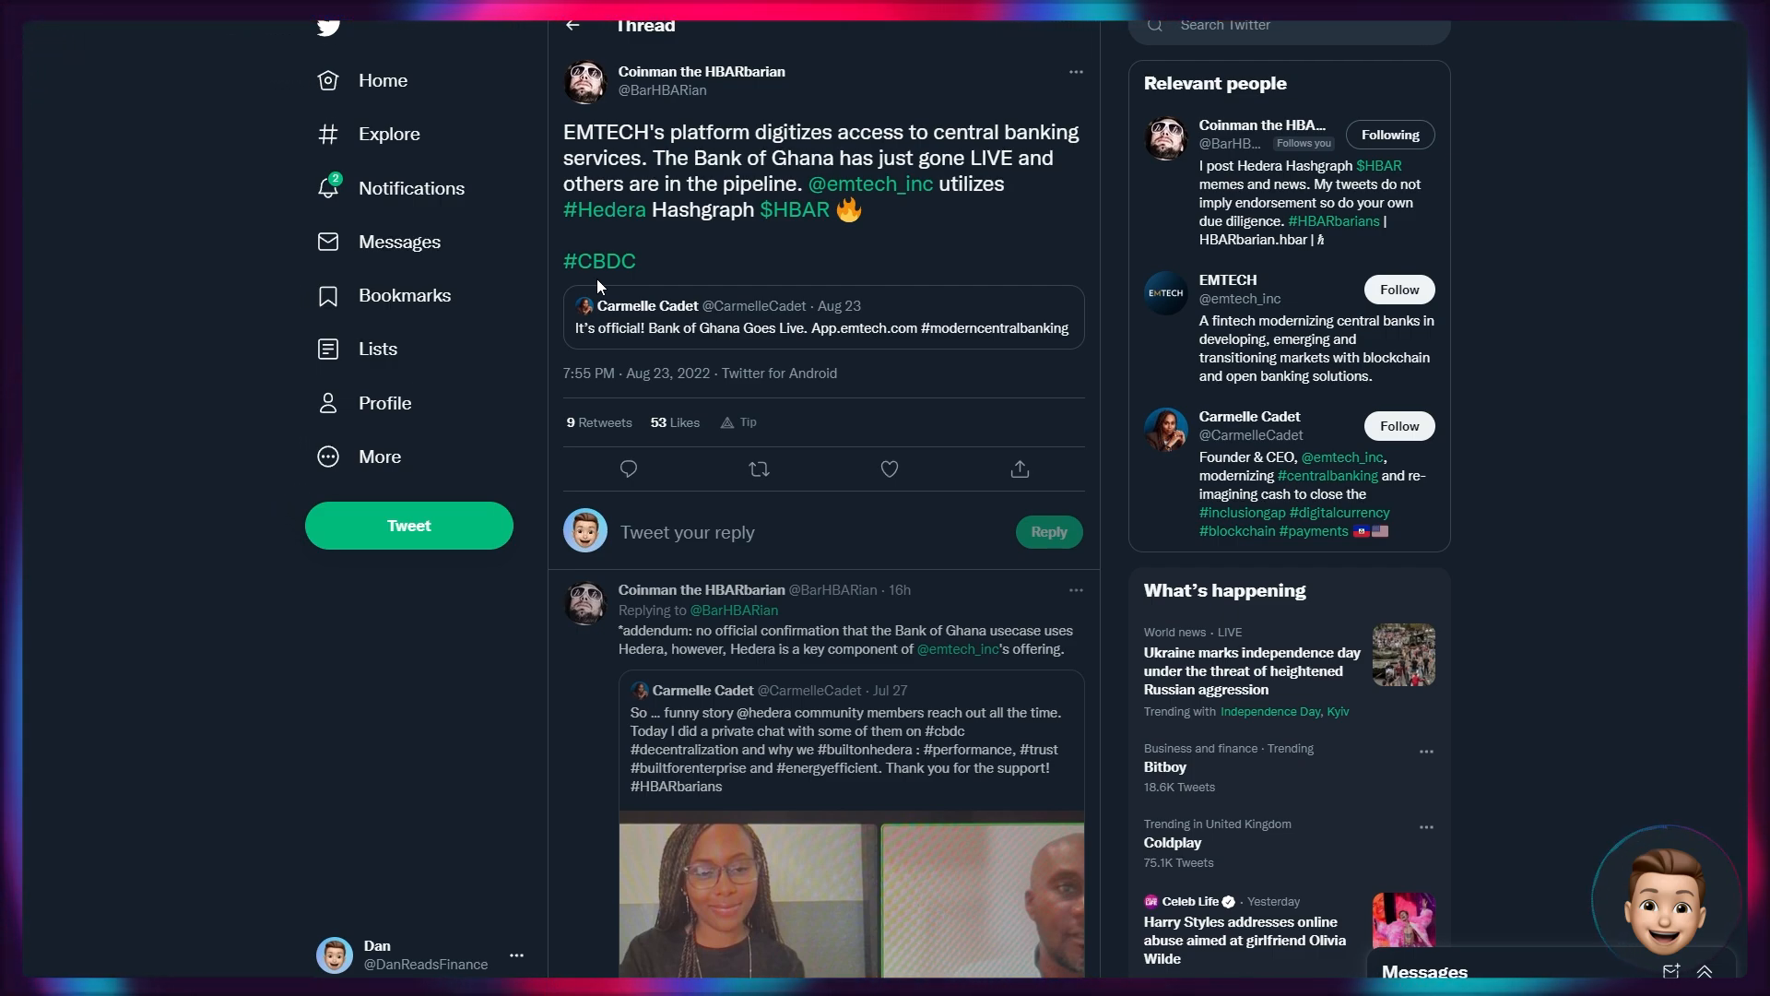
Scroll to SaucerSwap Labs' new $SAUCE–$USDC yield farm announcement after the community vote.
scroll(down, 3)
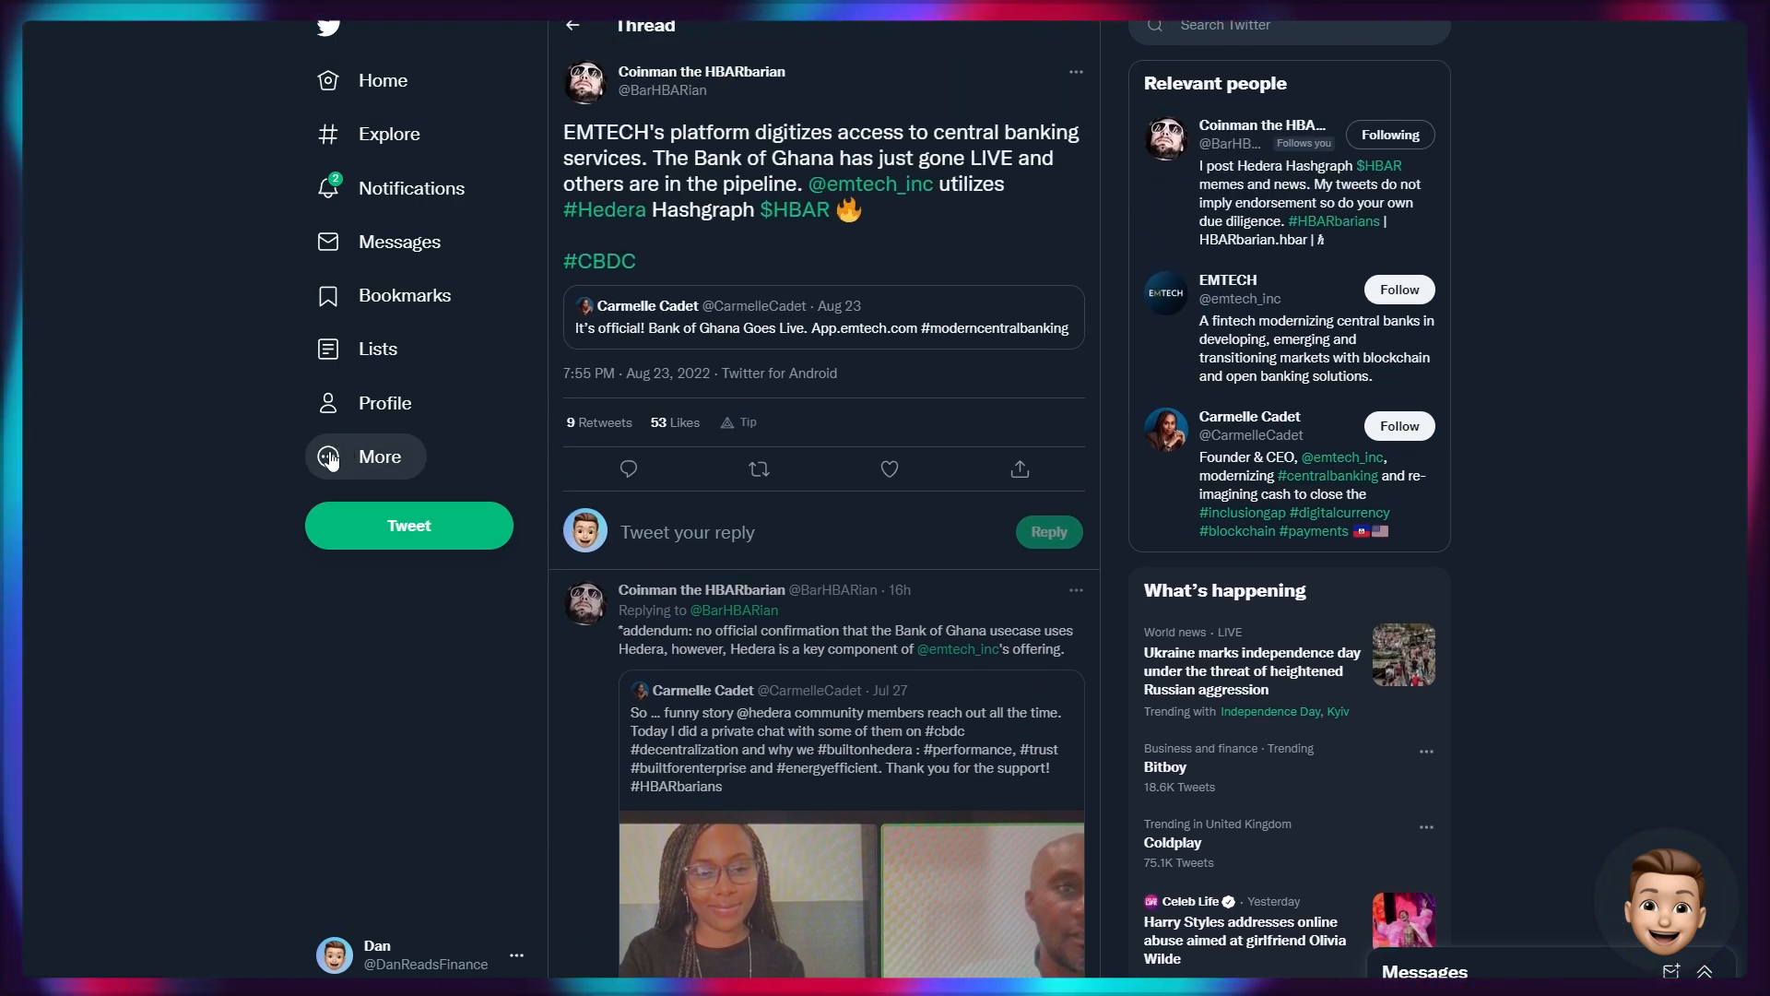
scroll(down, 3)
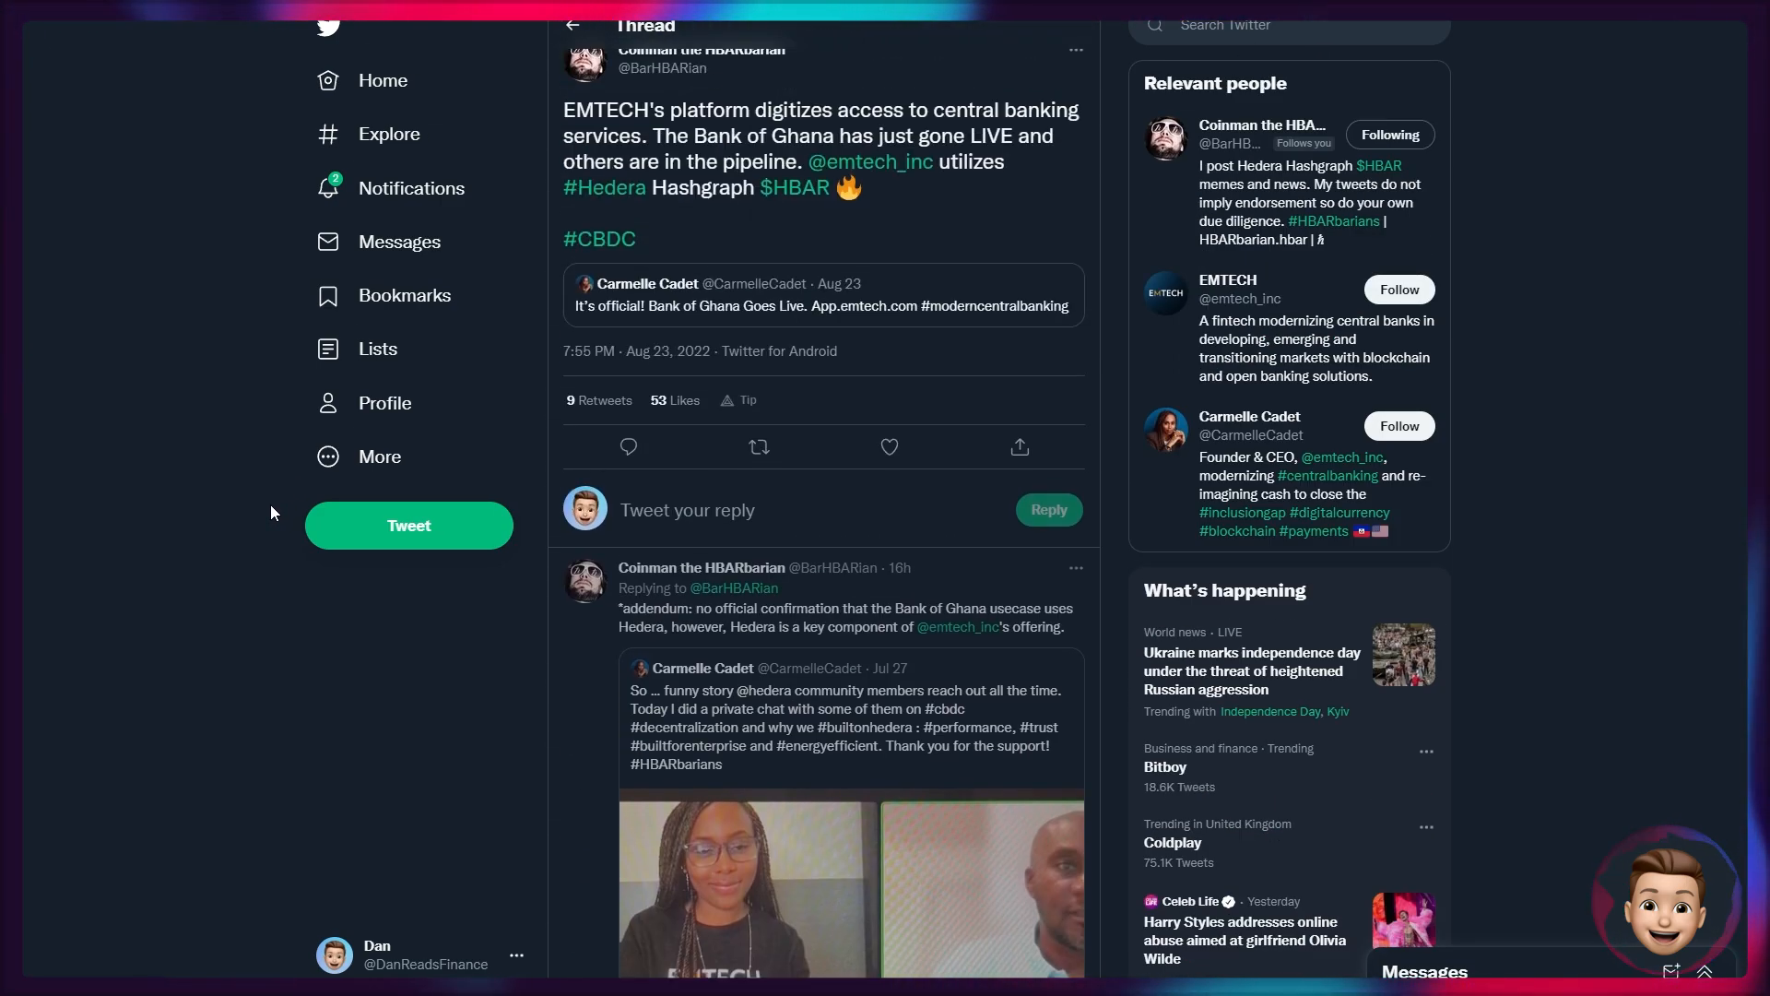
mouse_move(210, 507)
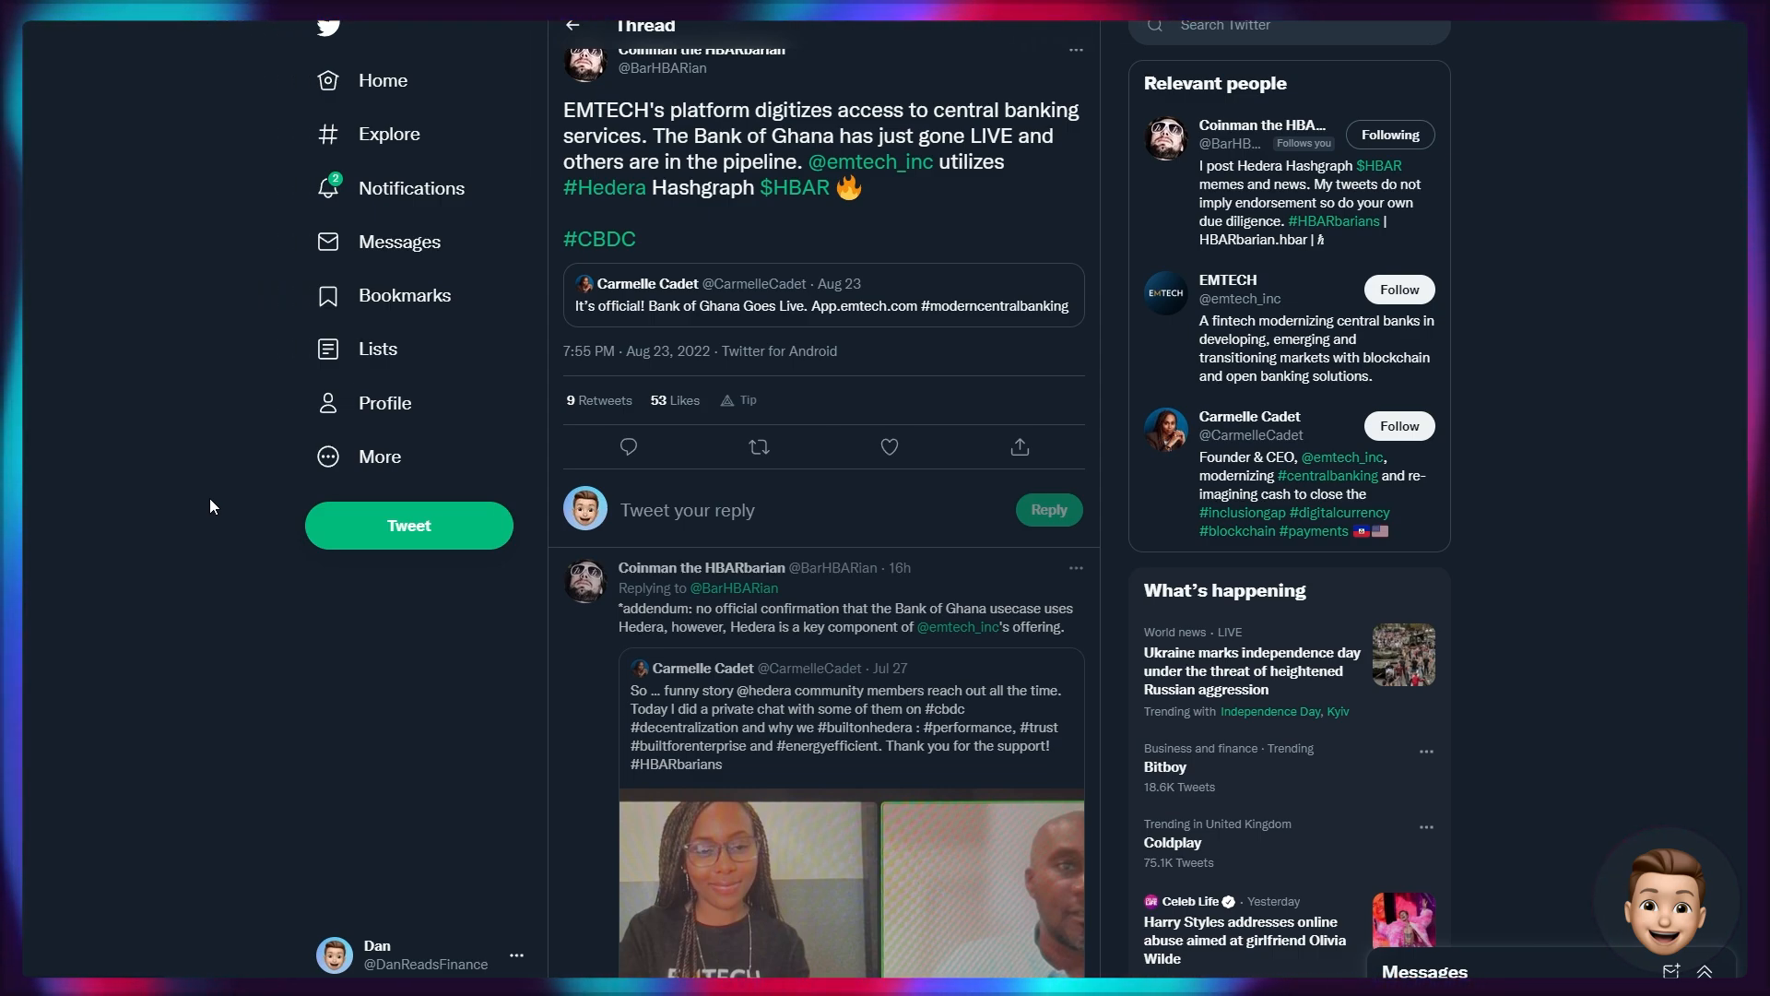
scroll(down, 3)
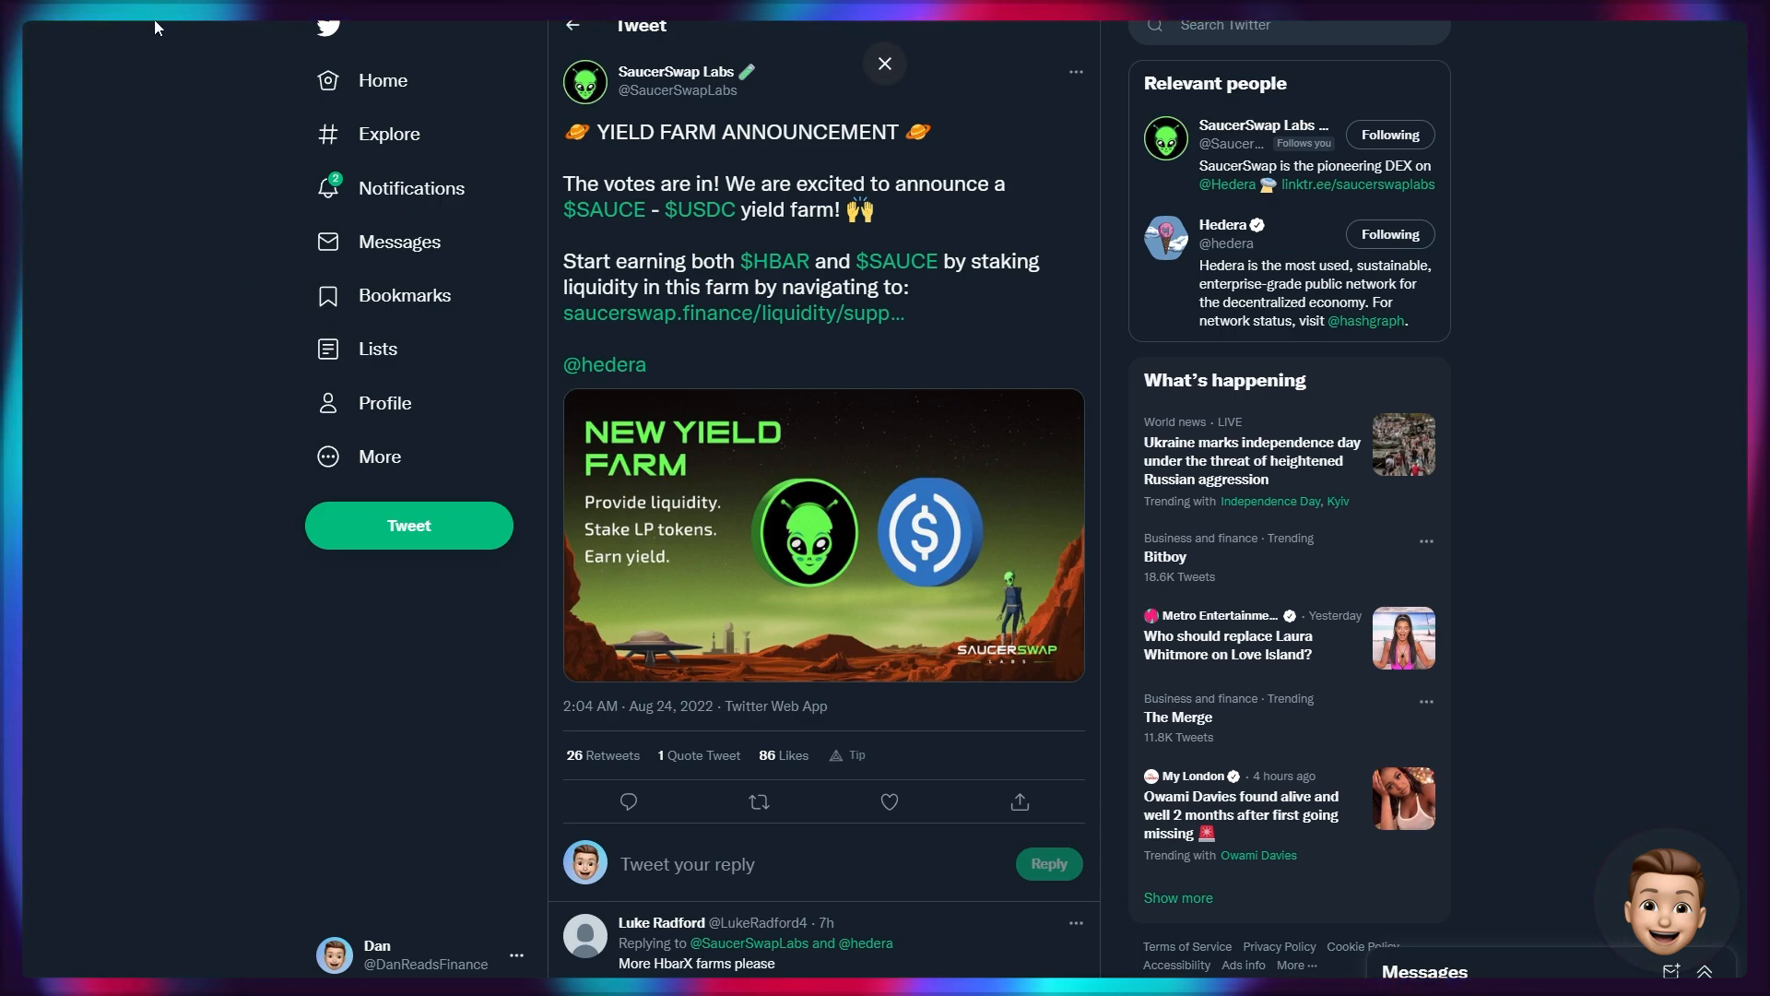
mouse_move(254, 351)
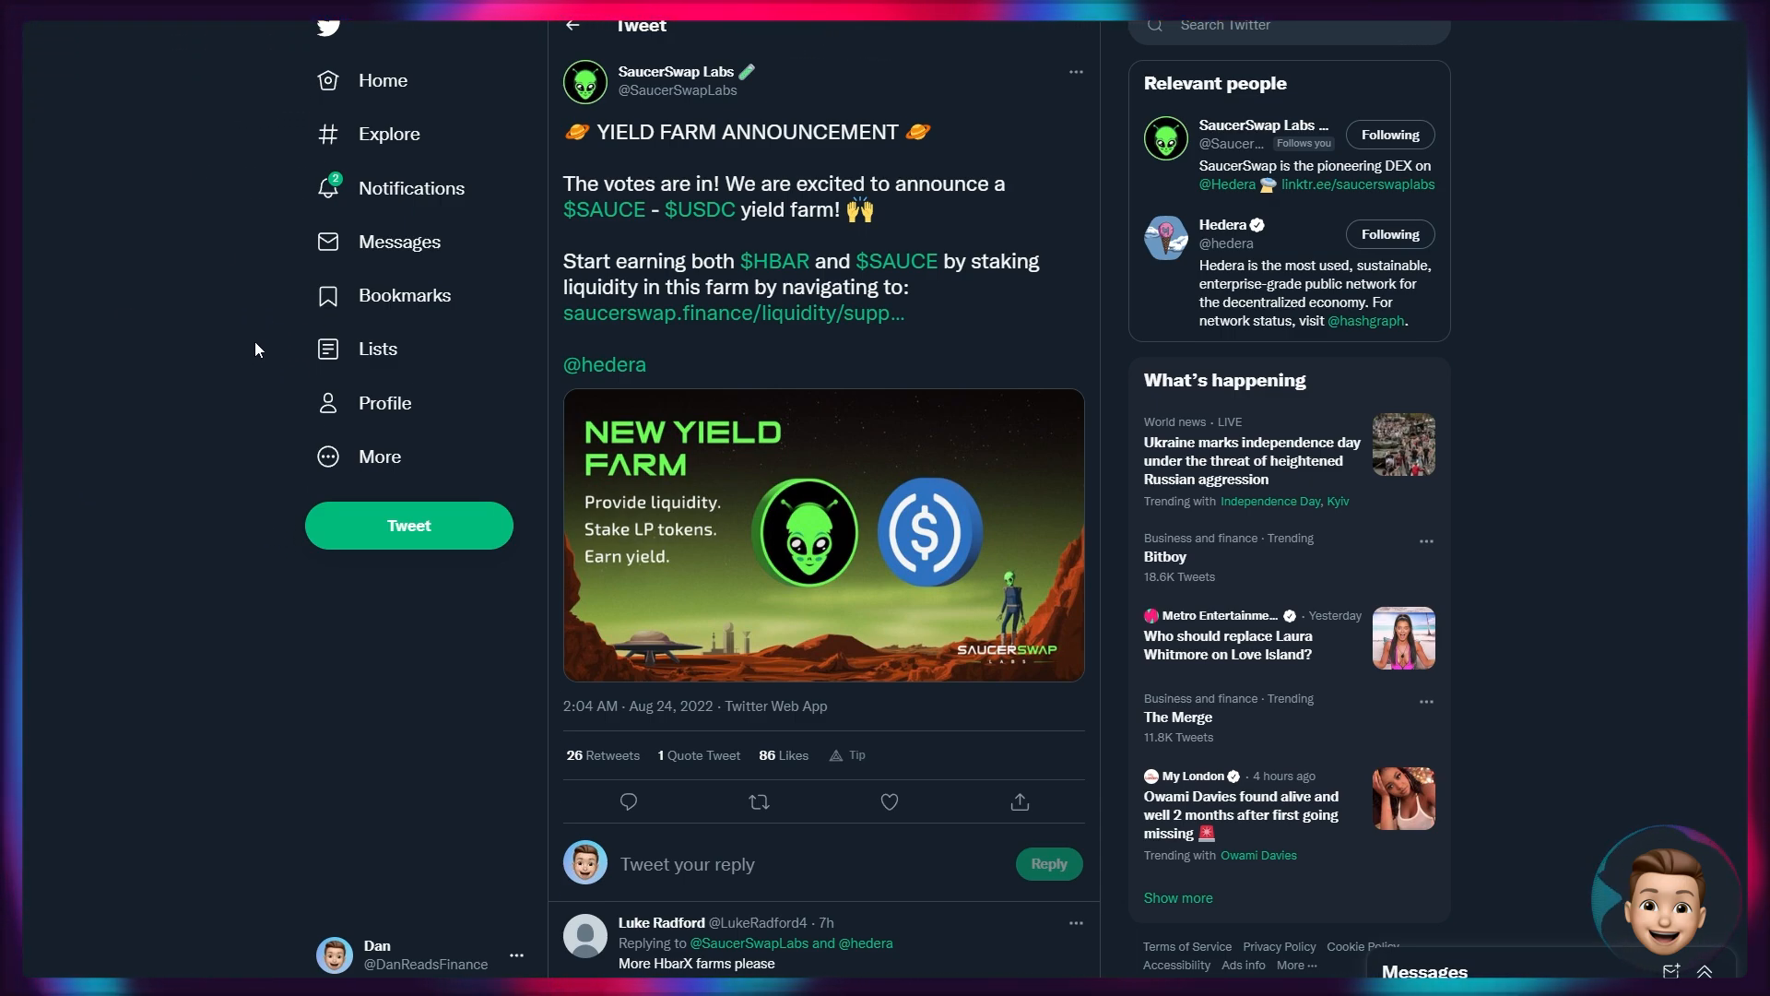
scroll(down, 3)
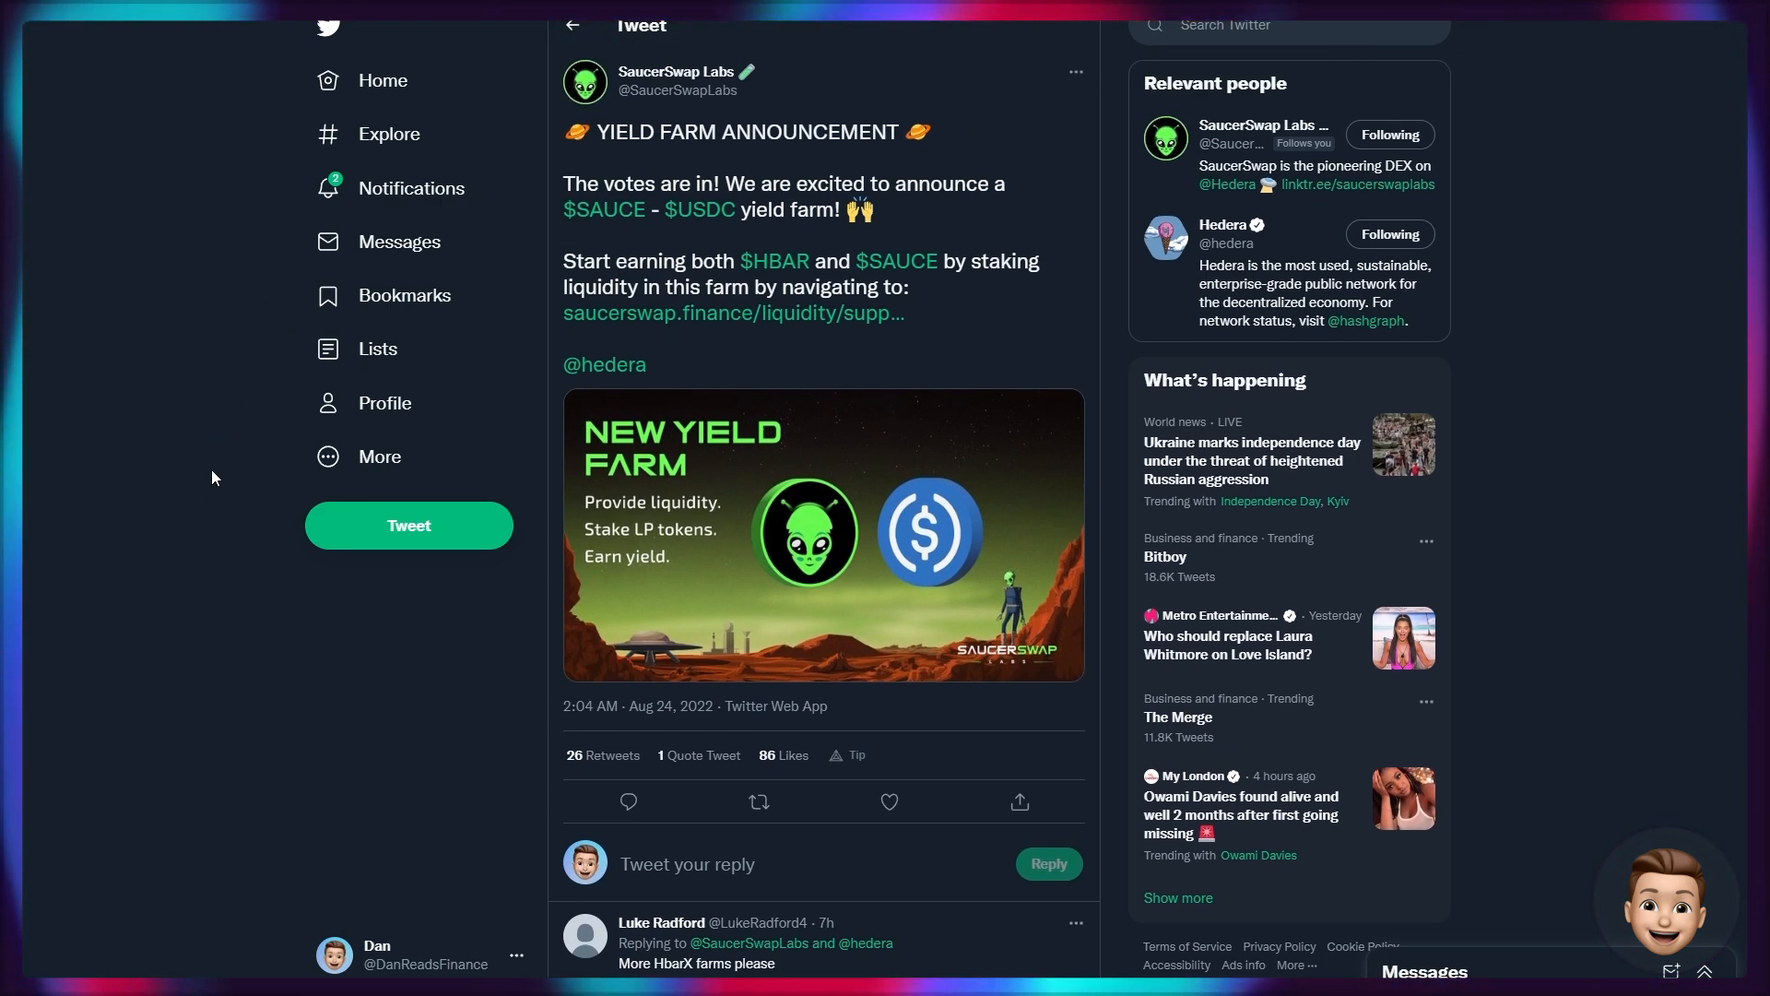
mouse_move(115, 475)
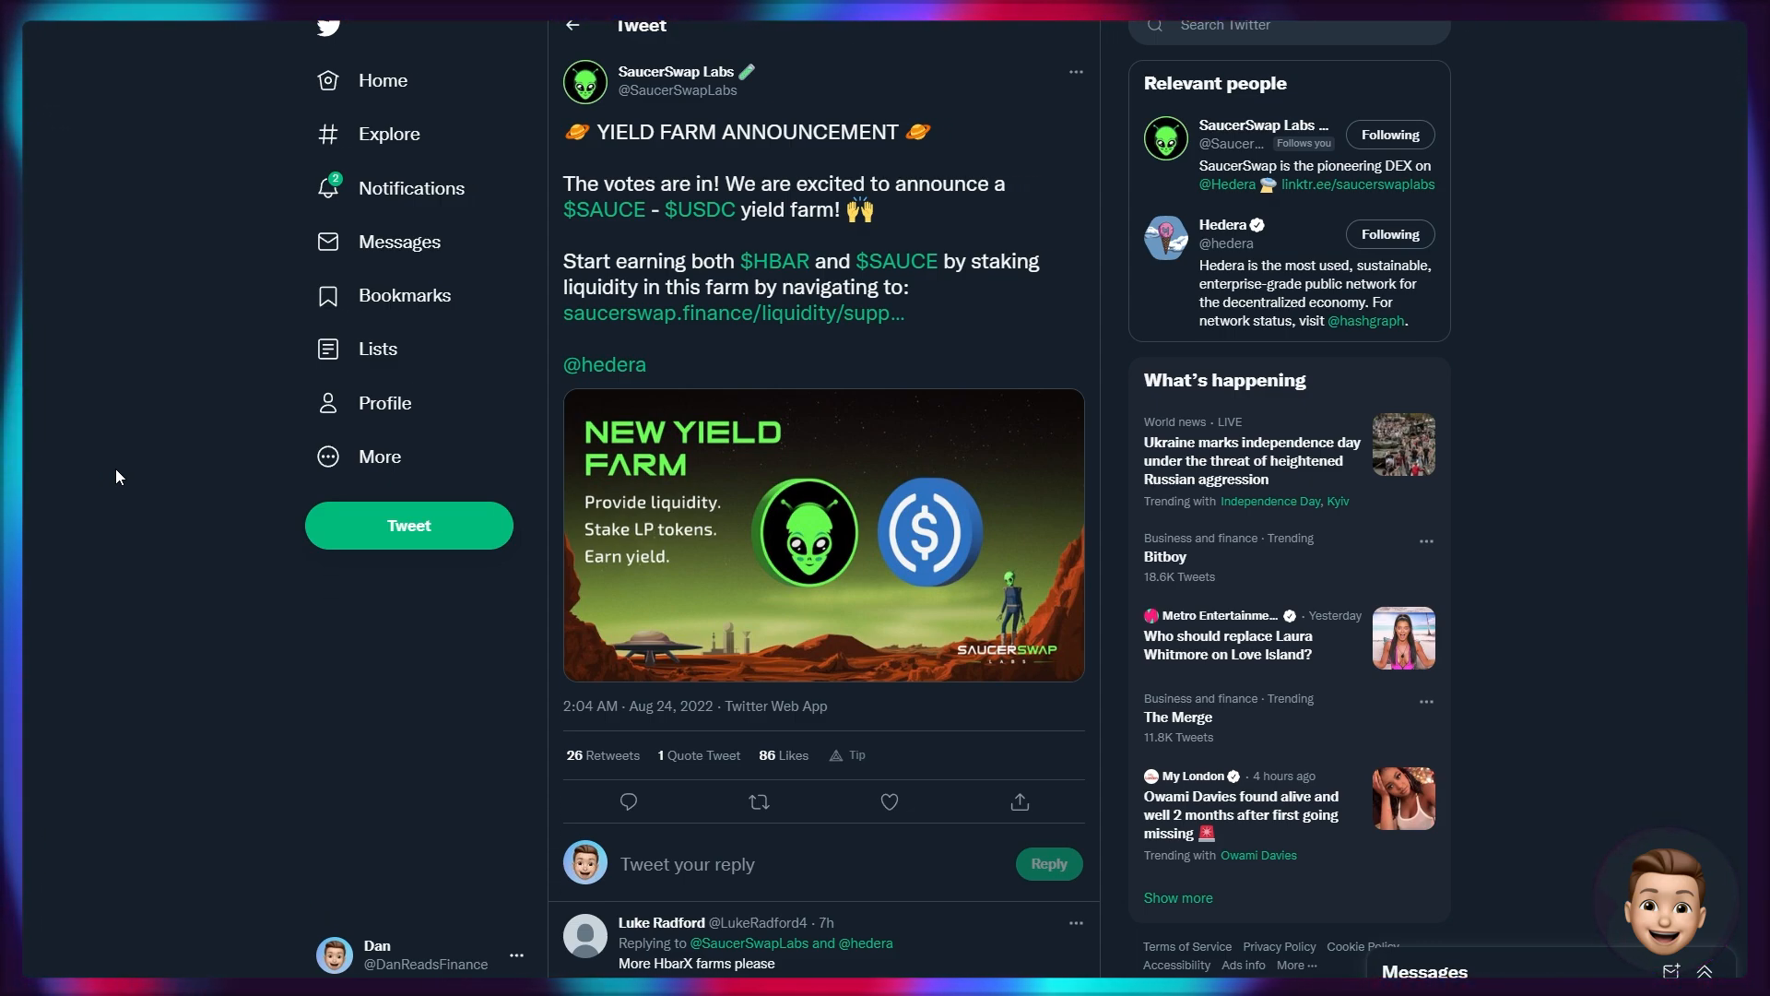
mouse_move(184, 439)
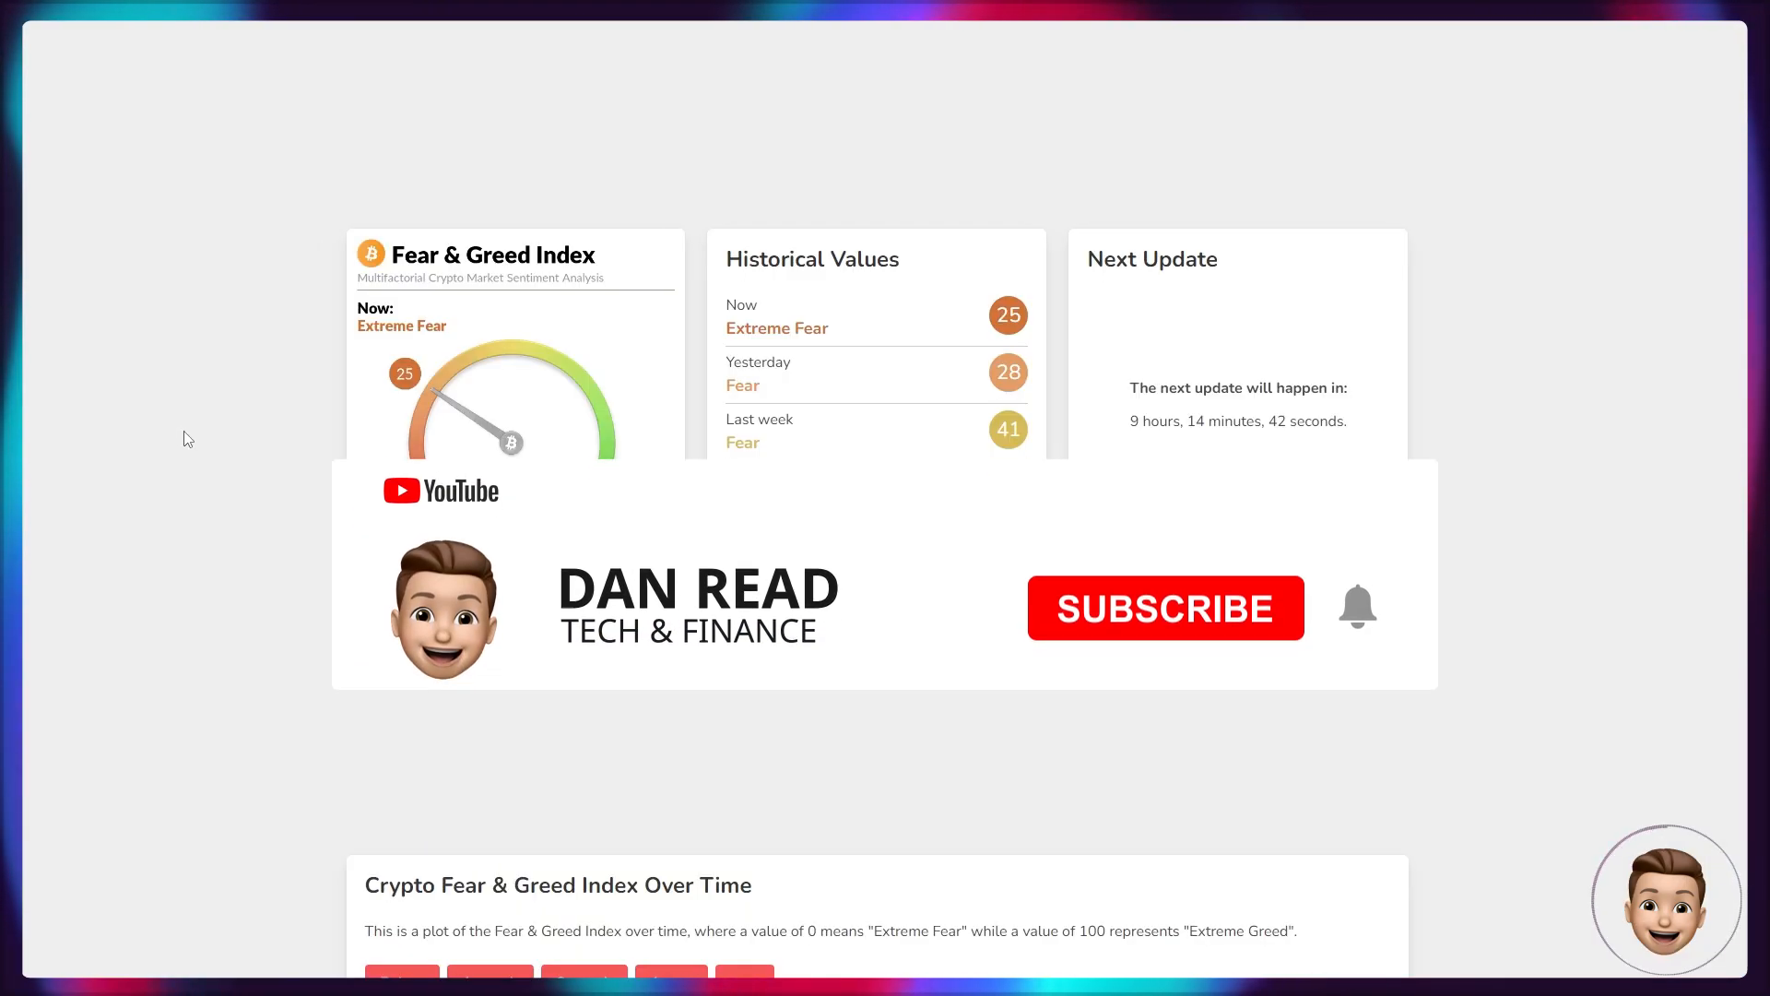
click(1165, 607)
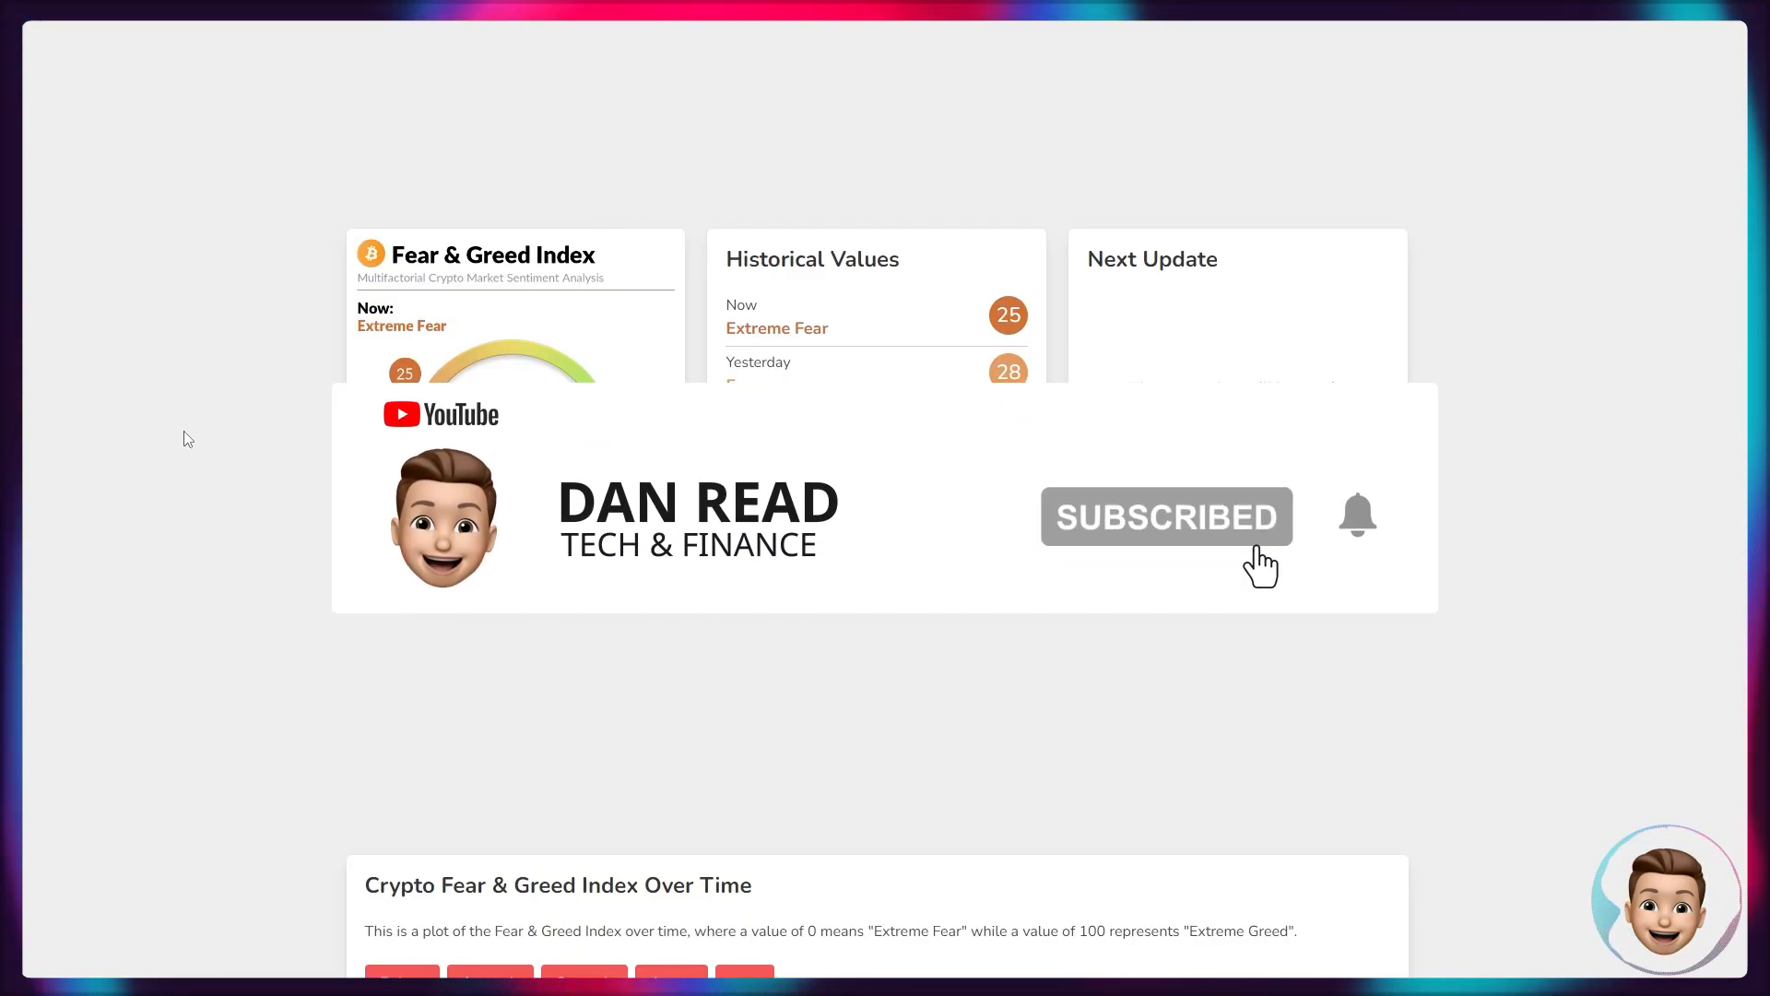